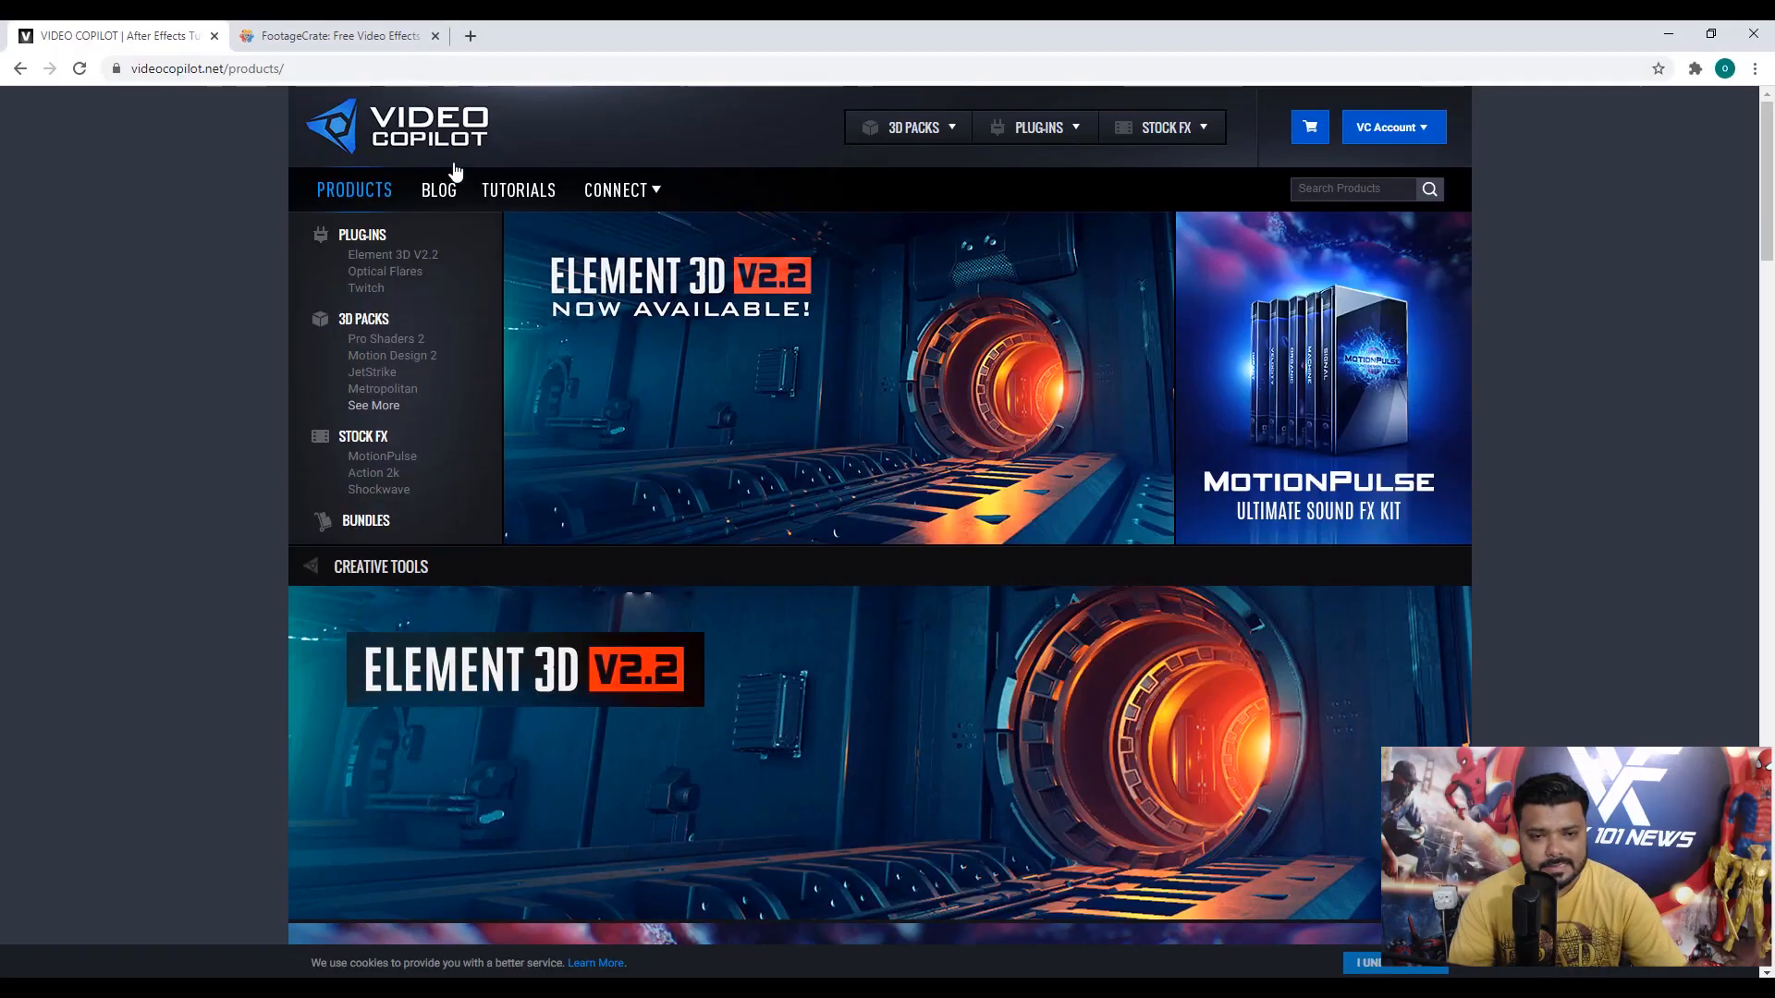
- Browse the FootageCrate site's VFX & Media Elements and go to the GraphicsCrate collection
scroll(down, 3)
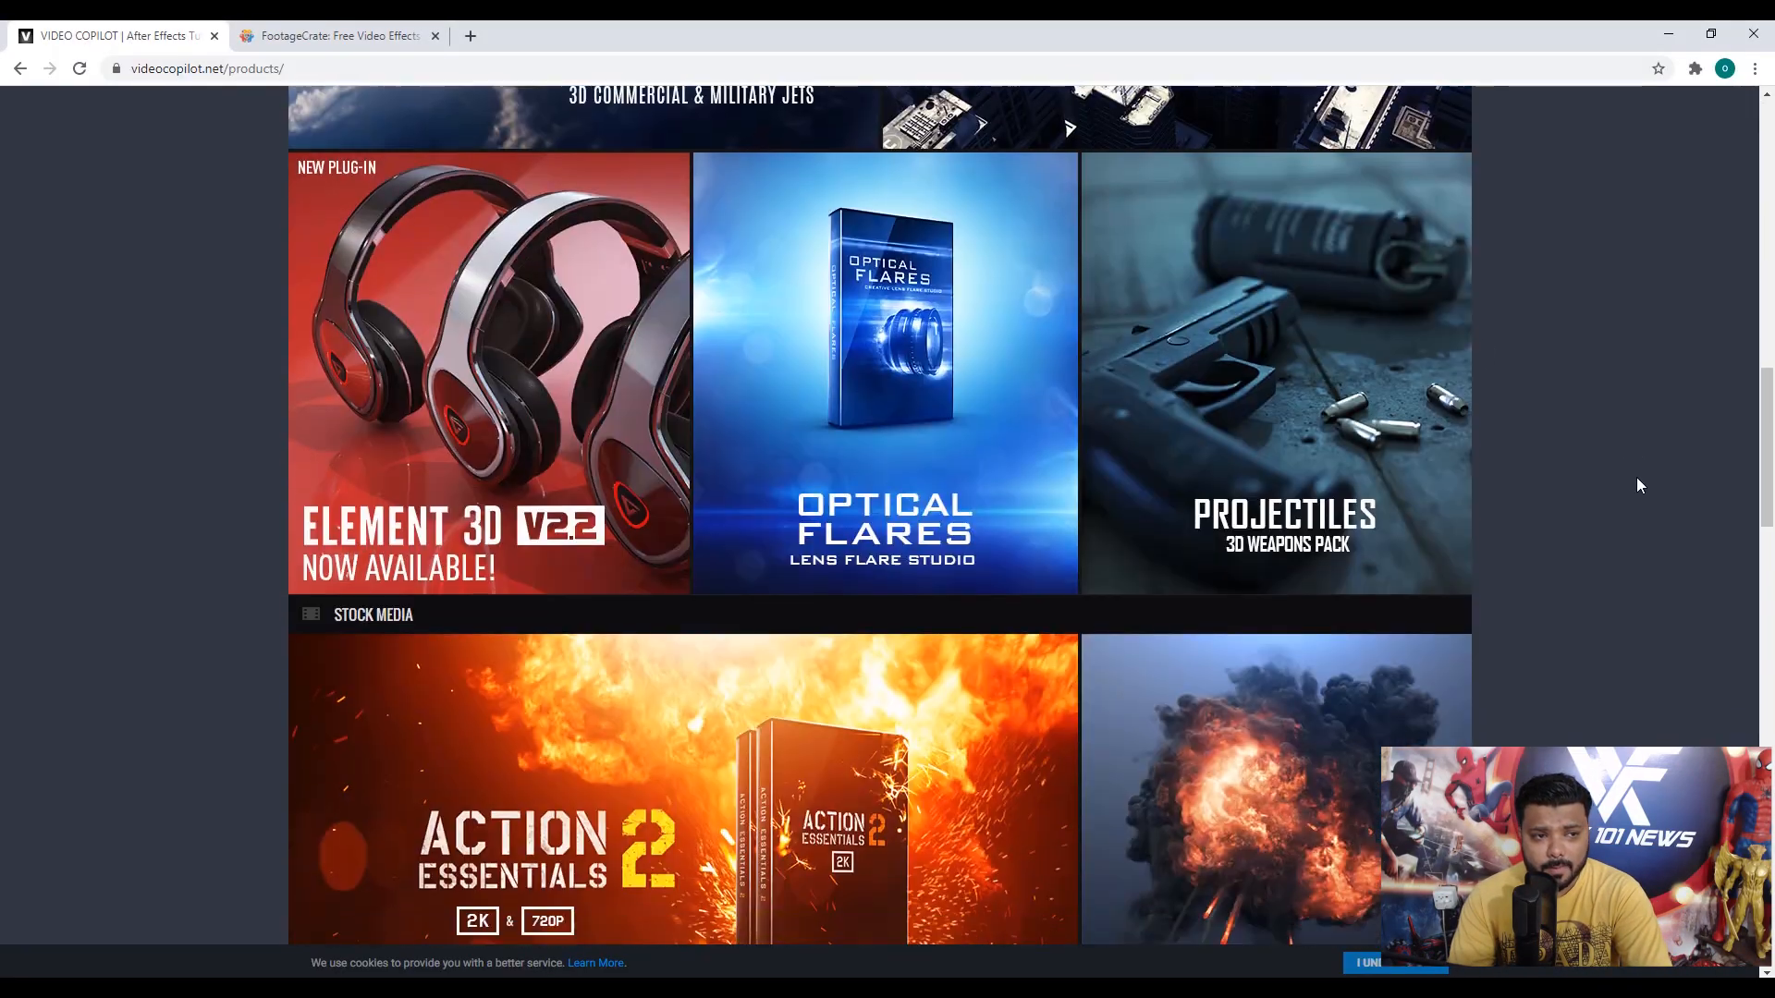
scroll(down, 3)
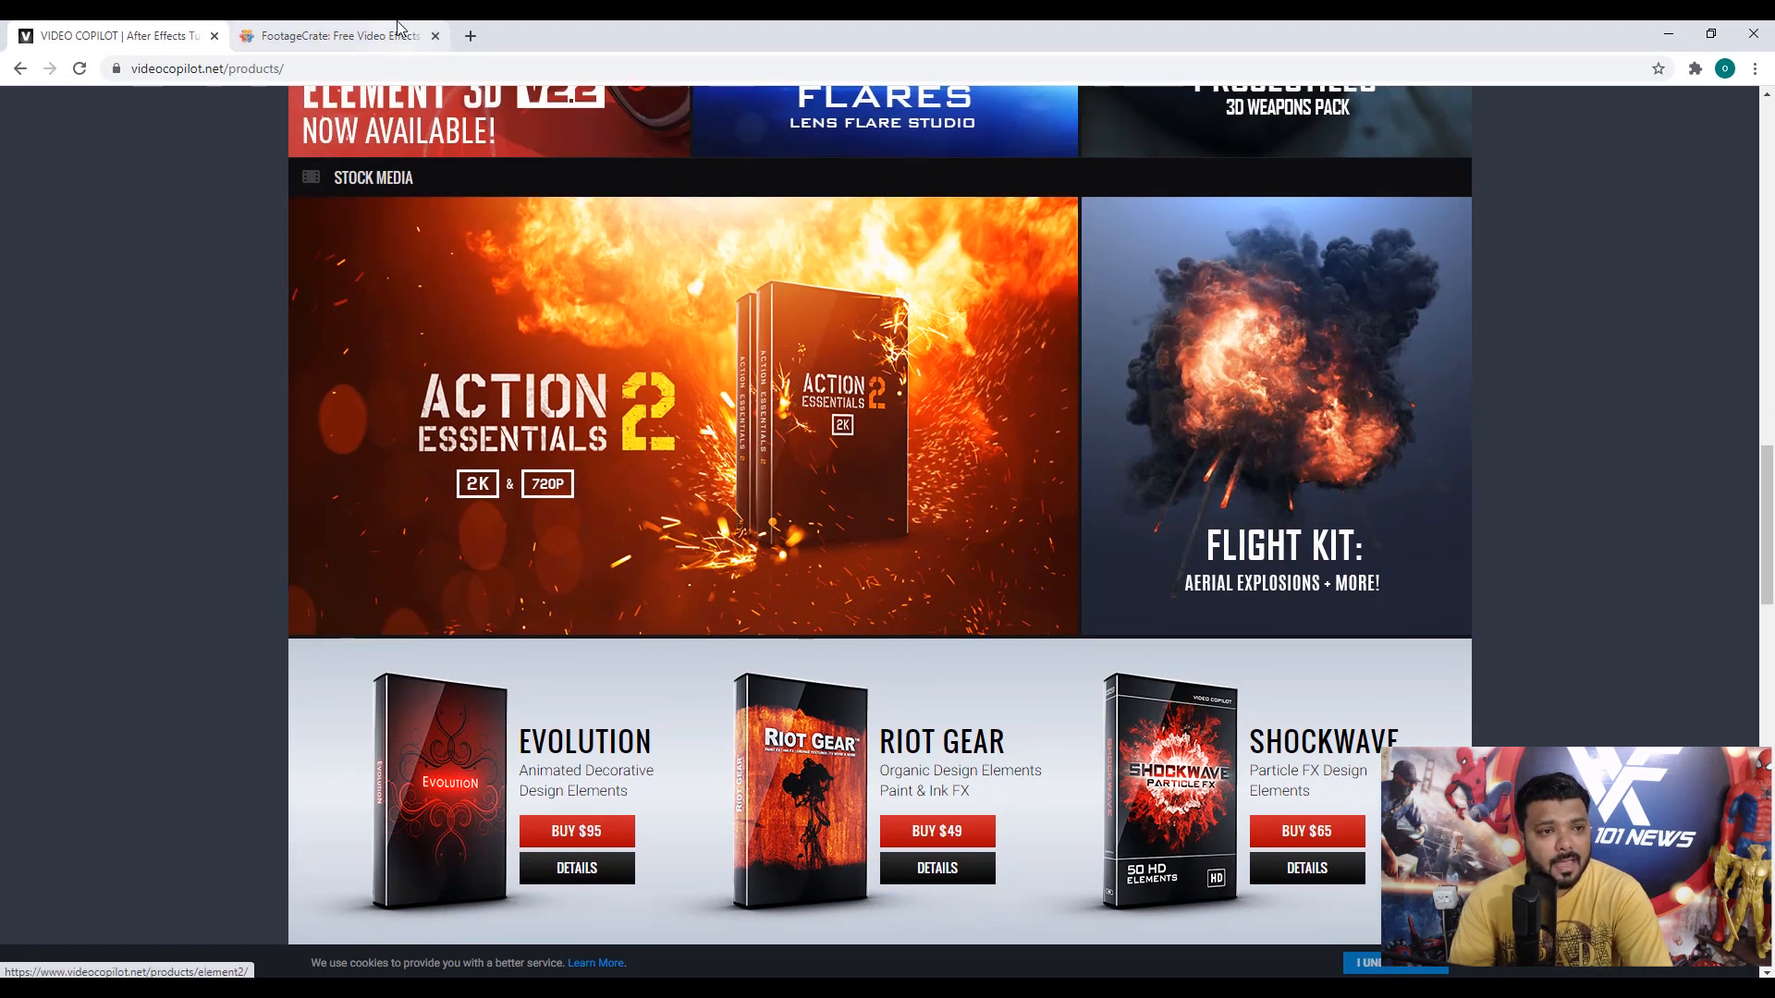
click(334, 35)
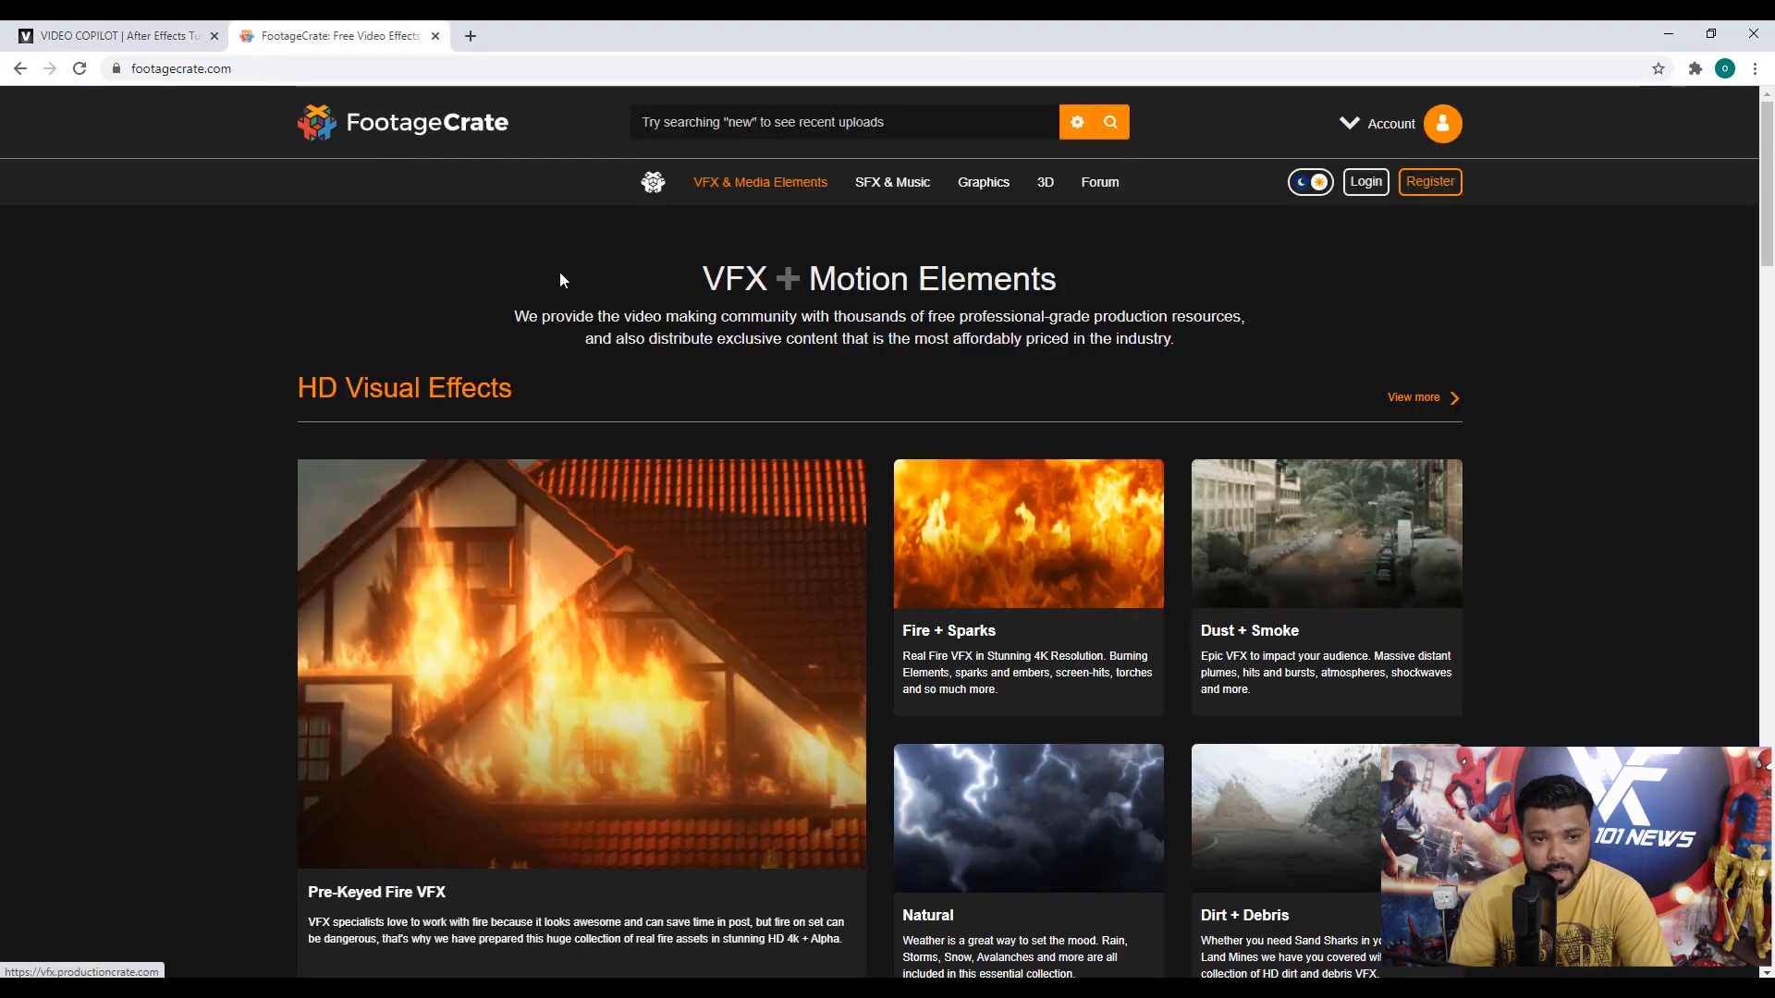
click(759, 183)
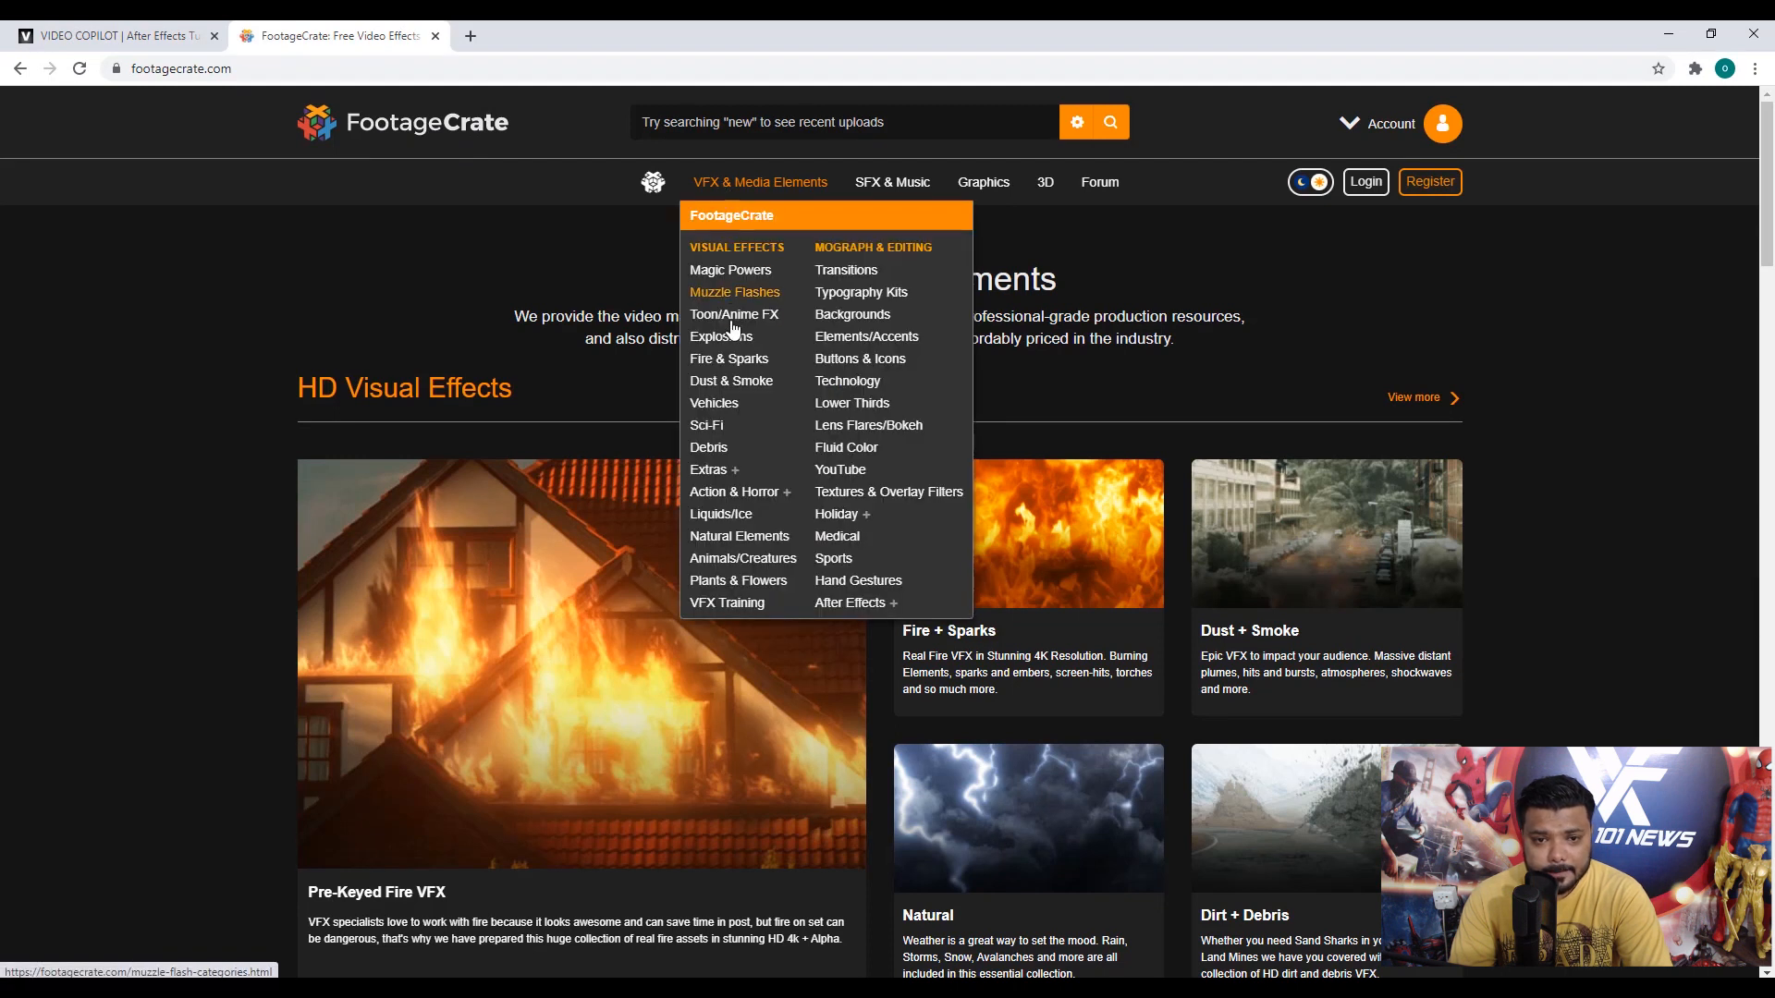
mouse_move(865, 337)
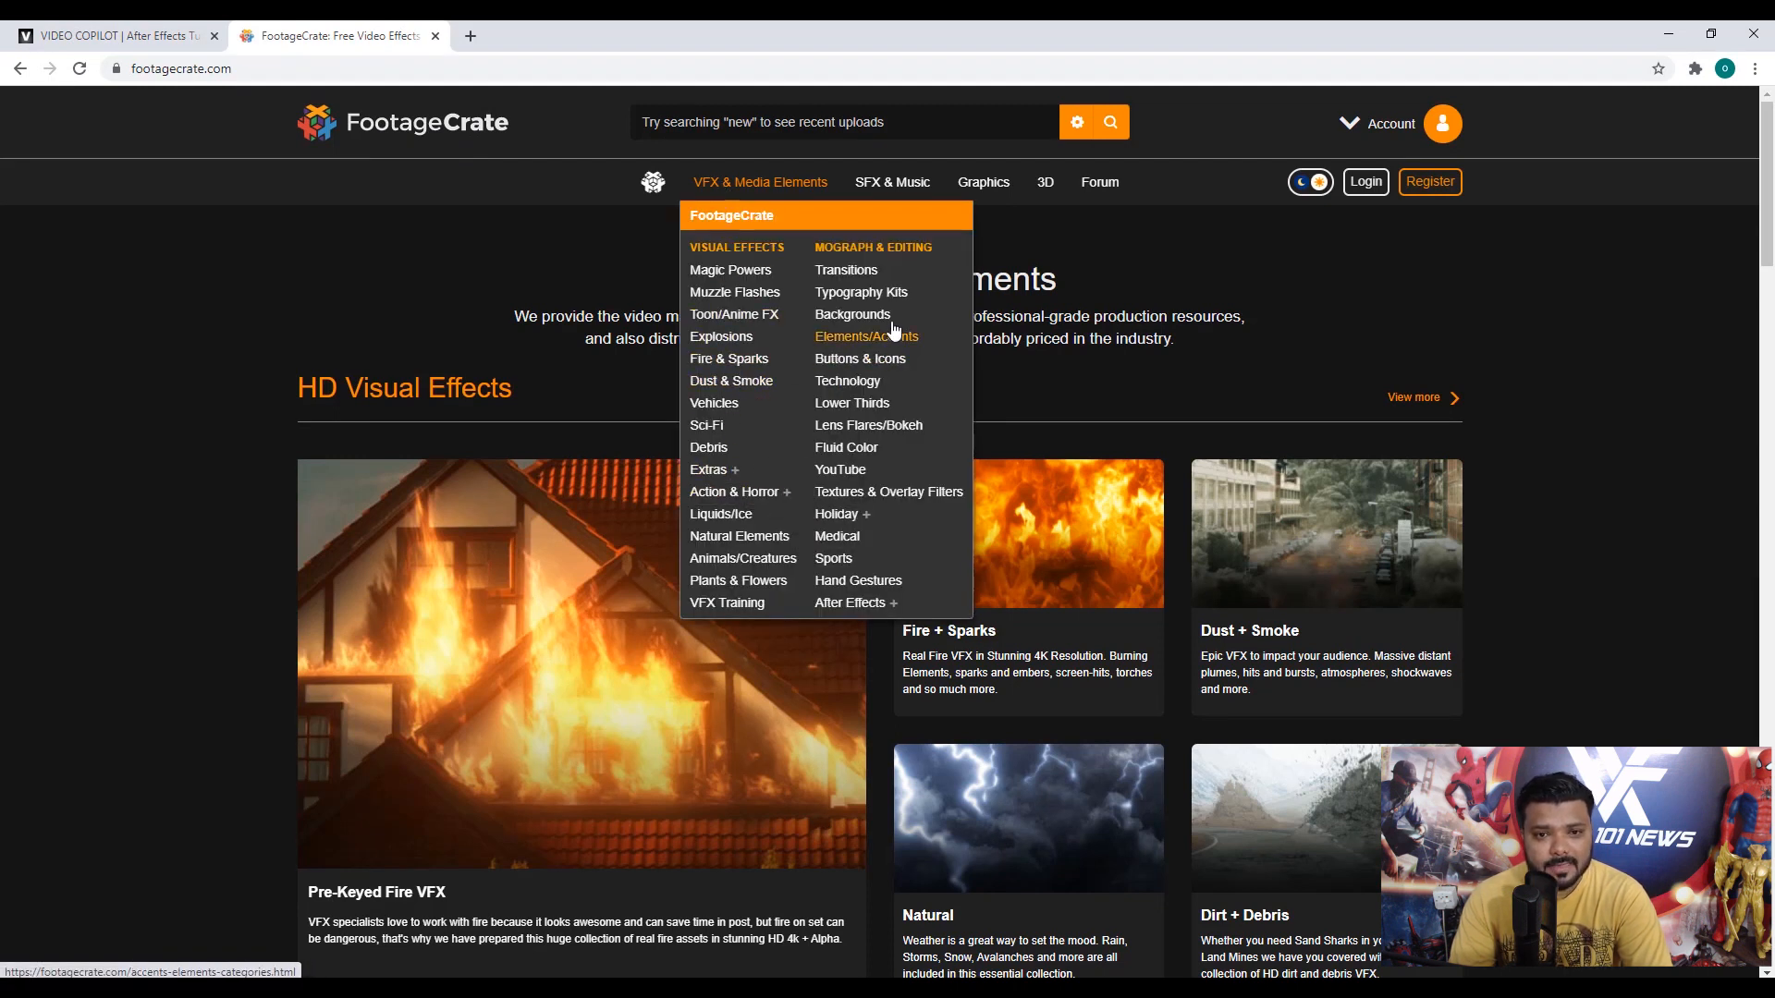
click(982, 182)
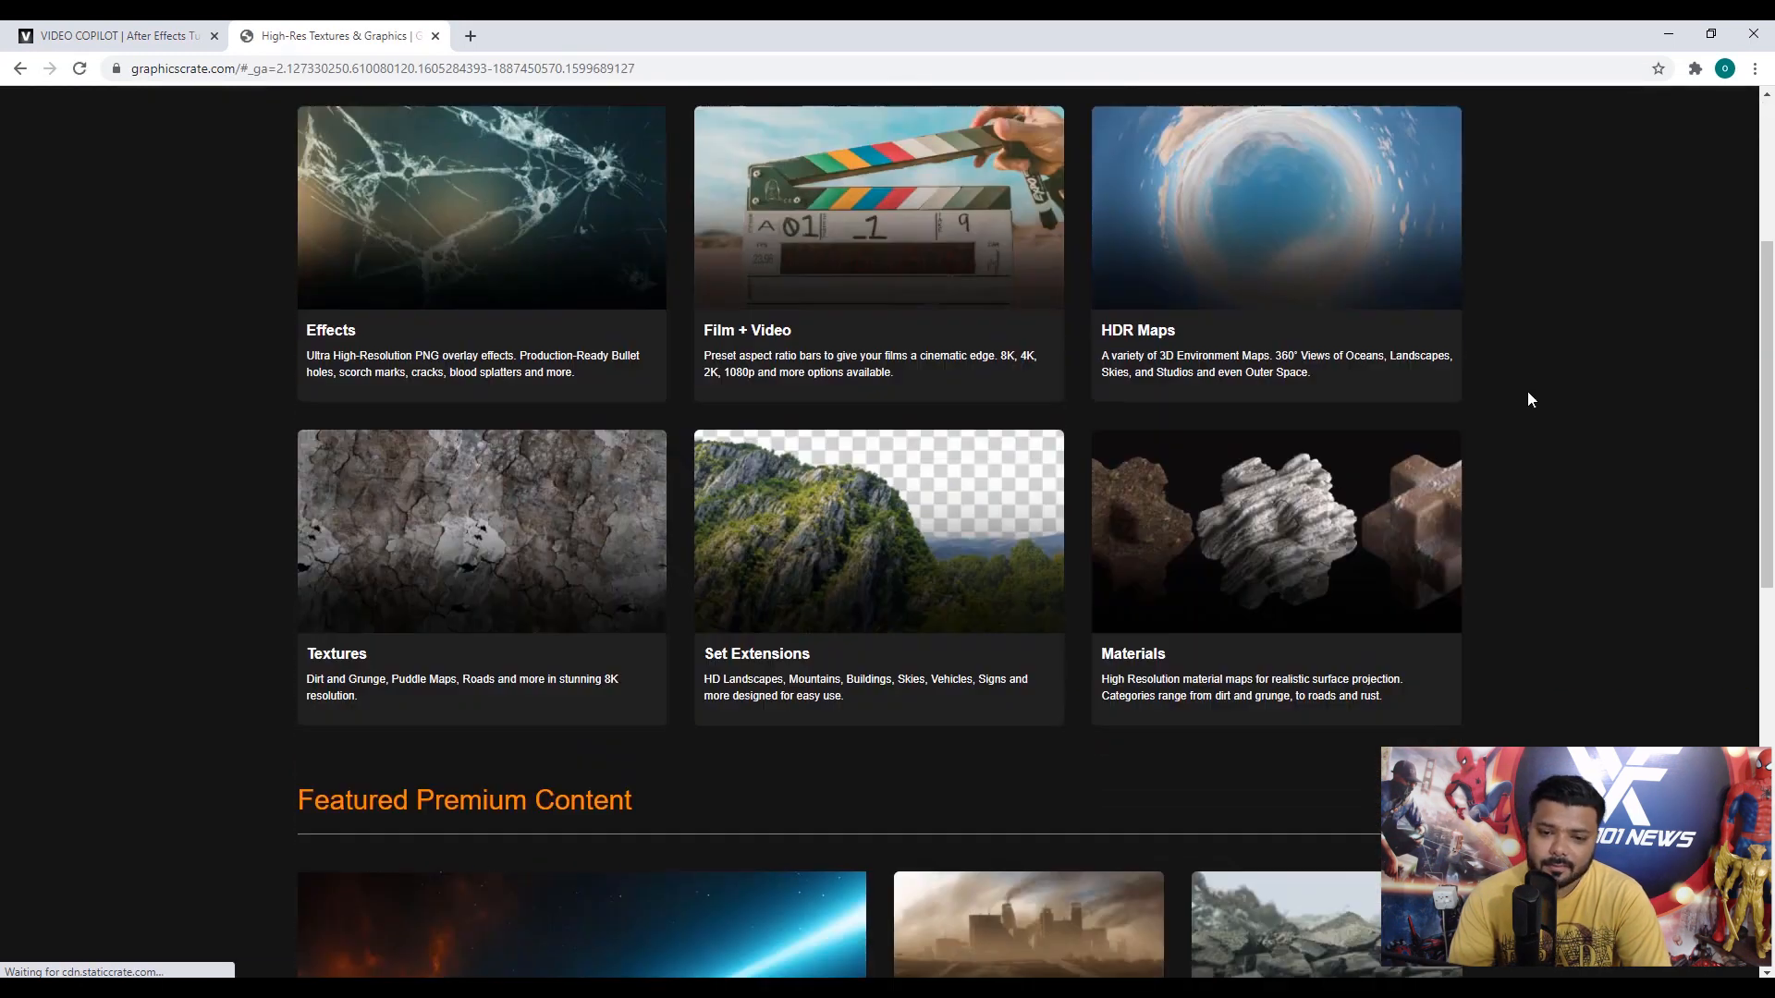
- Look through the Apocalypse set-extension graphics, then return to the FootageCrate home page
click(756, 653)
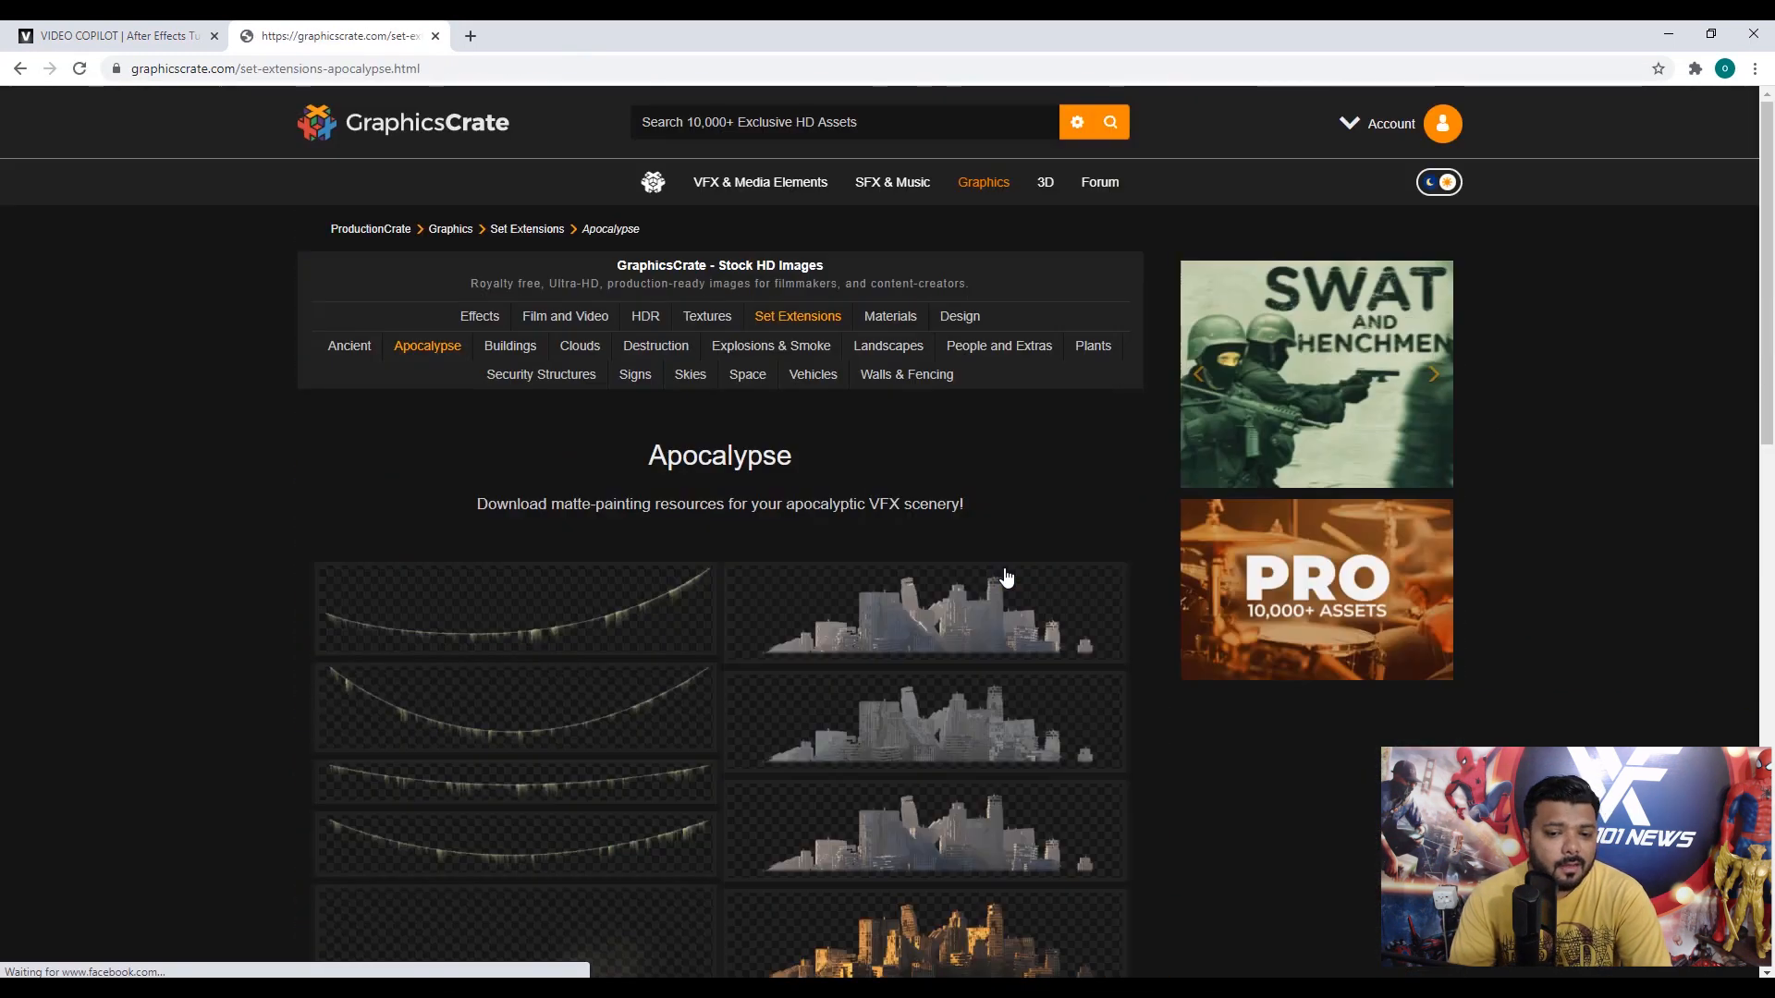
scroll(down, 3)
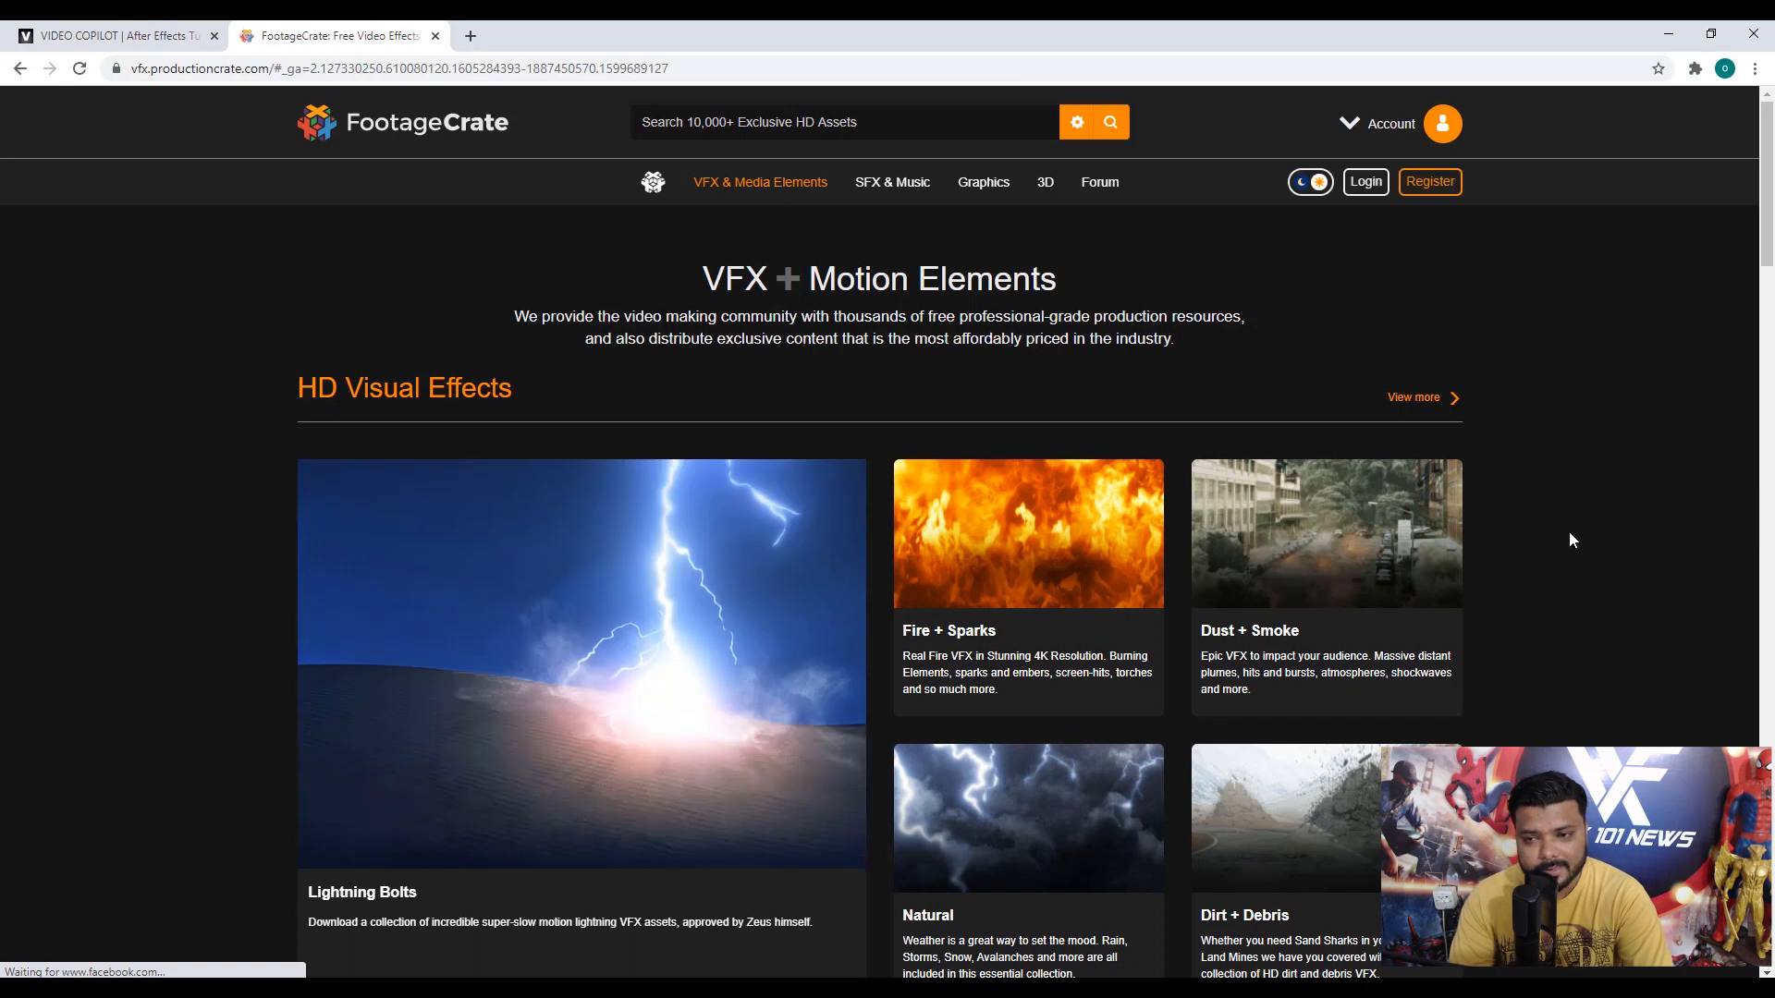
click(113, 35)
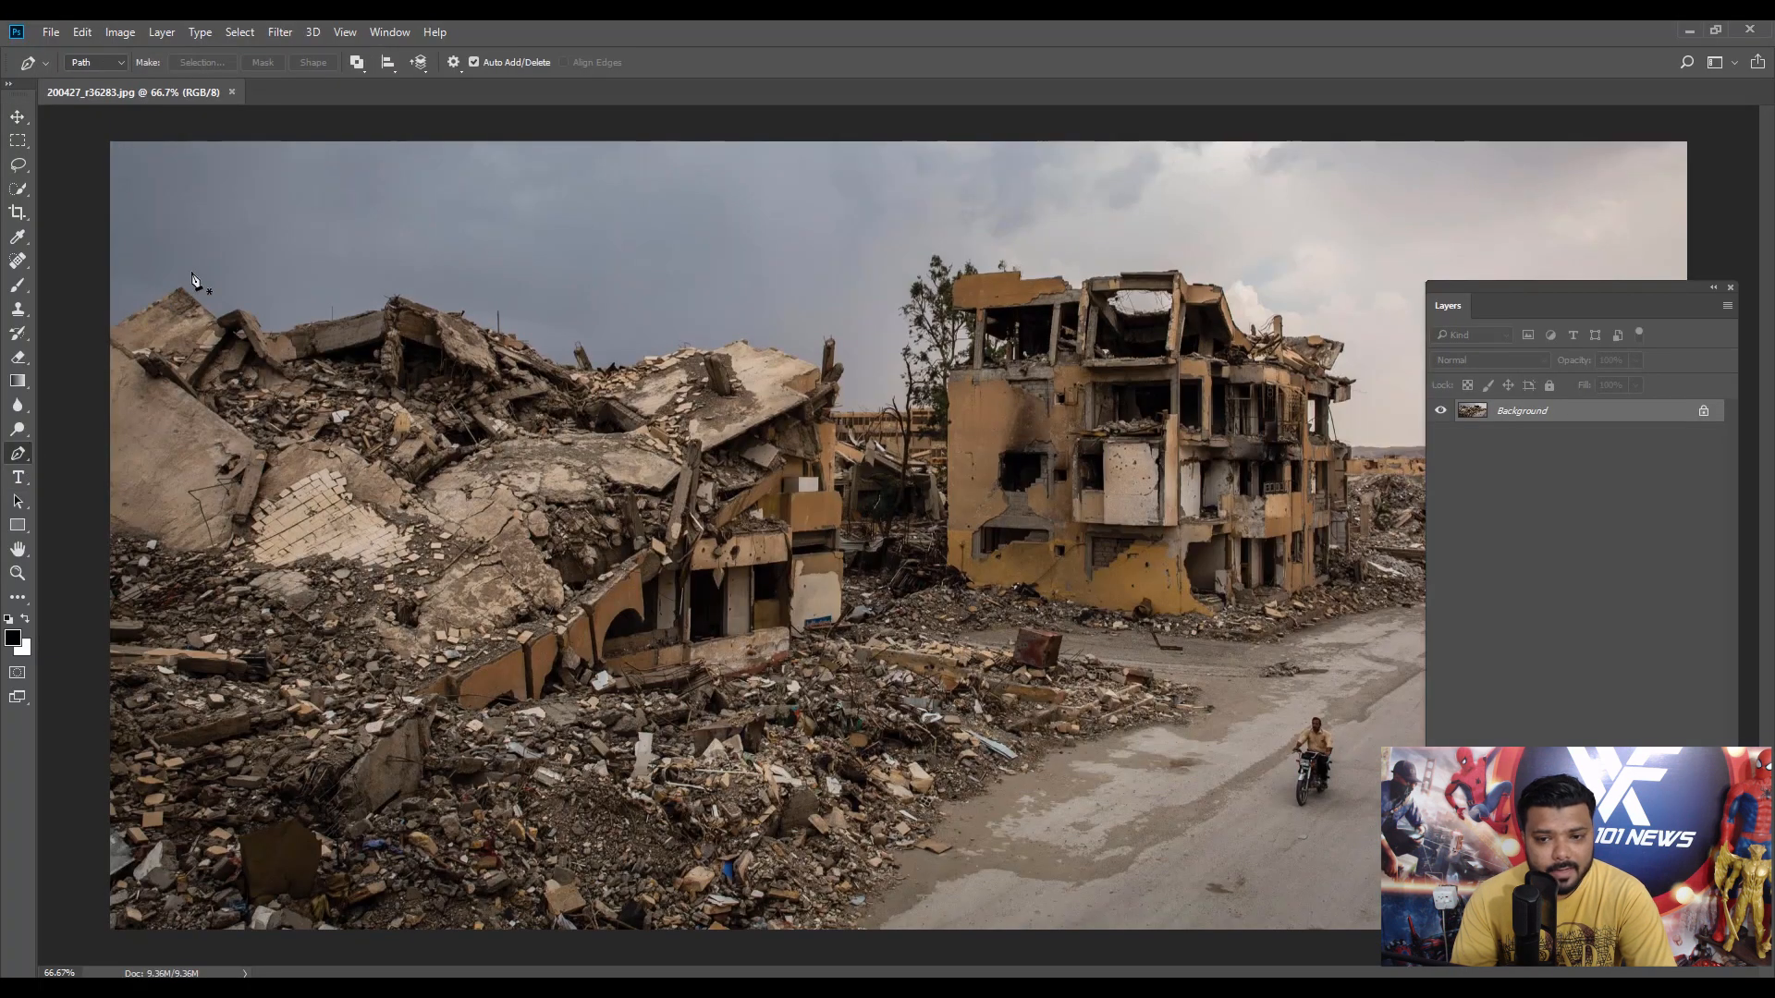
mouse_move(1167, 365)
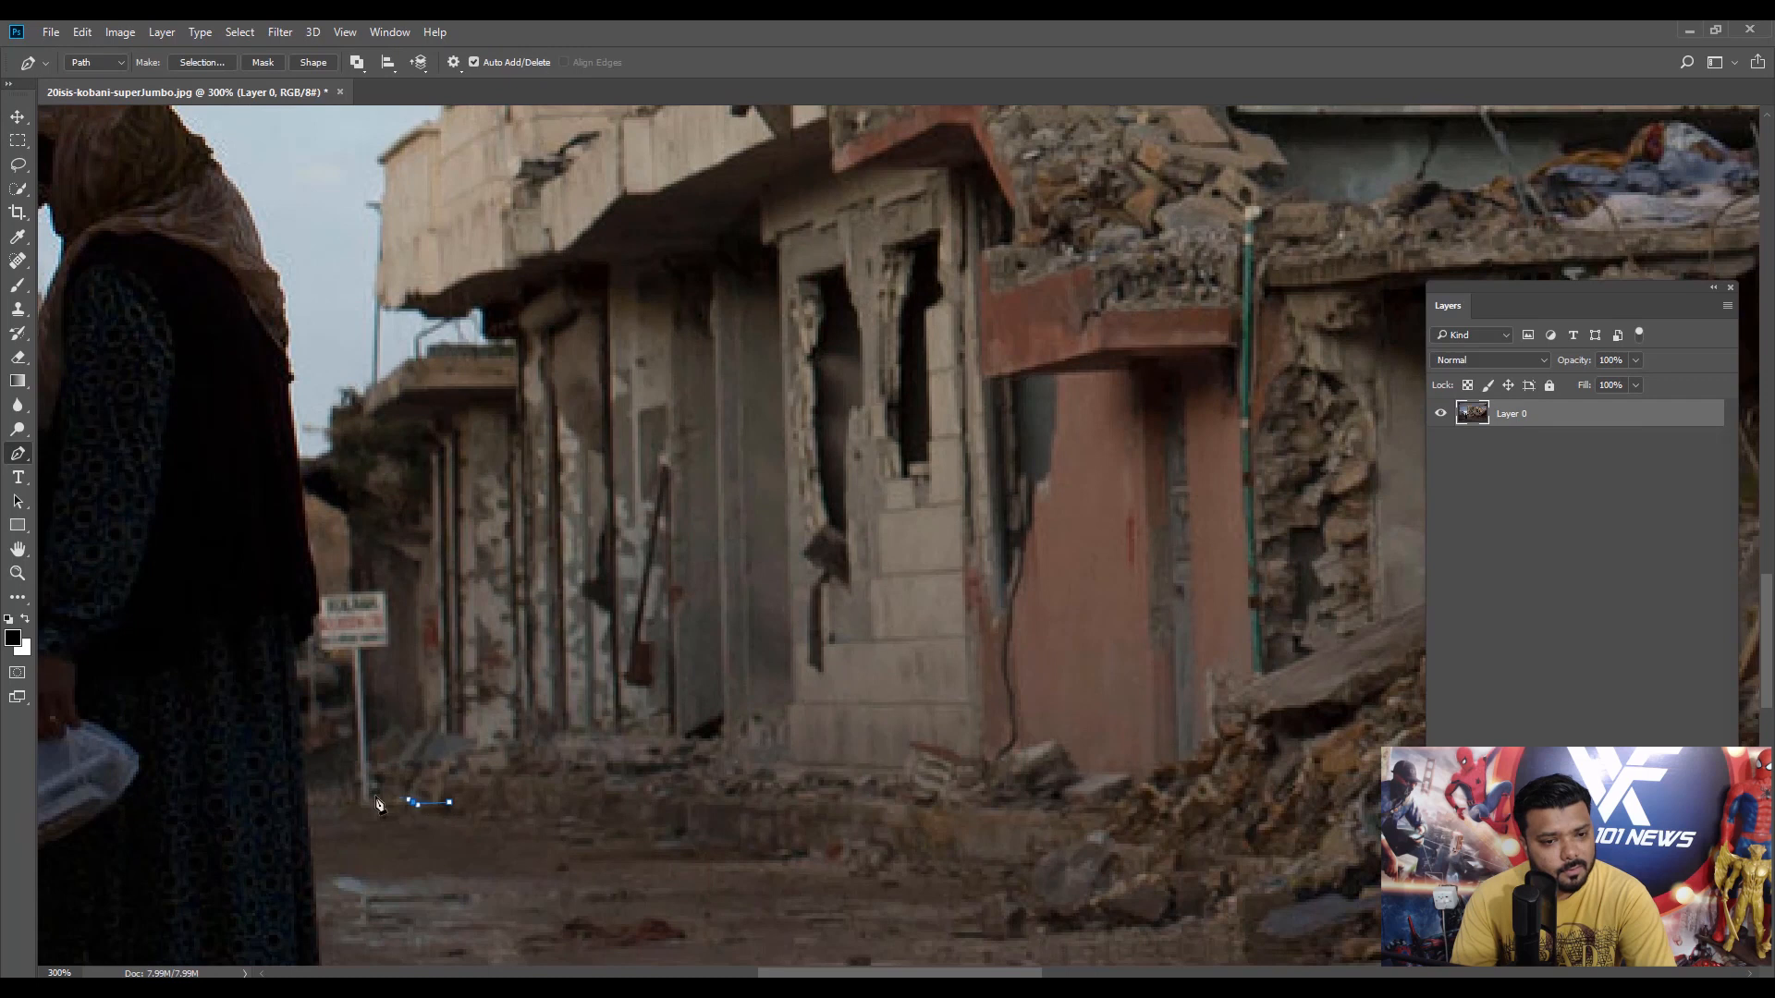
- Place another Pen-tool point on the cutout path along the ruined building's base
click(475, 314)
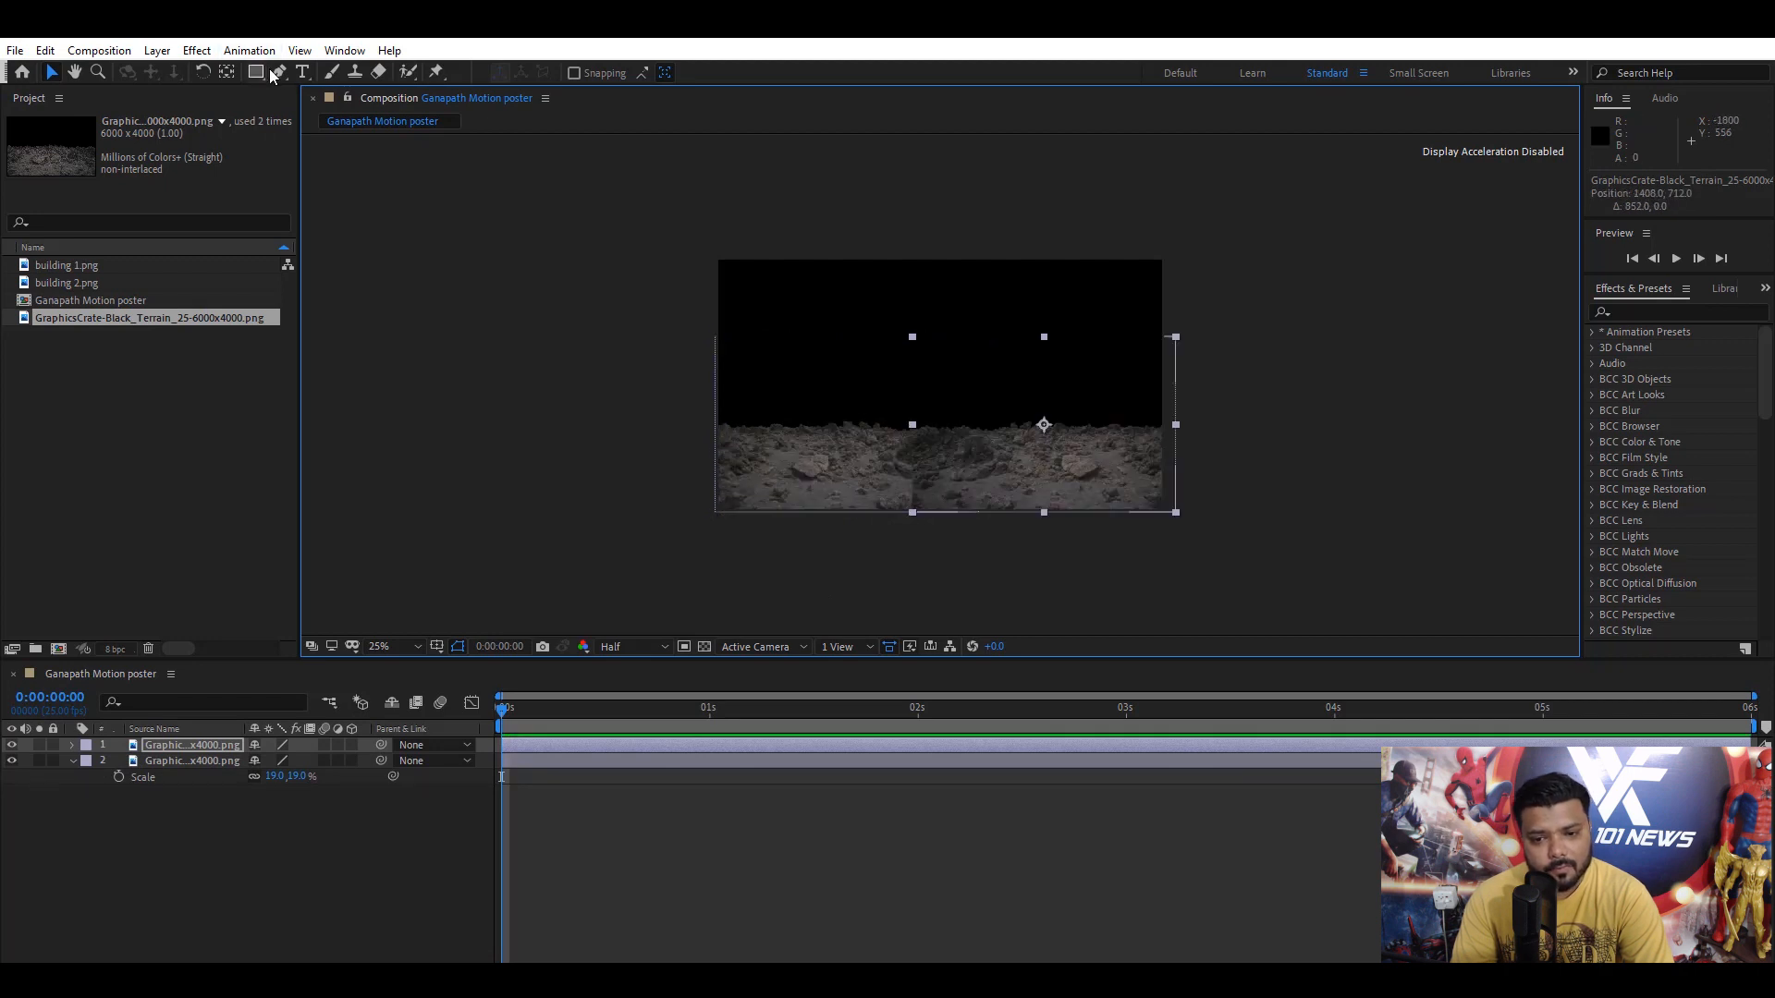
- Begin drawing a mask on the black terrain layer with the Pen tool
click(275, 72)
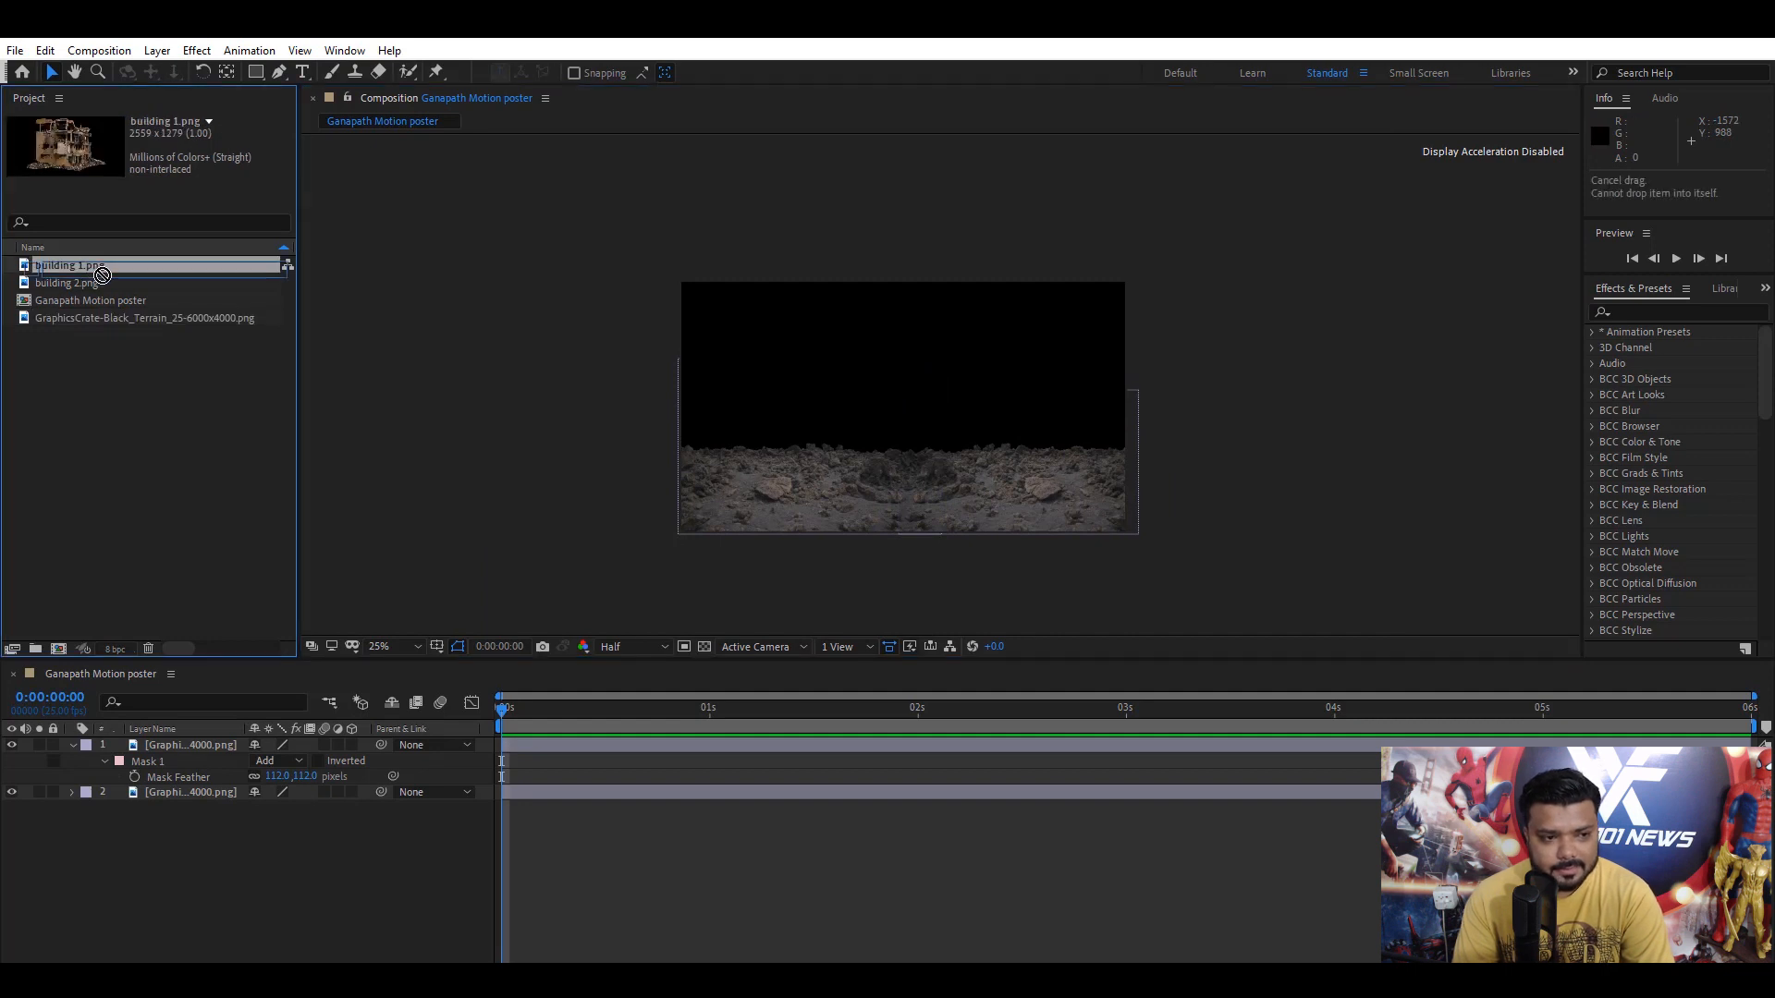
- Add building 1.png and building 2.png to the composition, the second placed on the right side
drag(69, 264, 215, 745)
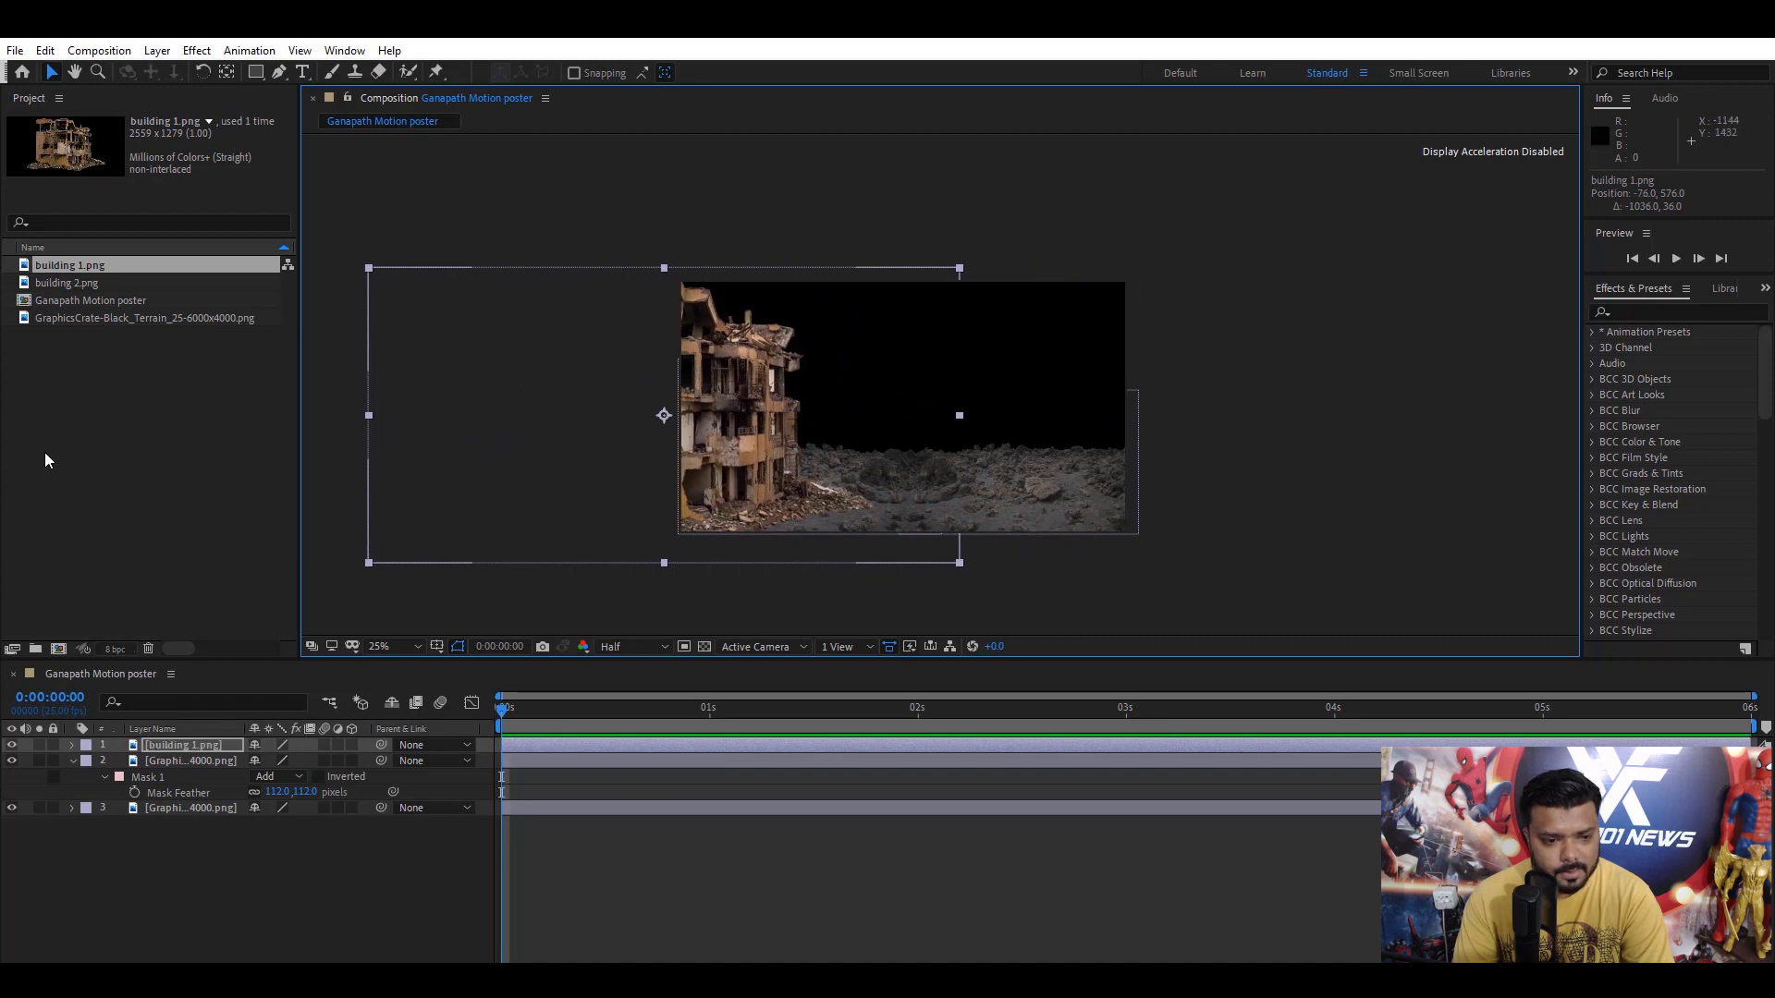
click(67, 281)
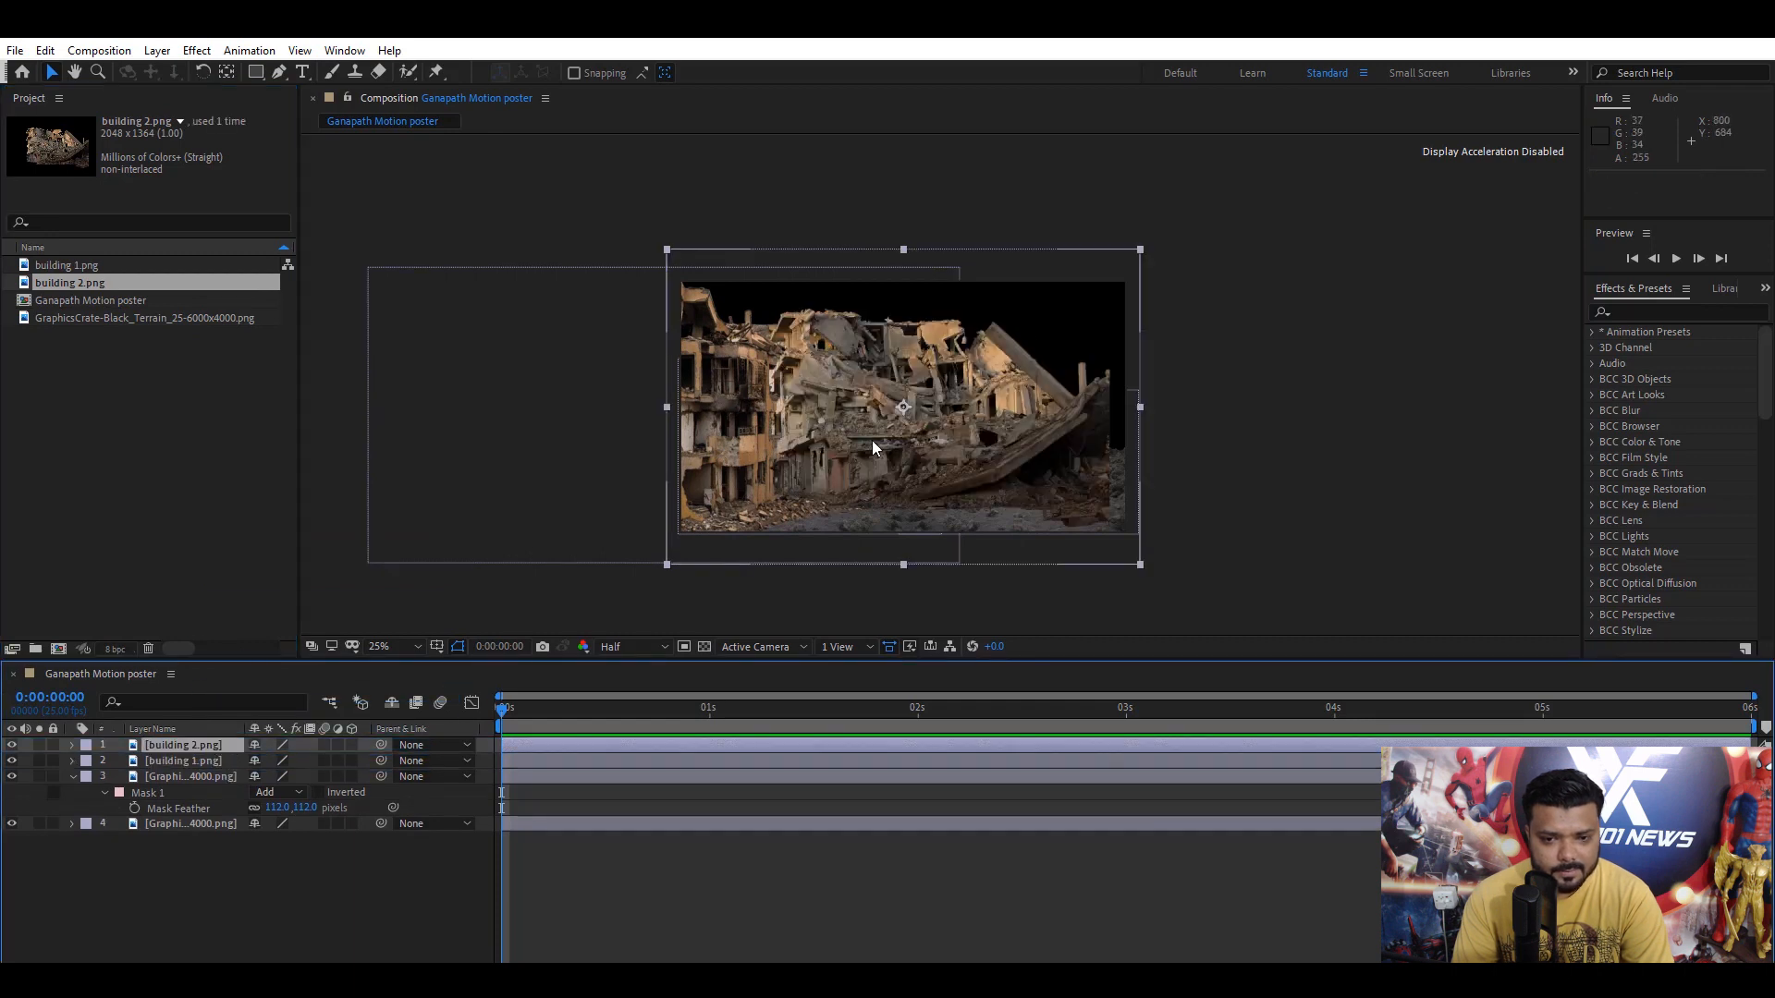
drag(906, 407, 1104, 427)
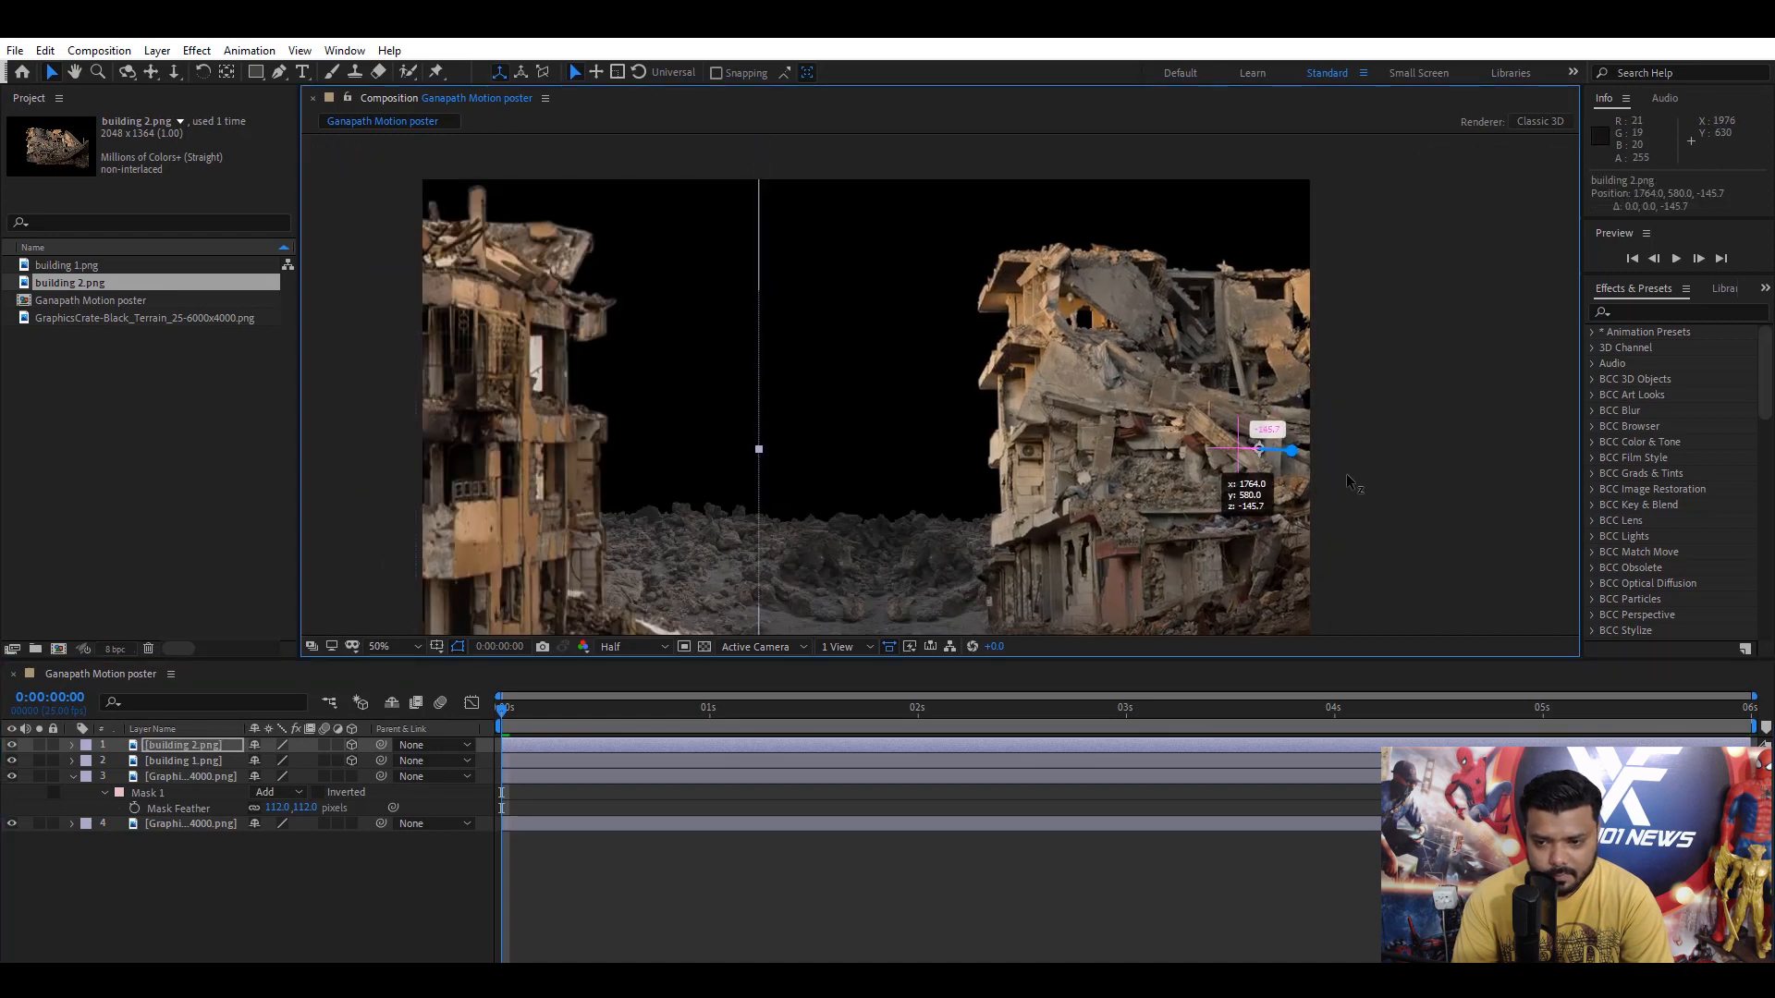
- Push building 2 back on the Z axis and make the debris rubble pile layer 3D
drag(1290, 451, 1285, 451)
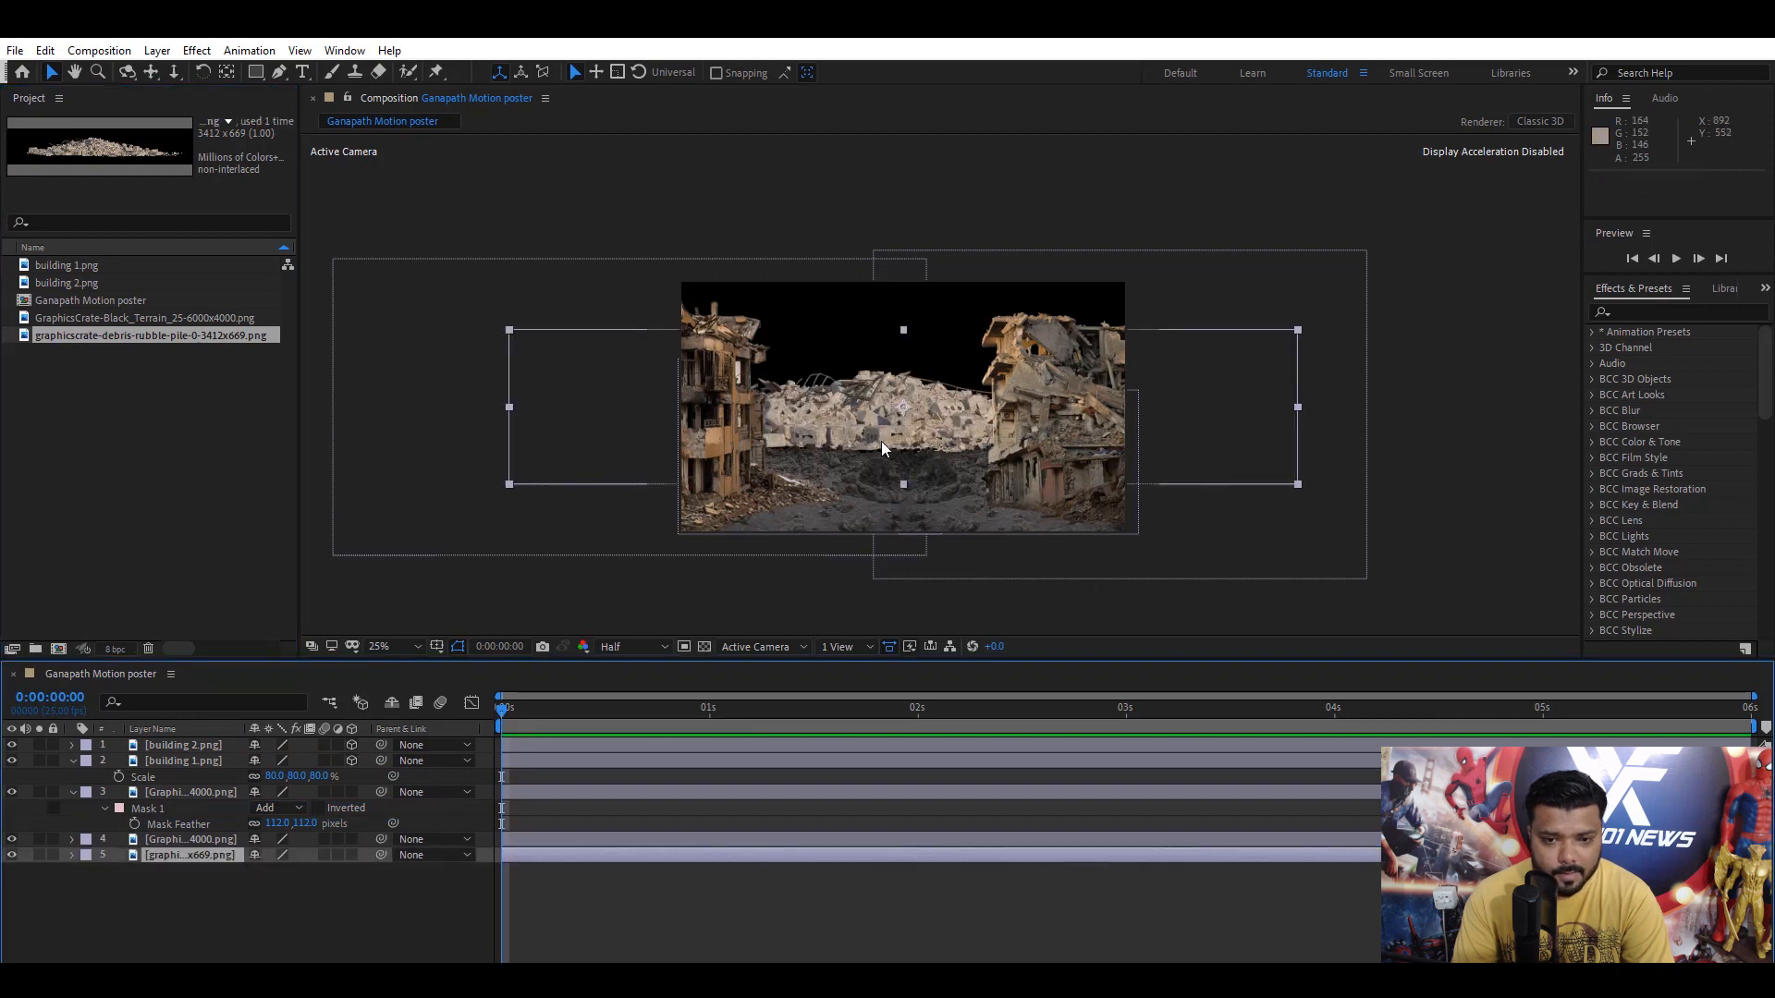
mouse_move(356, 869)
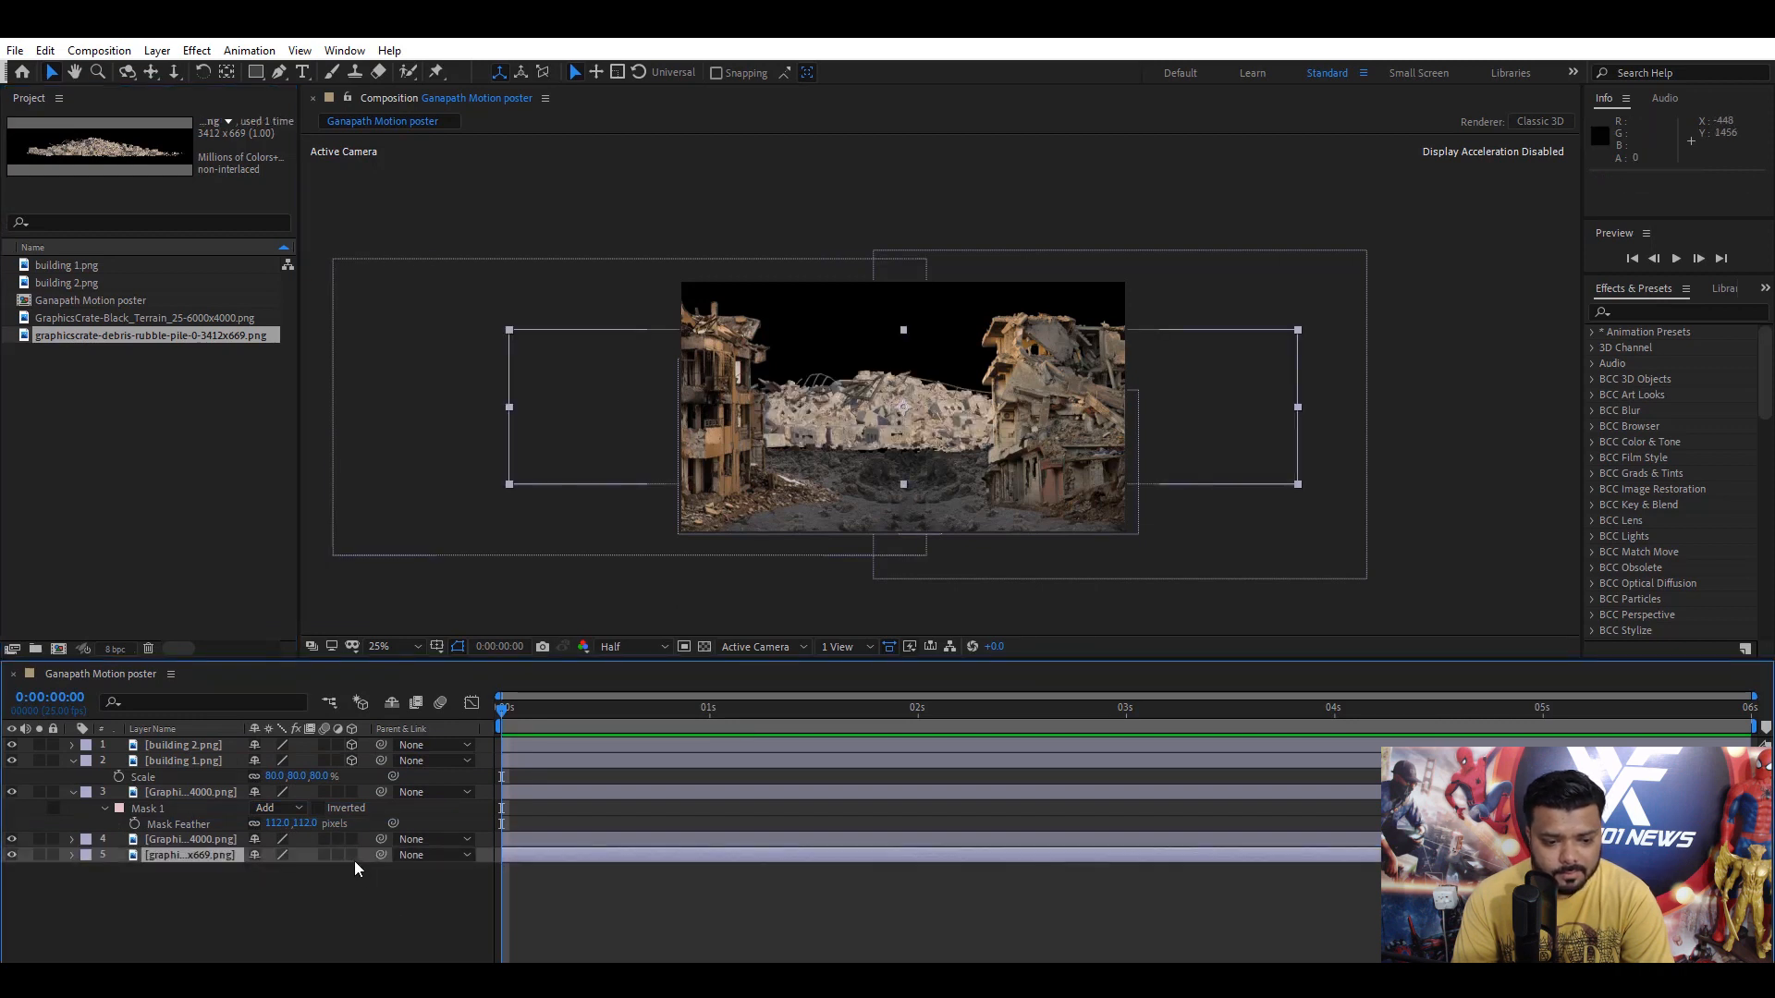
click(181, 840)
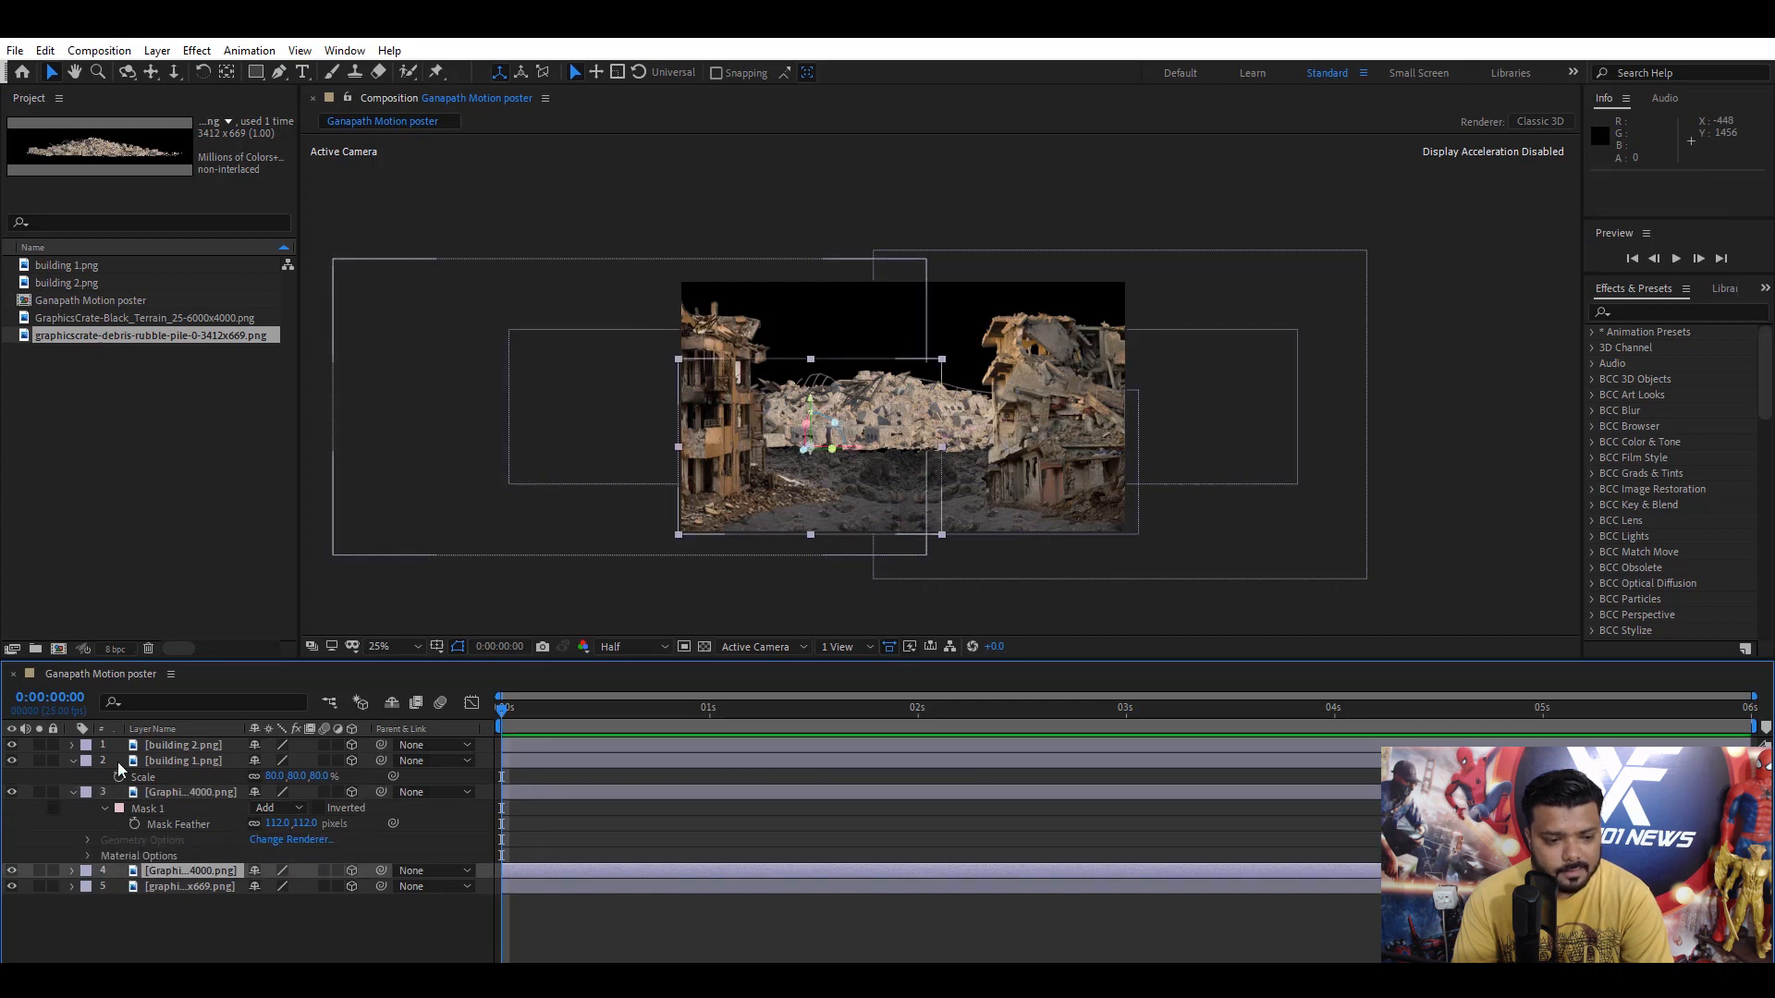
click(70, 794)
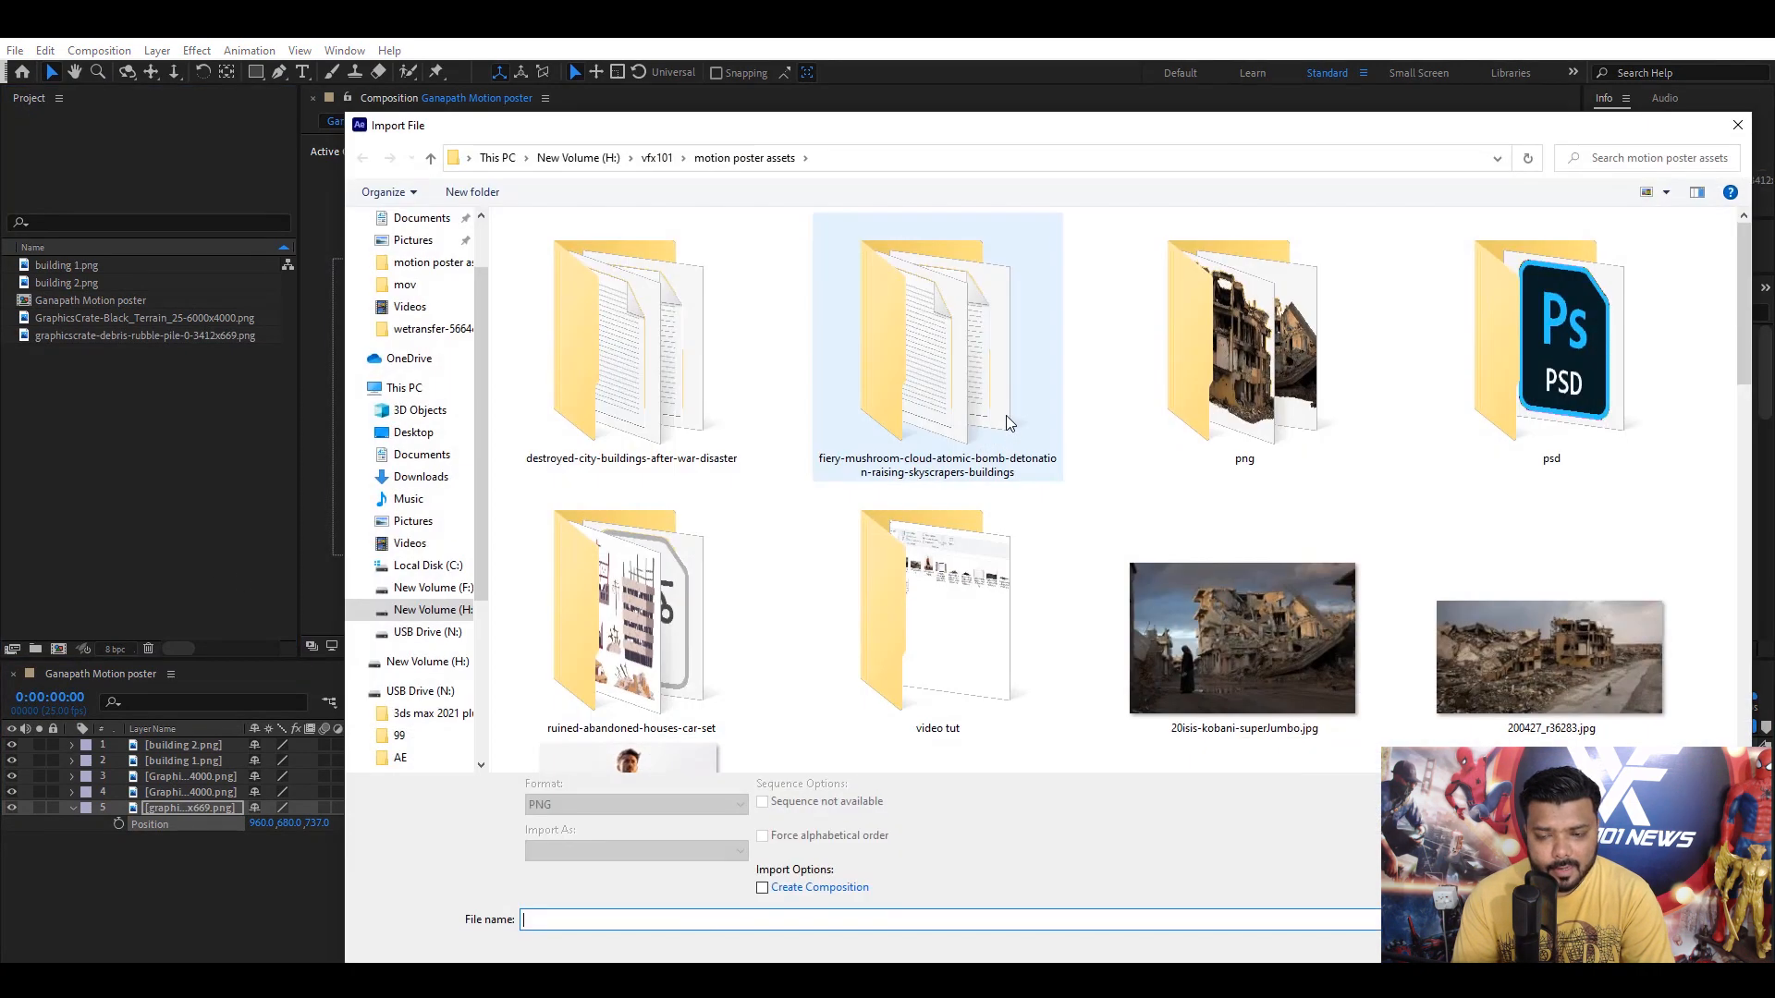
- Scale the brick rubble pile down to 28% and move it into the lower foreground
scroll(down, 3)
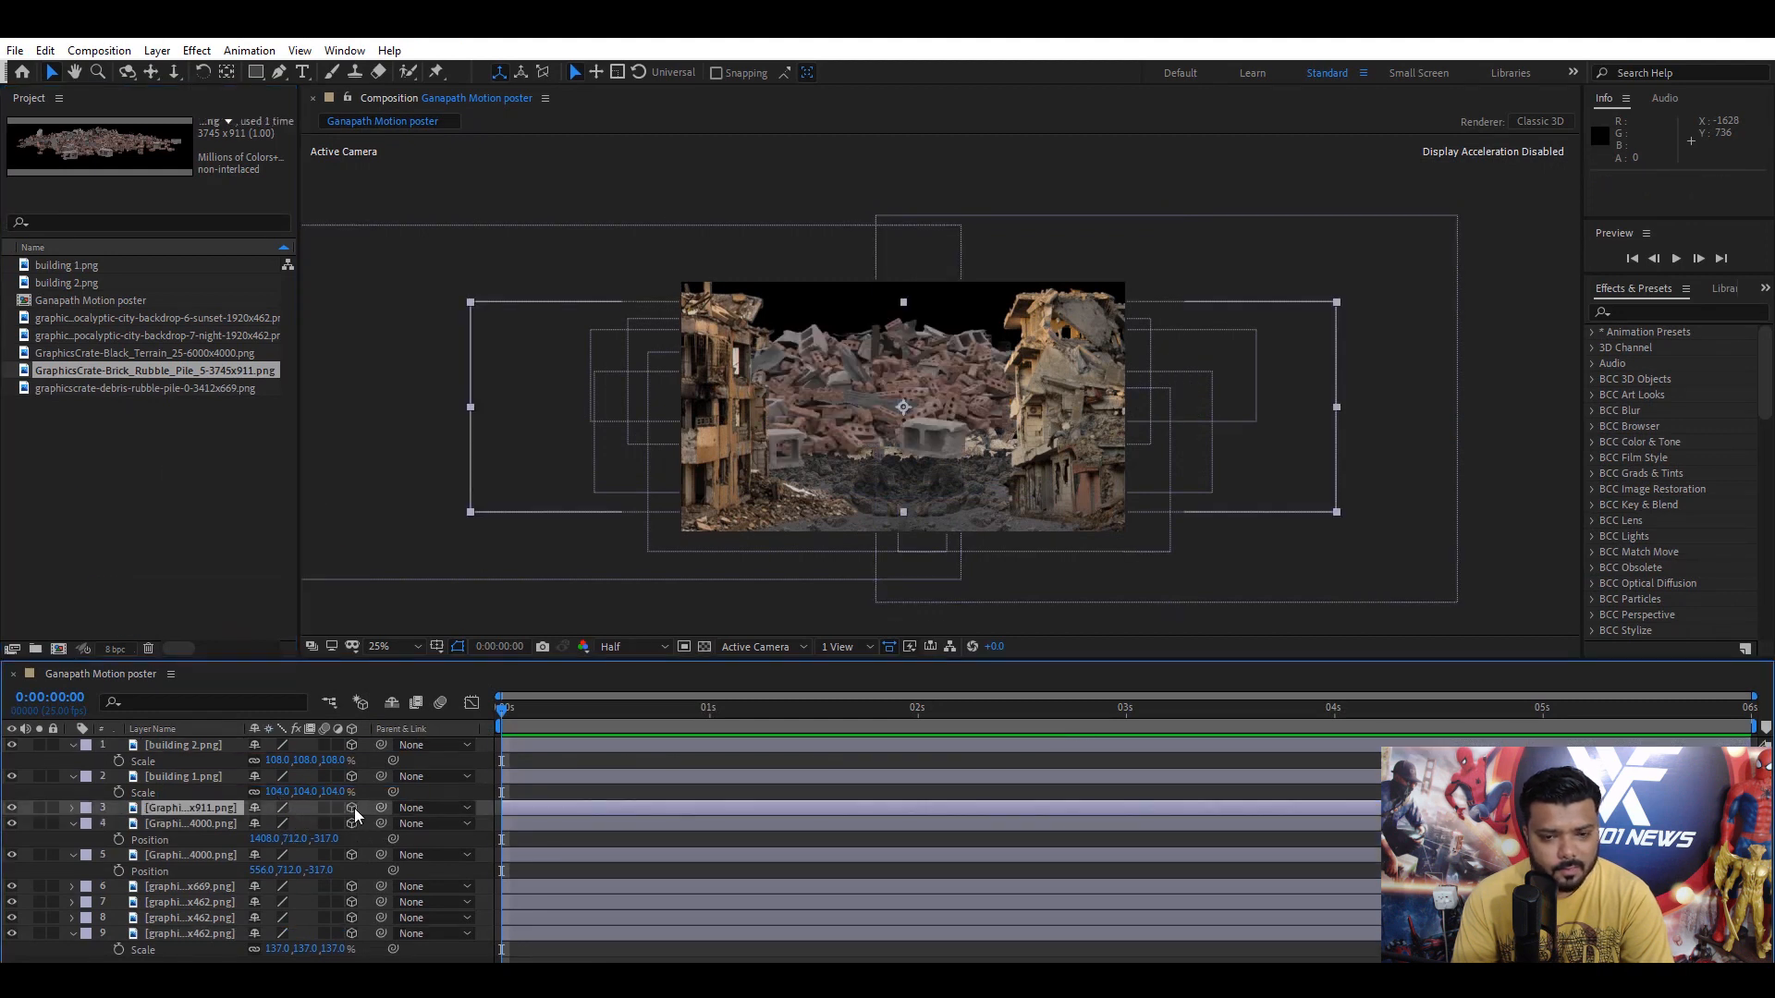
drag(902, 407, 908, 470)
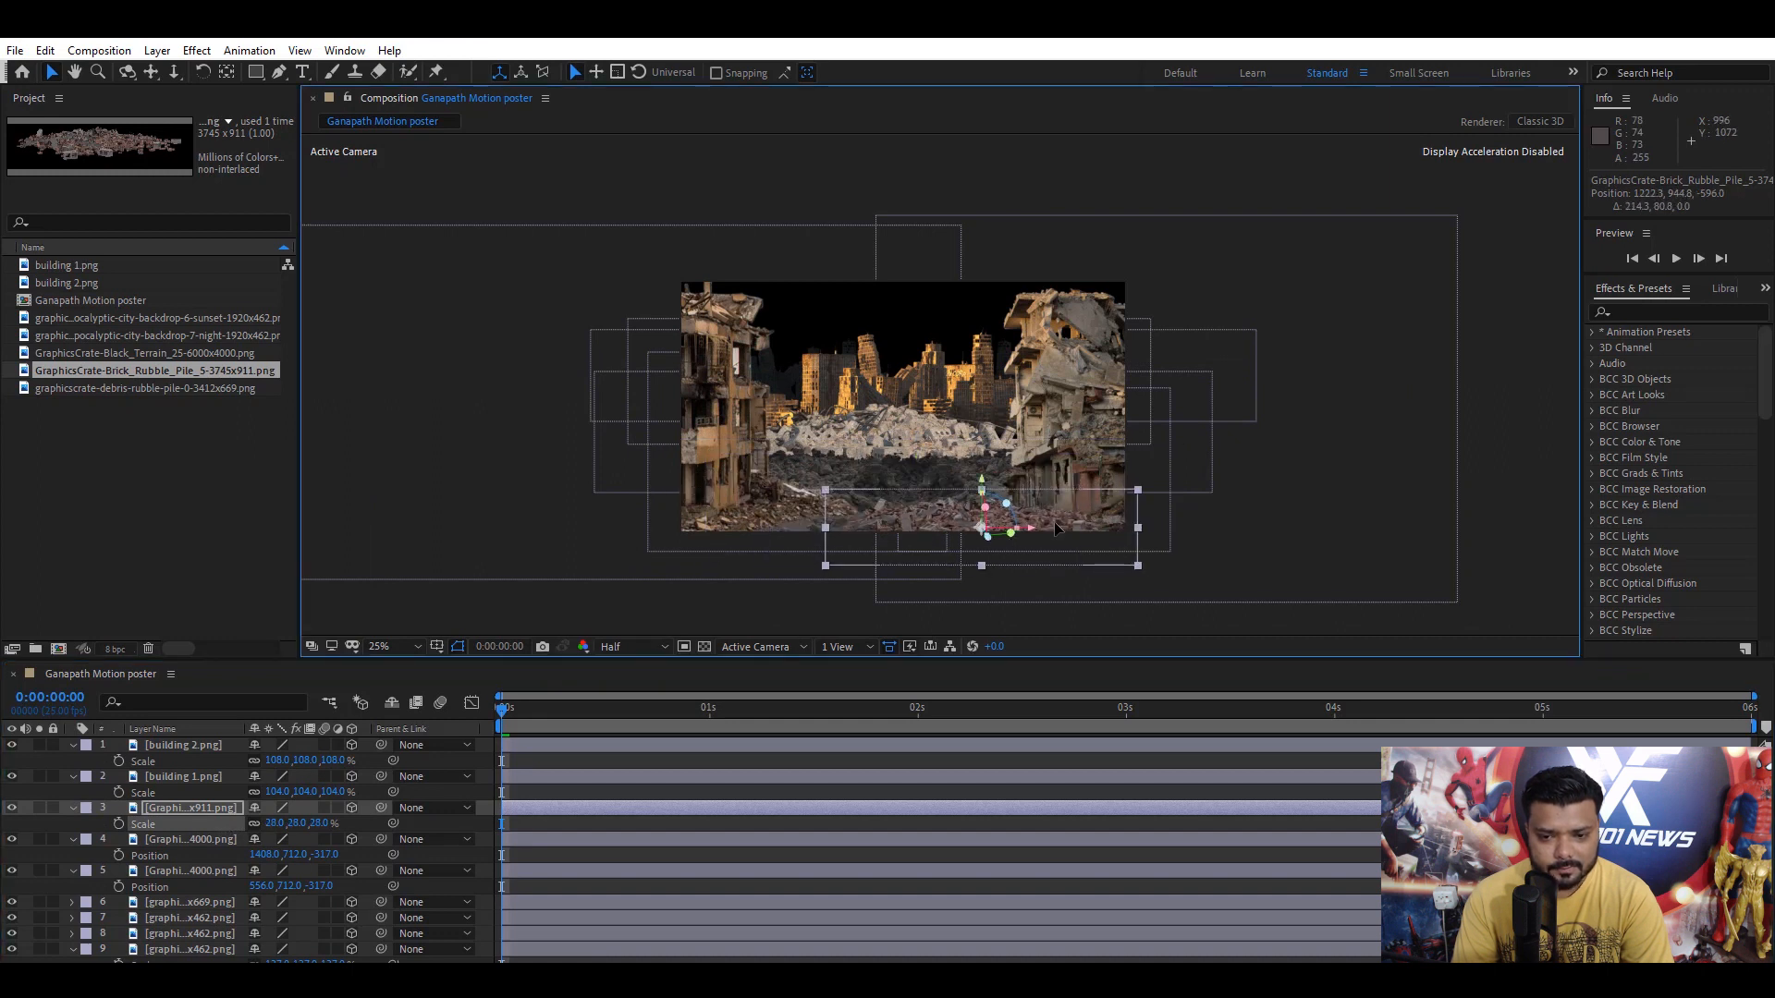
drag(1008, 525, 1154, 525)
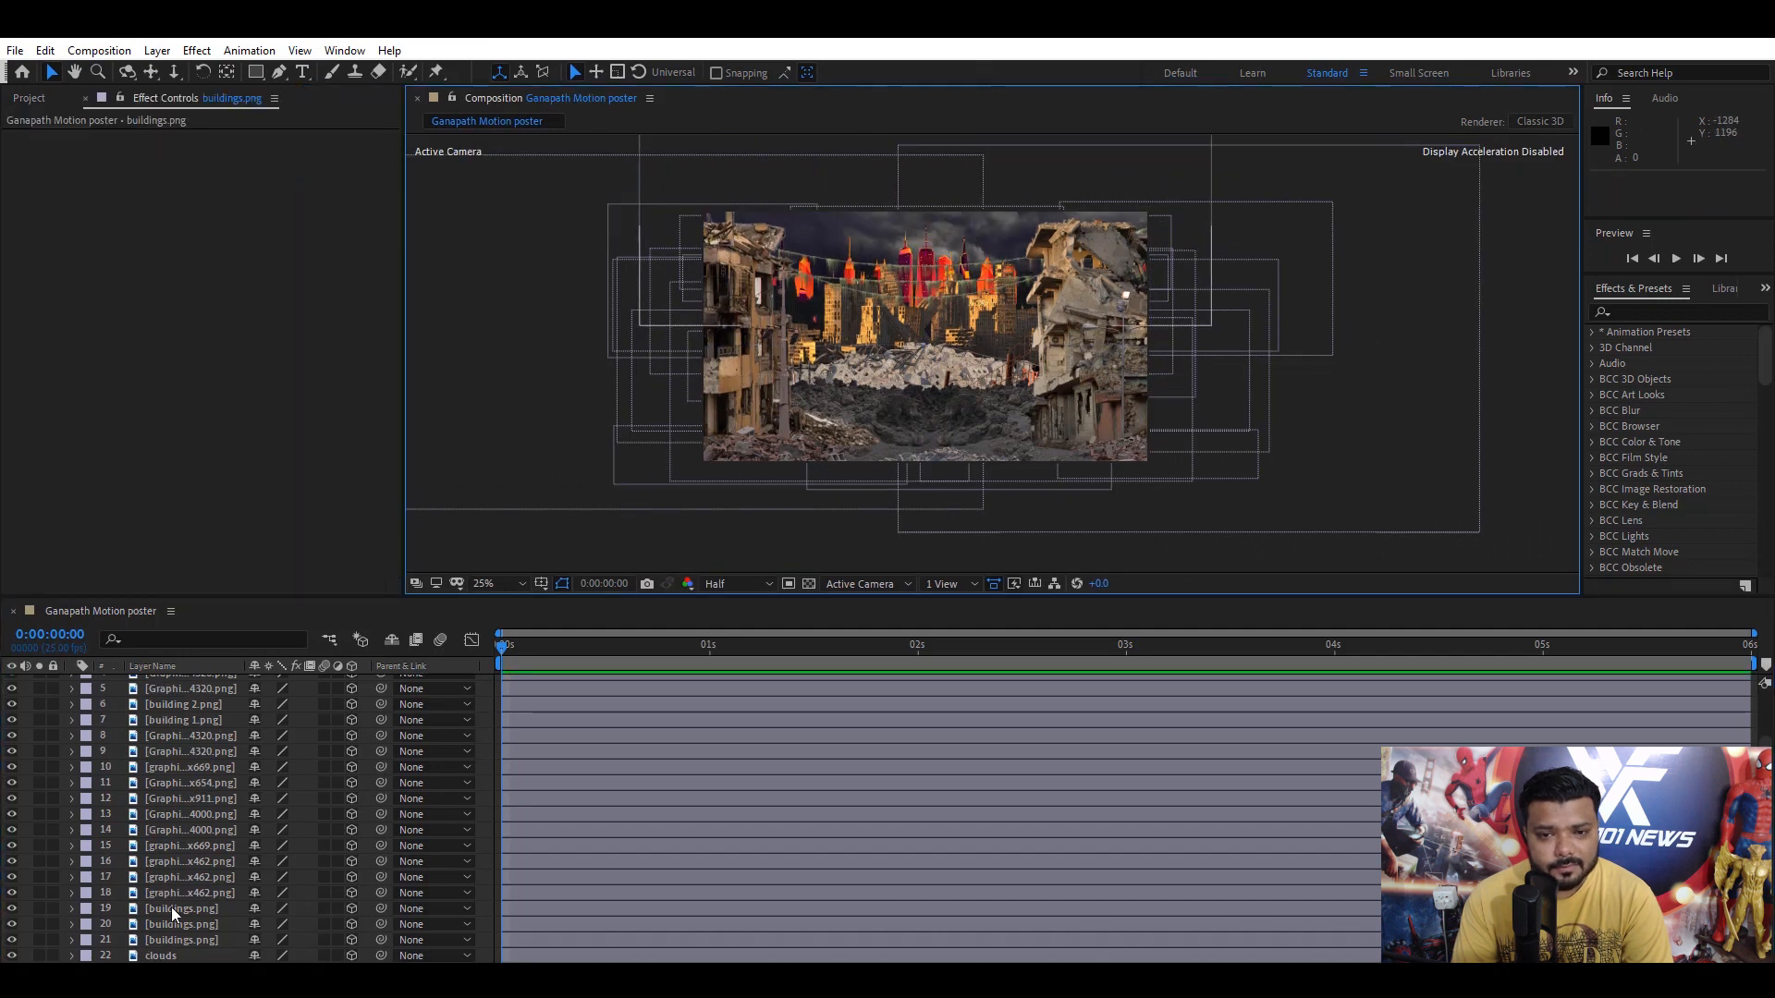
- Select a distant buildings layer and bring up the Effect menu for recoloring
click(181, 908)
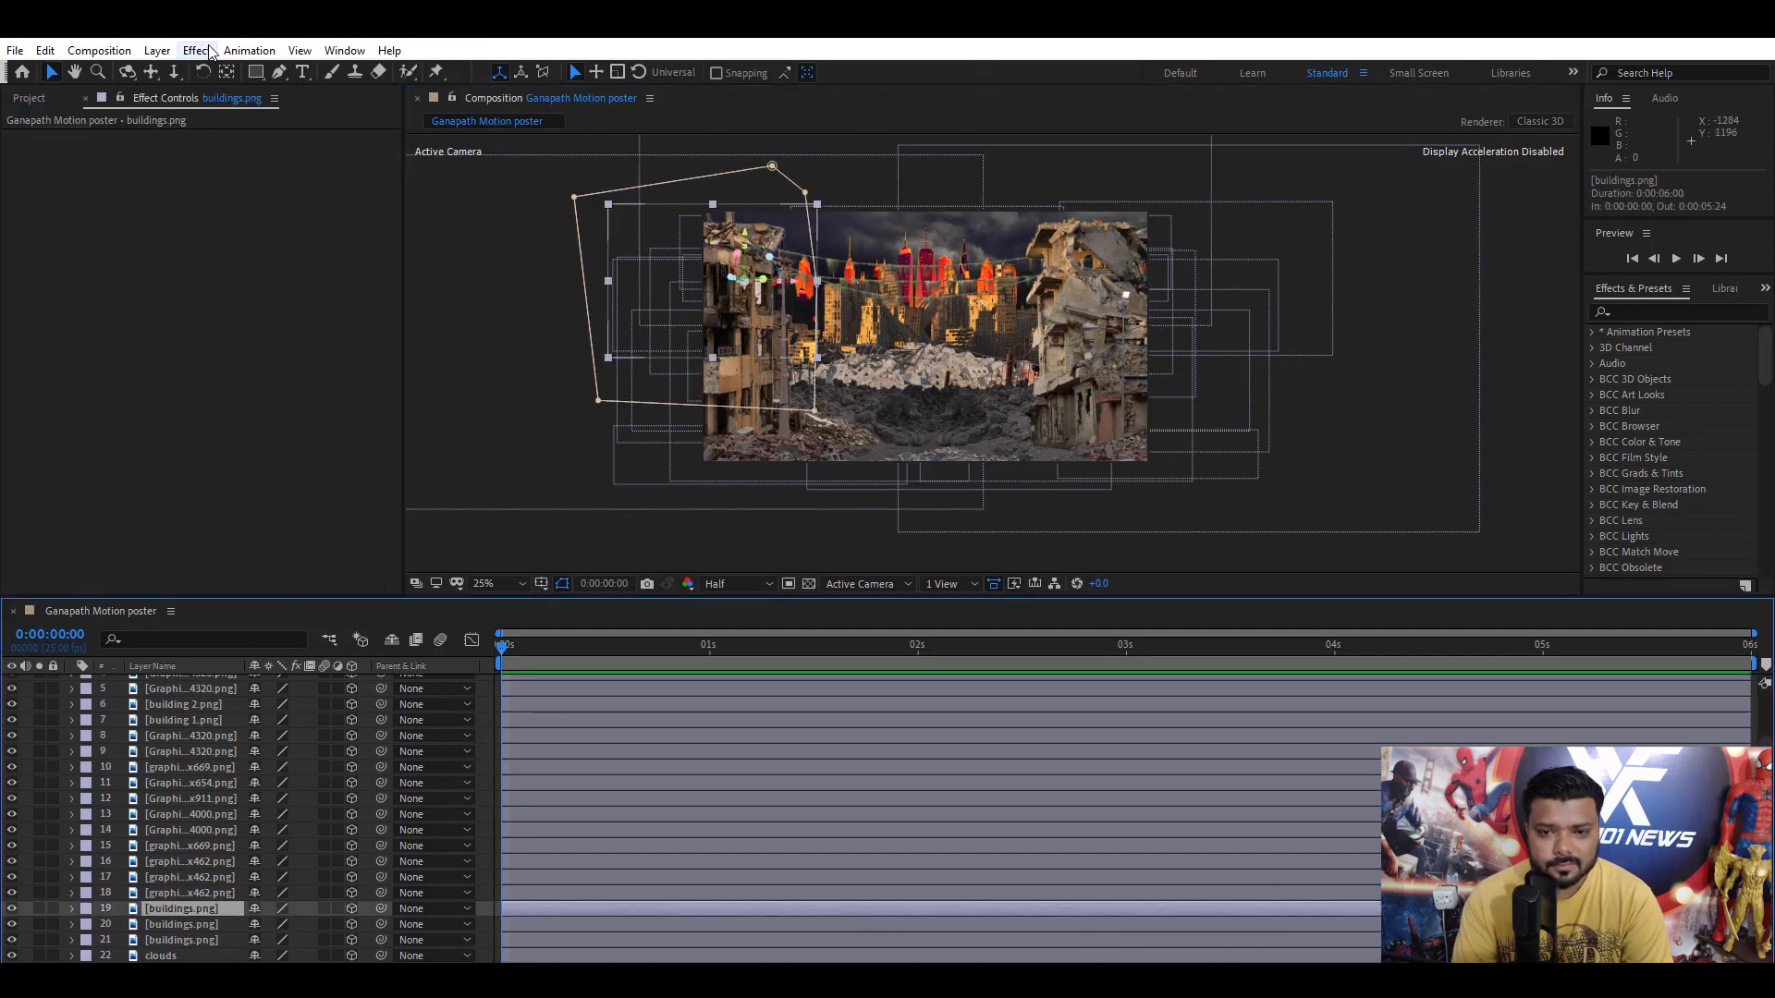
click(196, 50)
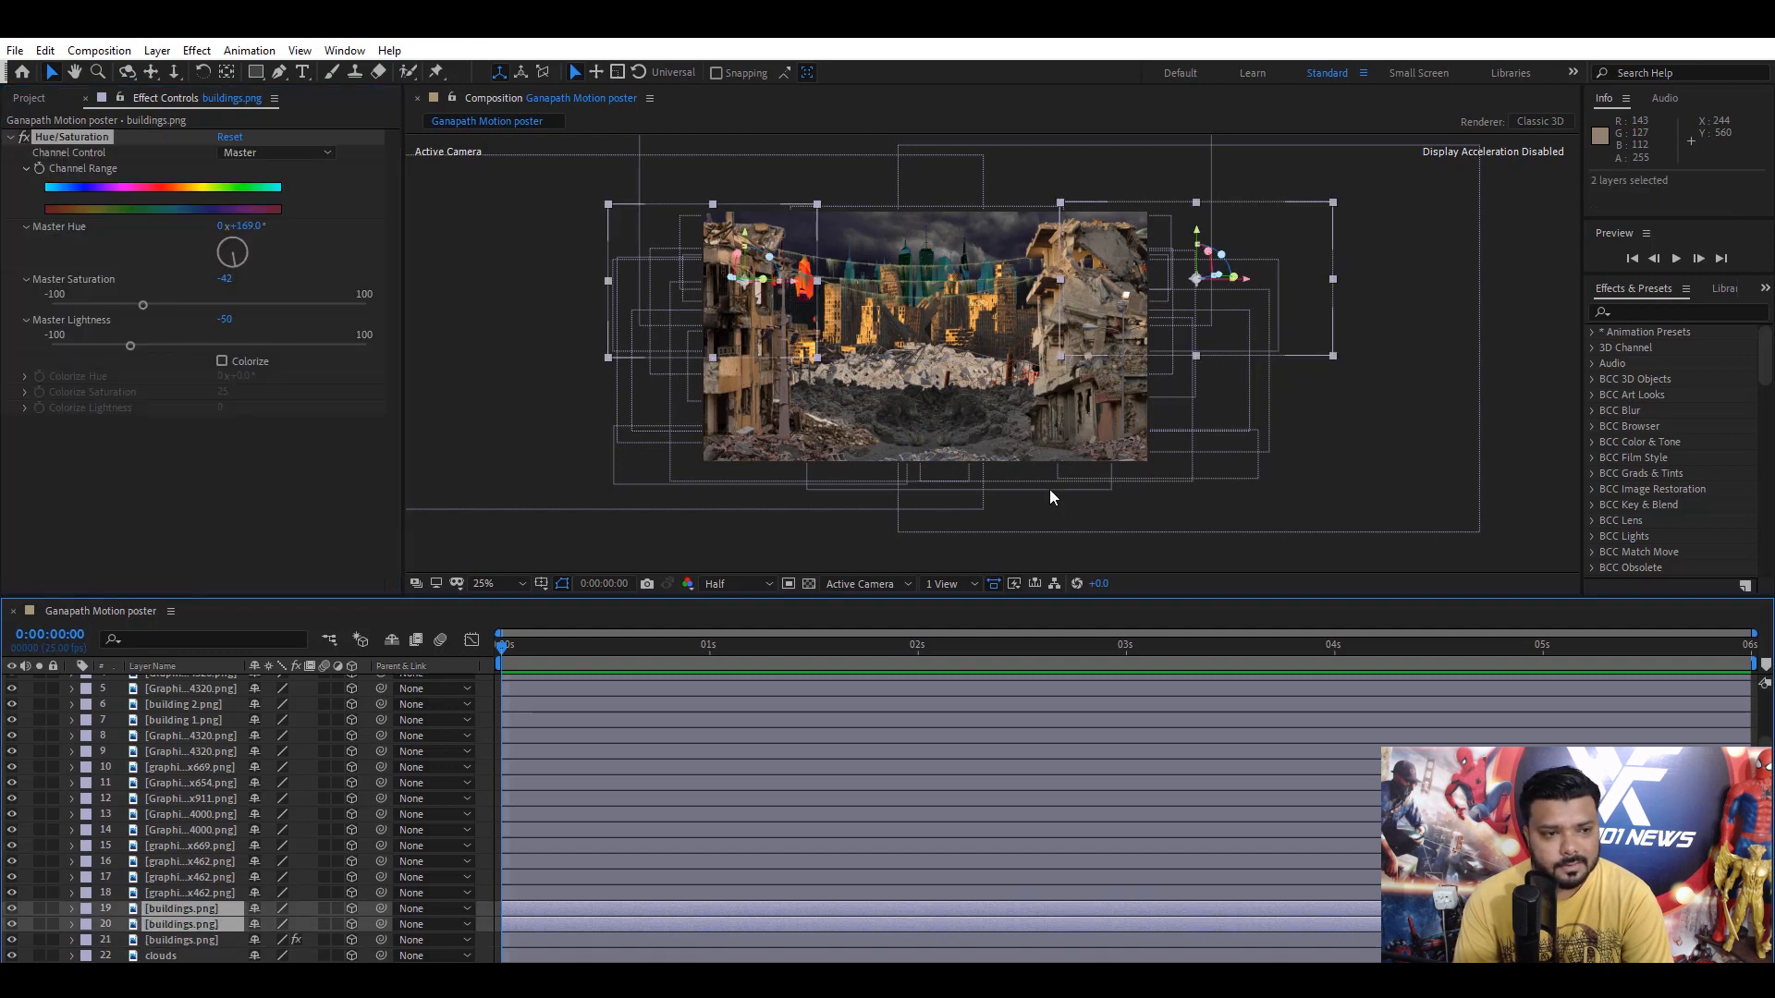
- Deselect the building layers before adding the adjustment layer
click(183, 703)
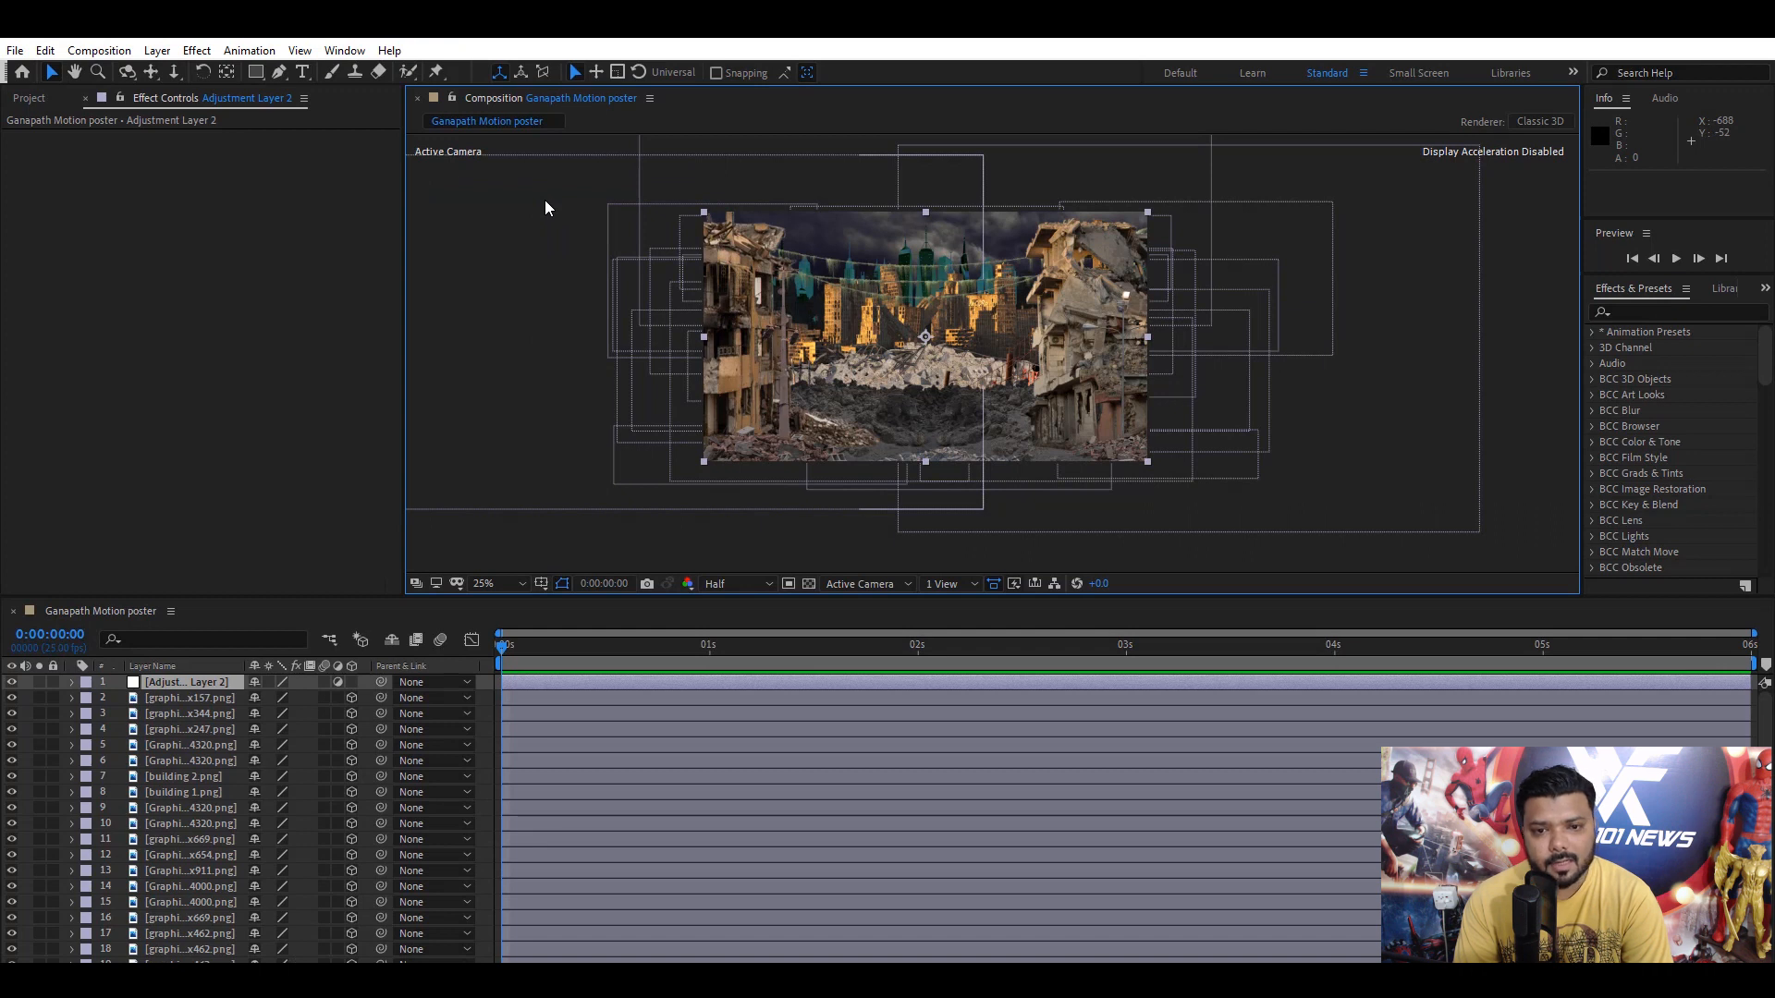
- Apply a Magic Bullet Looks dark blue grade to Adjustment Layer 2 and view it at 50%
click(196, 50)
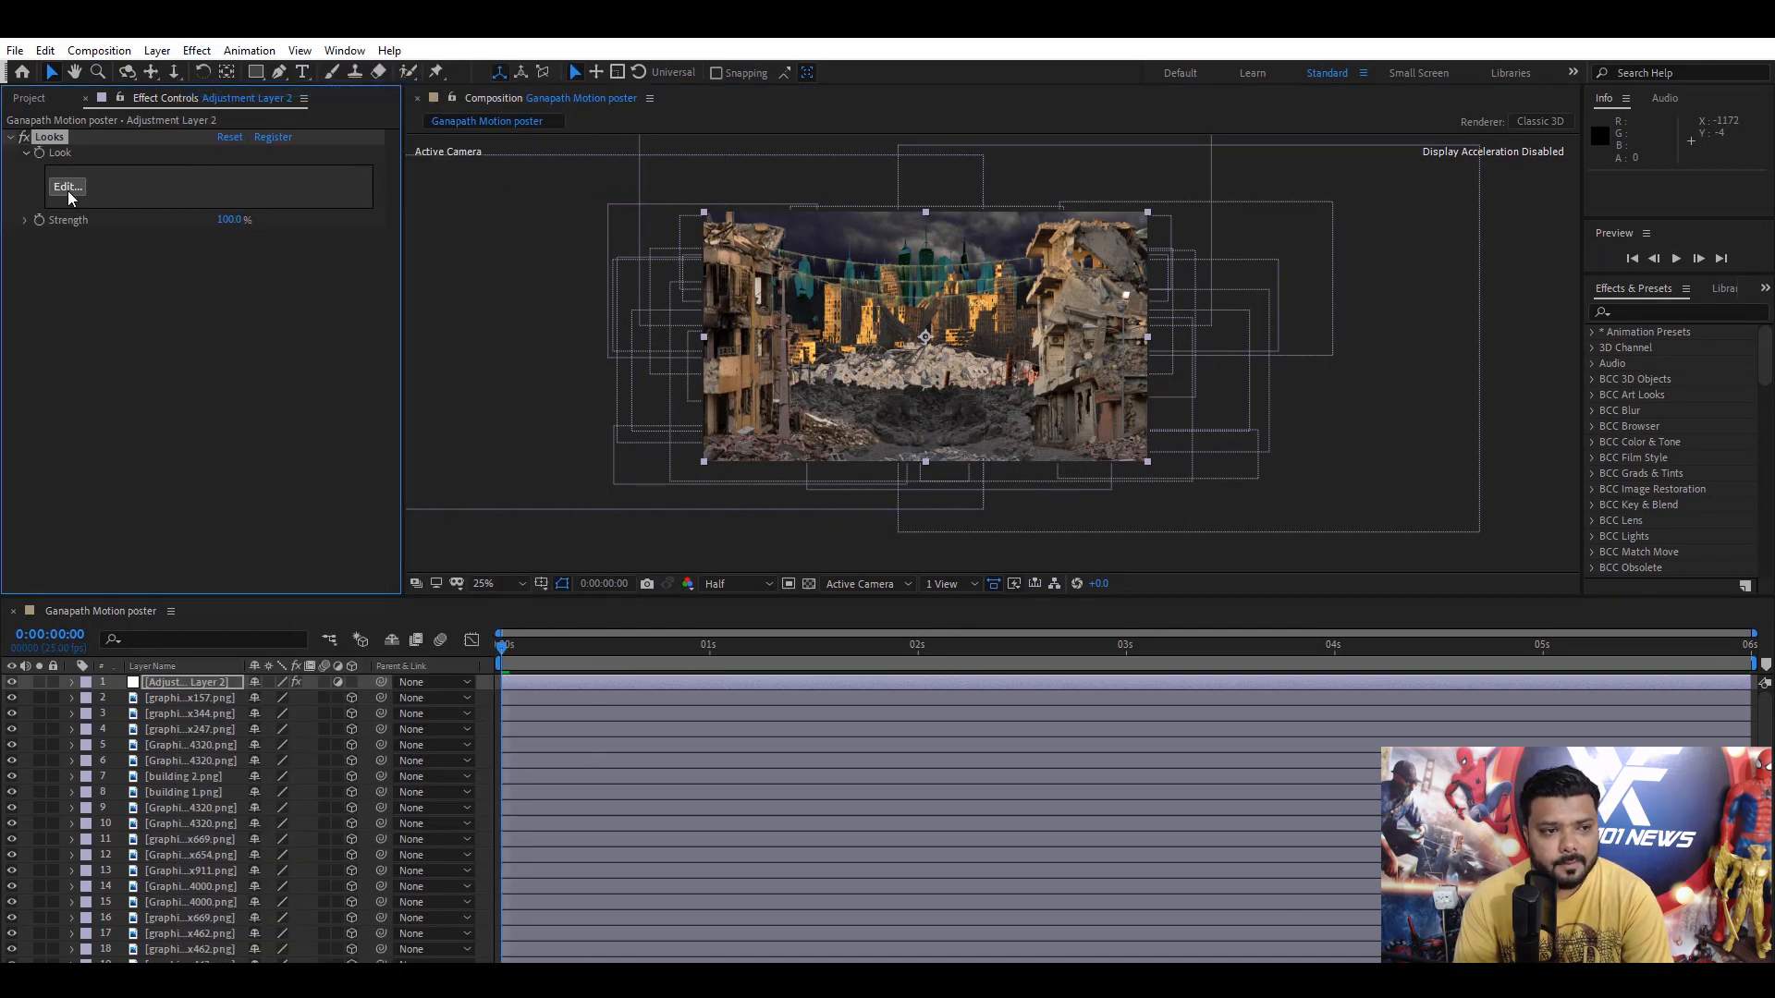
click(67, 185)
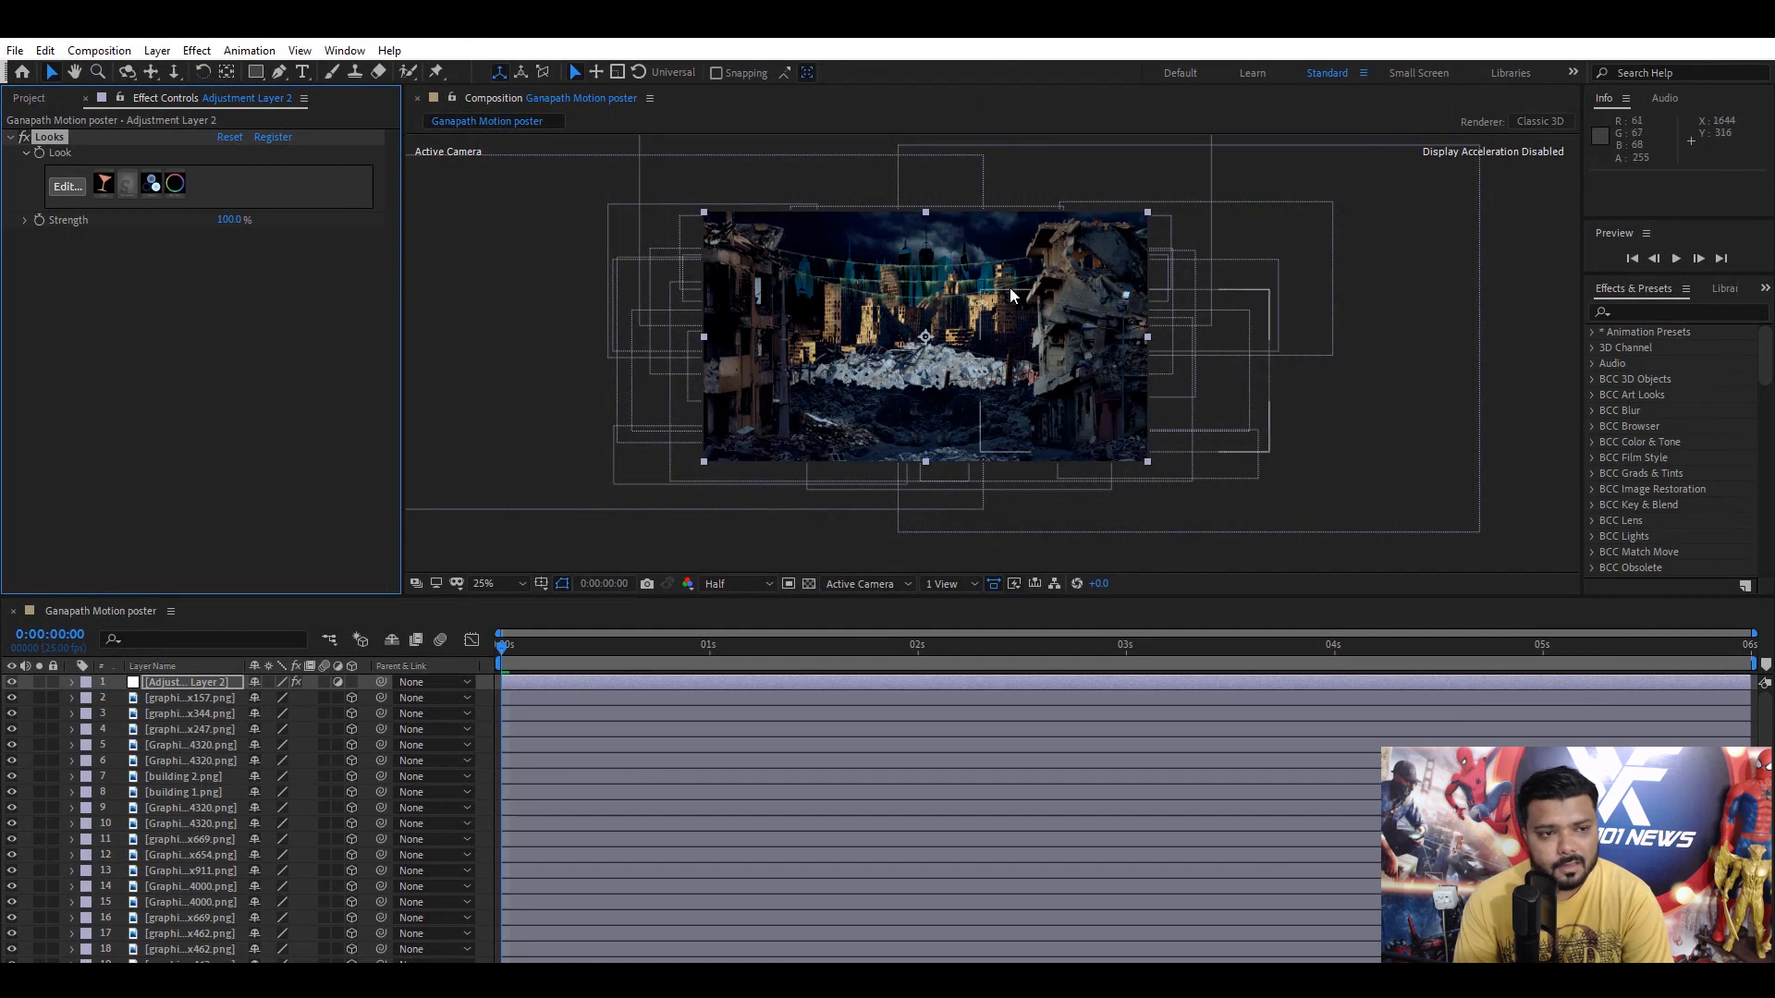
click(496, 582)
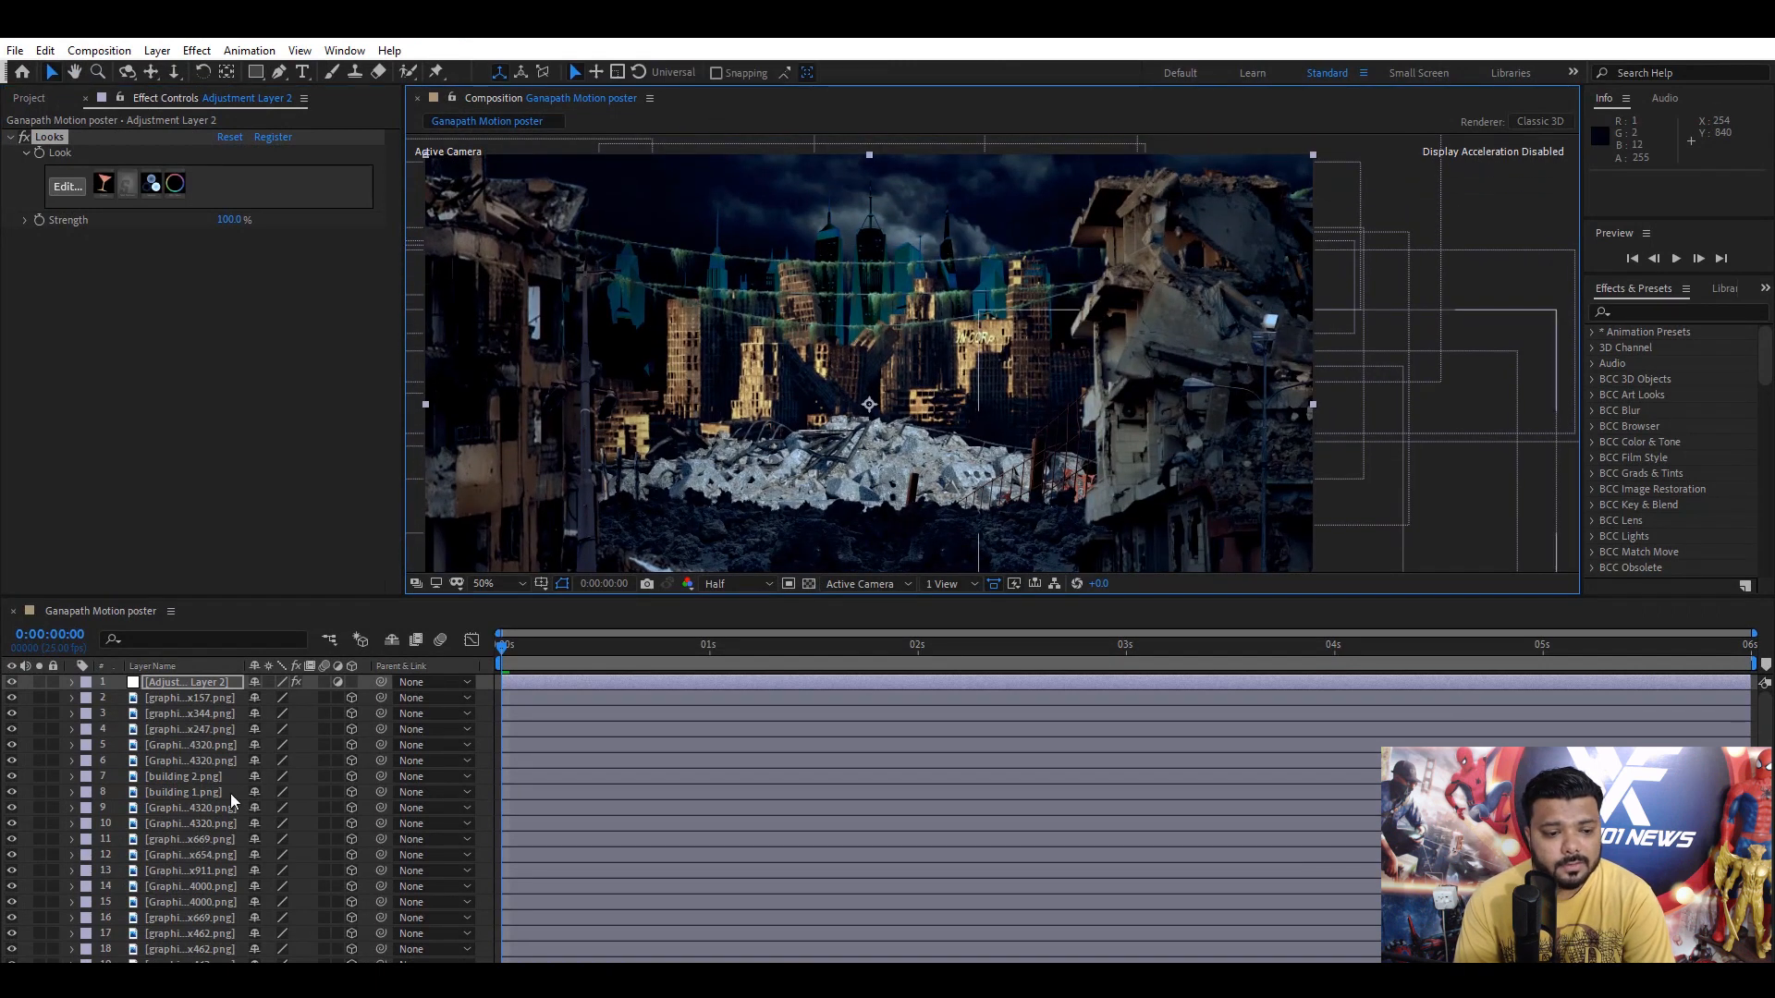
click(190, 845)
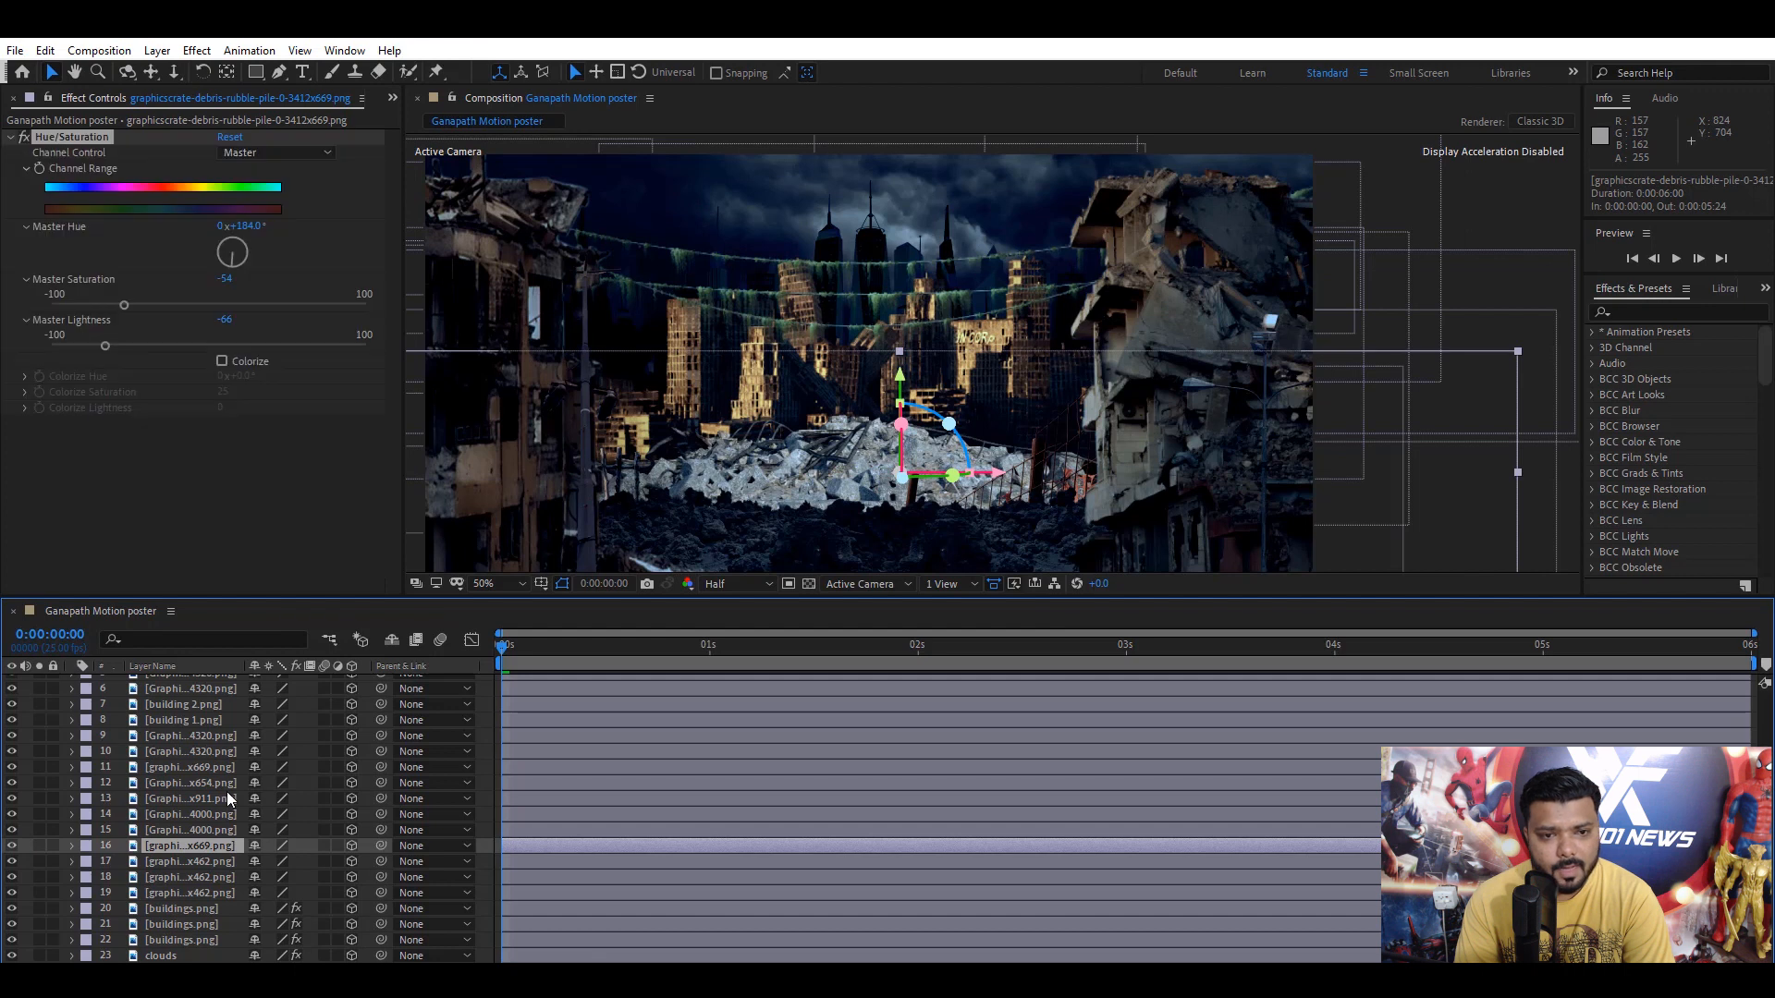
- Tint the debris rubble pile with Hue/Saturation and nudge its Master Lightness slightly brighter
click(191, 782)
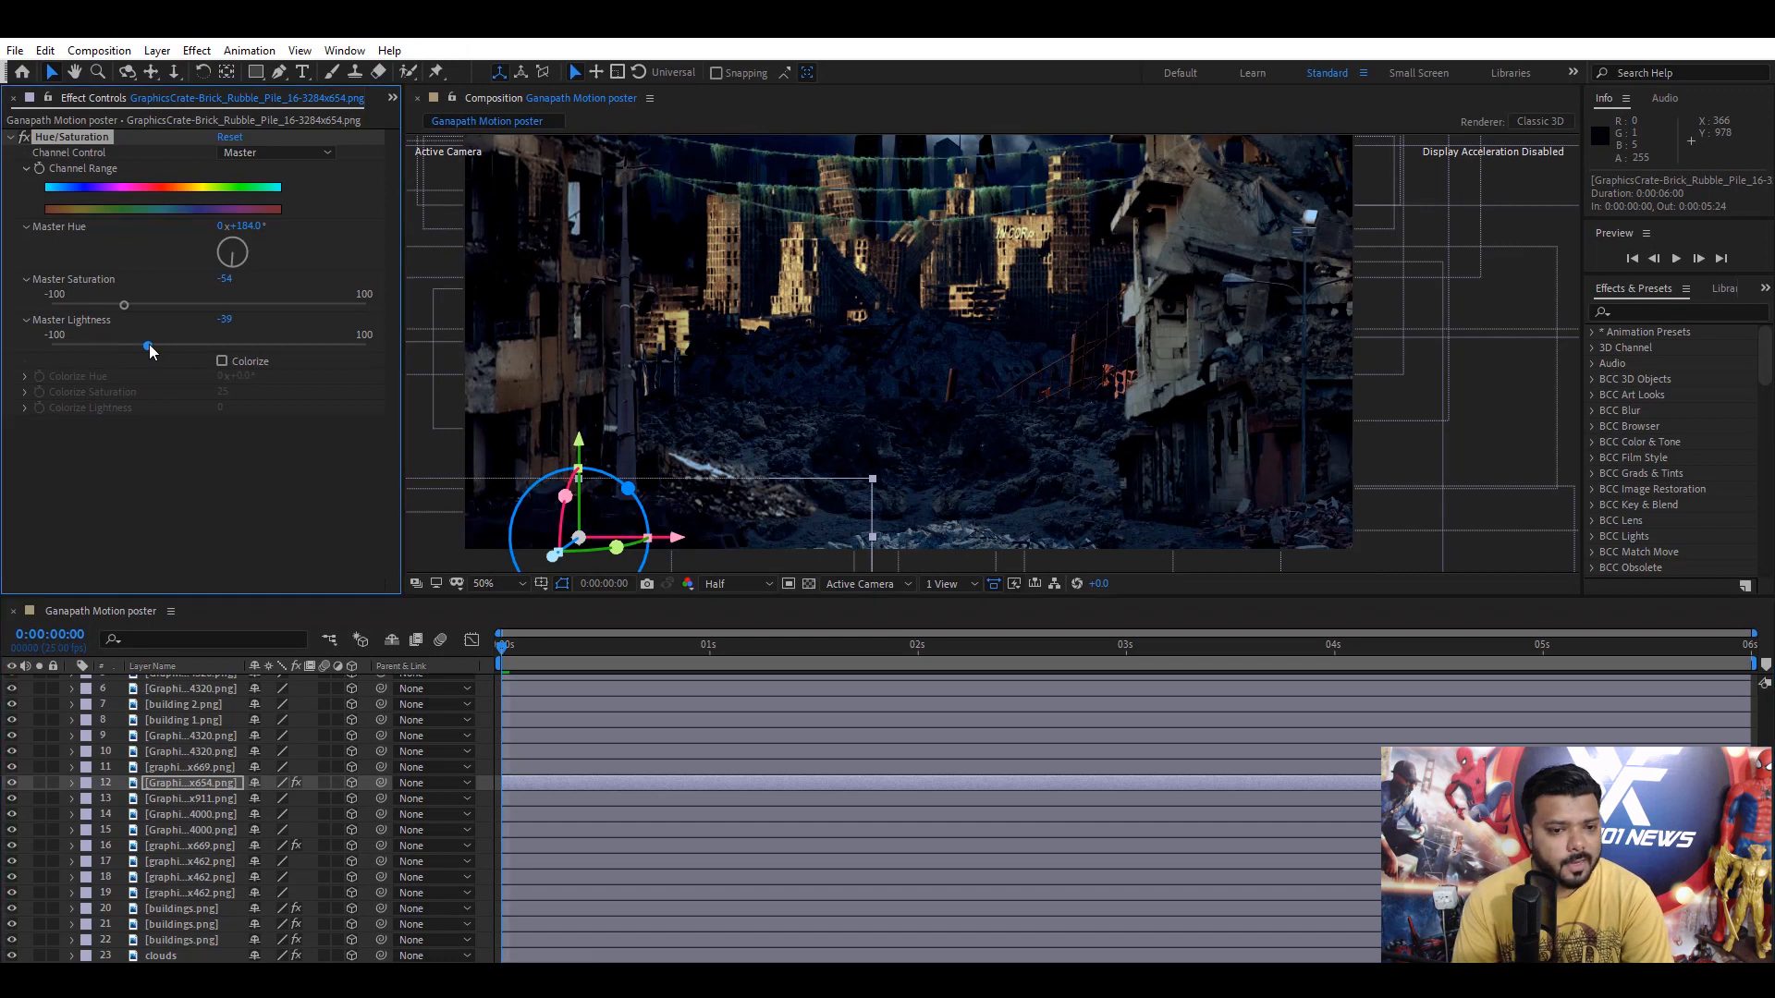
drag(148, 346, 170, 346)
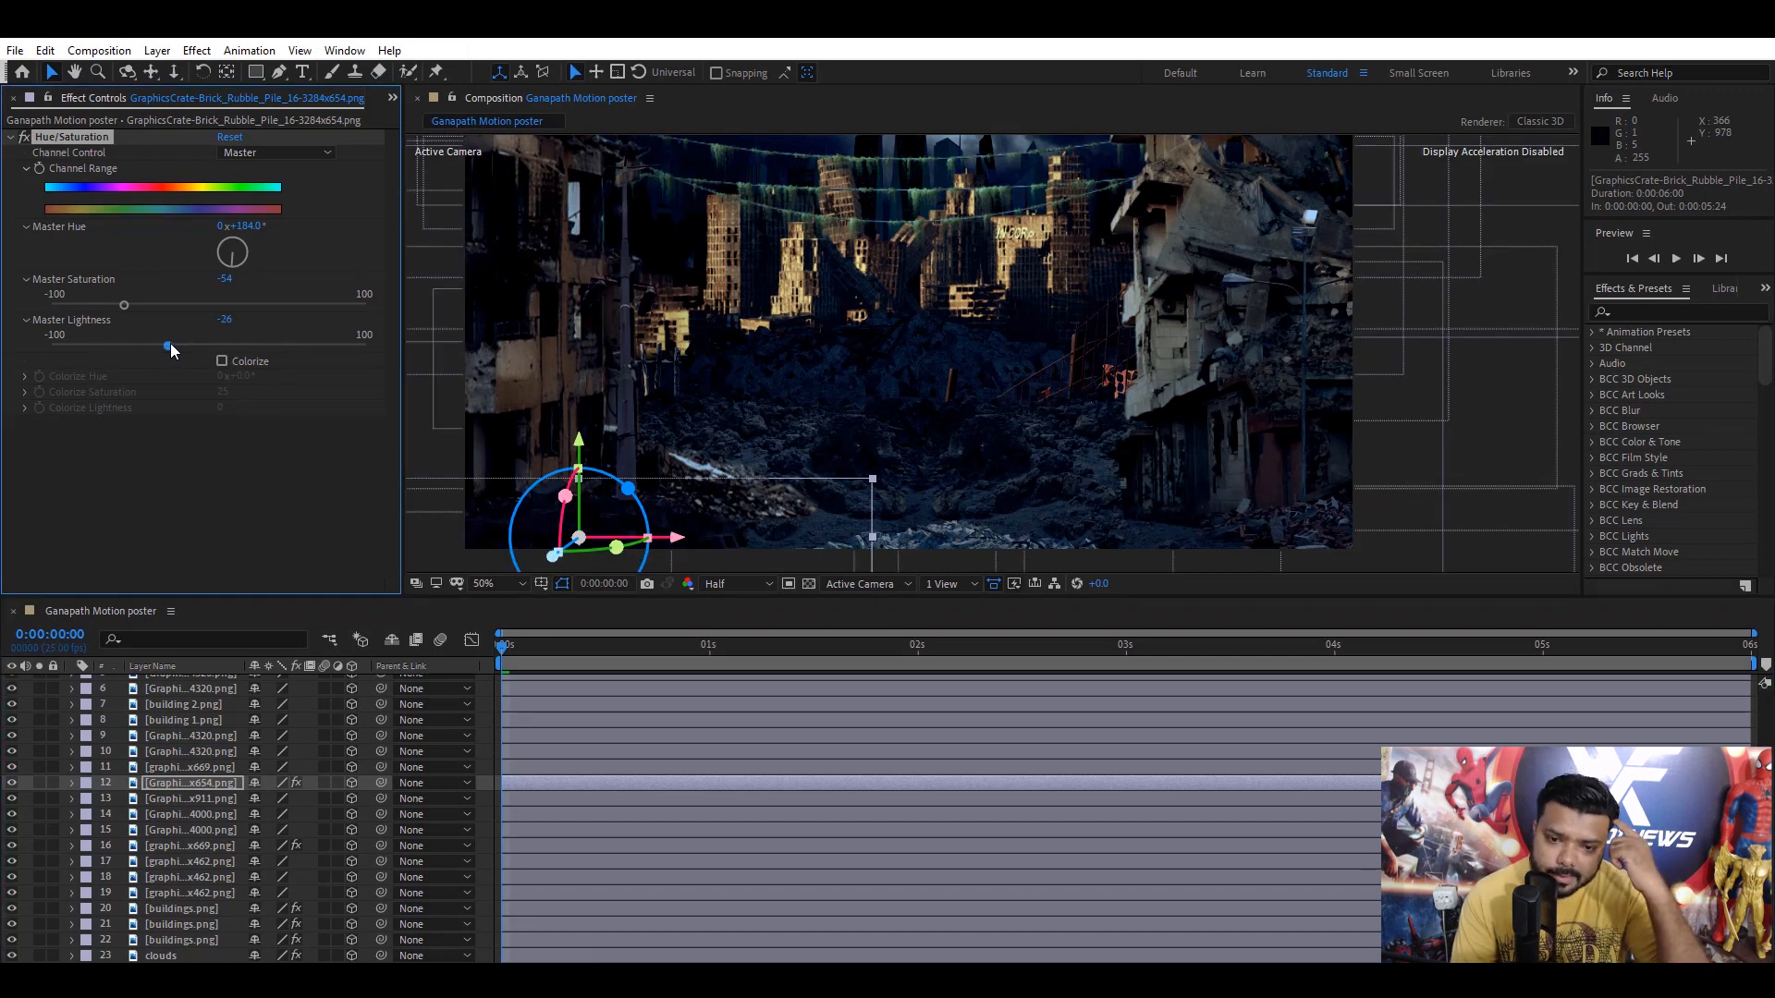
drag(166, 346, 170, 346)
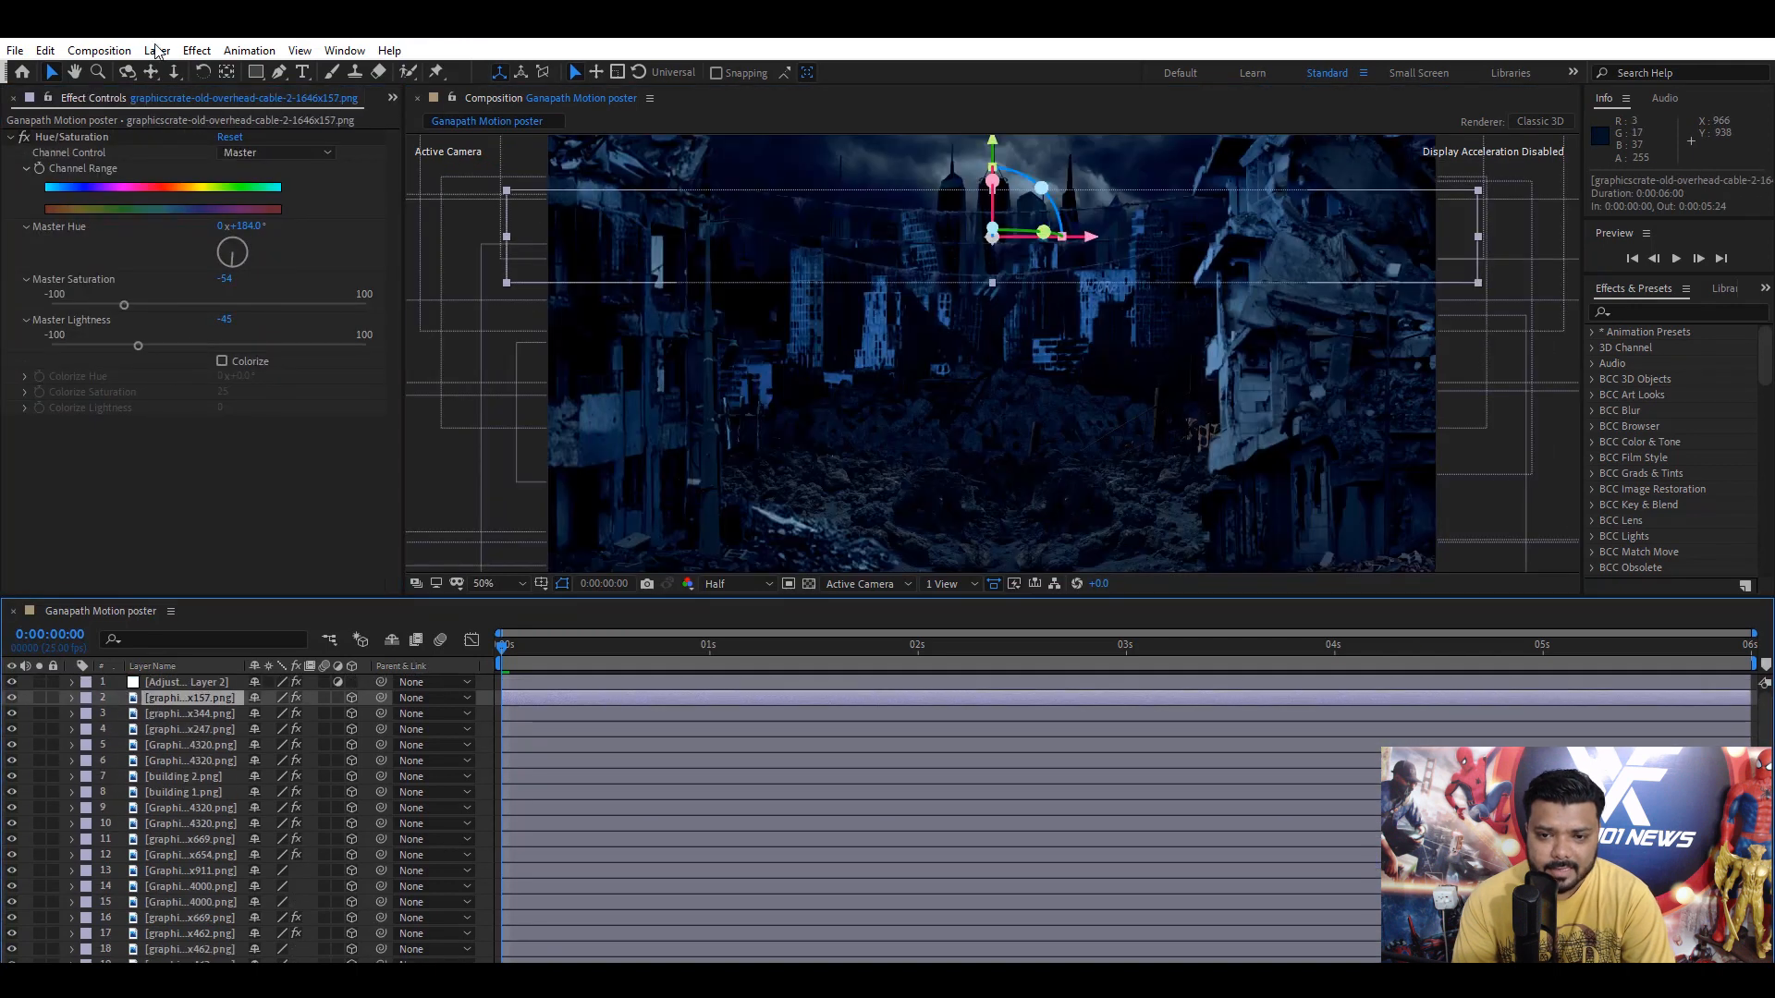
- Add a new Camera 1 layer with the default 50mm preset via Layer > New > Camera
click(155, 50)
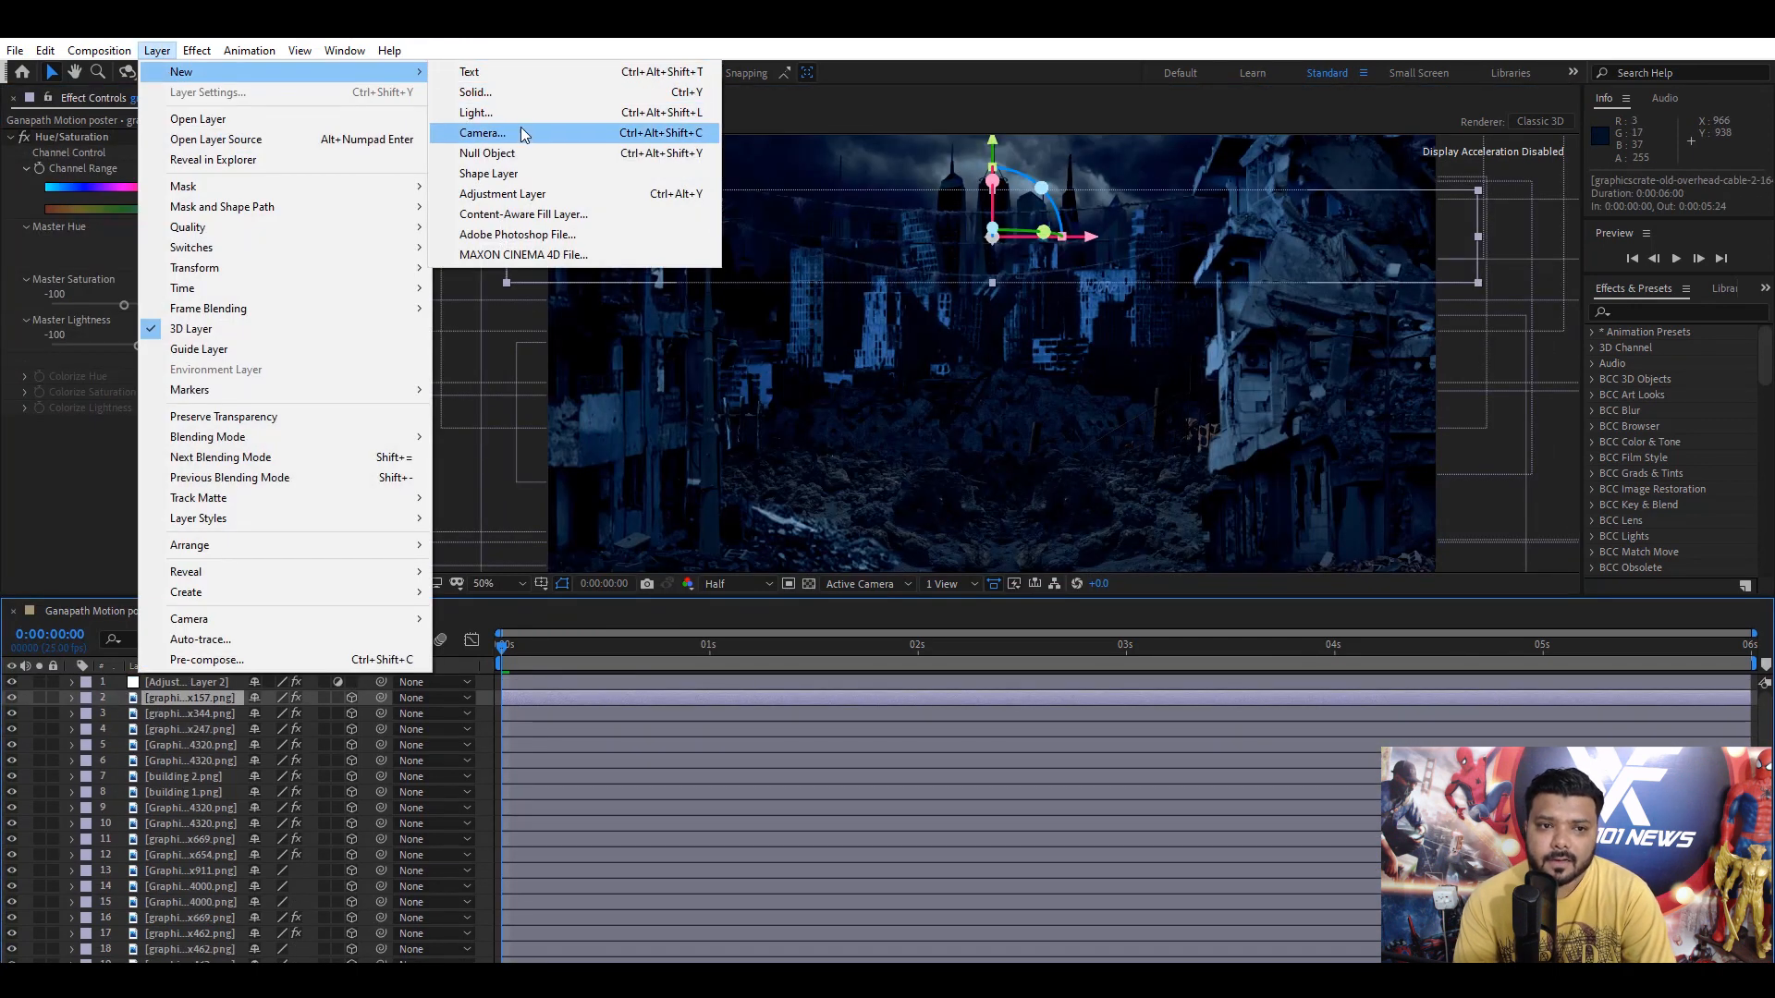
click(481, 133)
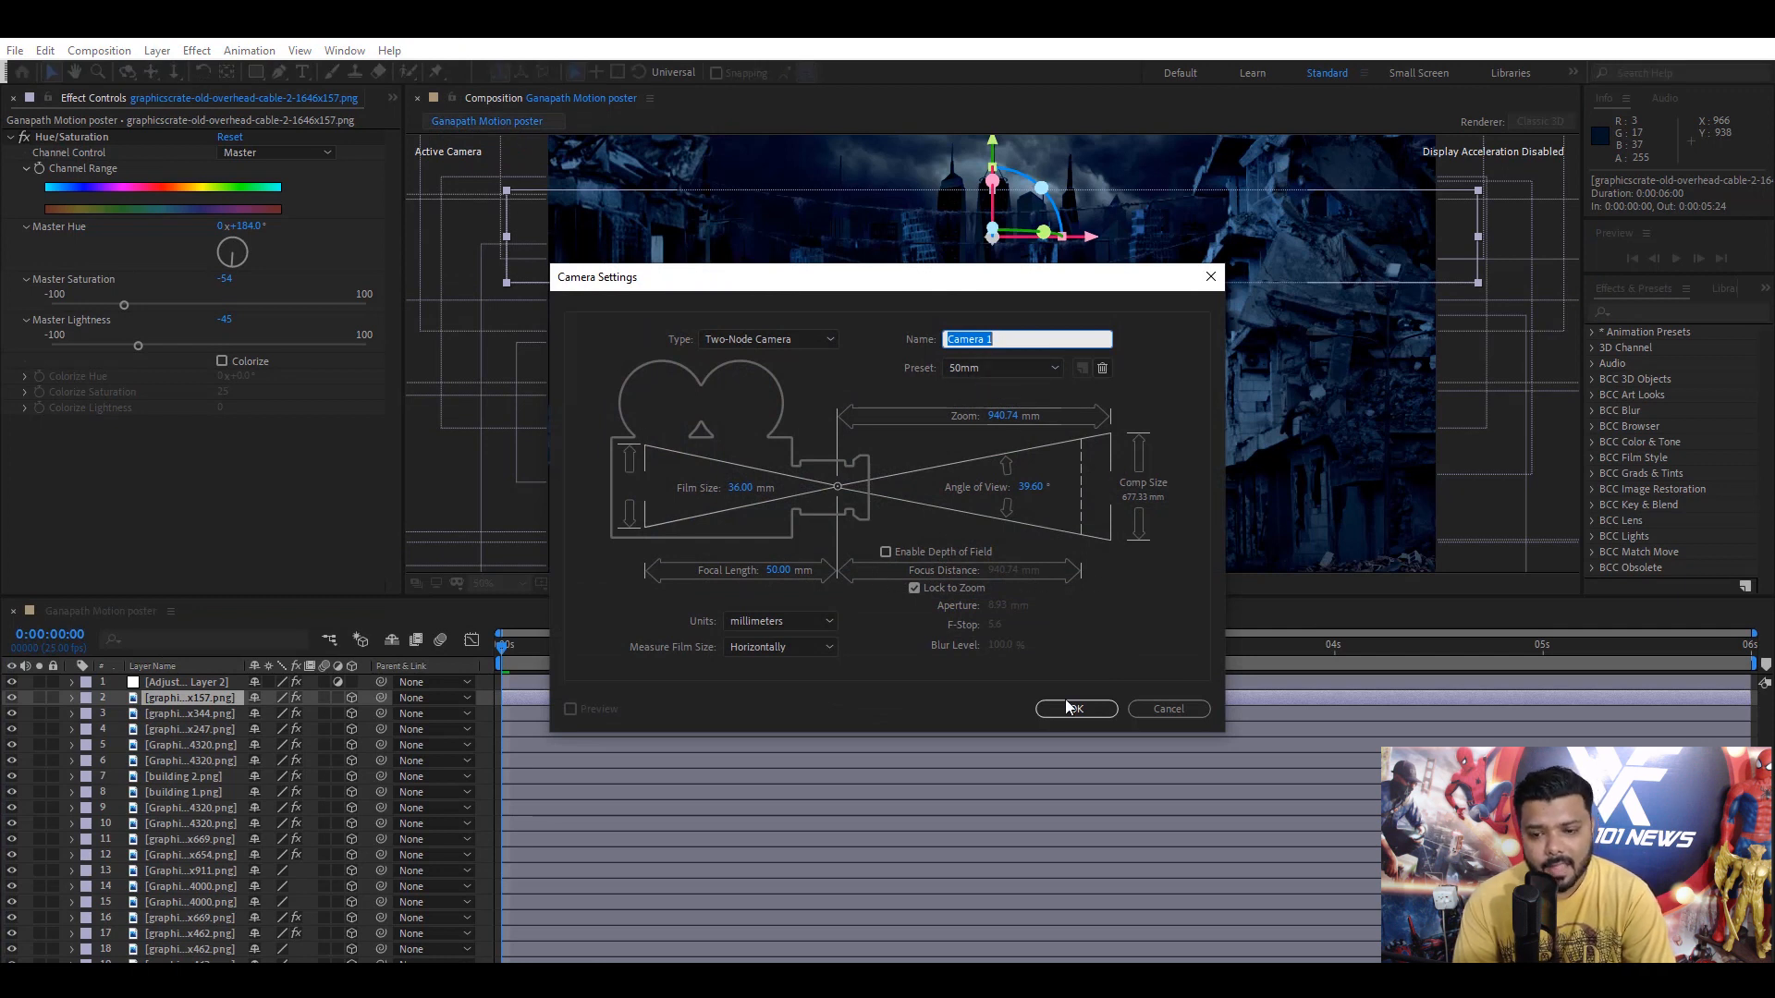
click(1072, 708)
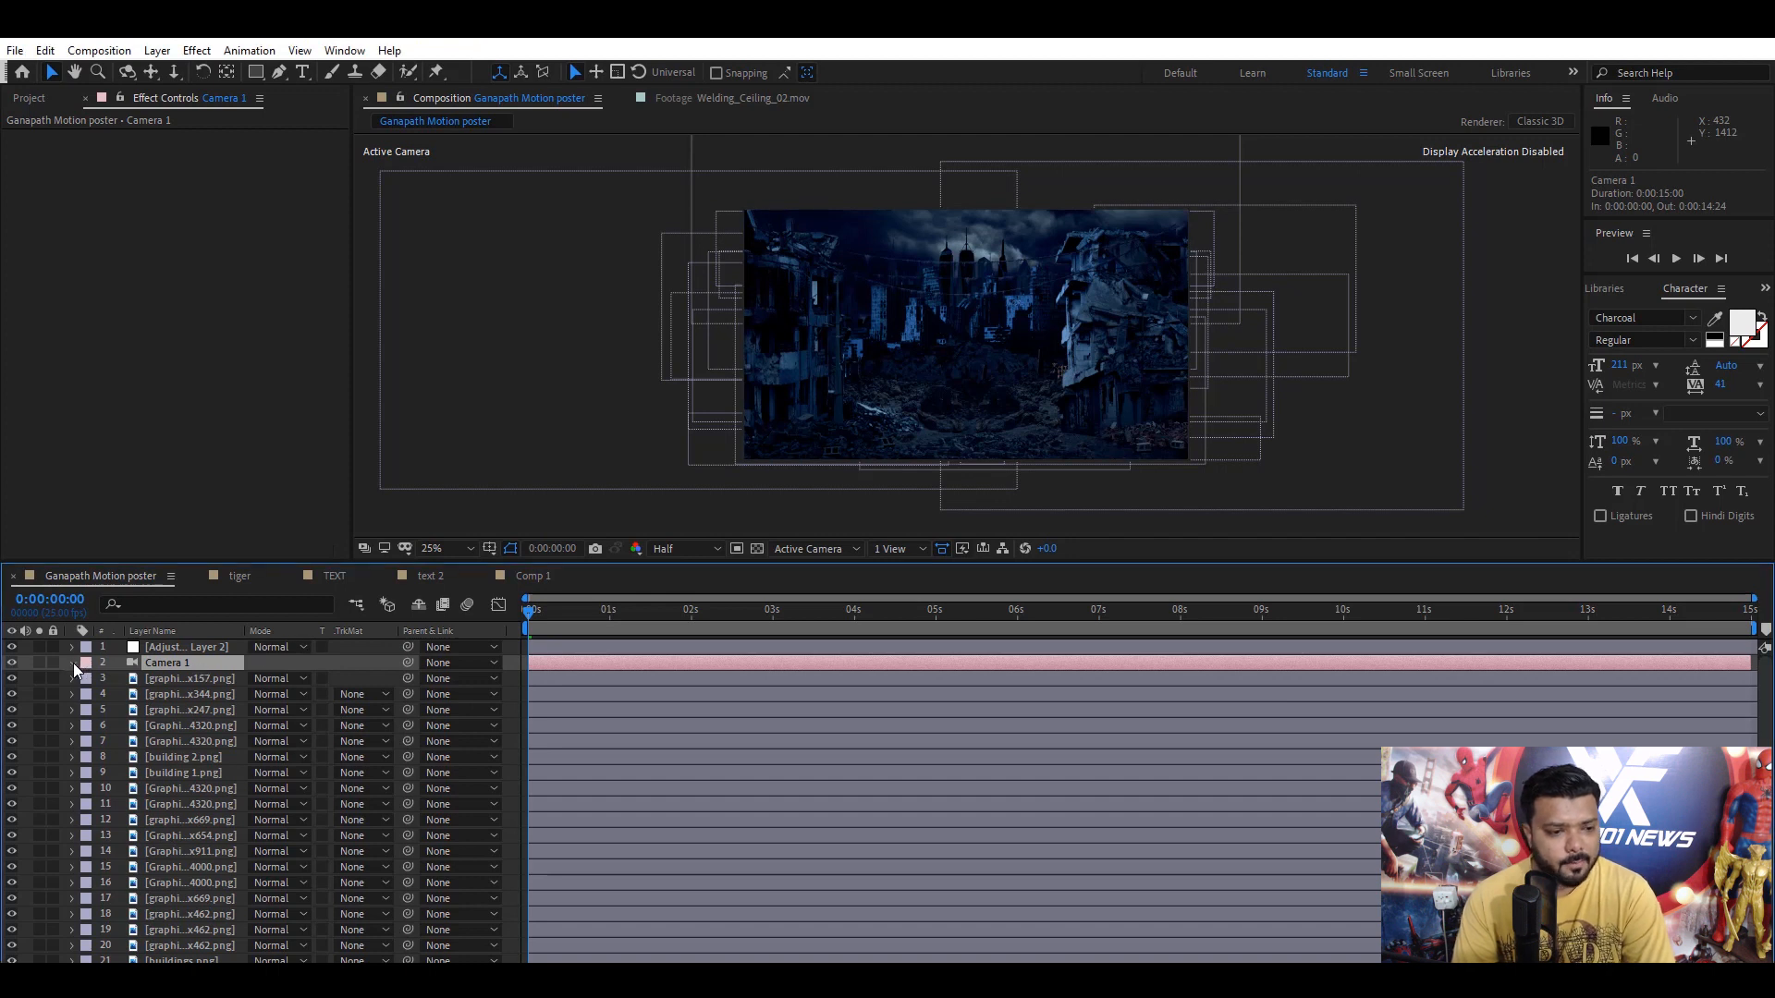
- Keyframe Camera 1's Point of Interest and Position at the start of the timeline
click(72, 662)
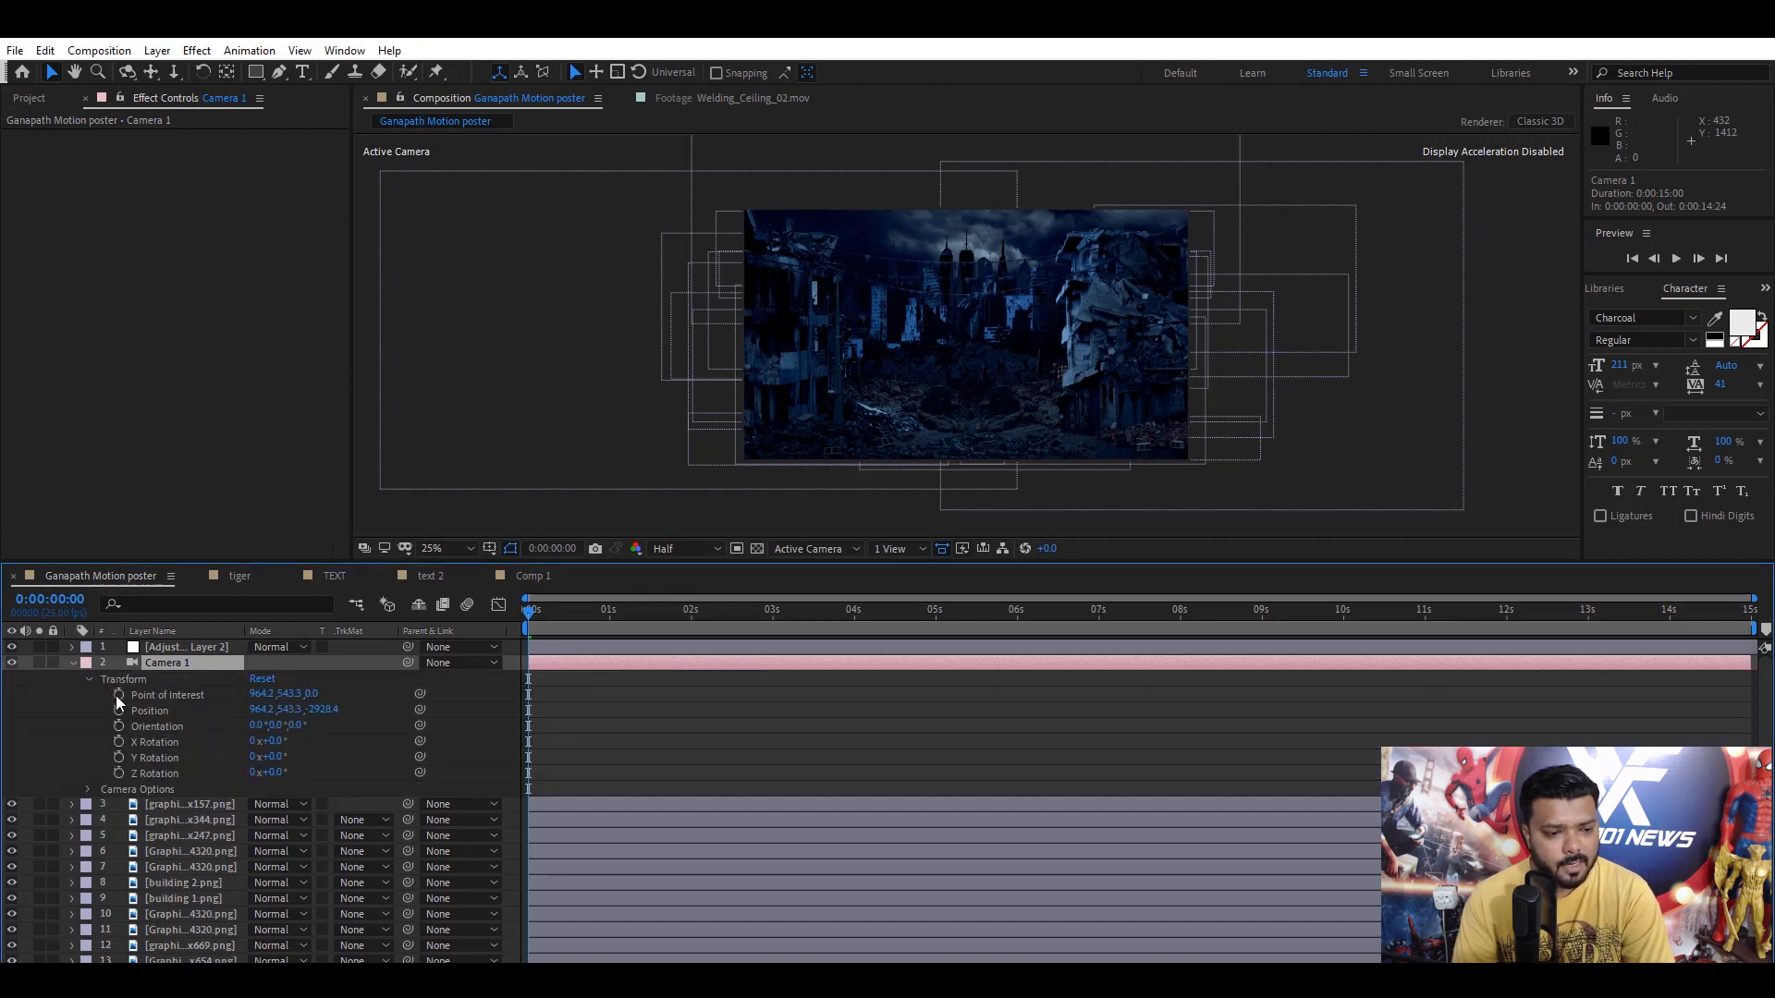
click(118, 710)
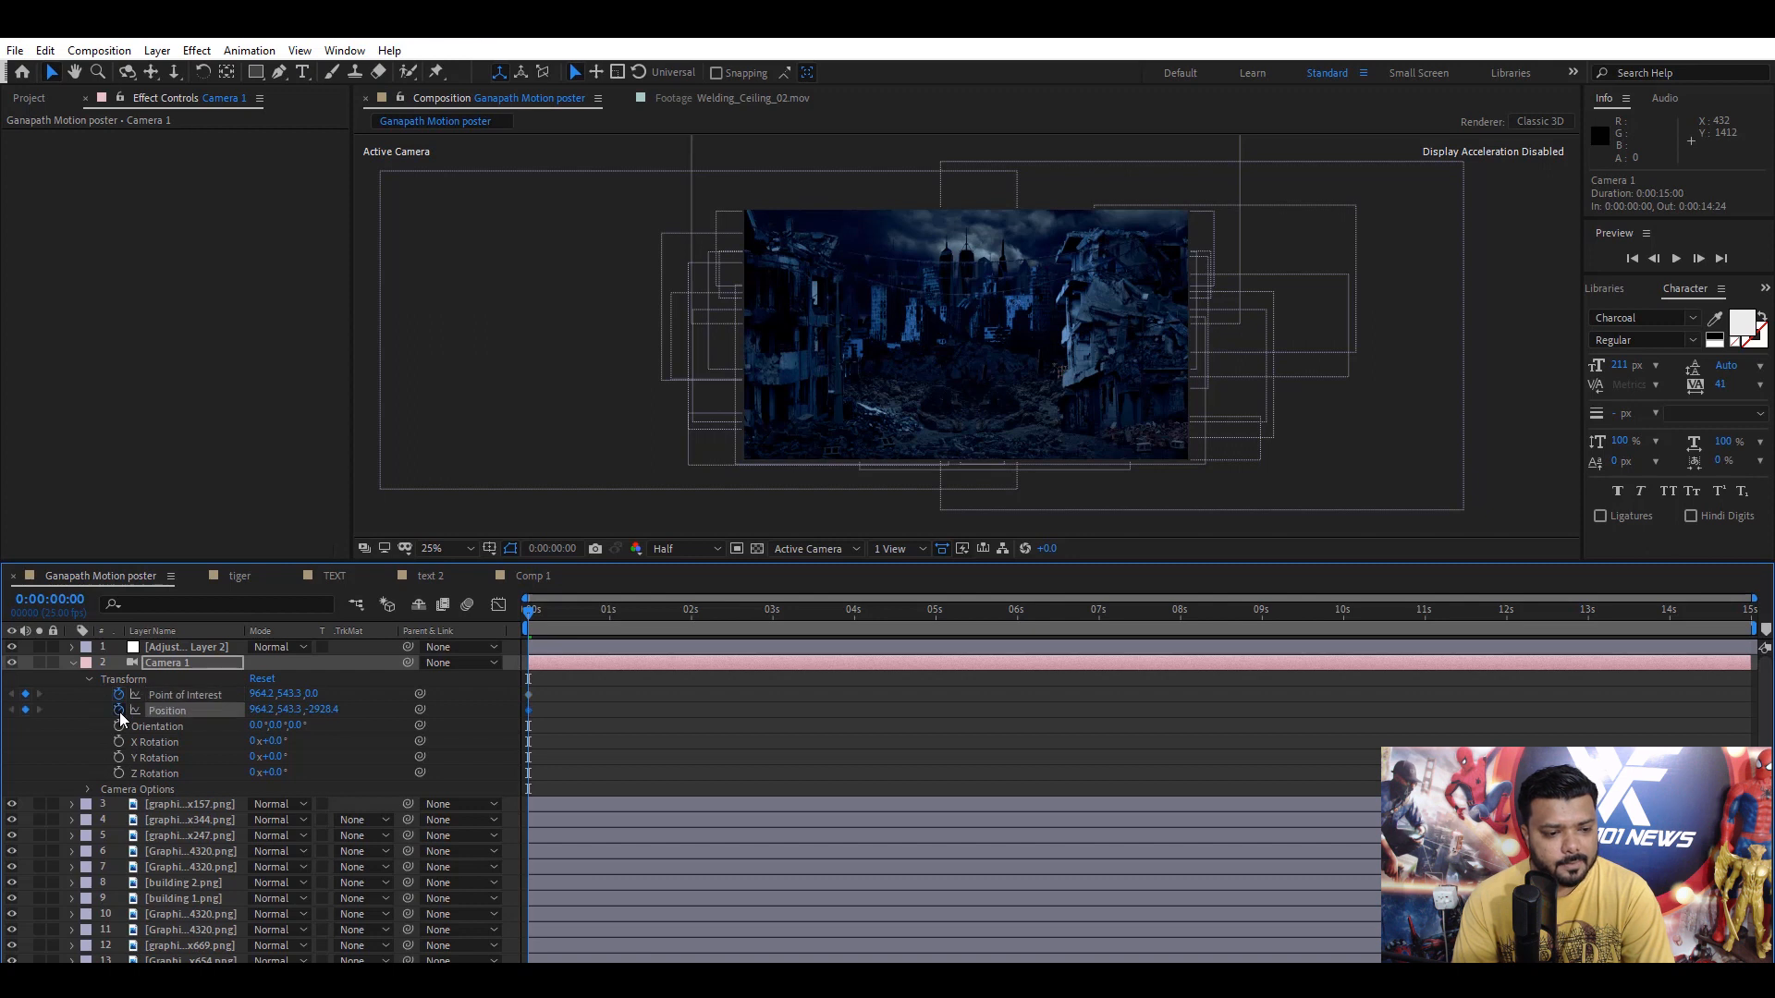
click(1631, 608)
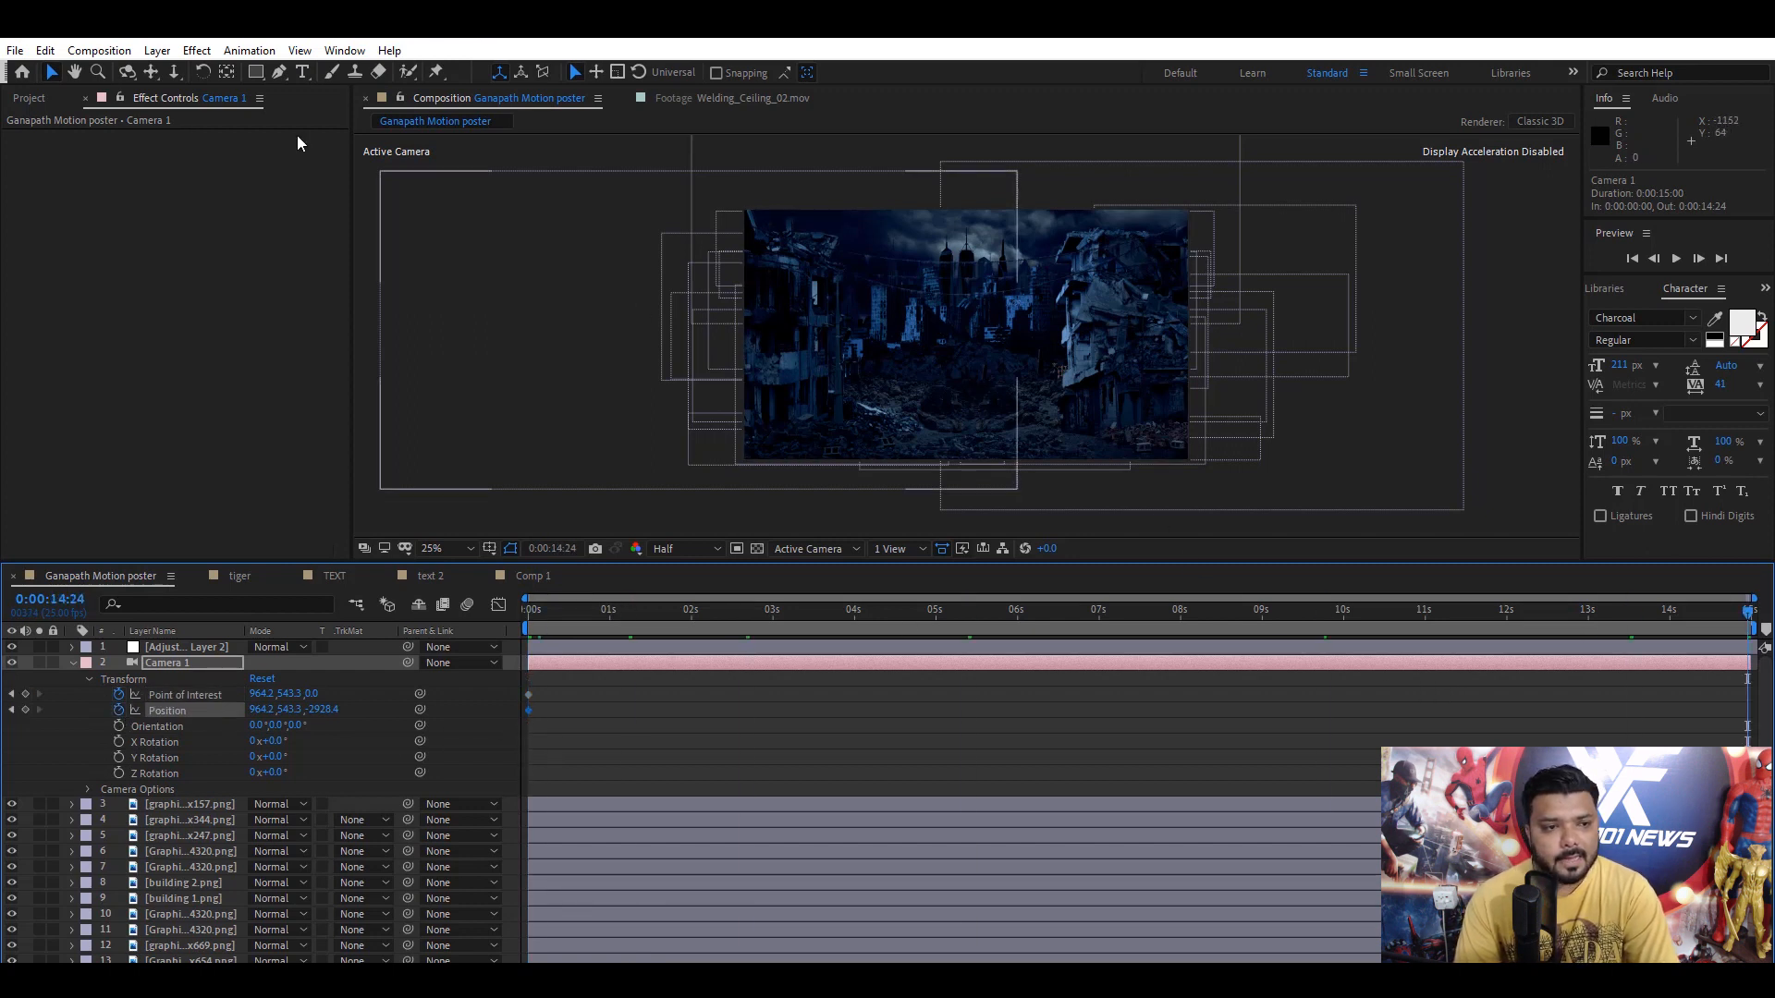
- Dolly the camera forward into the city using Dolly Towards Cursor for the push-in
click(211, 73)
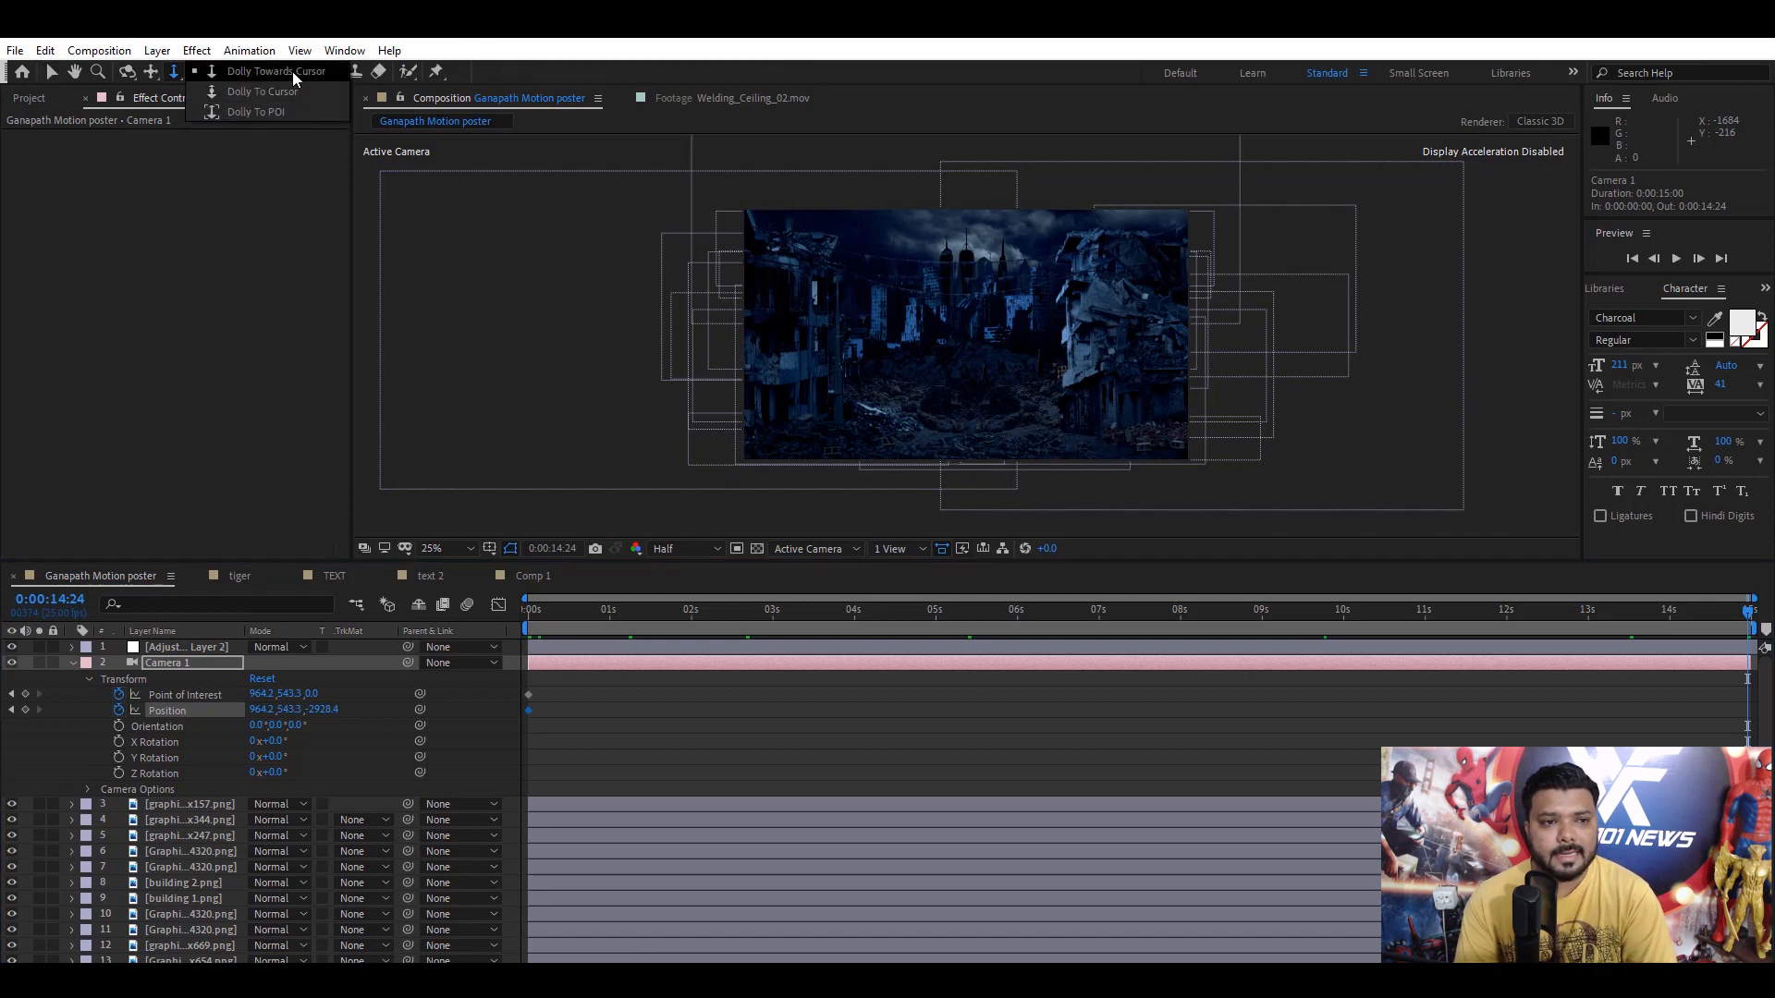
click(276, 70)
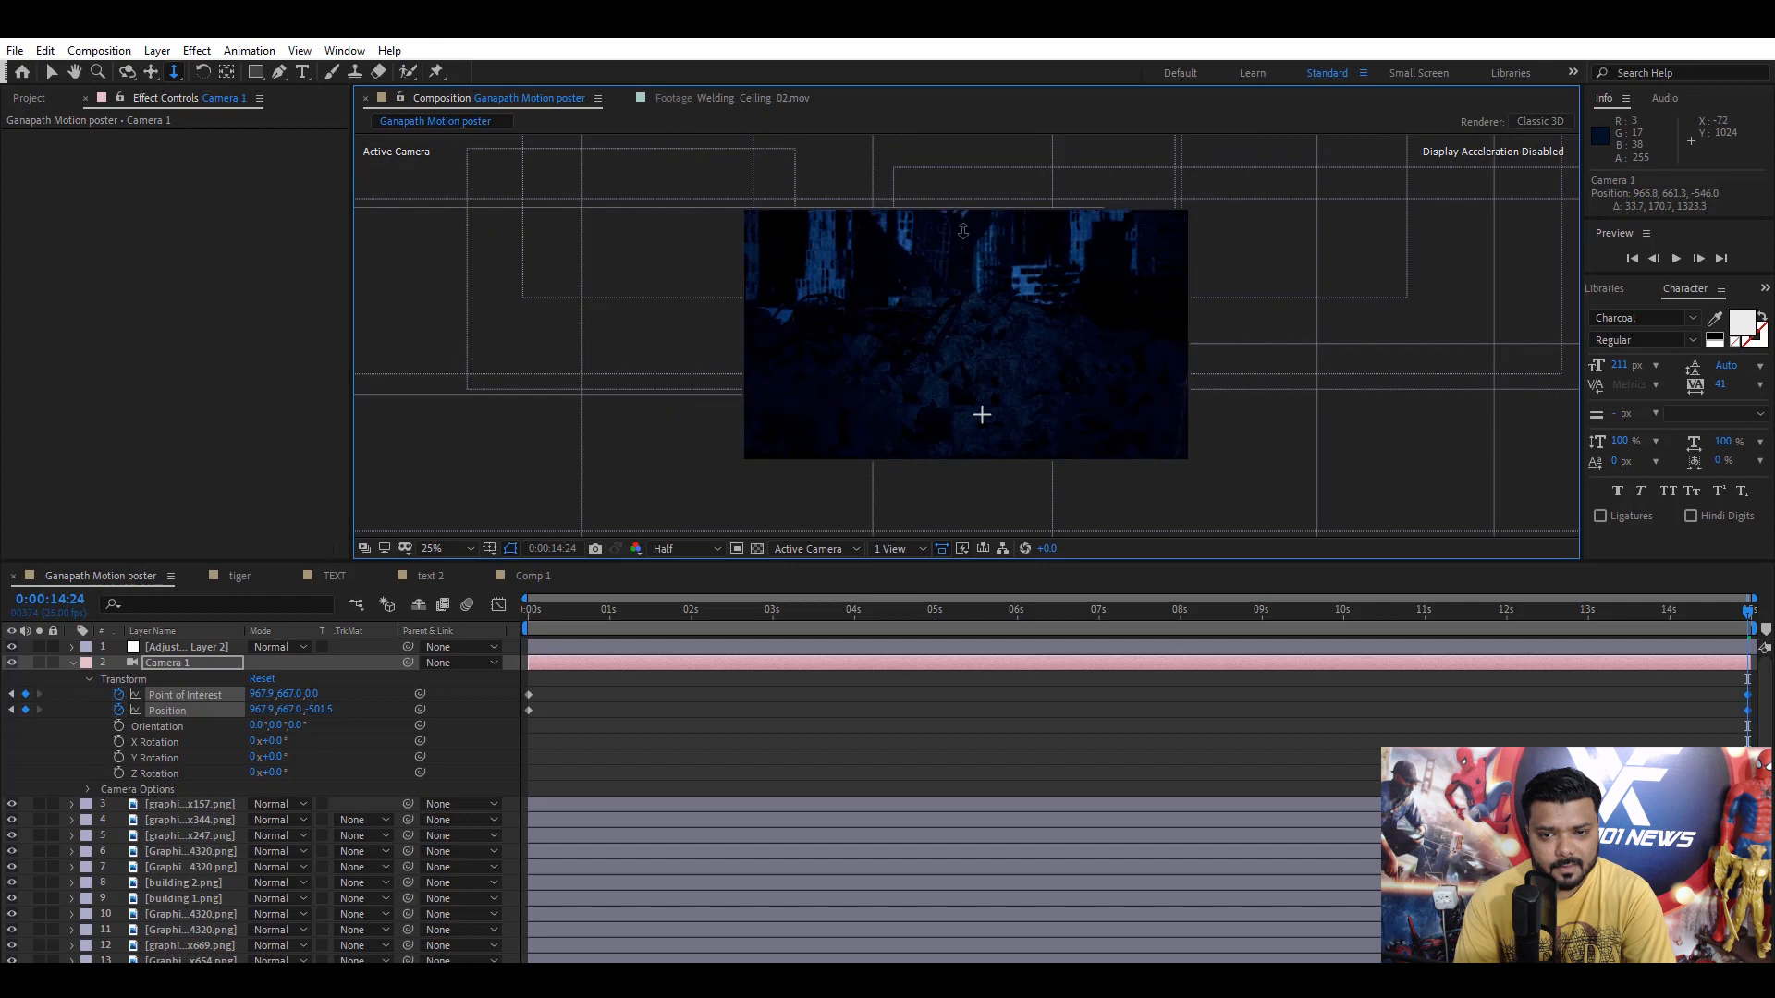
drag(964, 229, 972, 296)
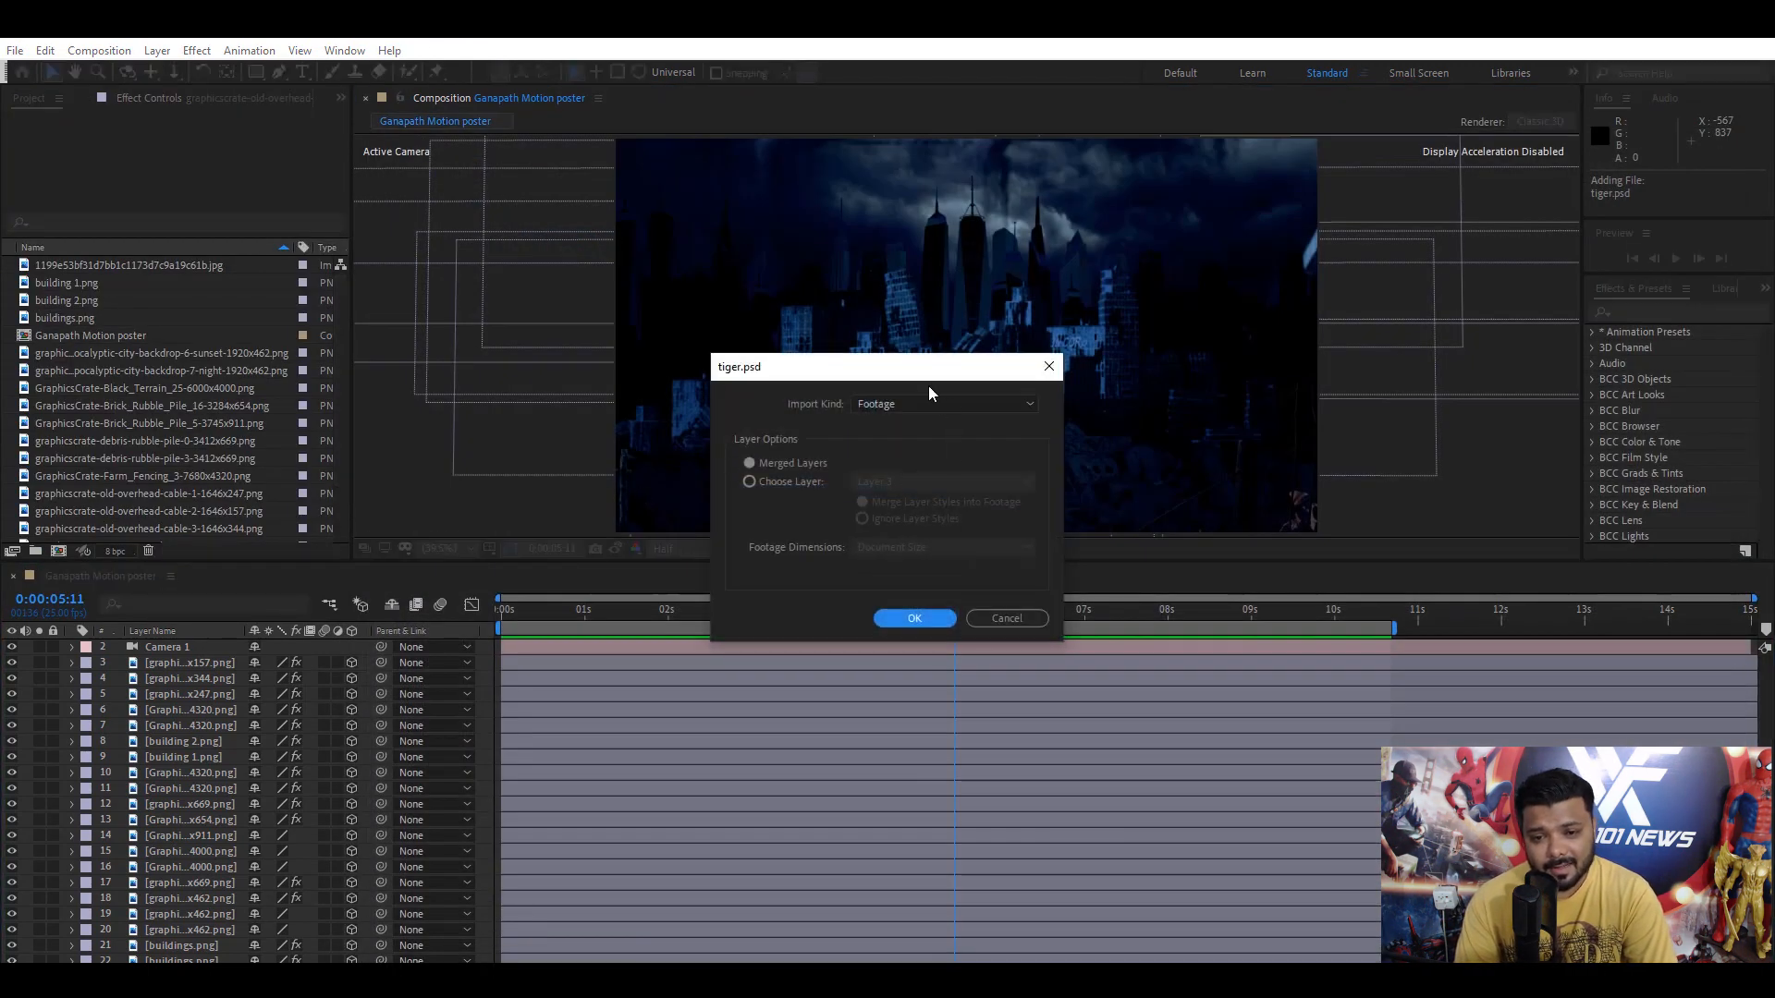
- Import tiger.psd with Import Kind set to Composition, keeping its layers
click(945, 403)
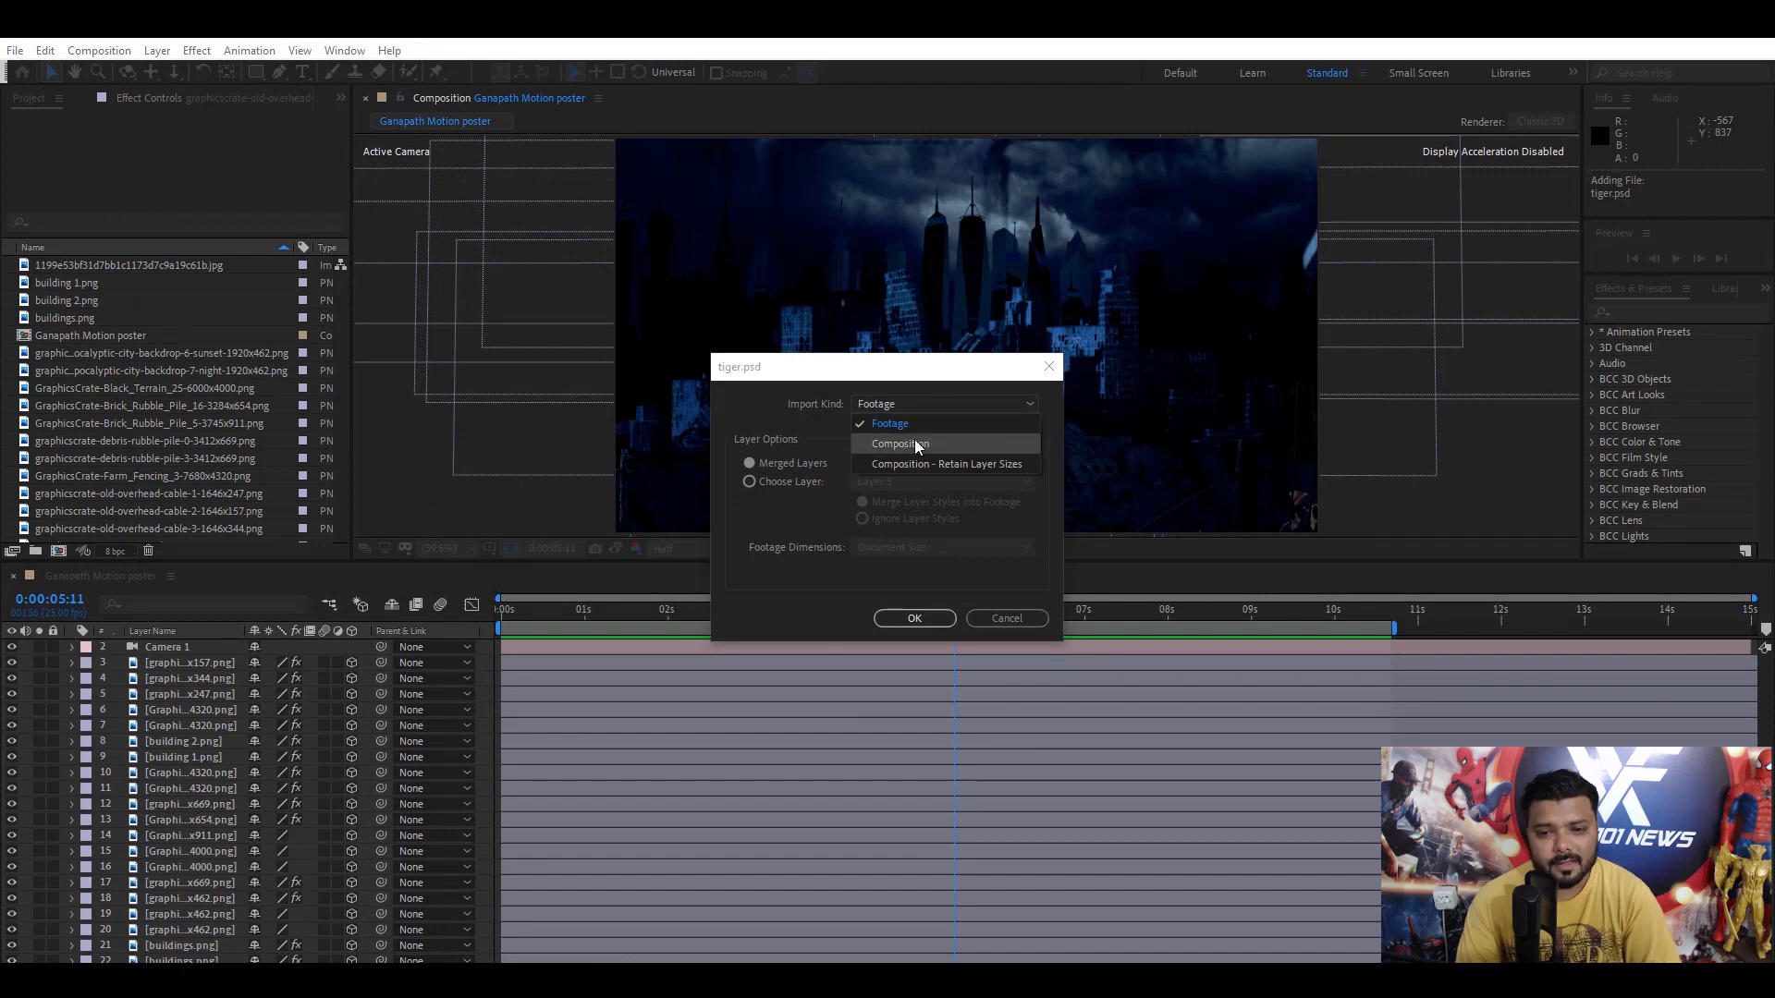
click(913, 618)
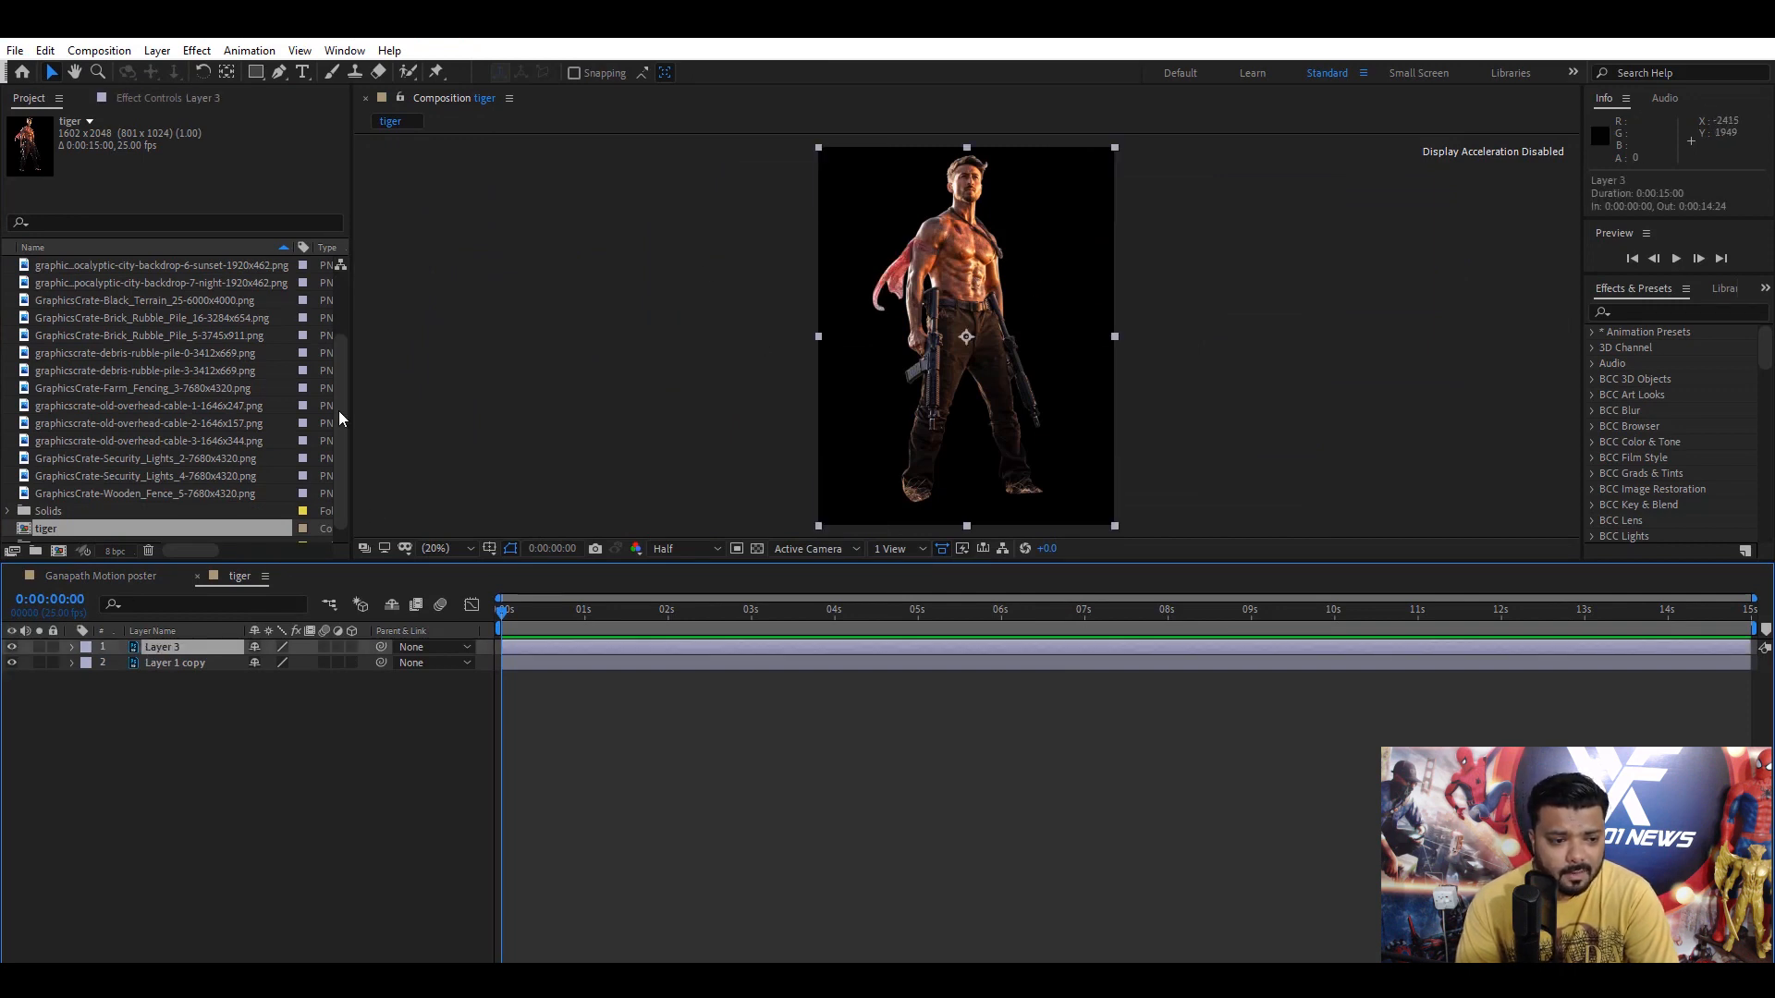
- Search the Effects & Presets panel for 'ripple'
text(r)
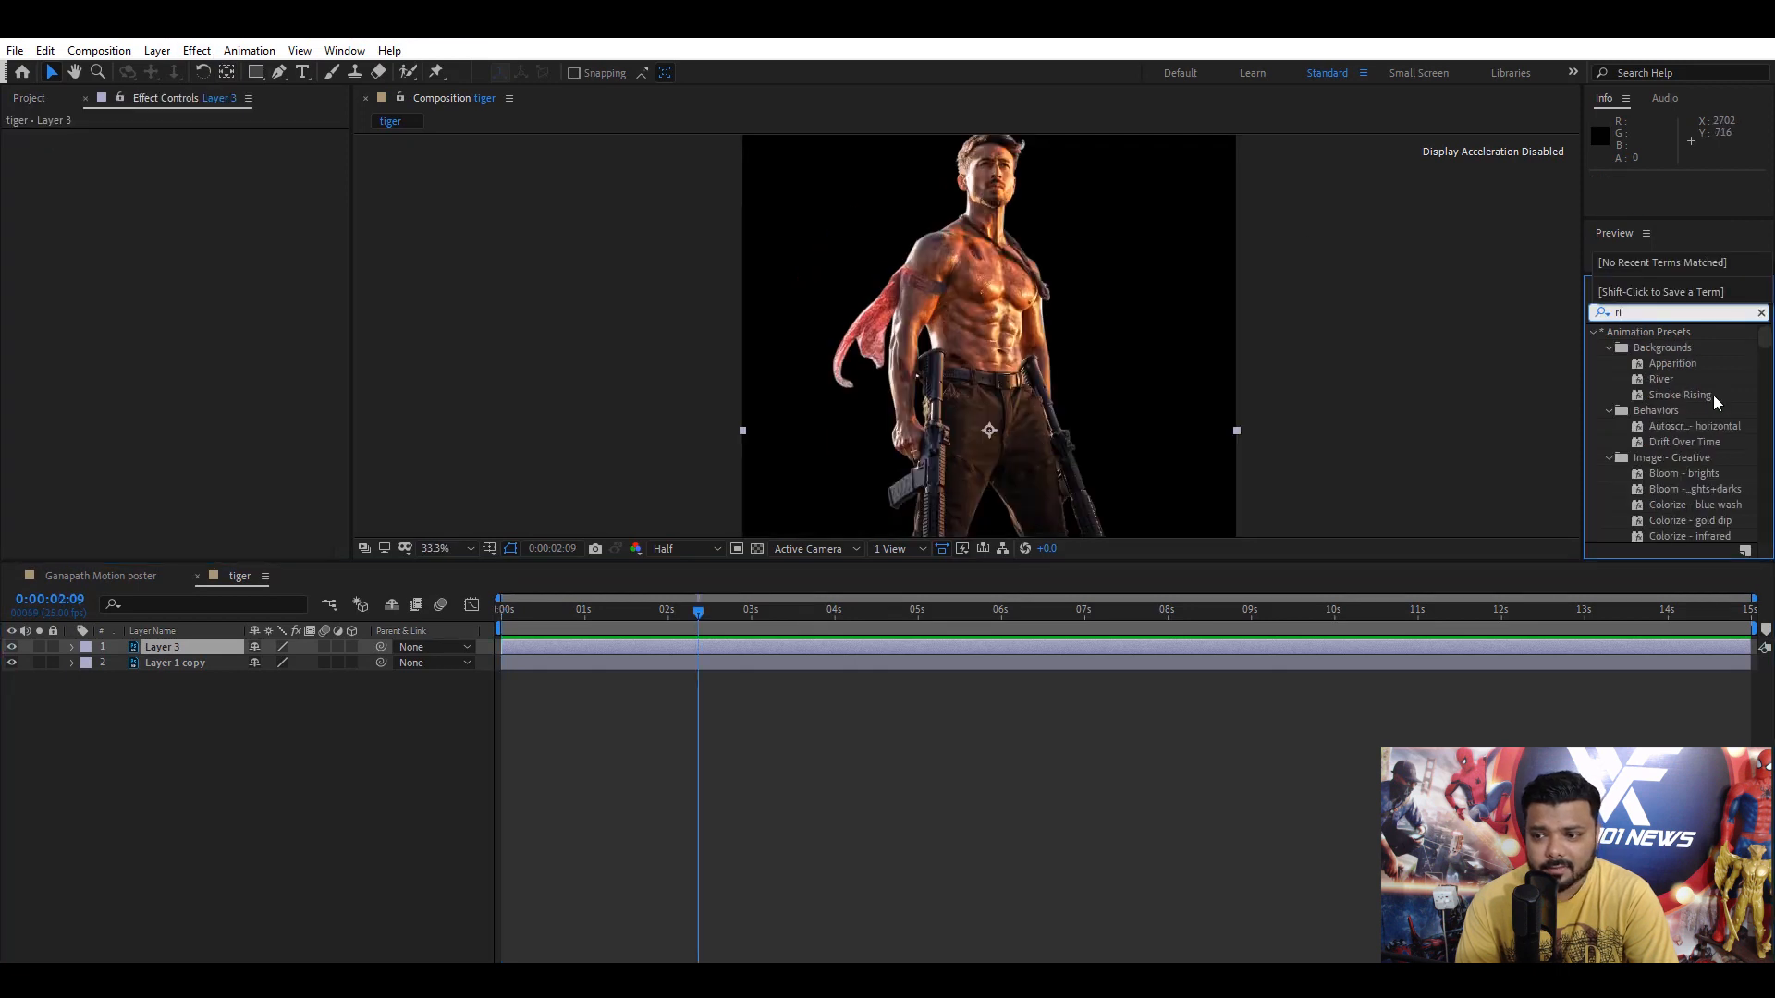
text(ipple)
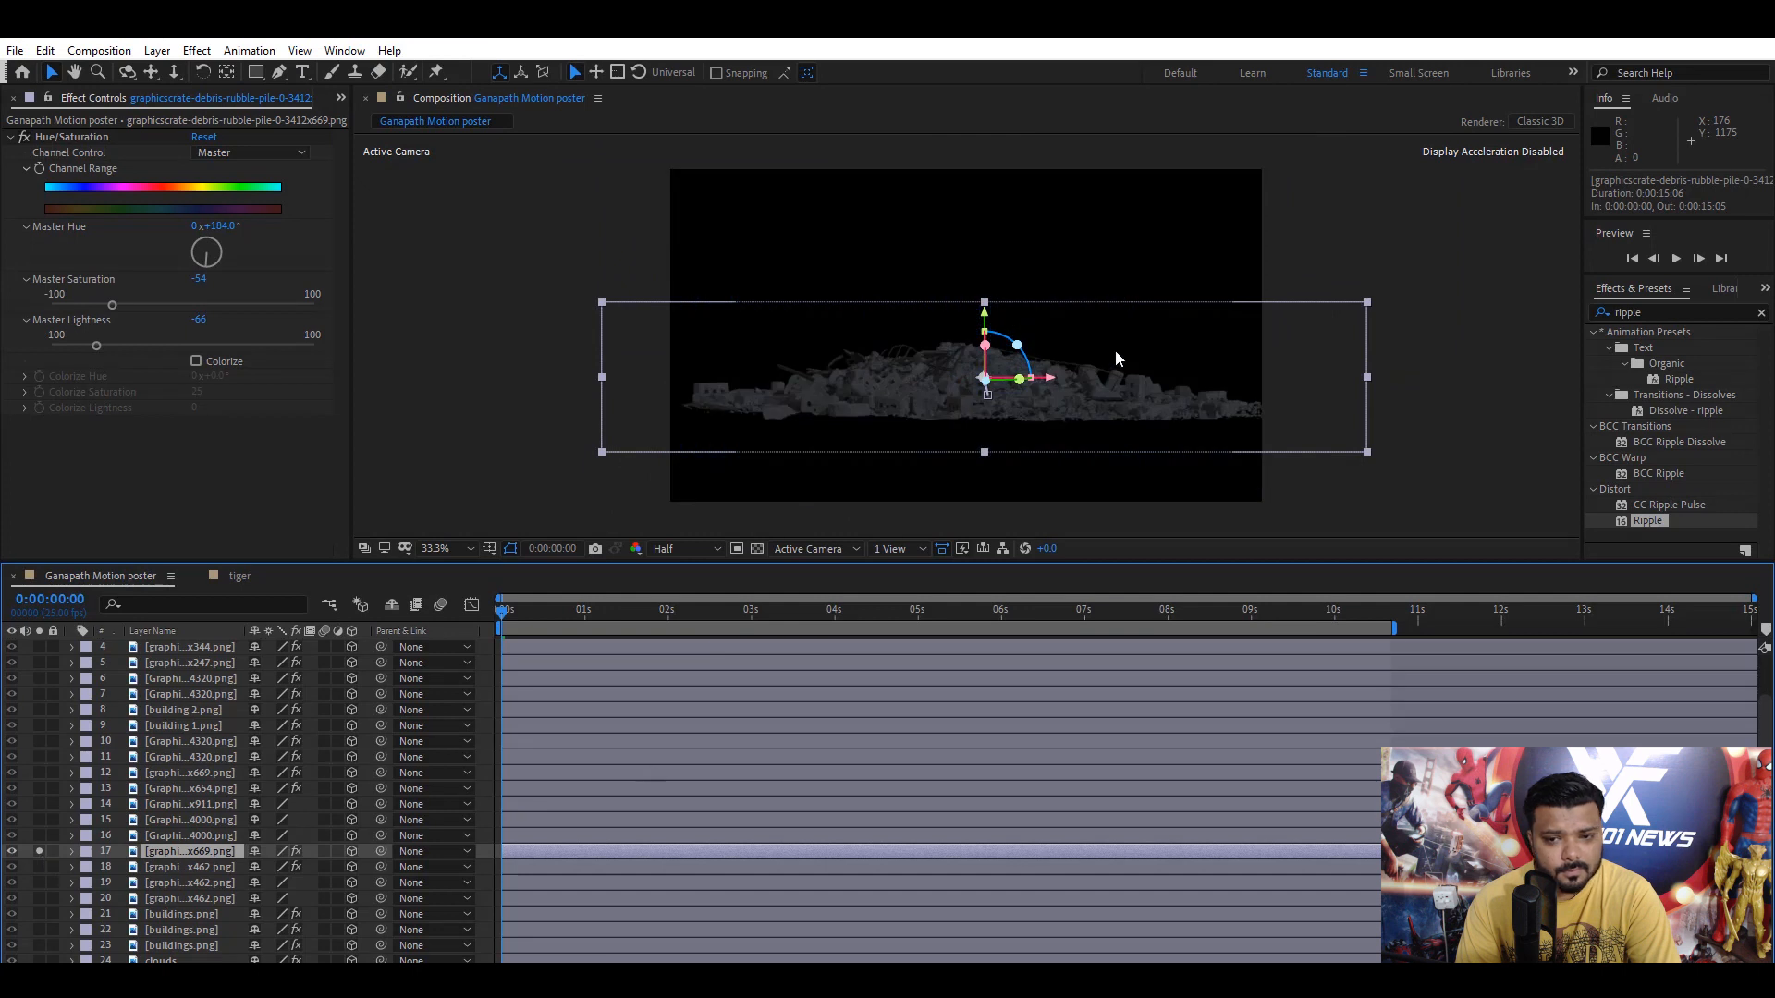
mouse_move(349, 124)
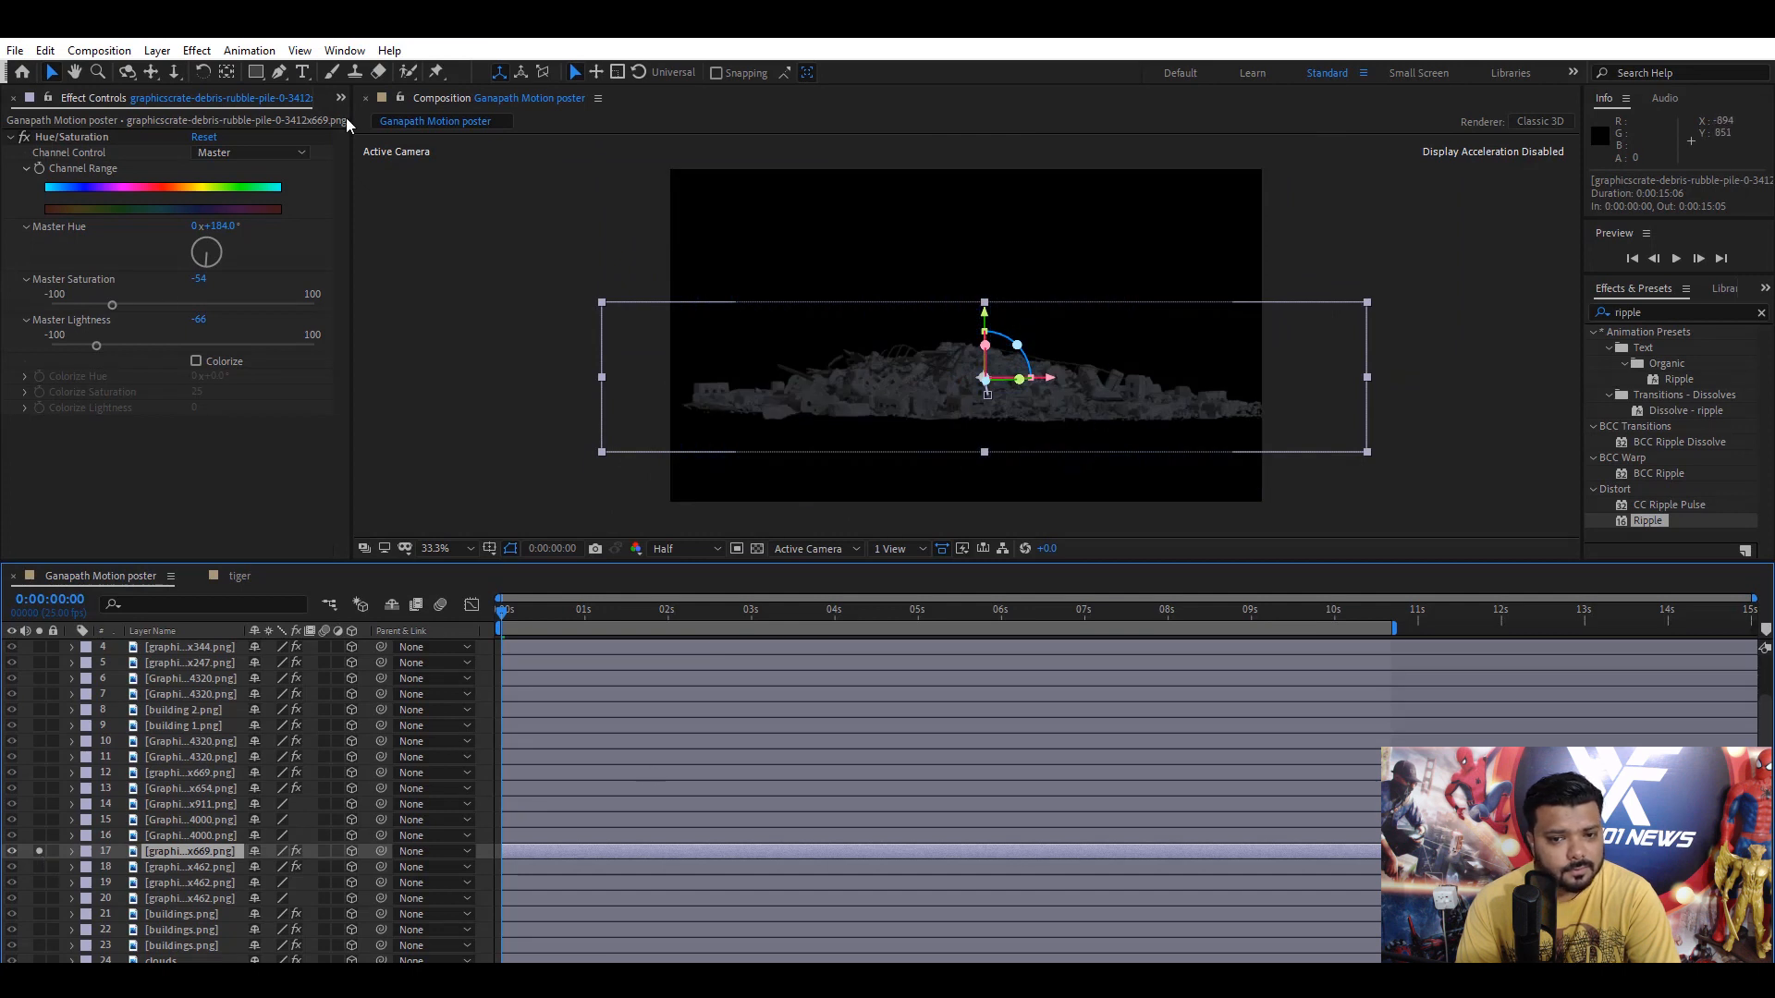
- Place the tiger comp in the timeline on the rubble pile and bring up the Effect menu
click(28, 98)
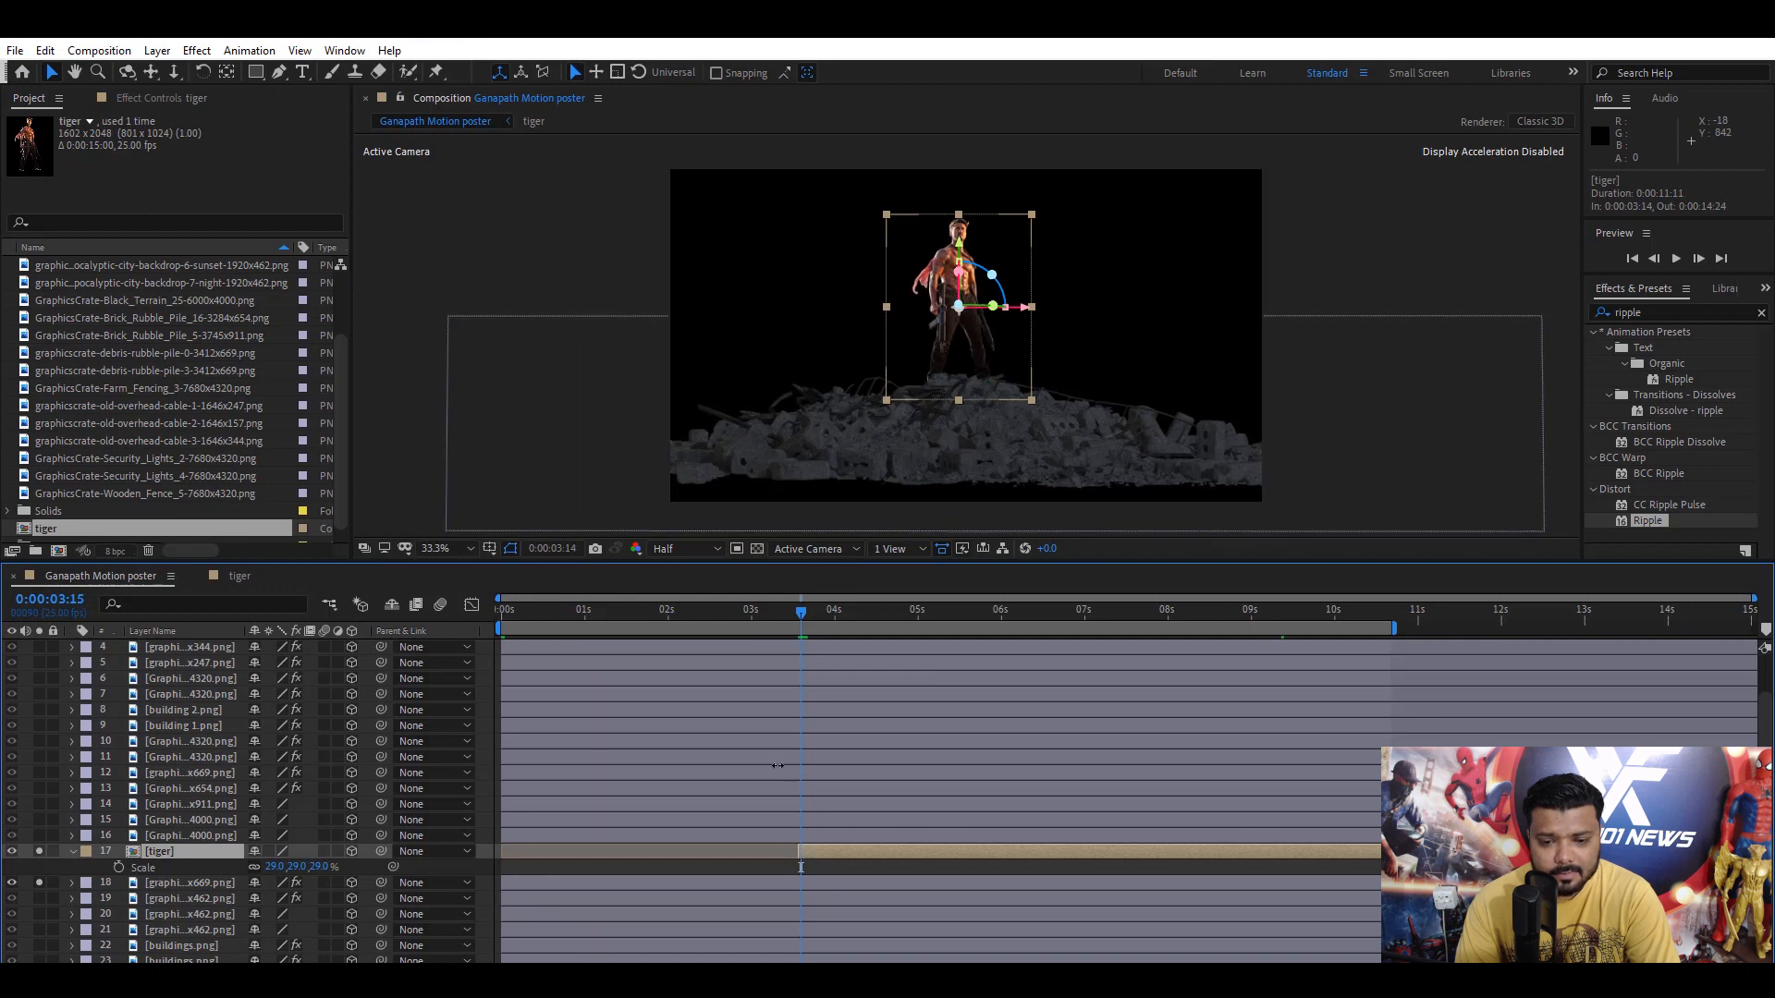
click(196, 50)
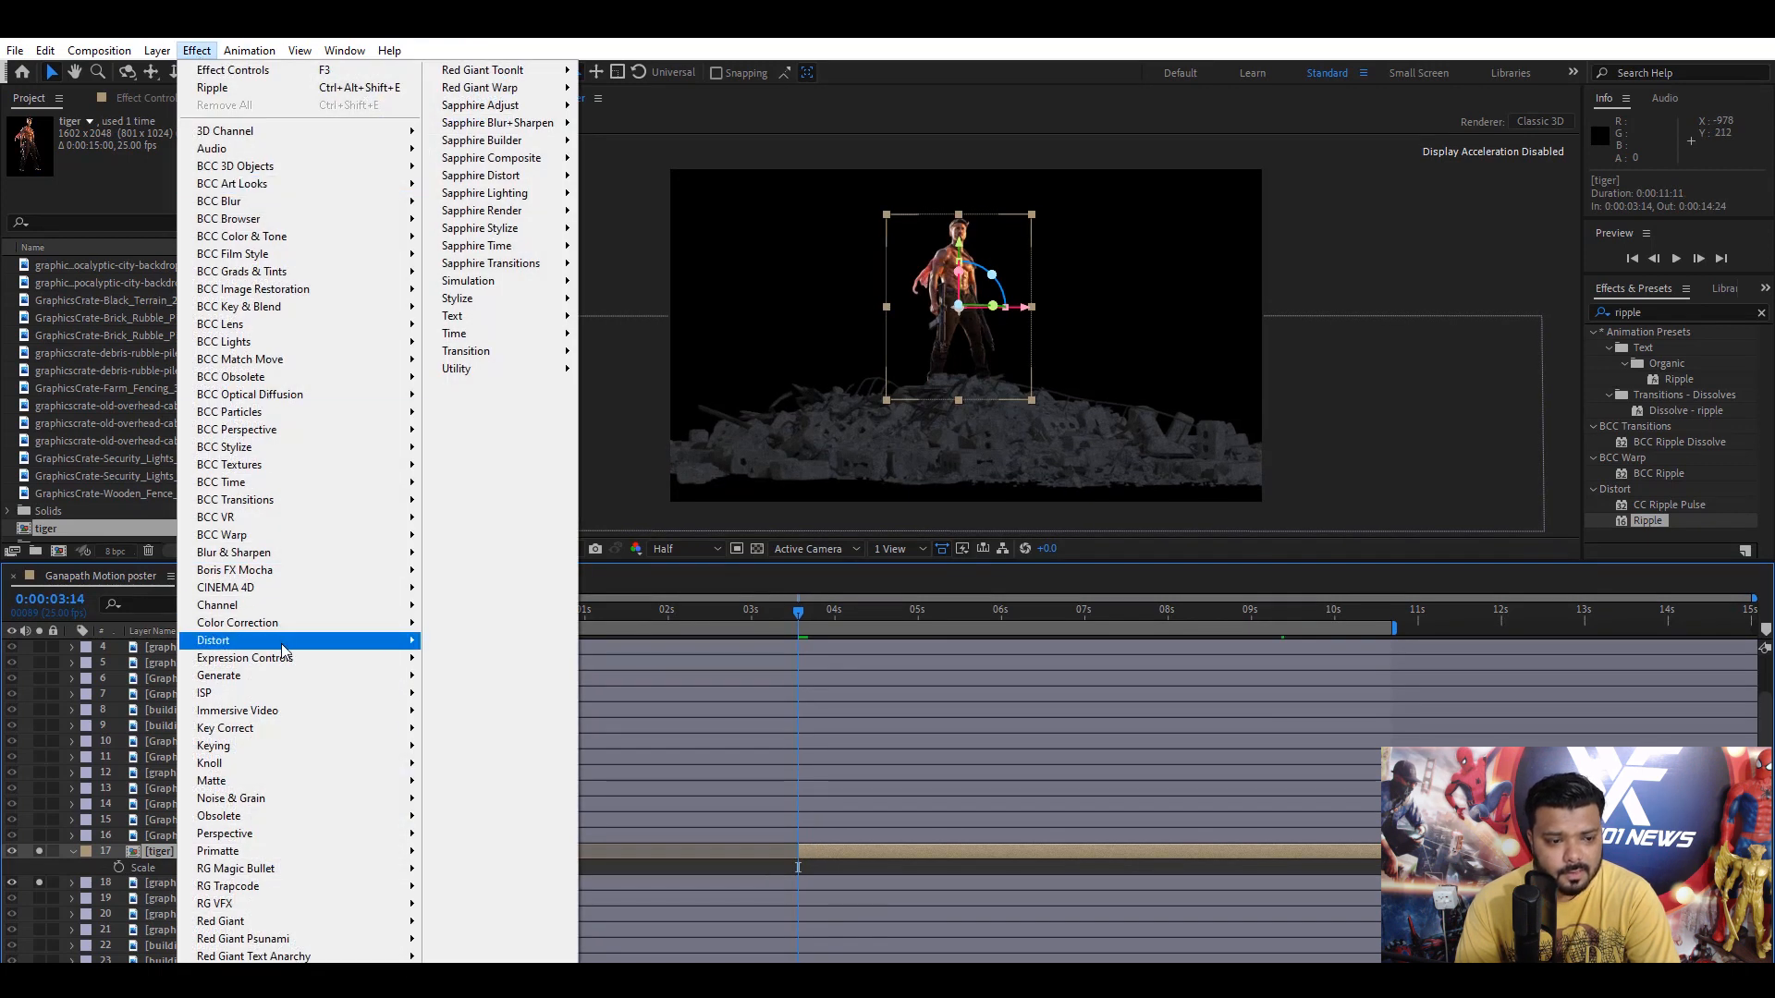
mouse_move(237, 623)
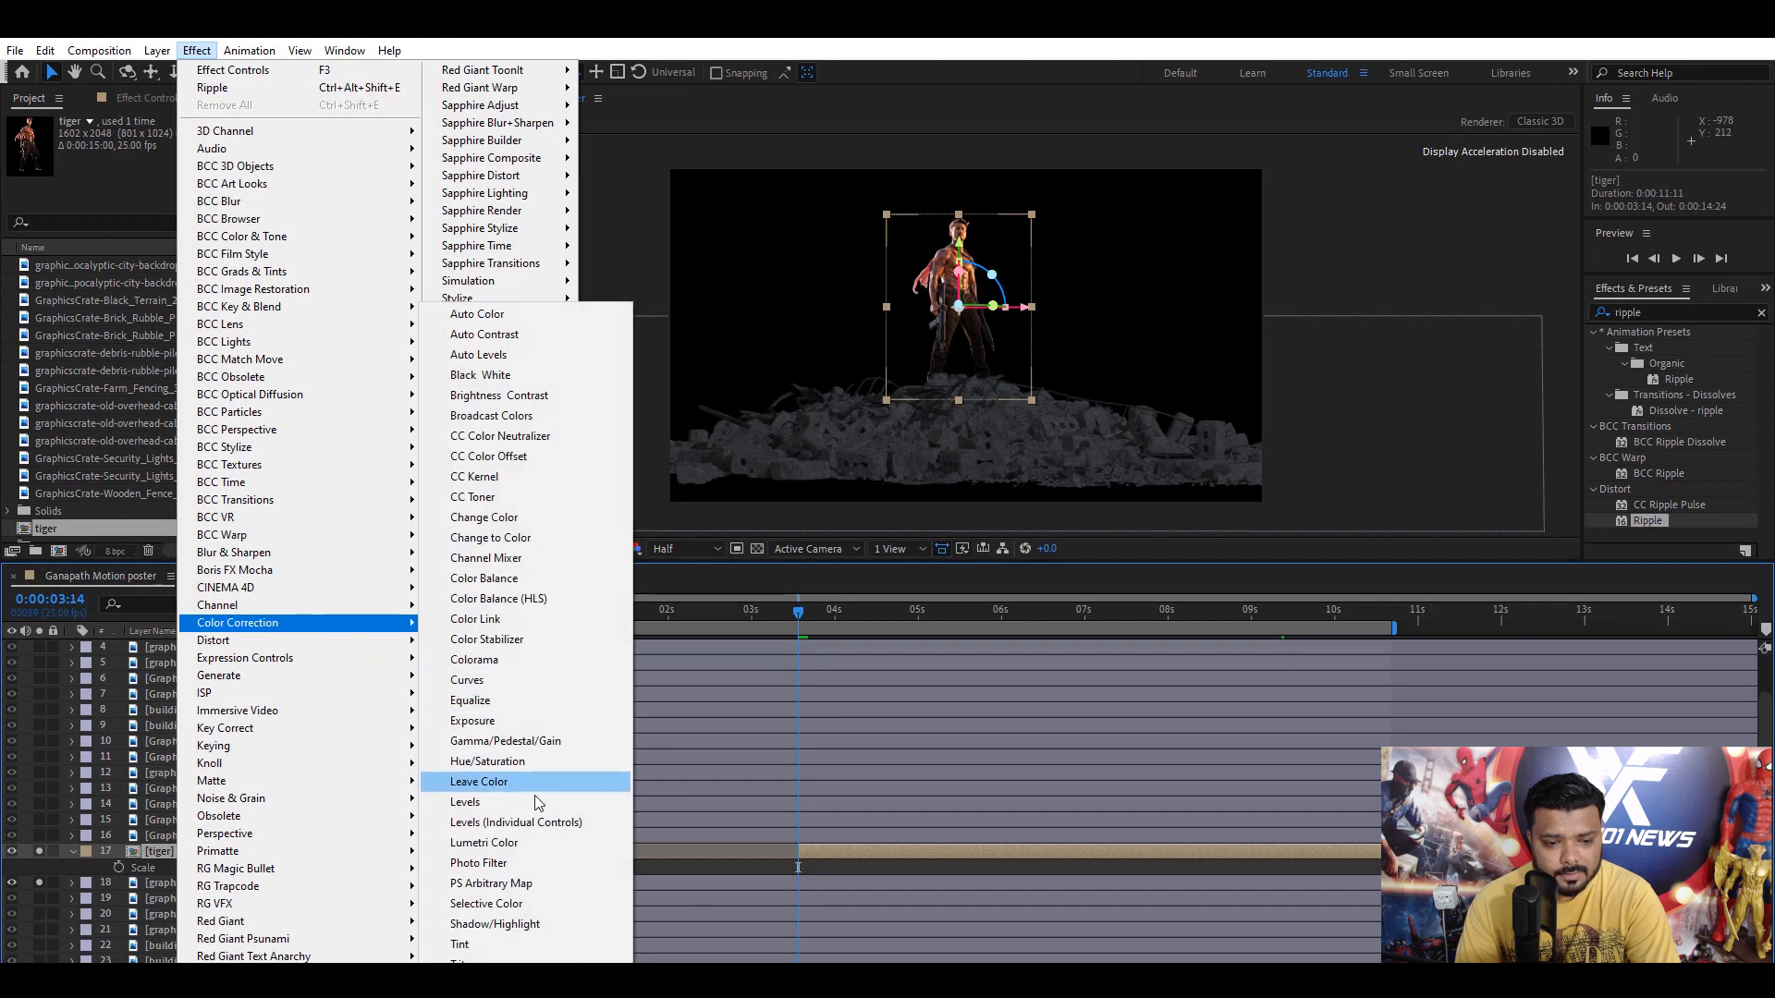
- Darken the tiger layer with Hue/Saturation Master Lightness dragged fully down, then save the project
click(488, 760)
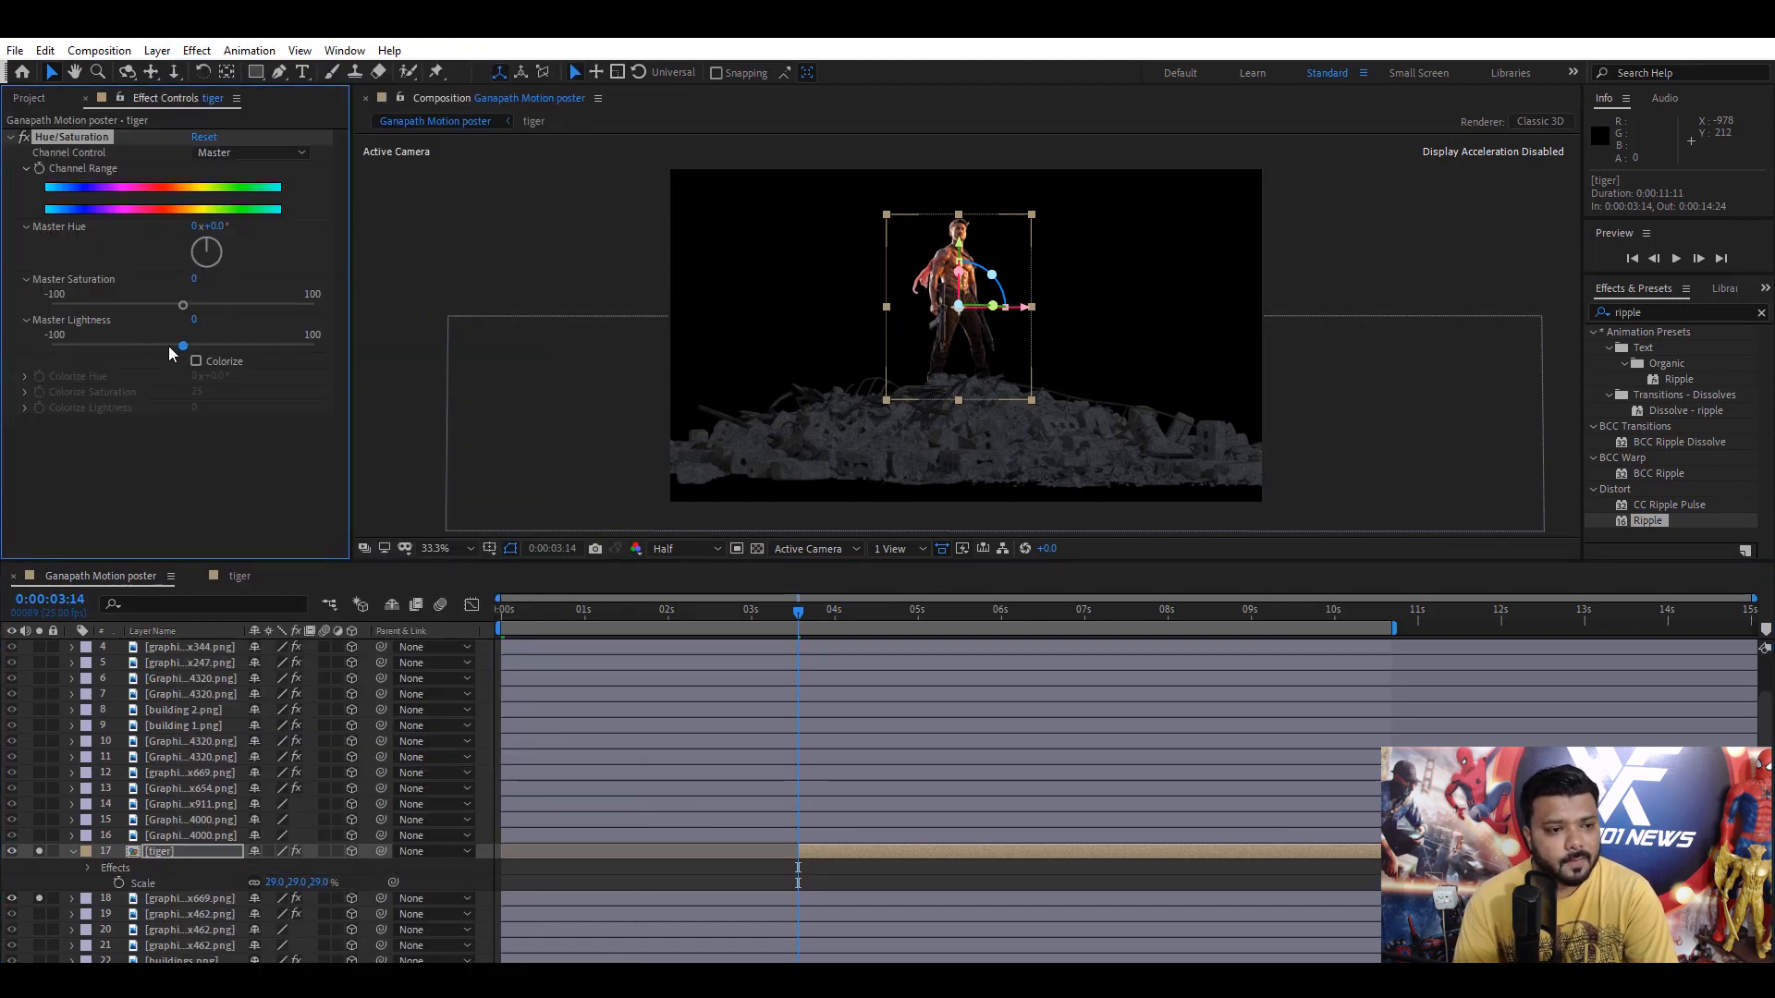
drag(183, 345, 52, 345)
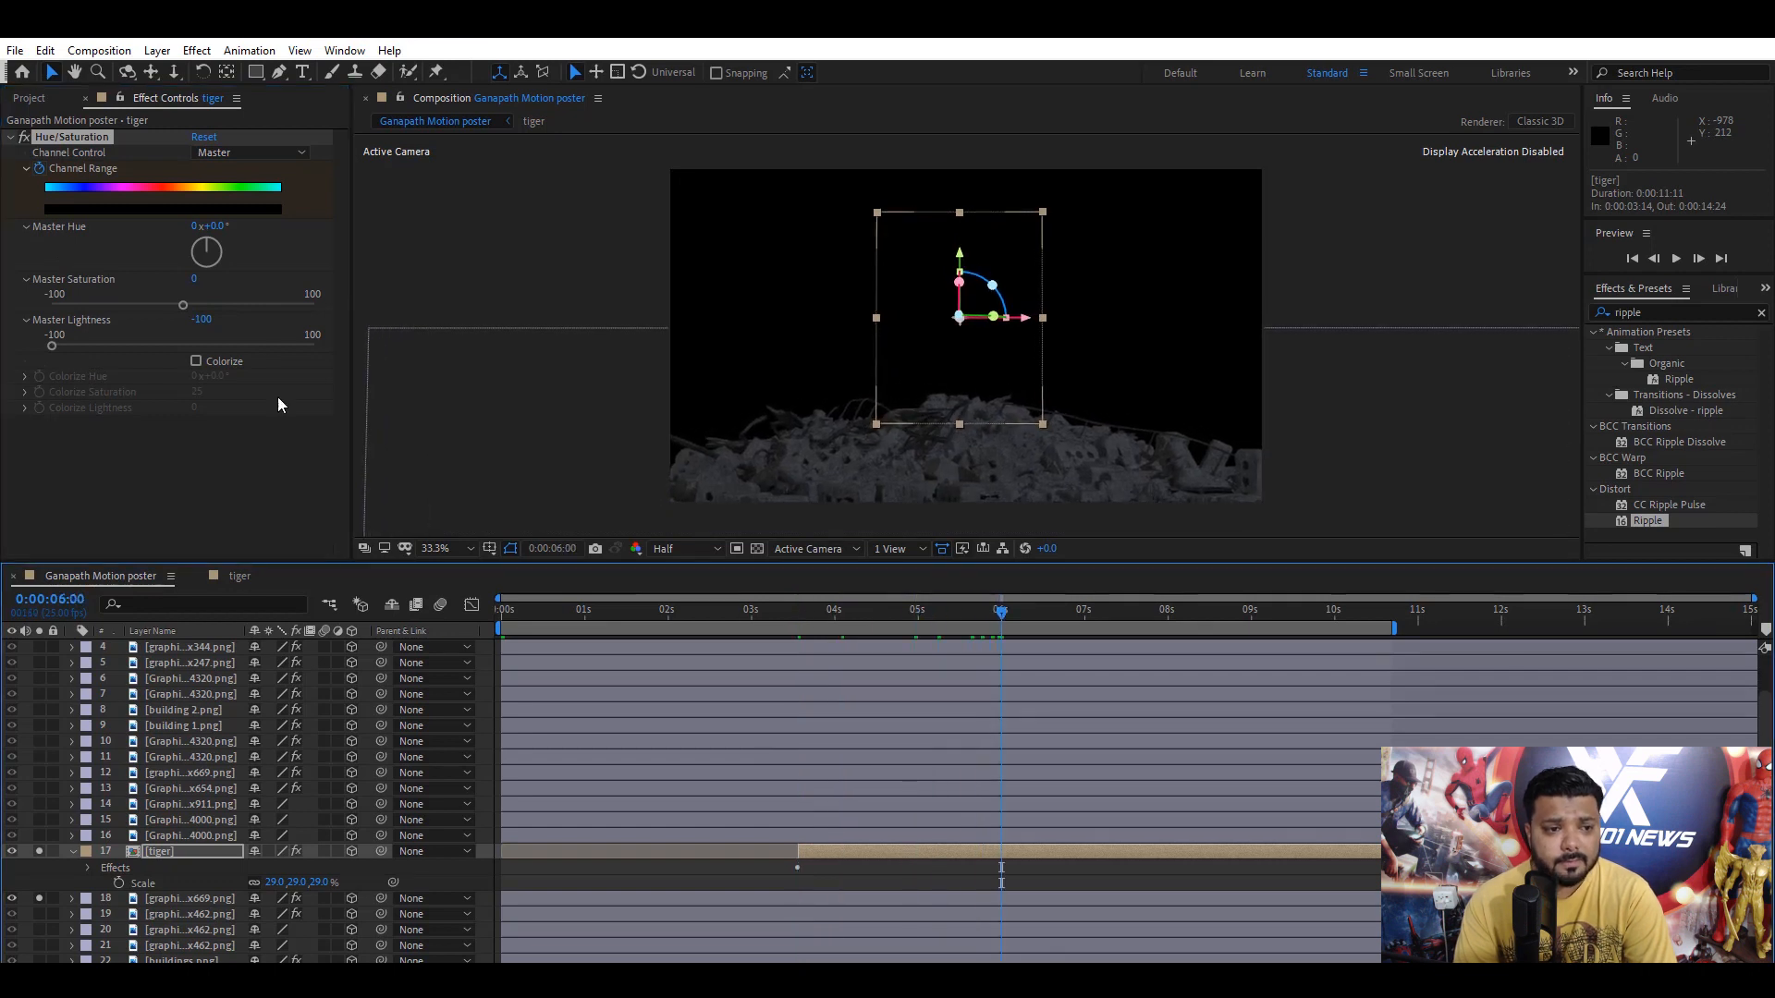
click(207, 320)
text(-45)
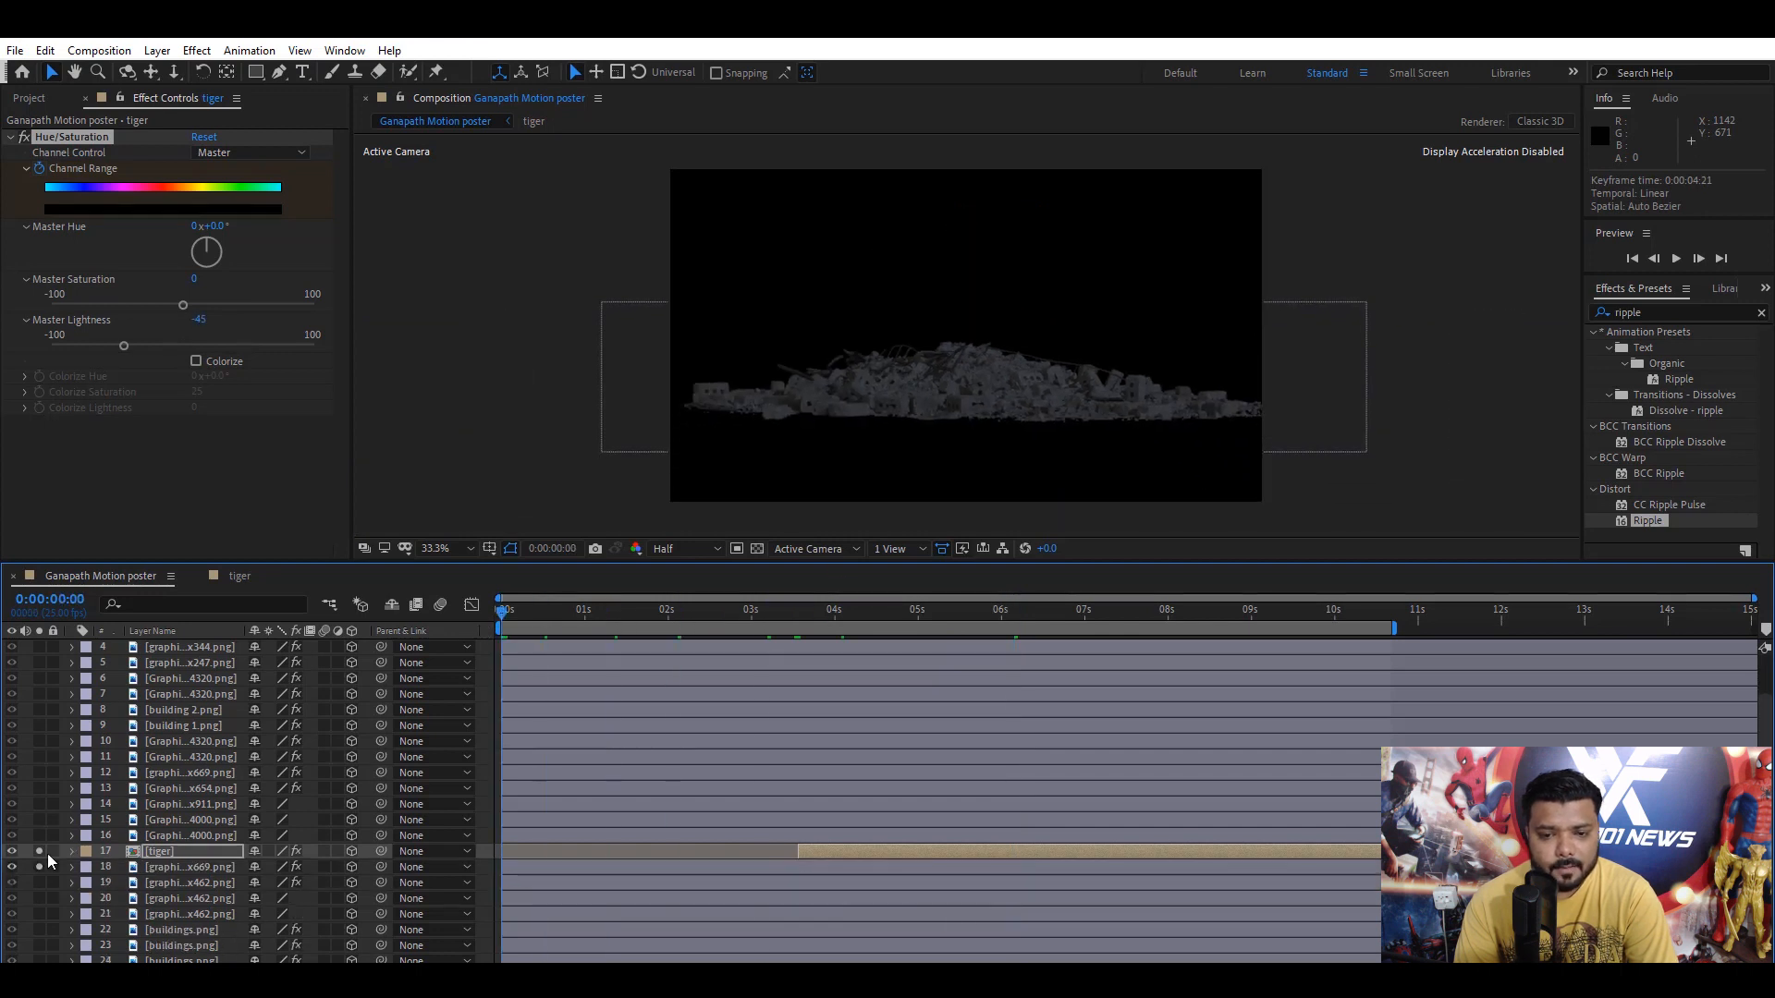
key(ctrl+s)
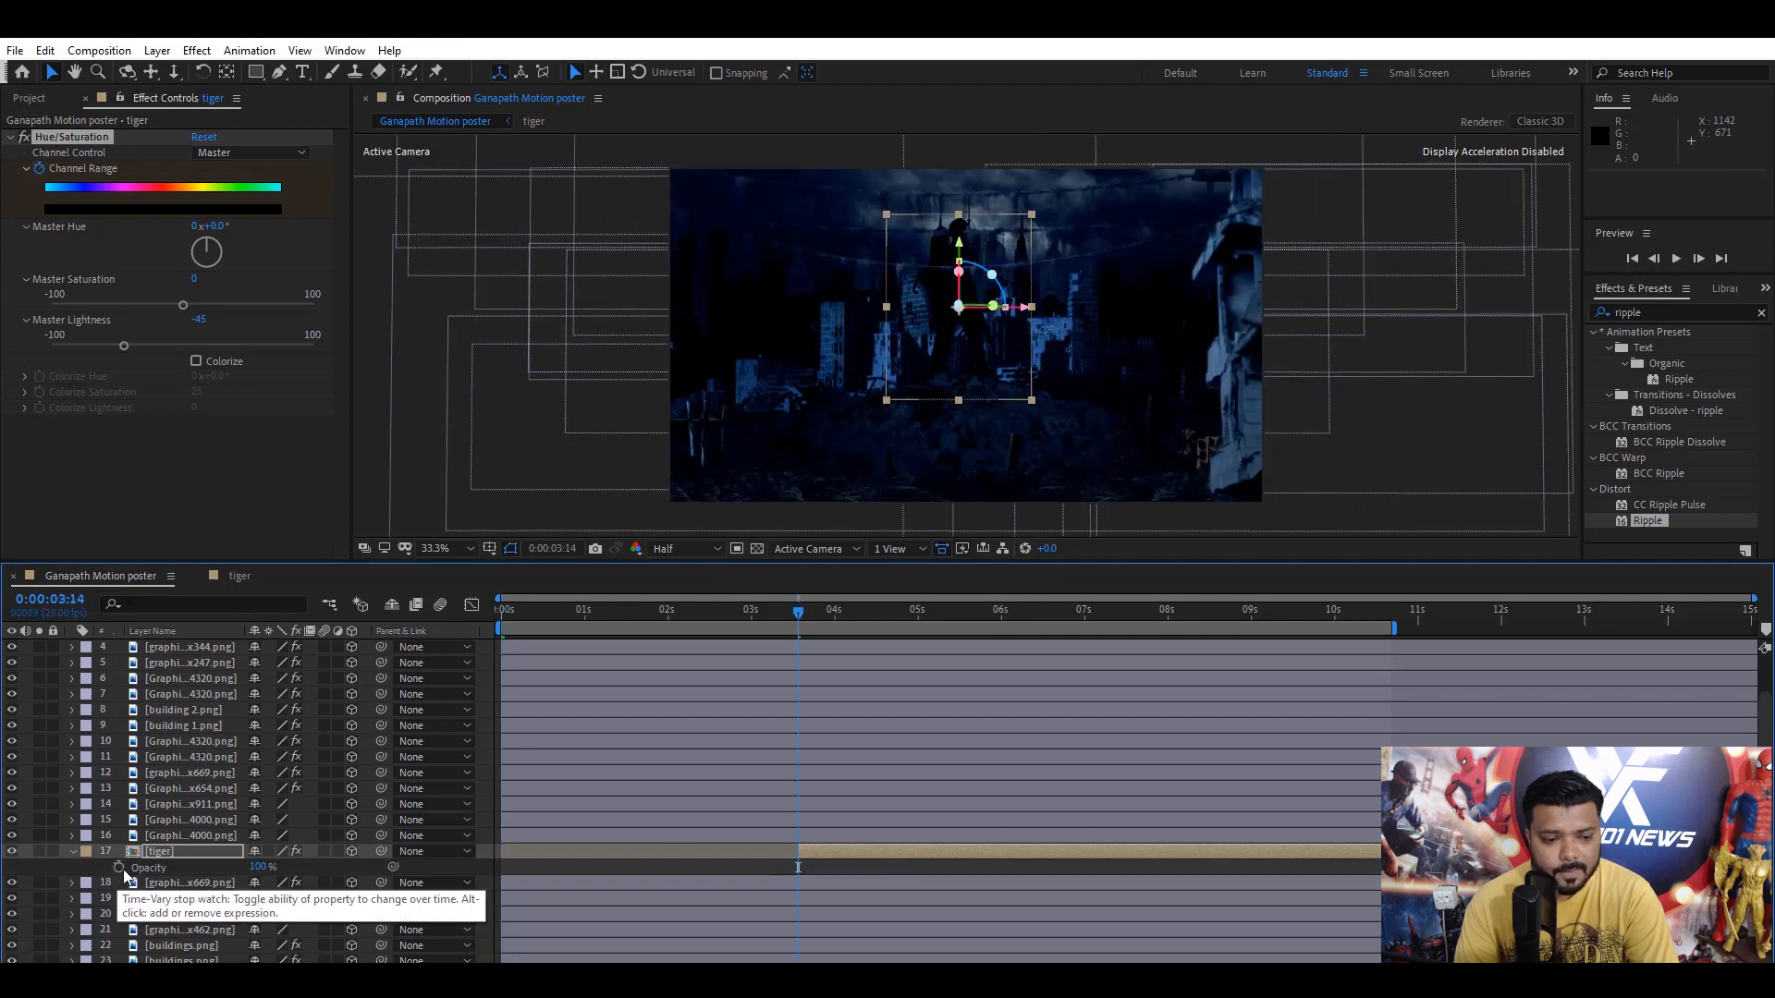
- Keyframe the tiger layer's Opacity so it fades in from 0%
click(120, 868)
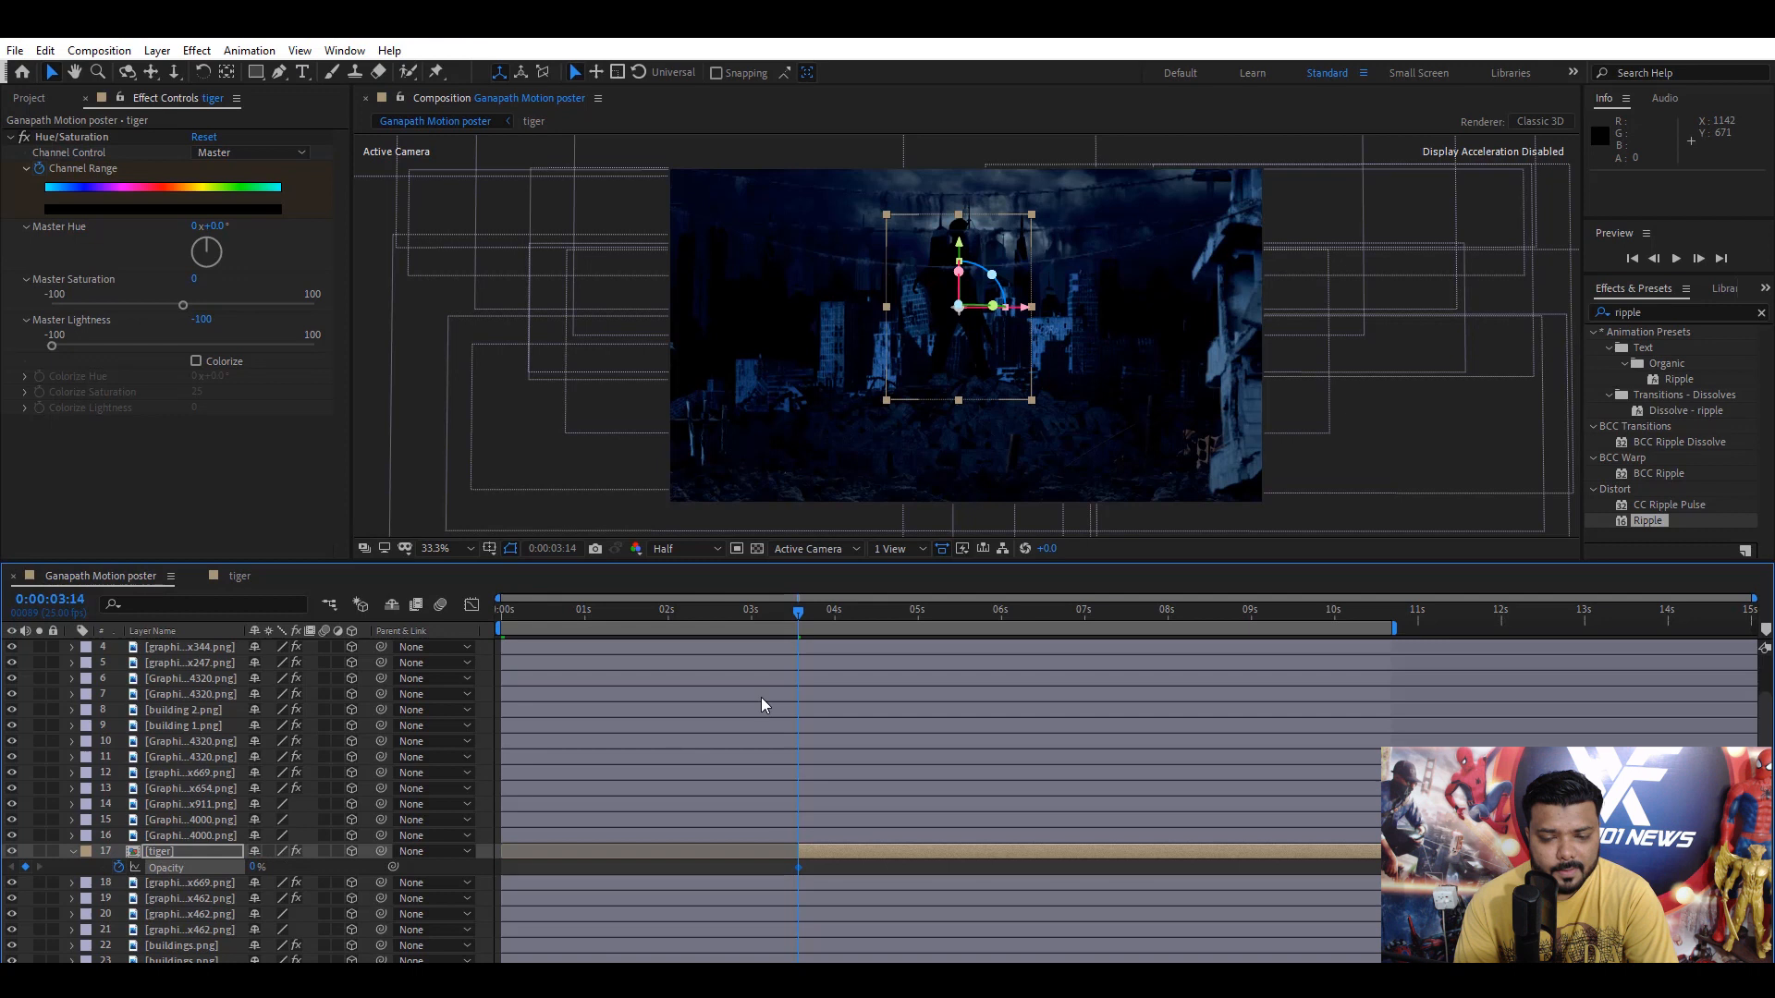
click(918, 612)
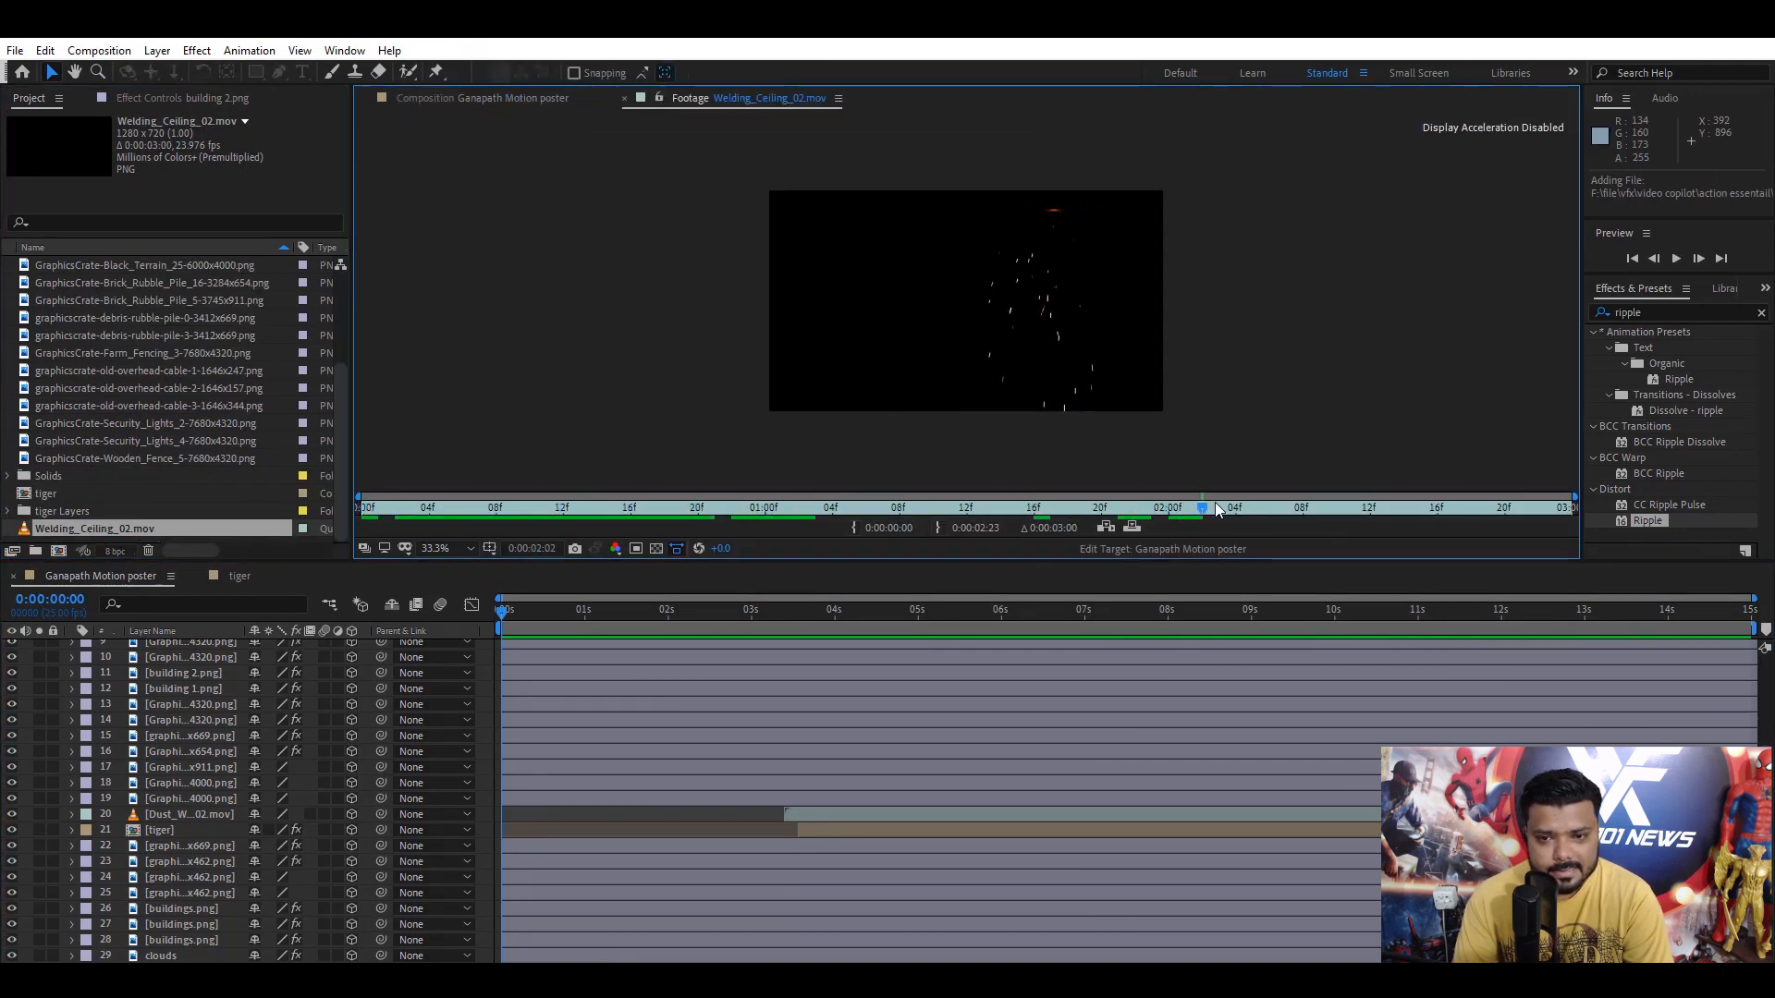
- Set the Welding_Ceiling_02 clip's out point and keyframe its Position in the poster comp
click(483, 98)
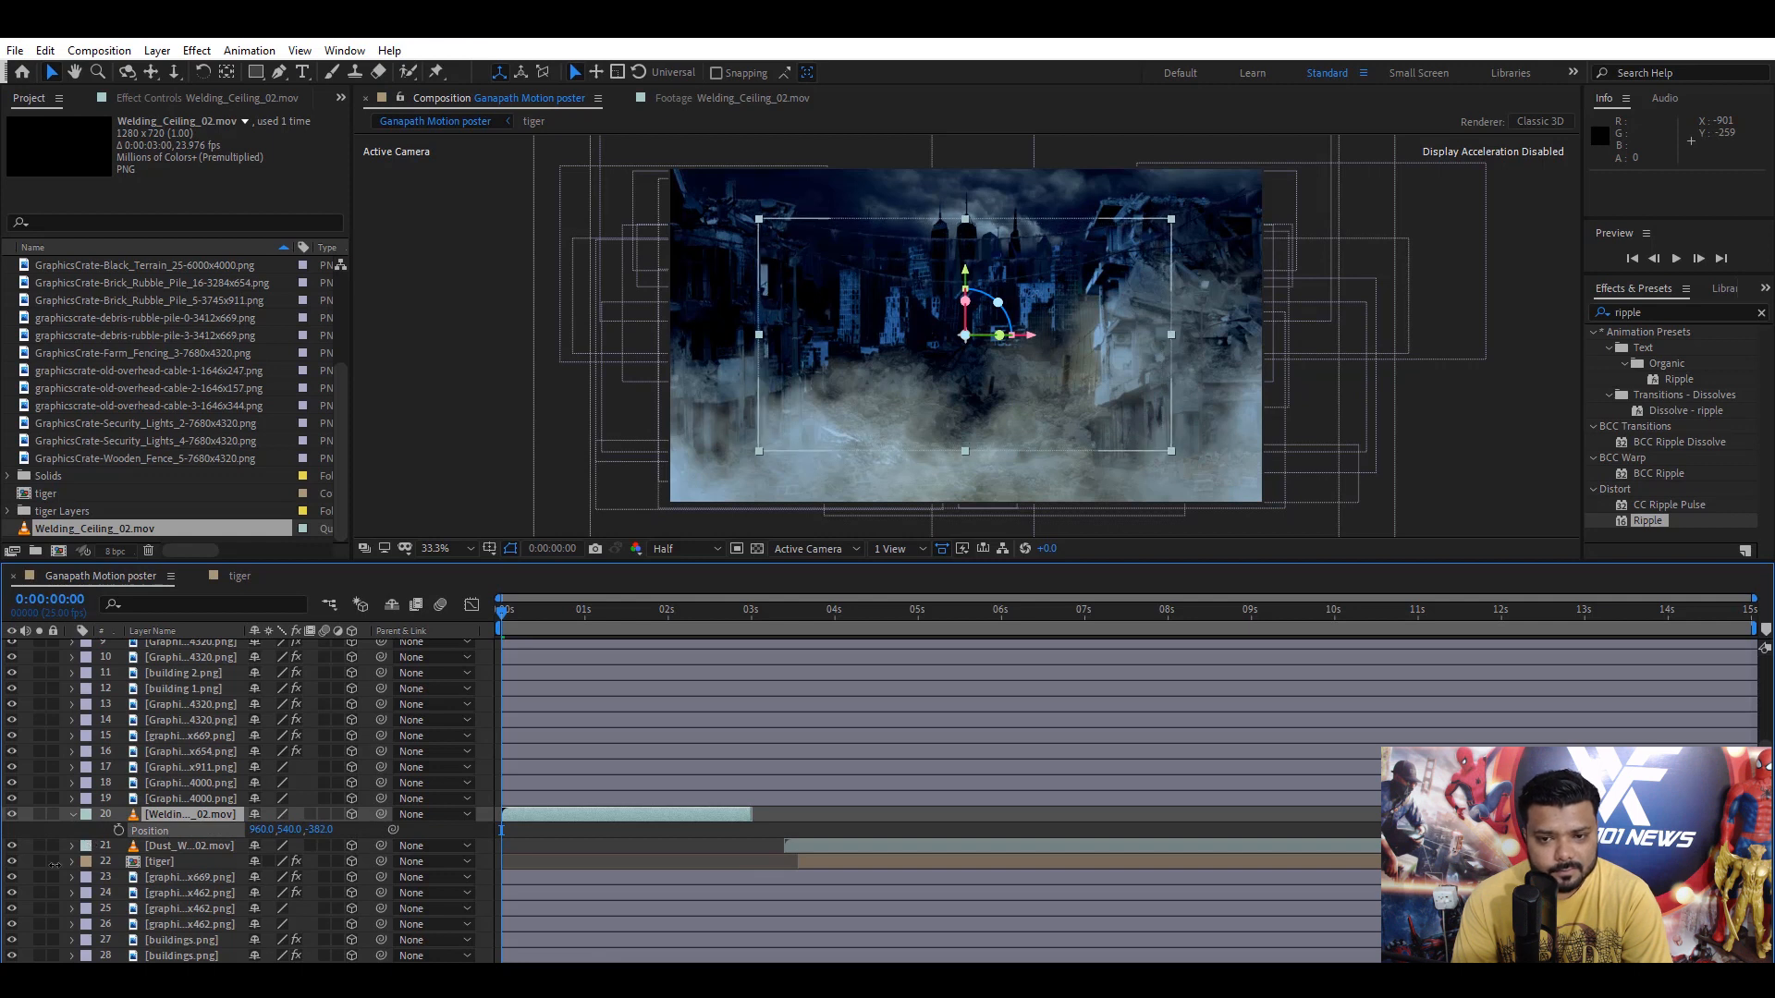
click(503, 608)
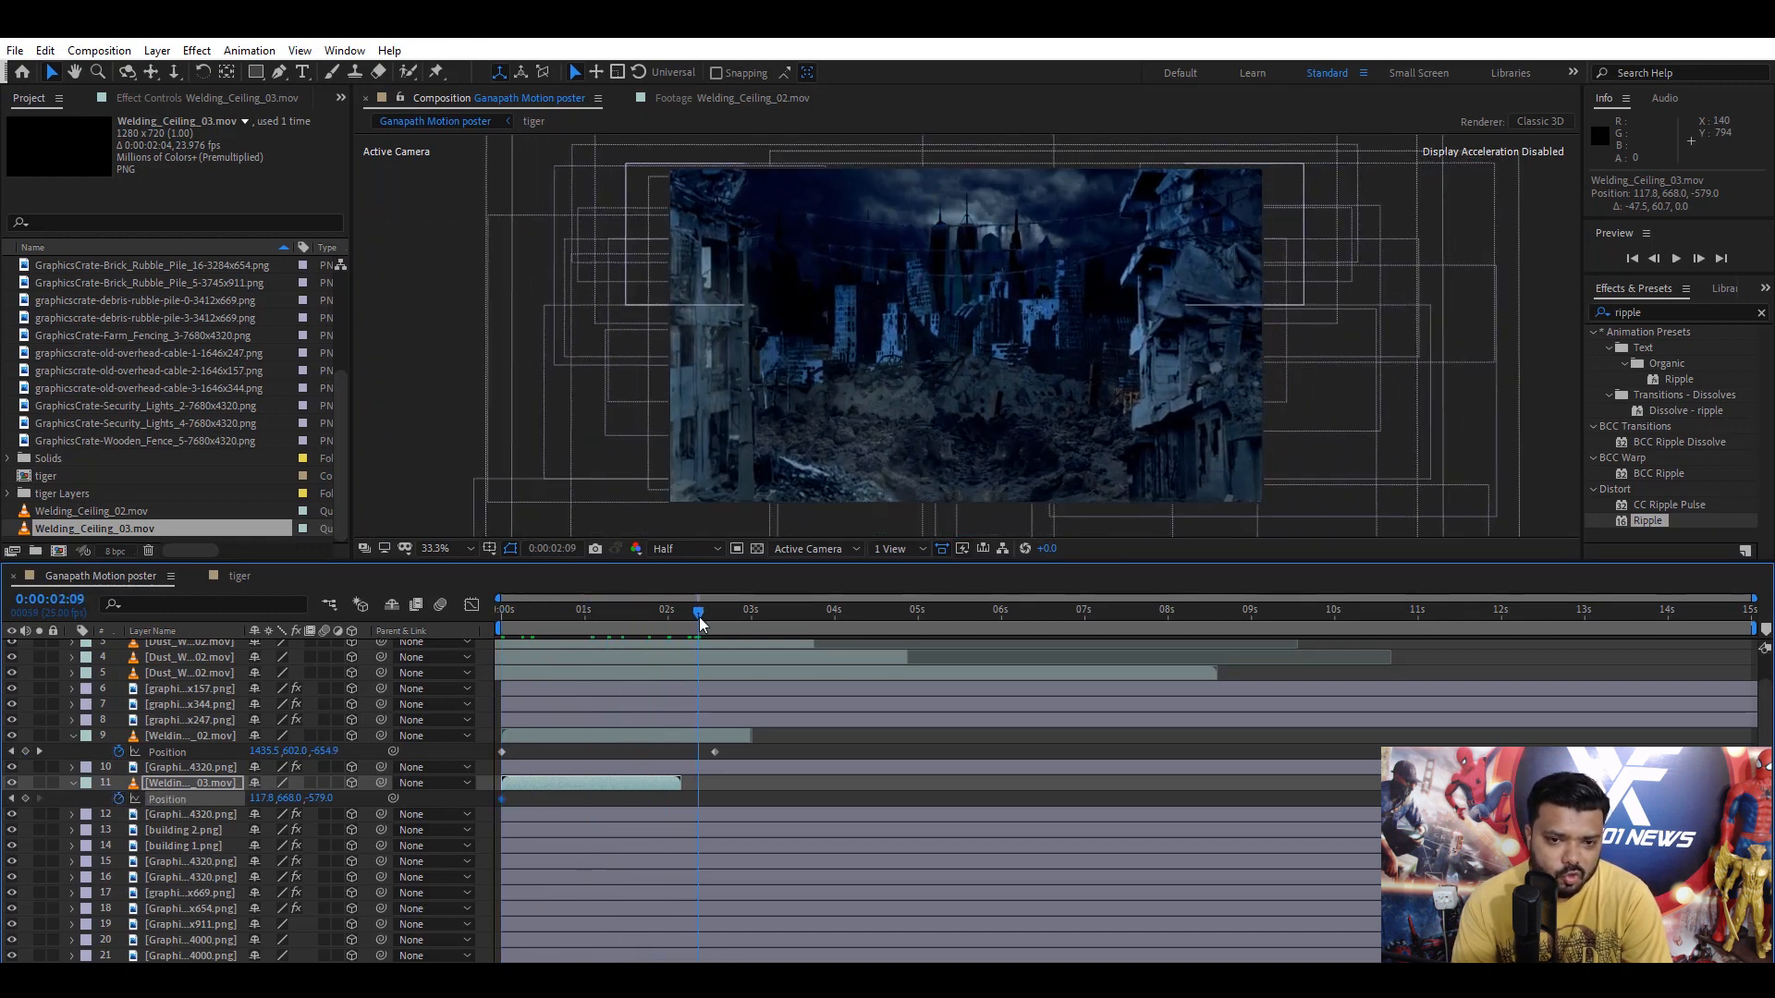
- Move to about two seconds in to keyframe the welding clips' positions
click(694, 609)
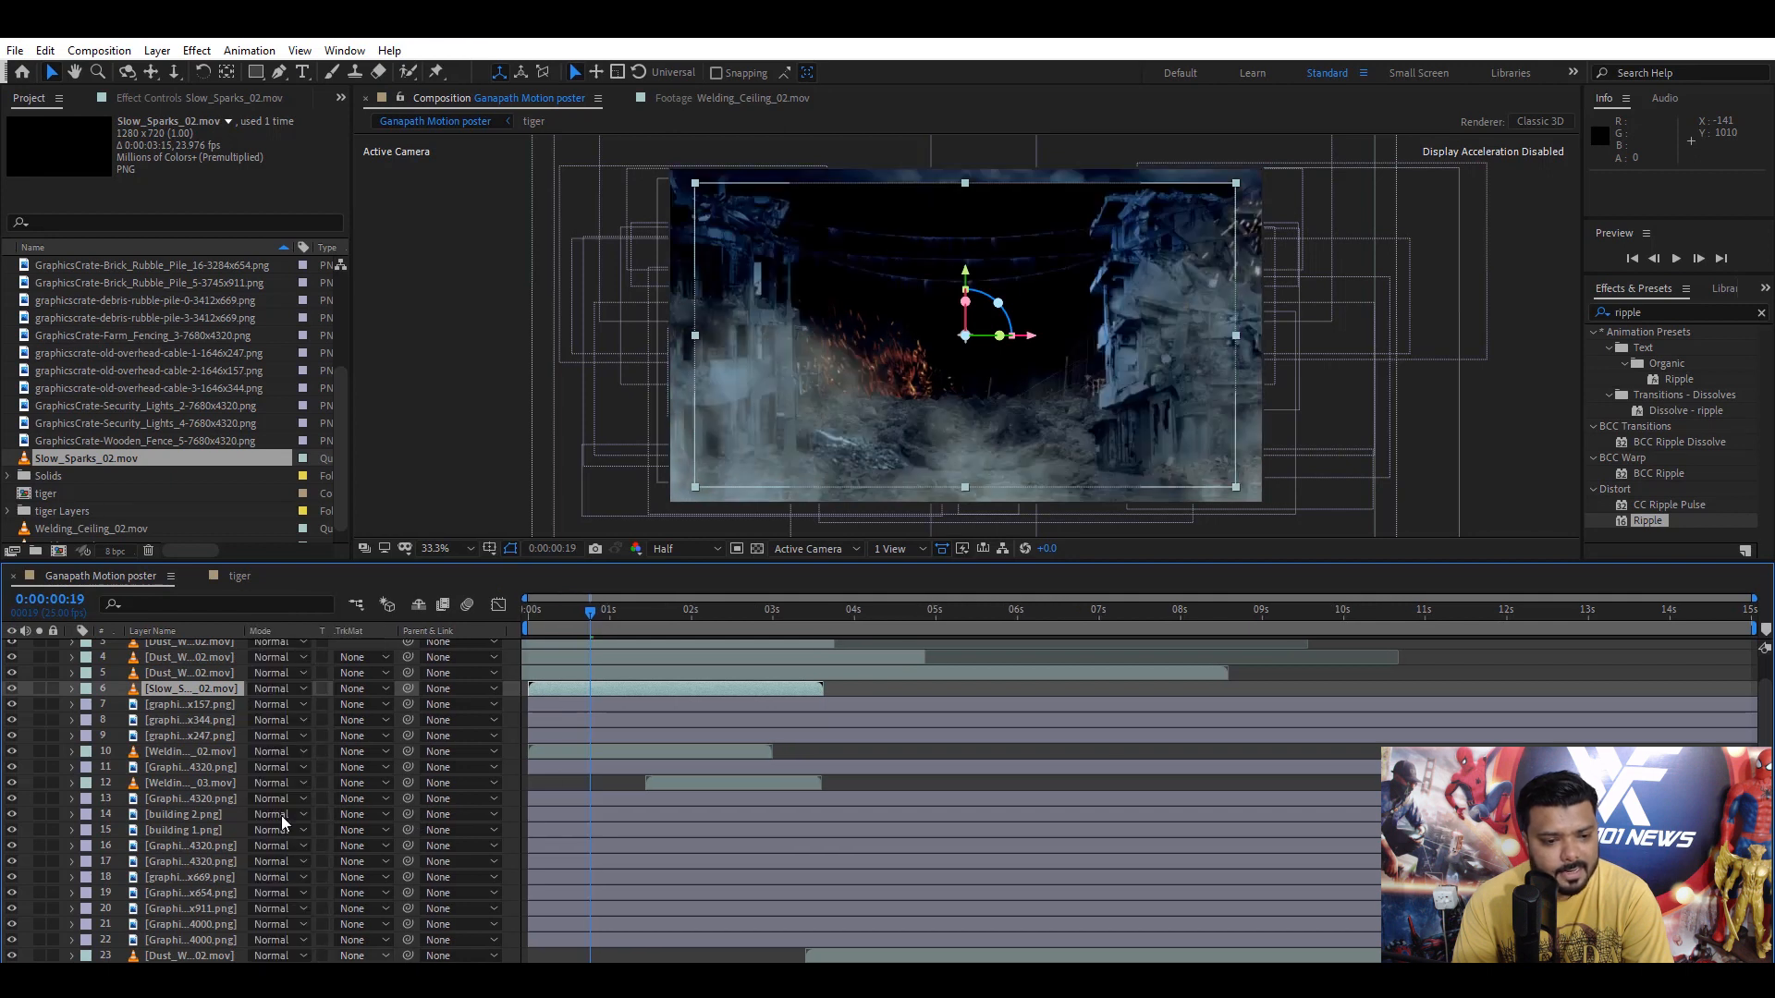
- Position the two Slow_Sparks_02 ember layers among the ruins
click(272, 688)
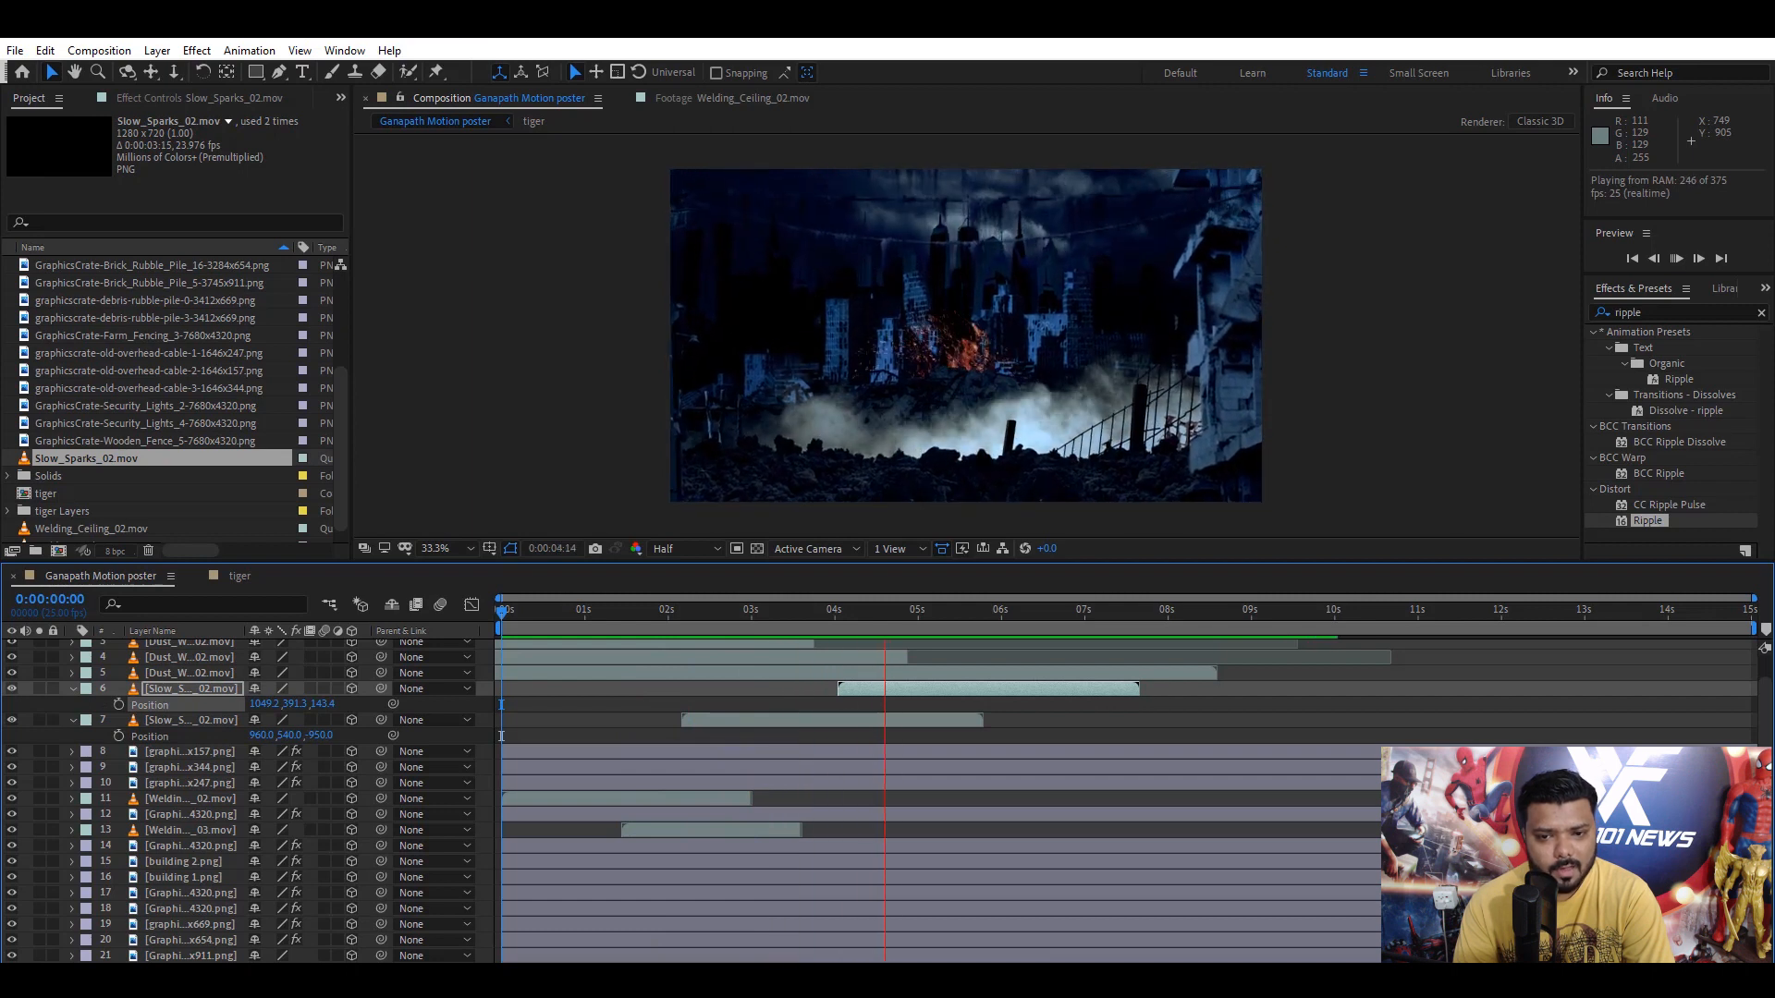
click(1050, 609)
text(cc r)
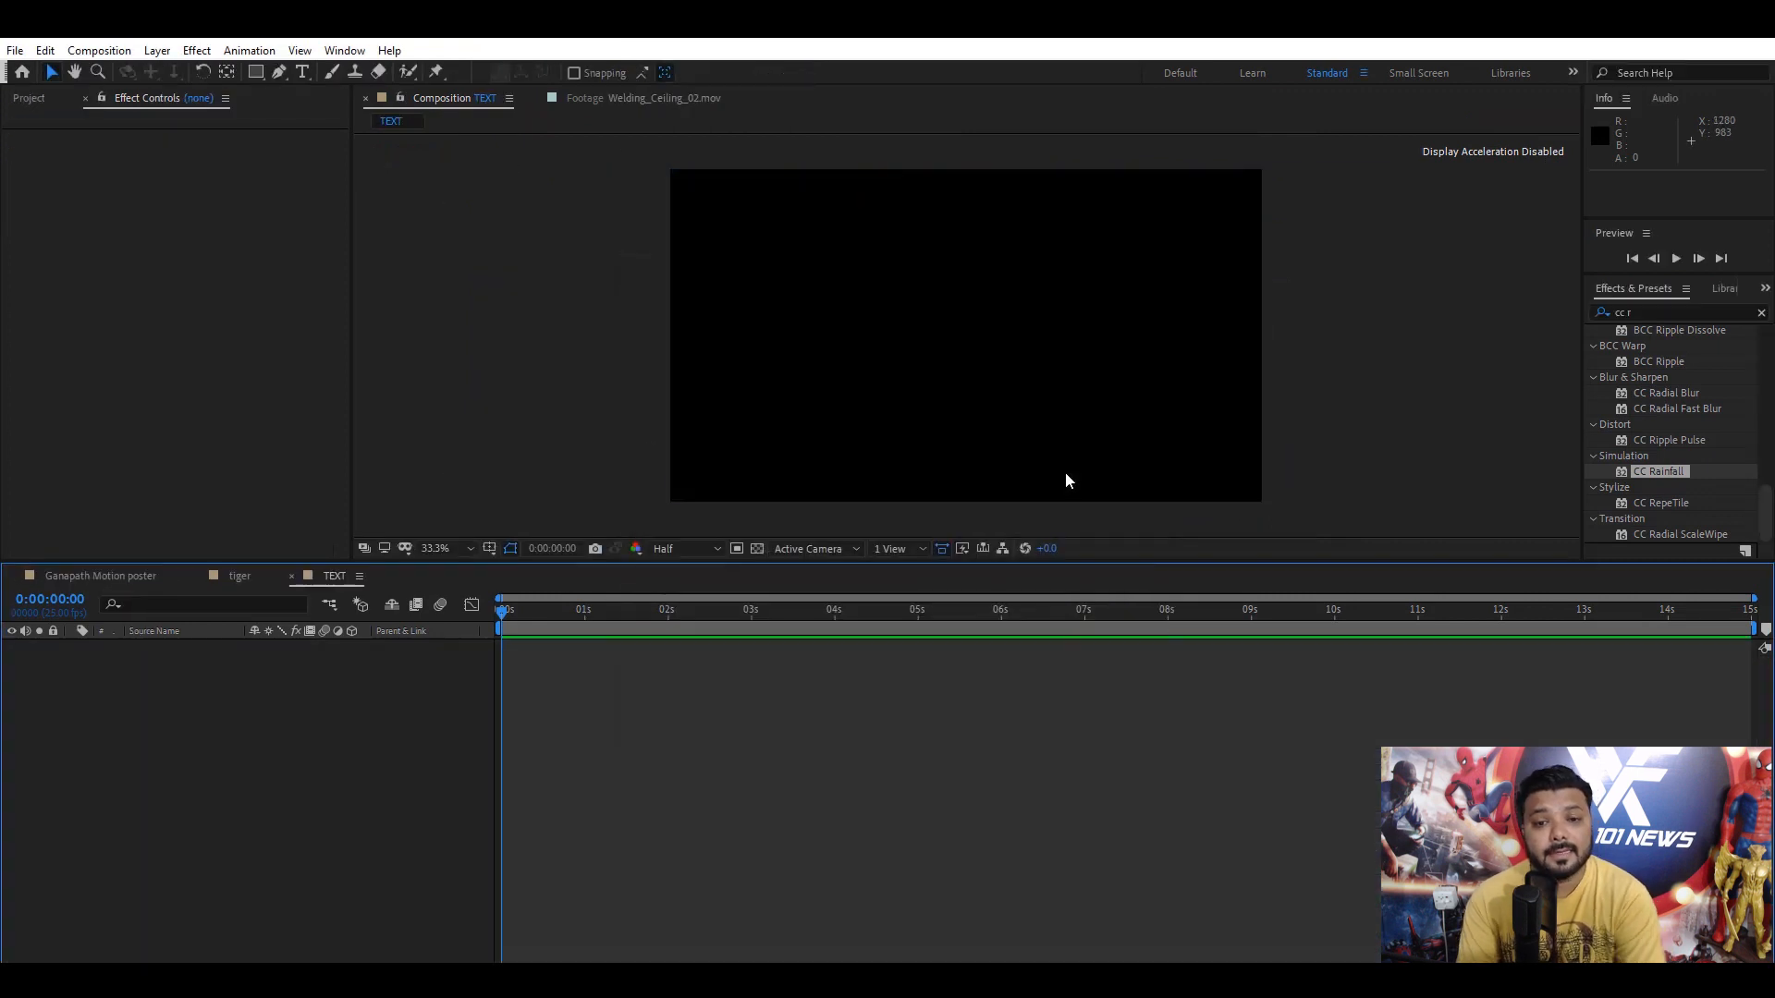
- Create the GANAPTH text layer, restyle it in the Charcoal font at size 150
click(301, 72)
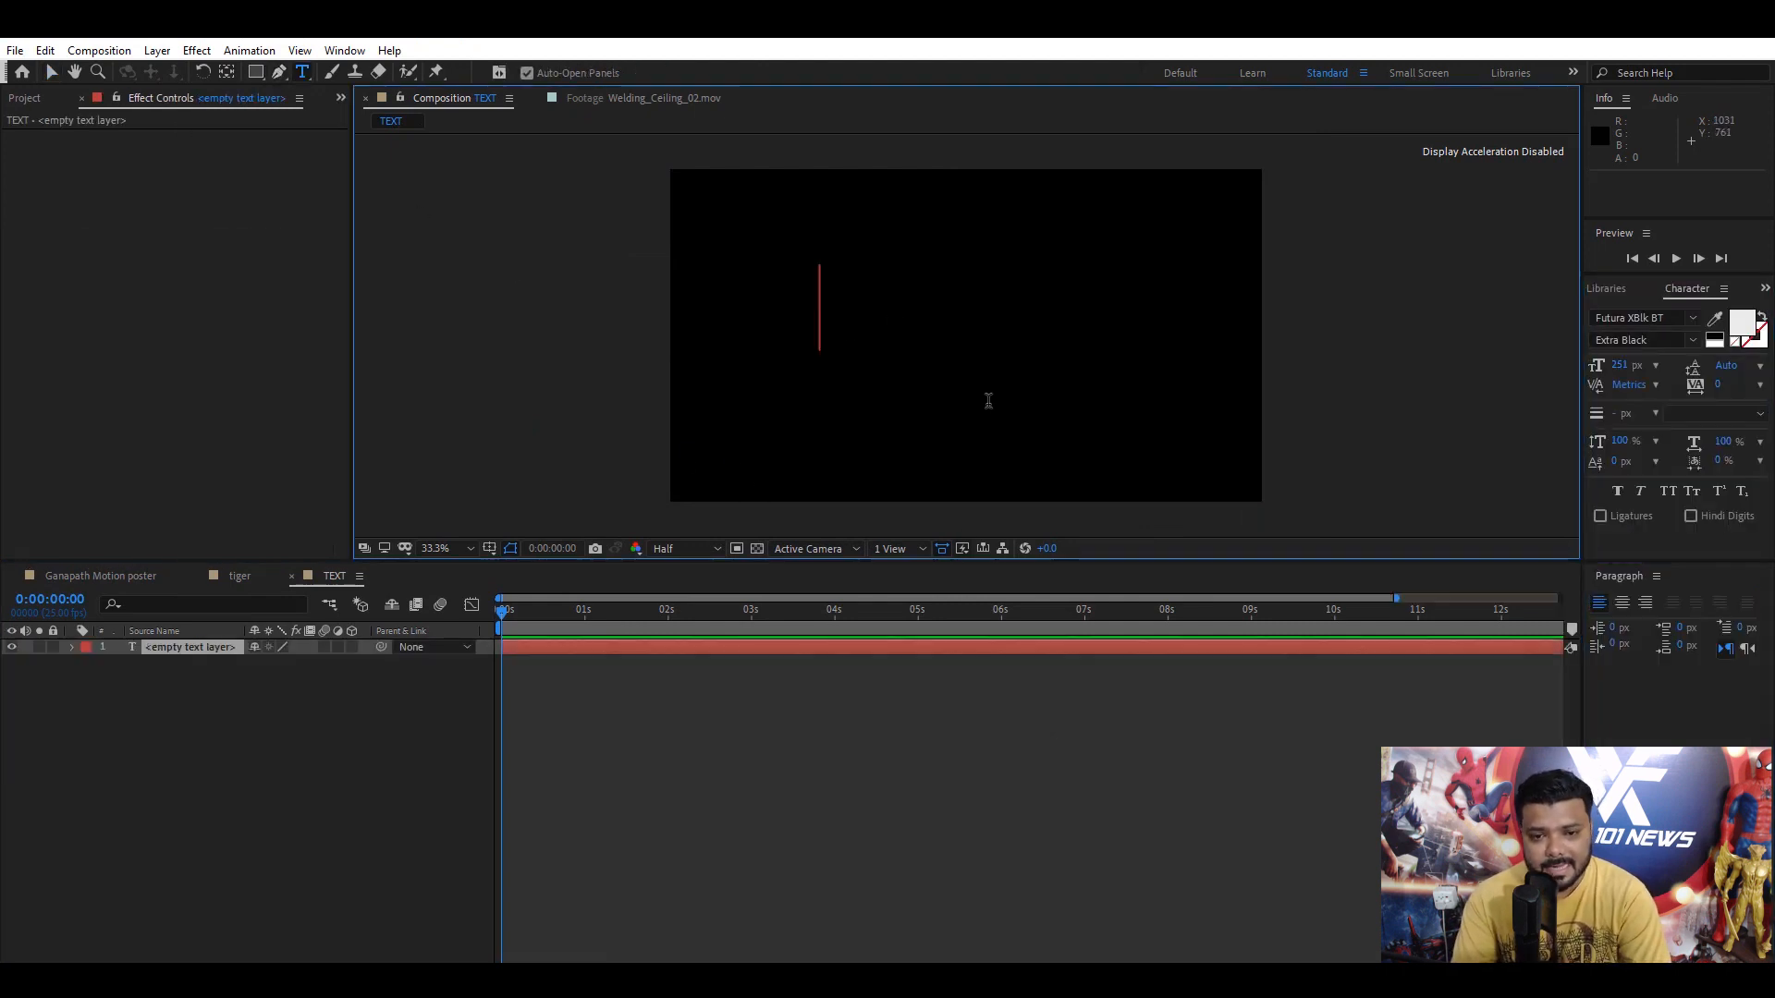
text(GANAPTH)
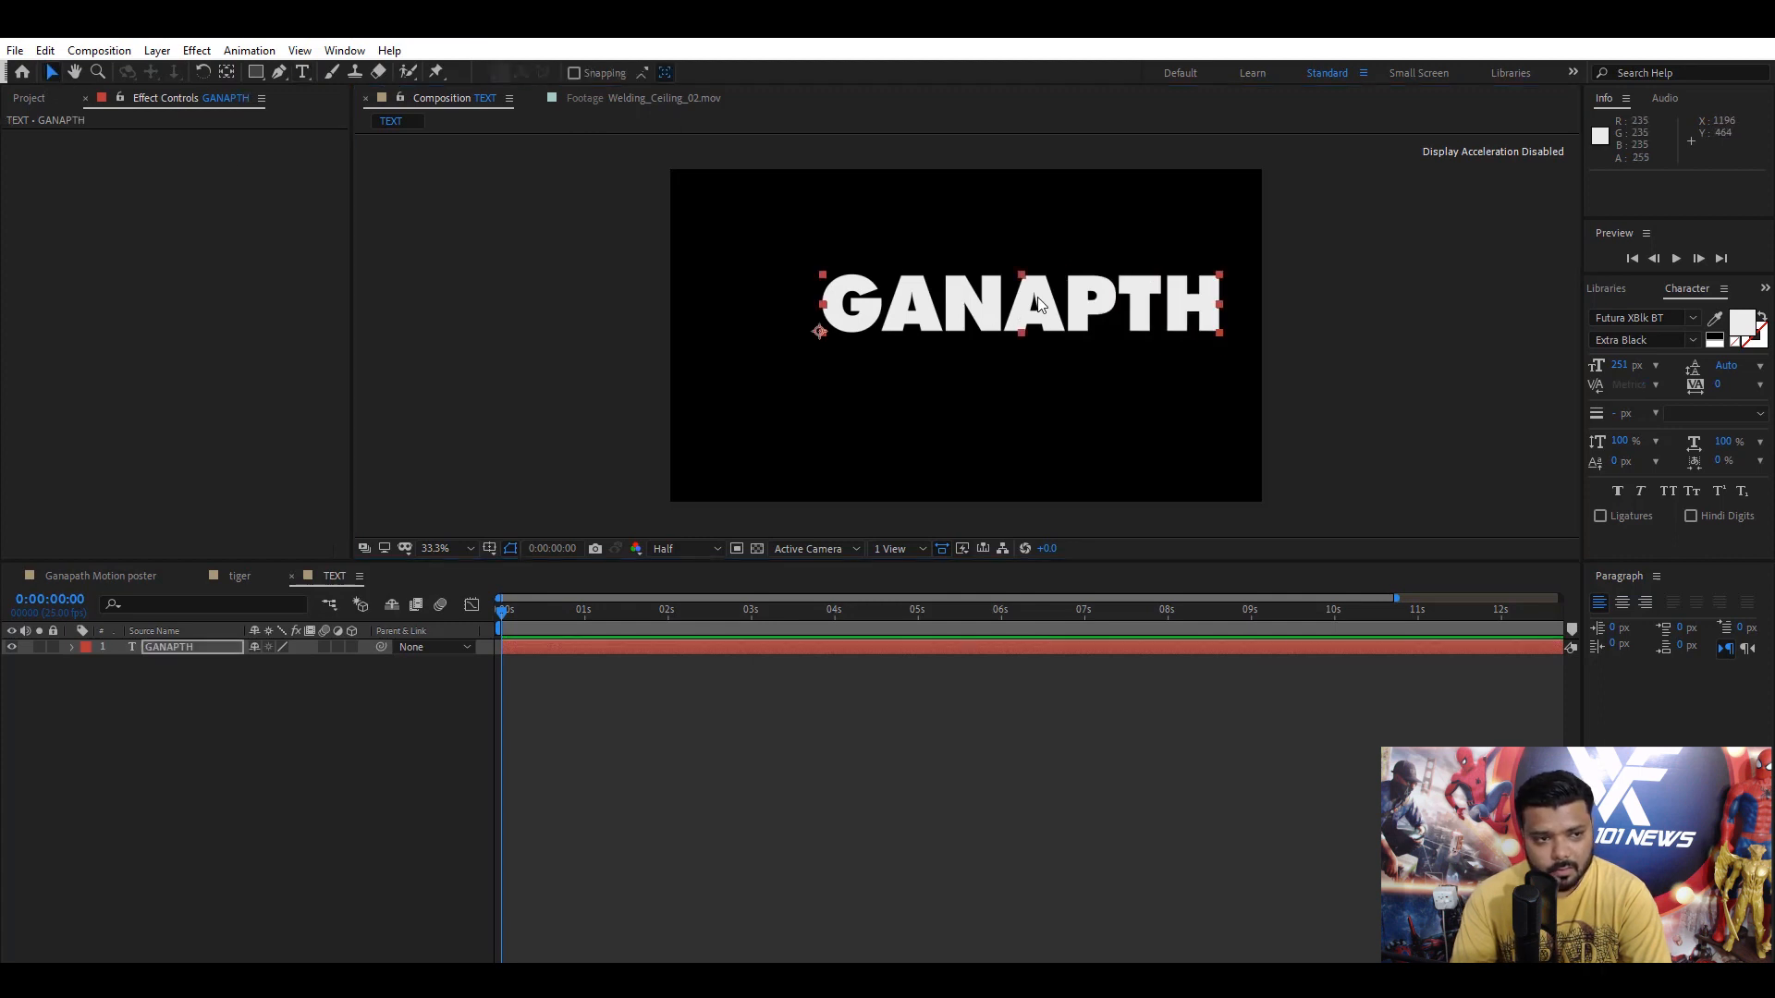
drag(1019, 304, 961, 331)
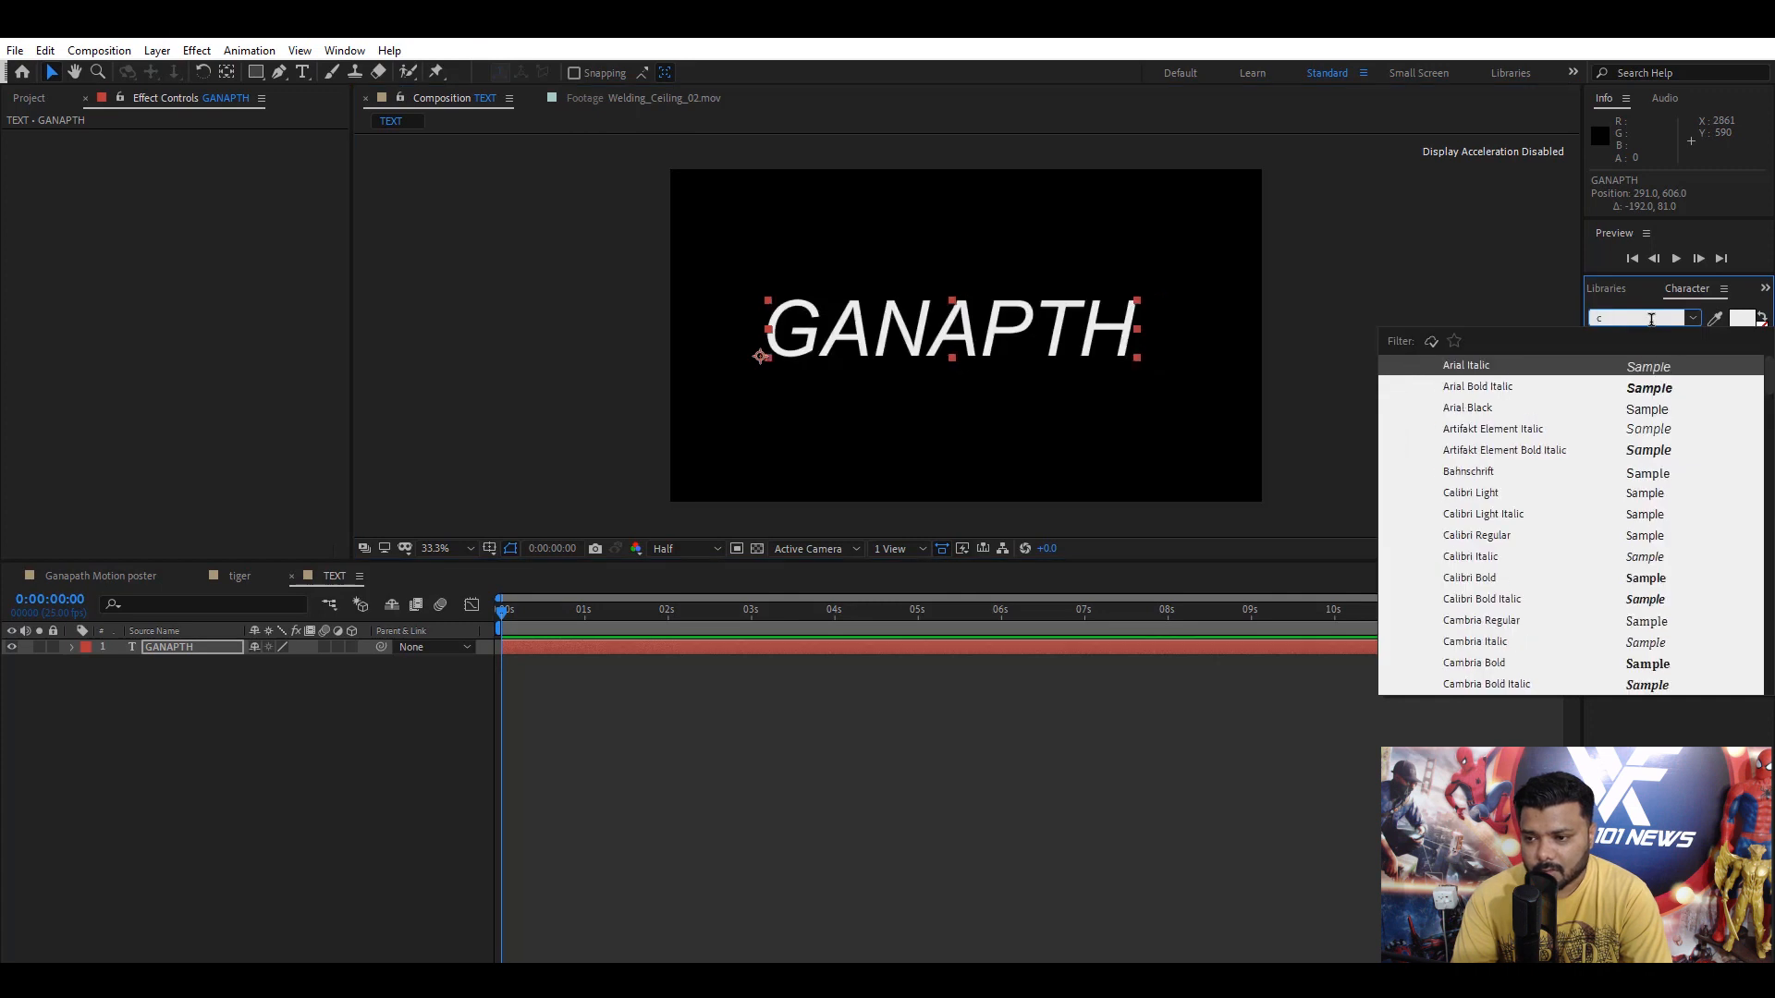
text(harcoal)
text(Motion poster)
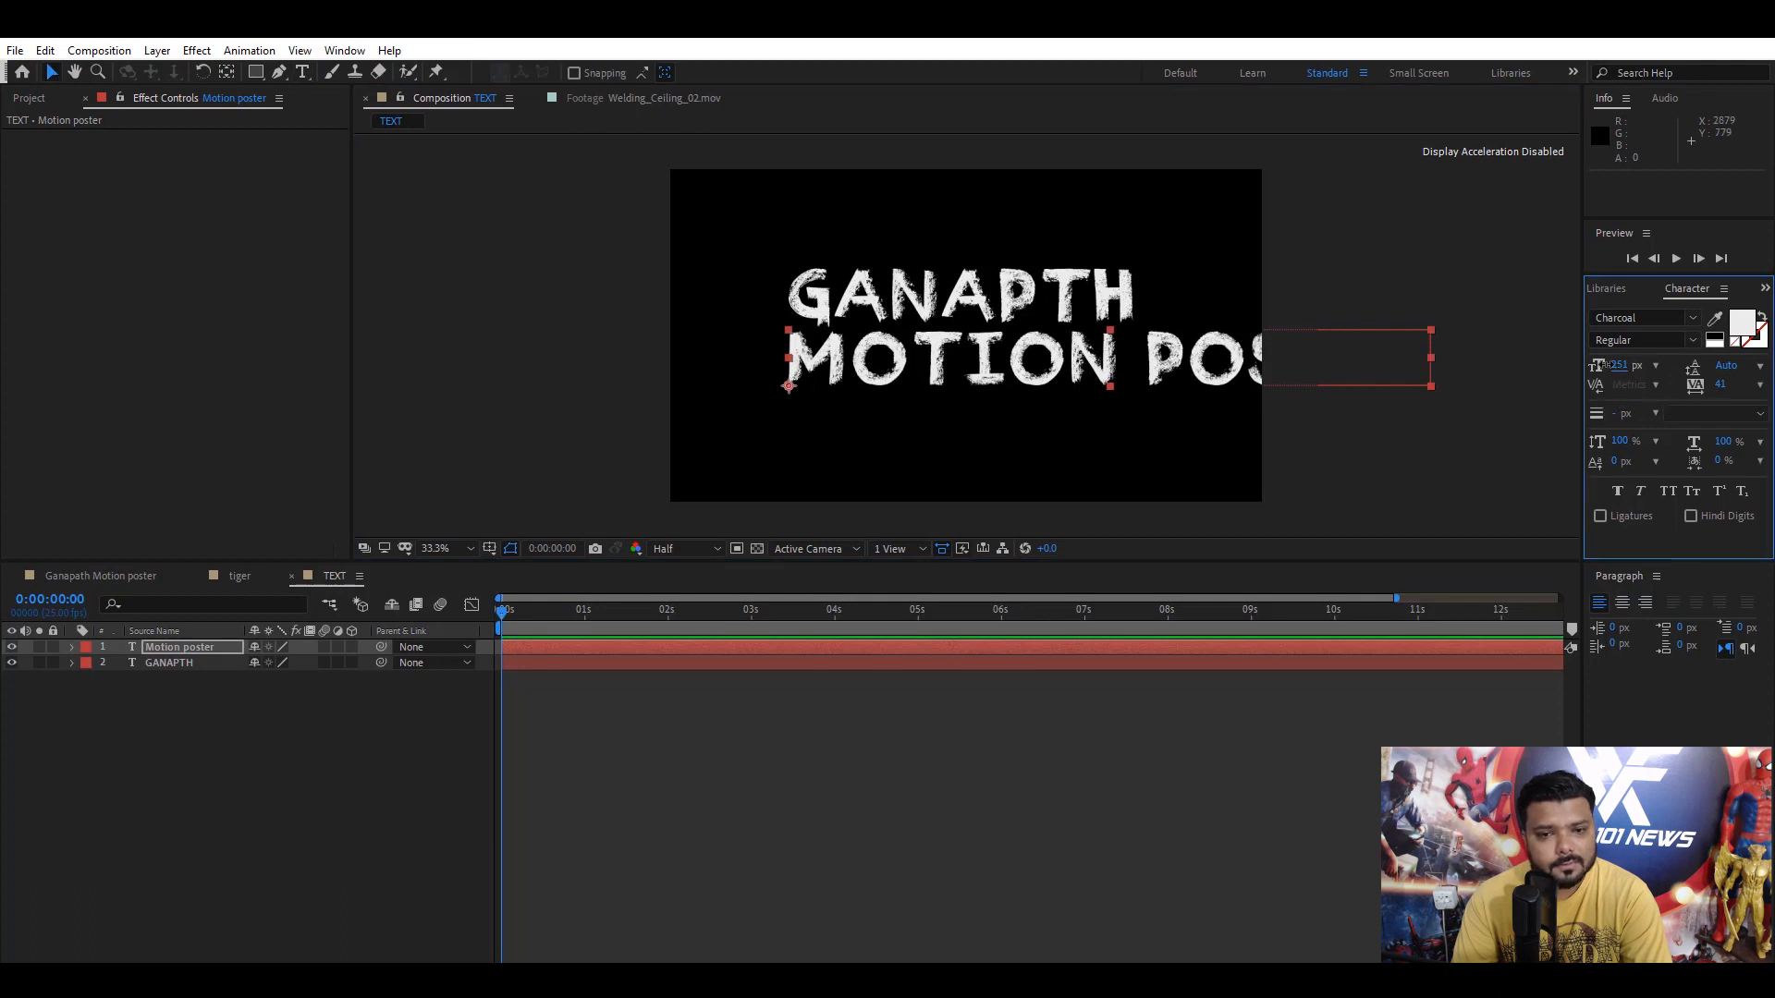
text(150)
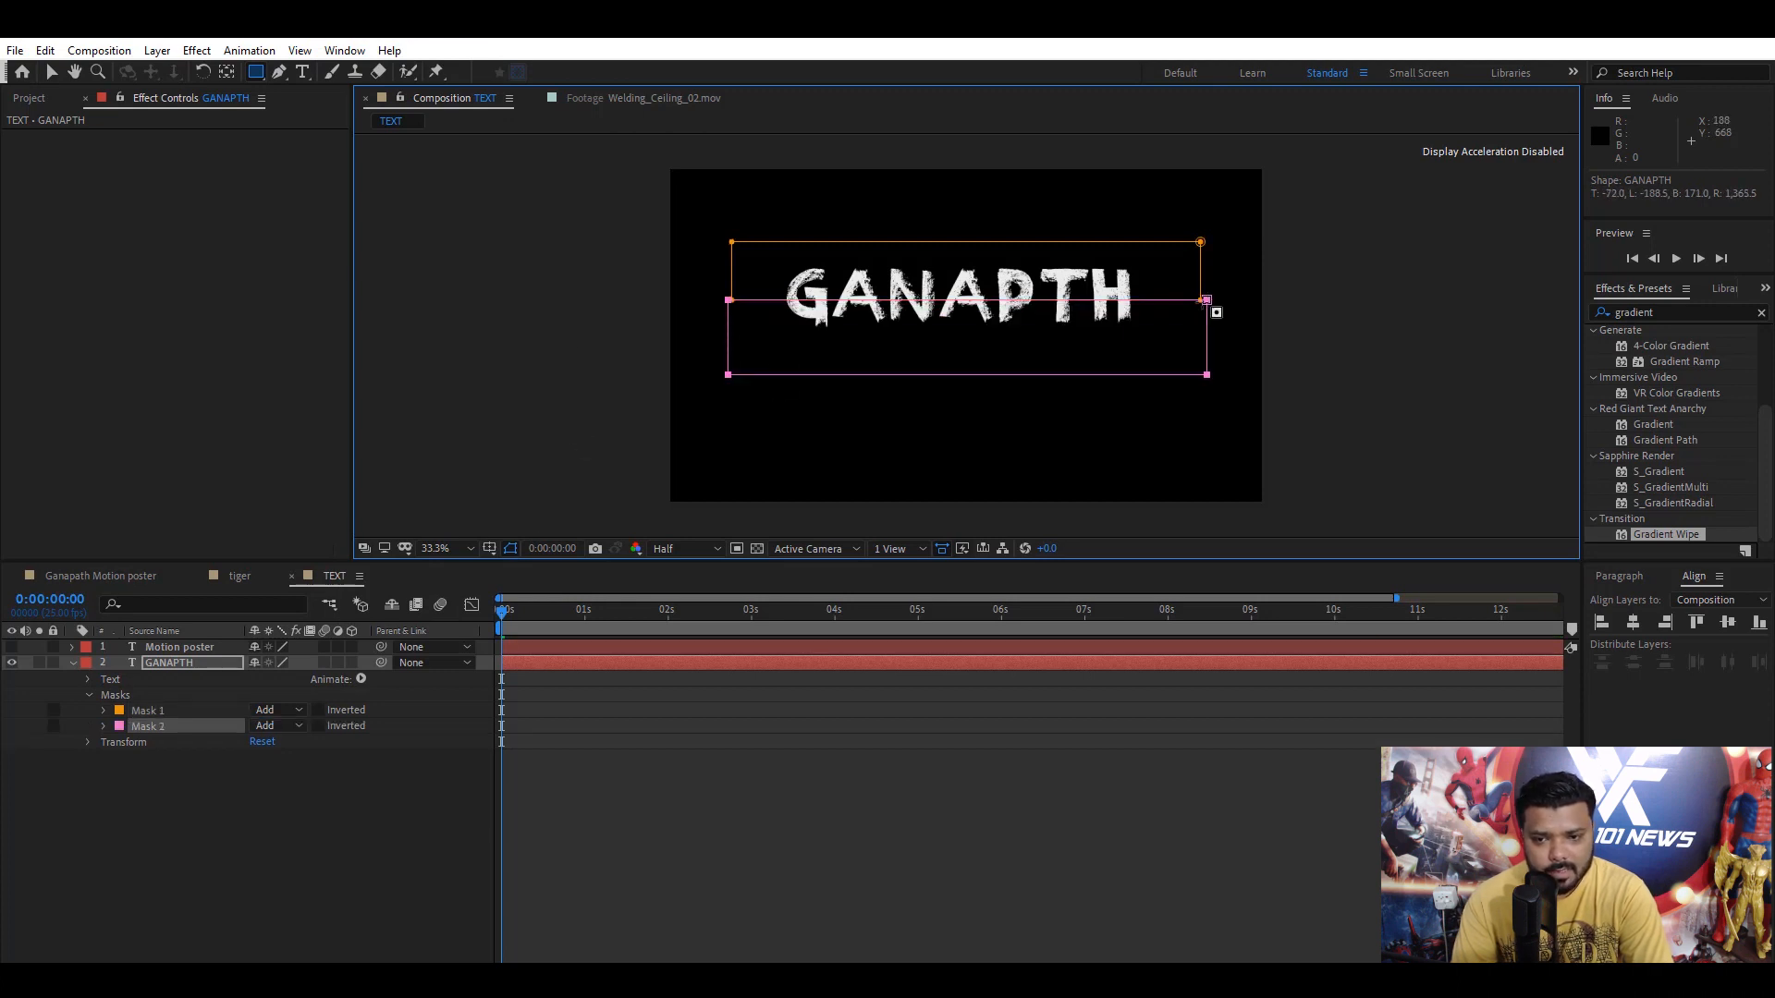
- Set the title masks to Subtract and keyframe Mask Path at 0s and 4s
click(277, 708)
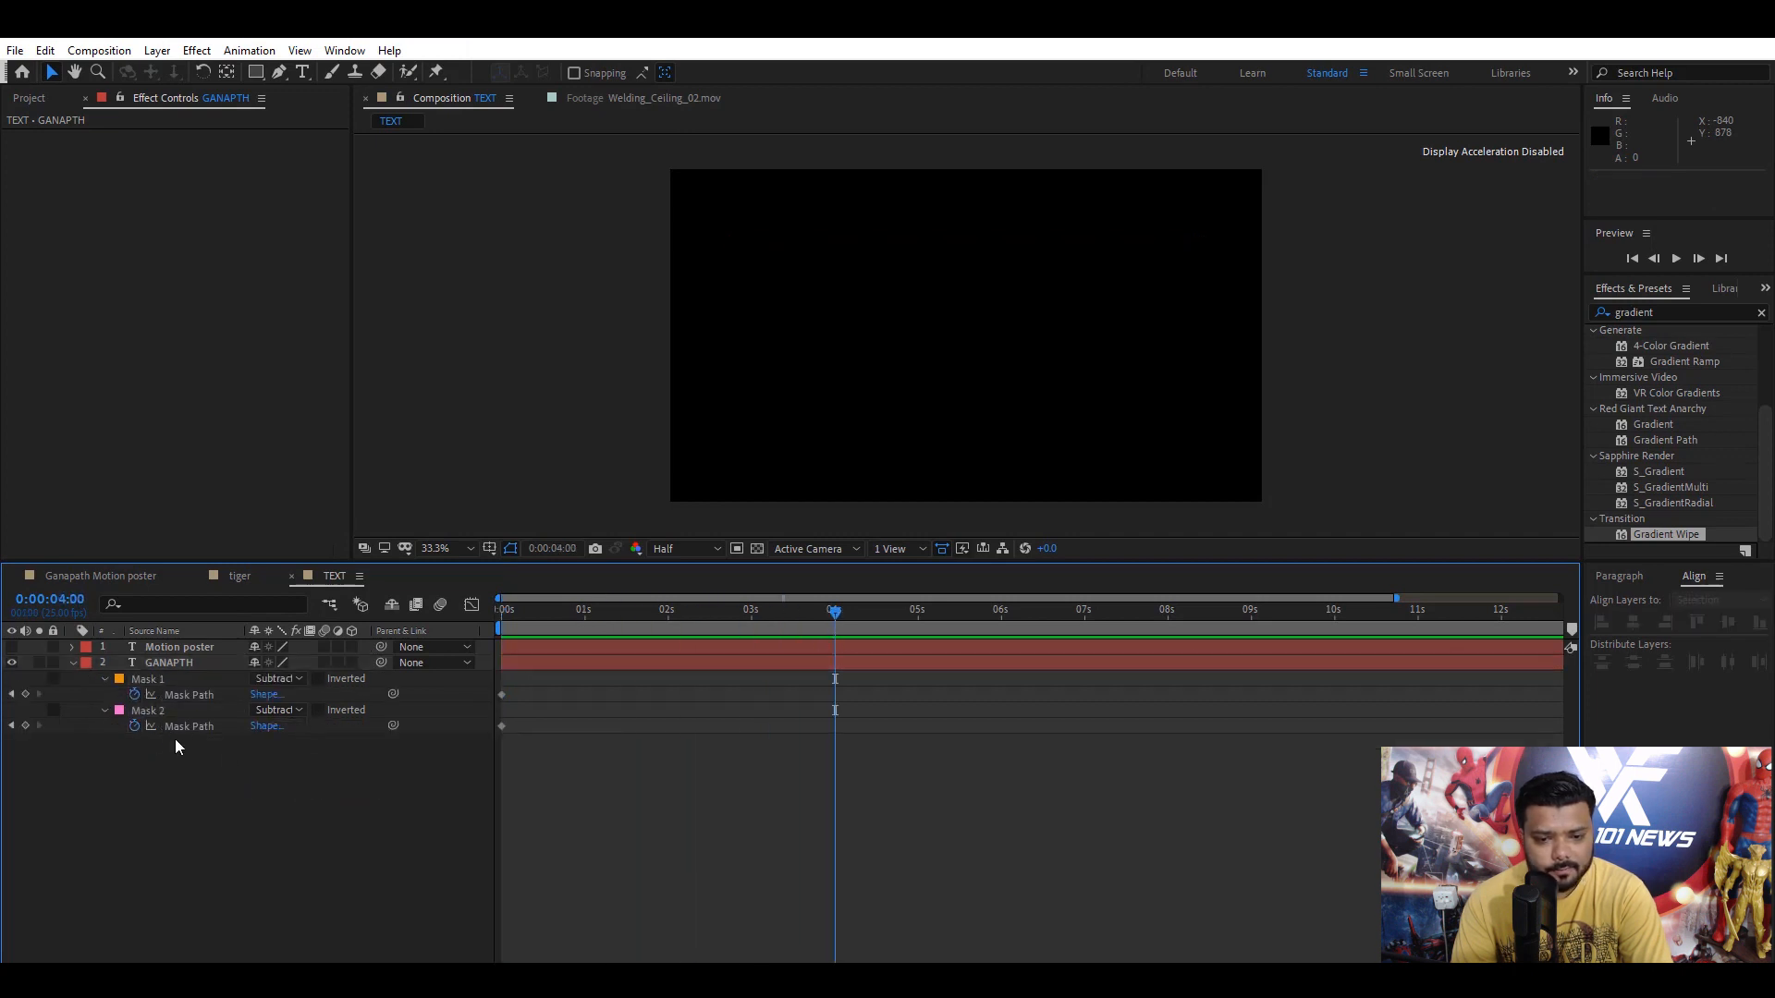
click(148, 710)
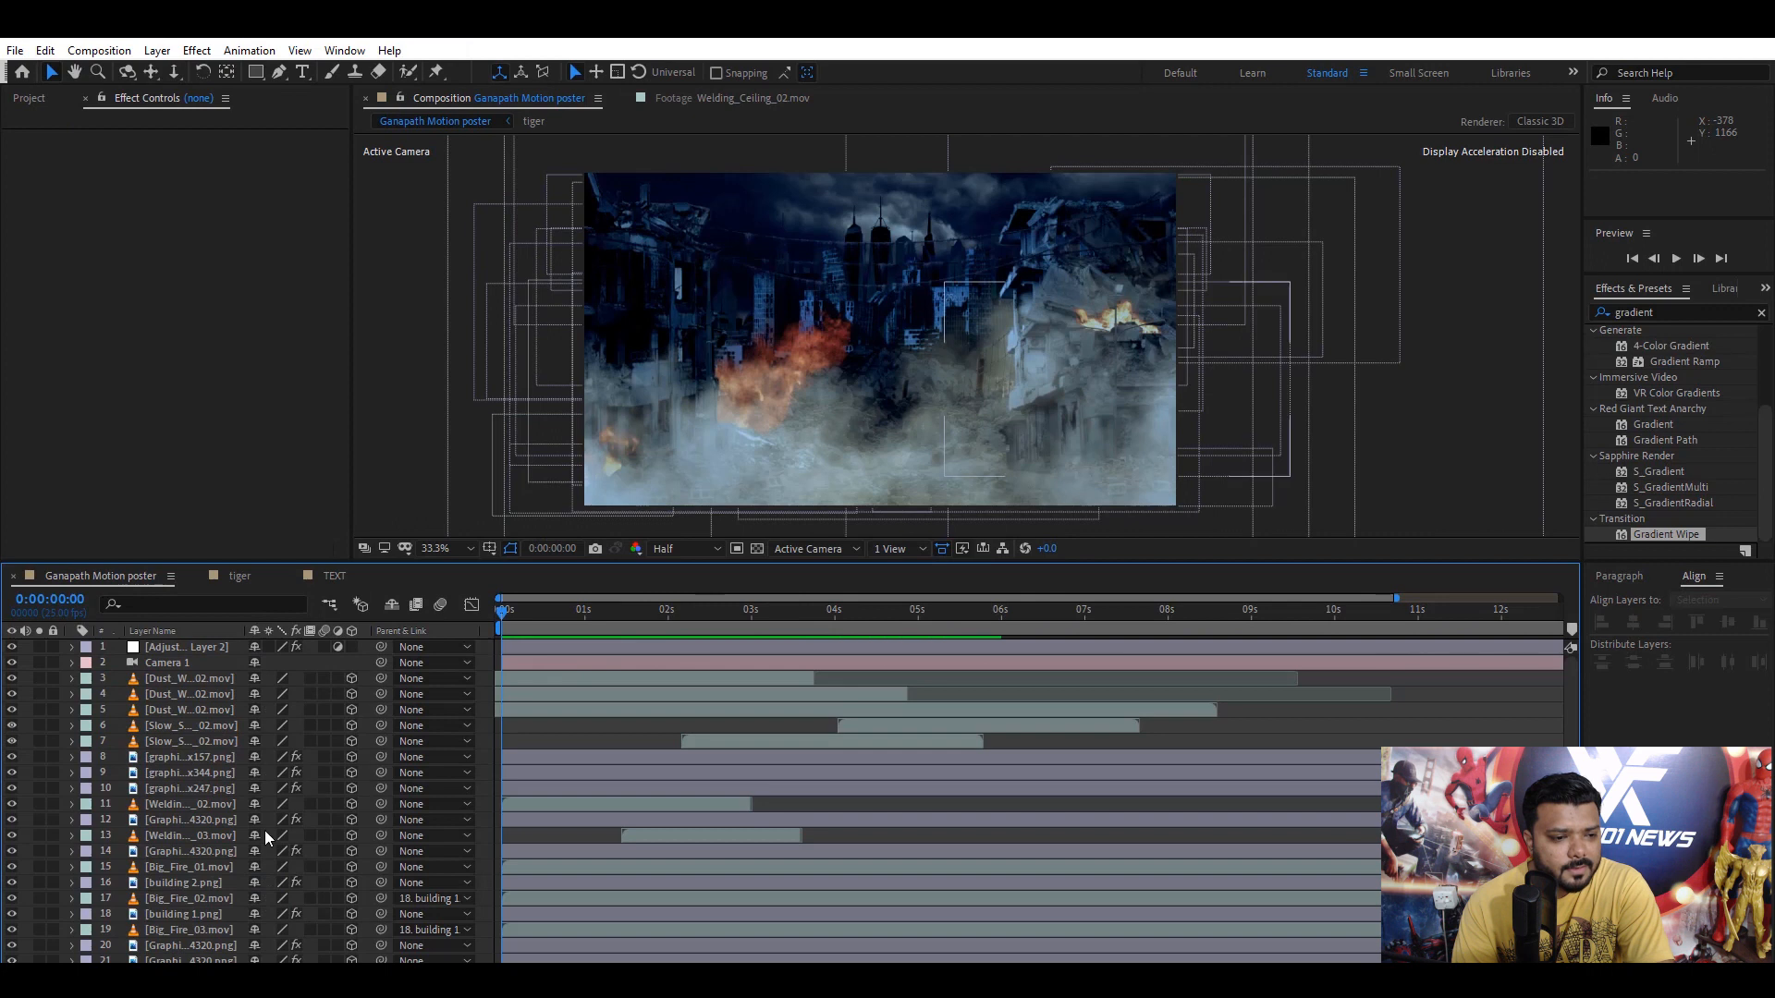
- Bring the TEXT comp into the main poster and move the title up over the city
click(32, 98)
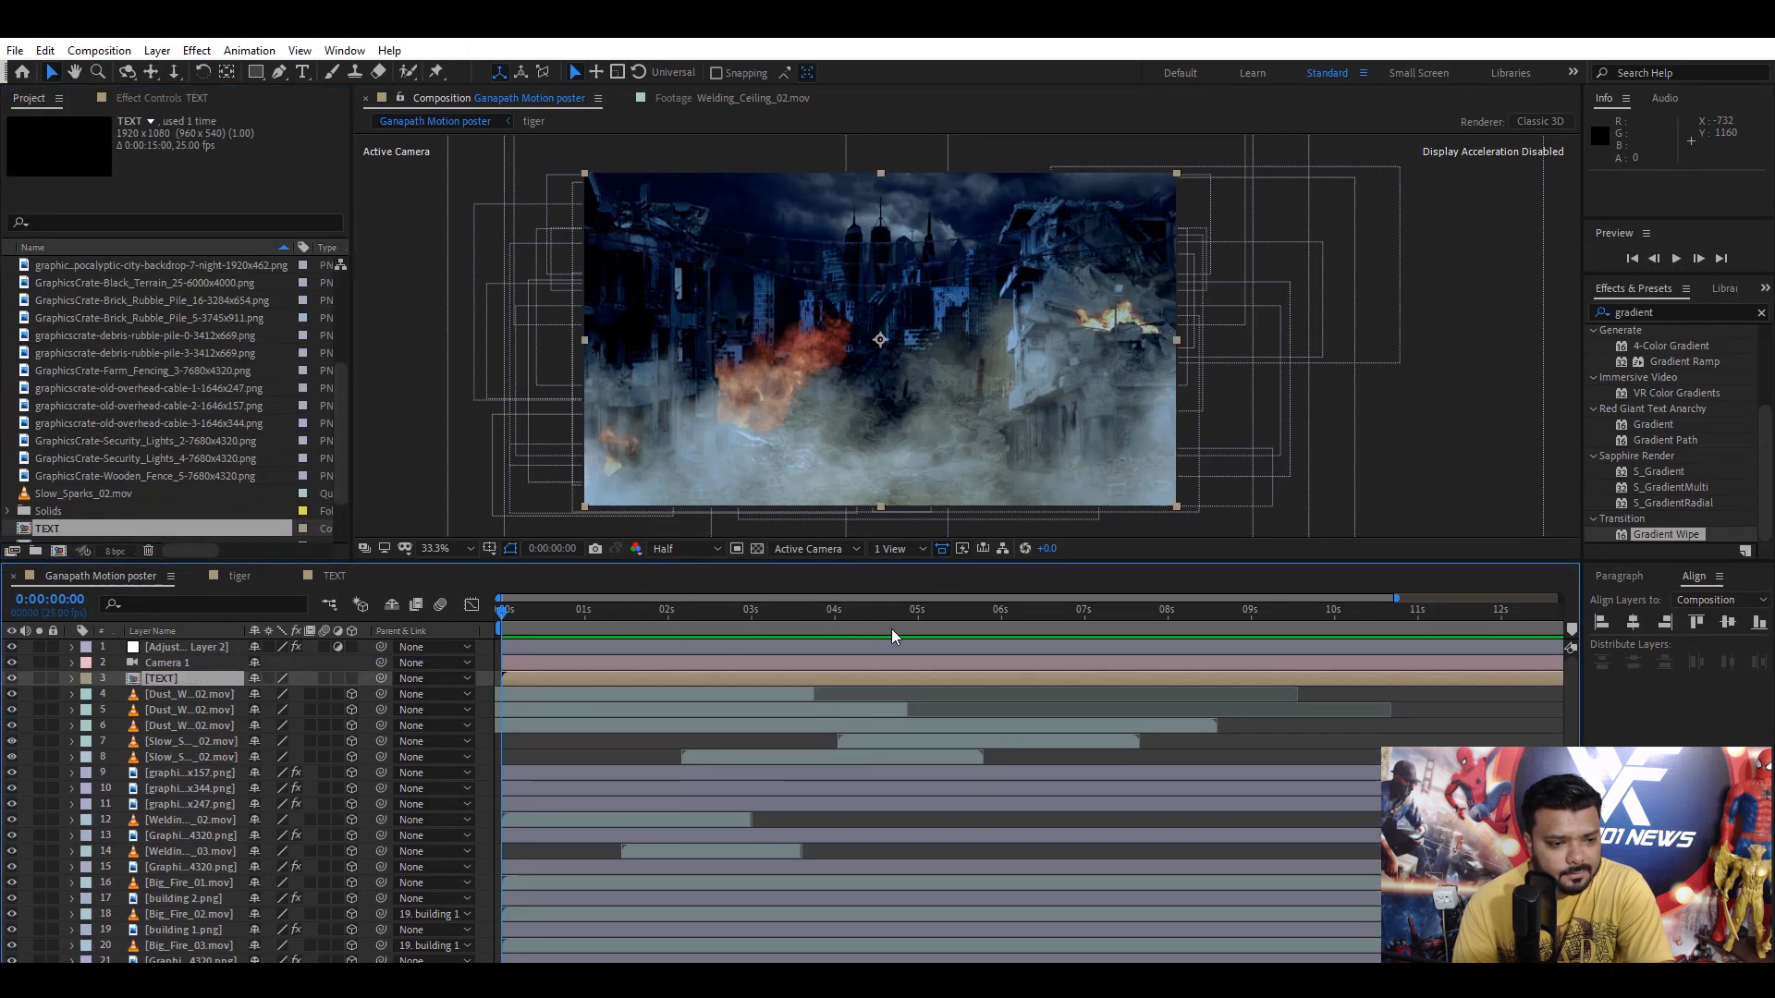
click(1086, 609)
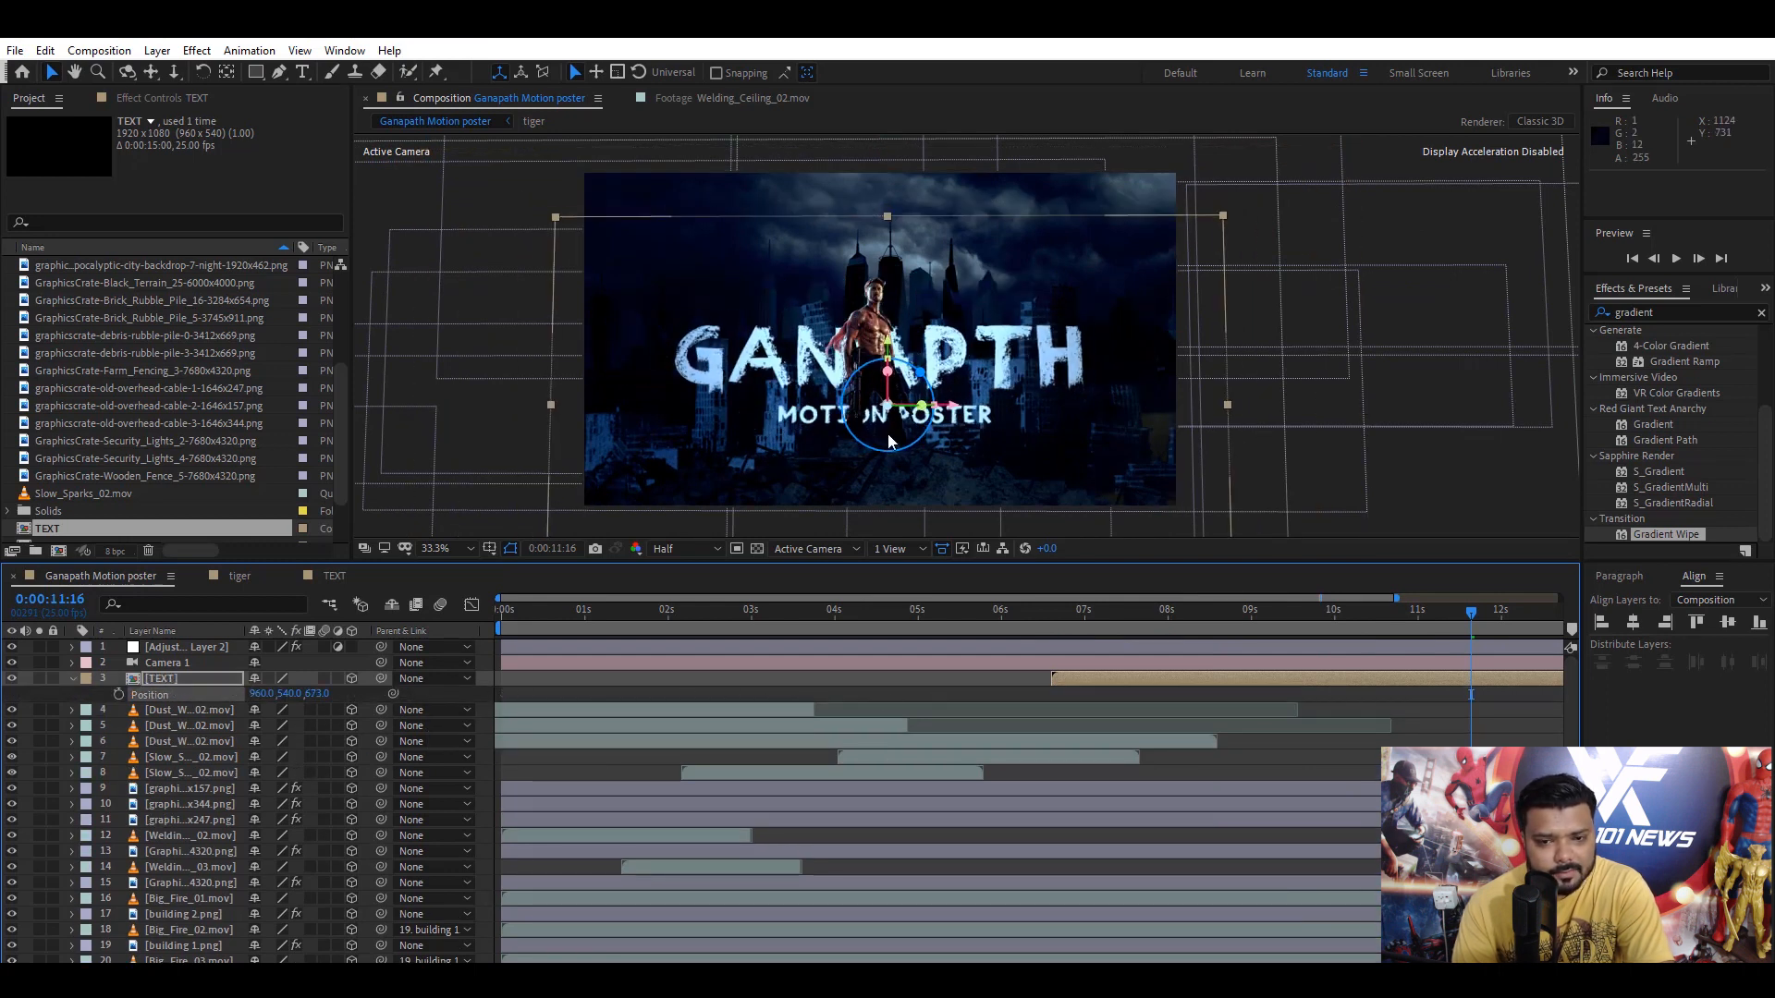
drag(886, 412, 886, 261)
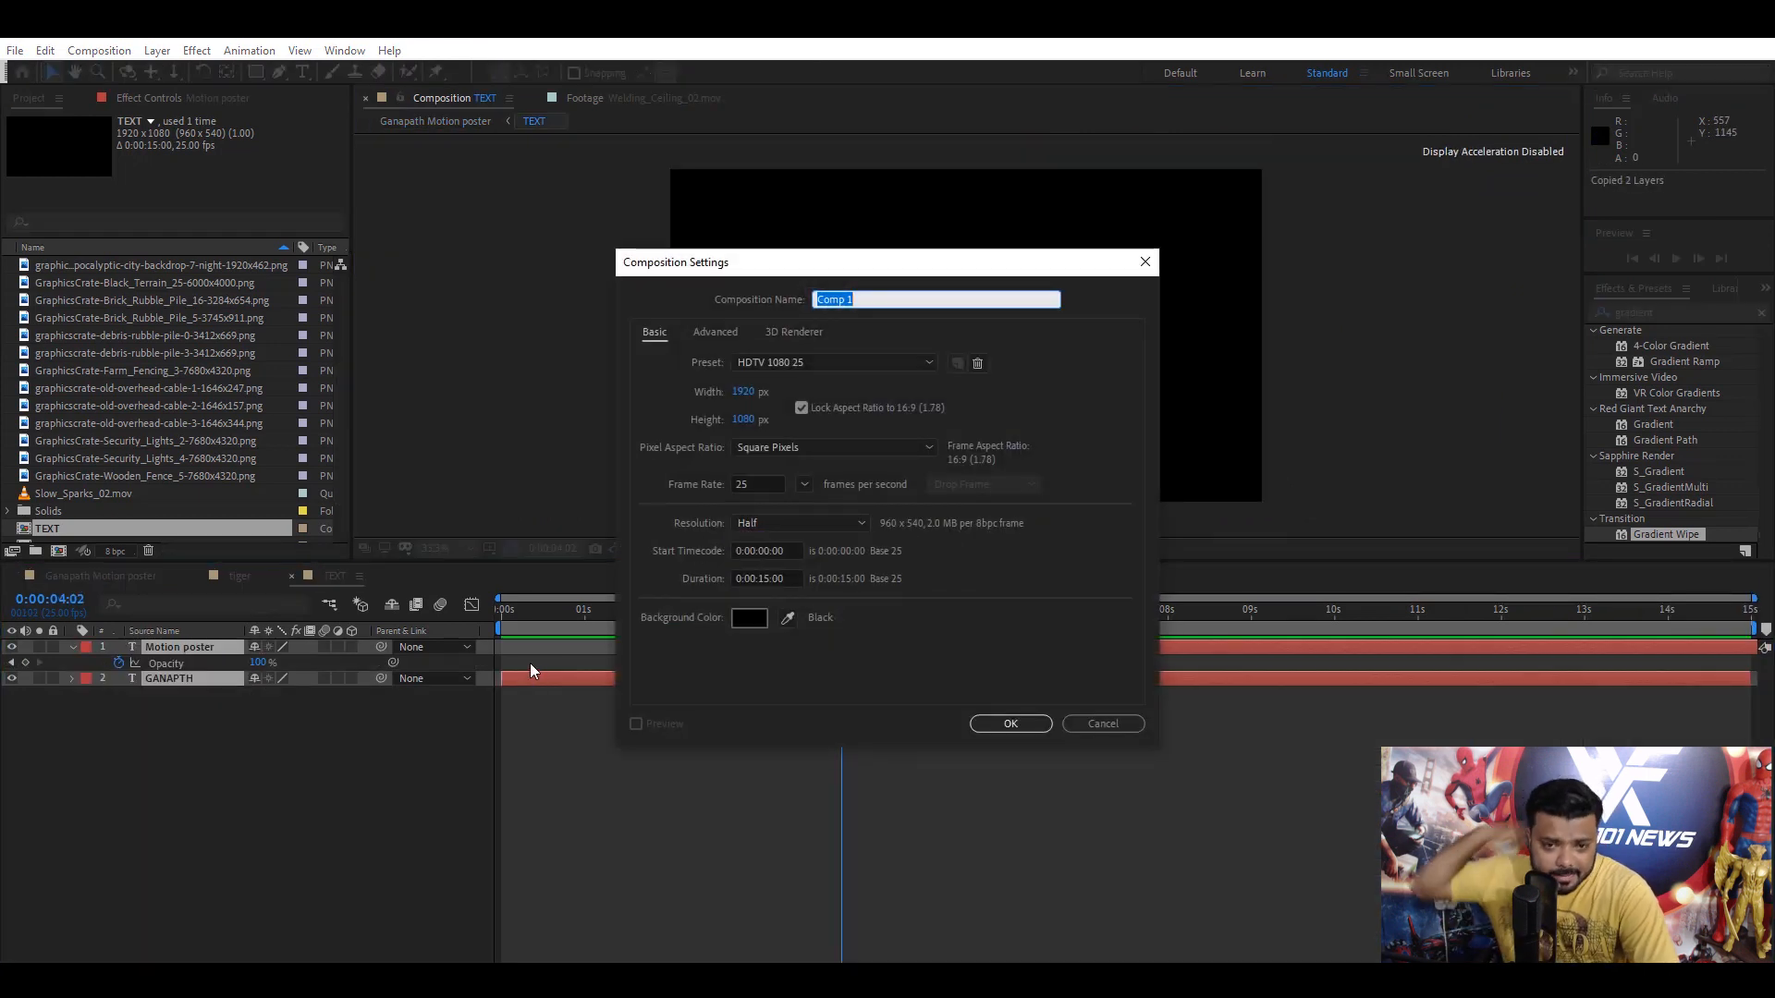
- Confirm the new 'text 2' composition and add its TUTORIAL BY layer to the poster
click(1010, 723)
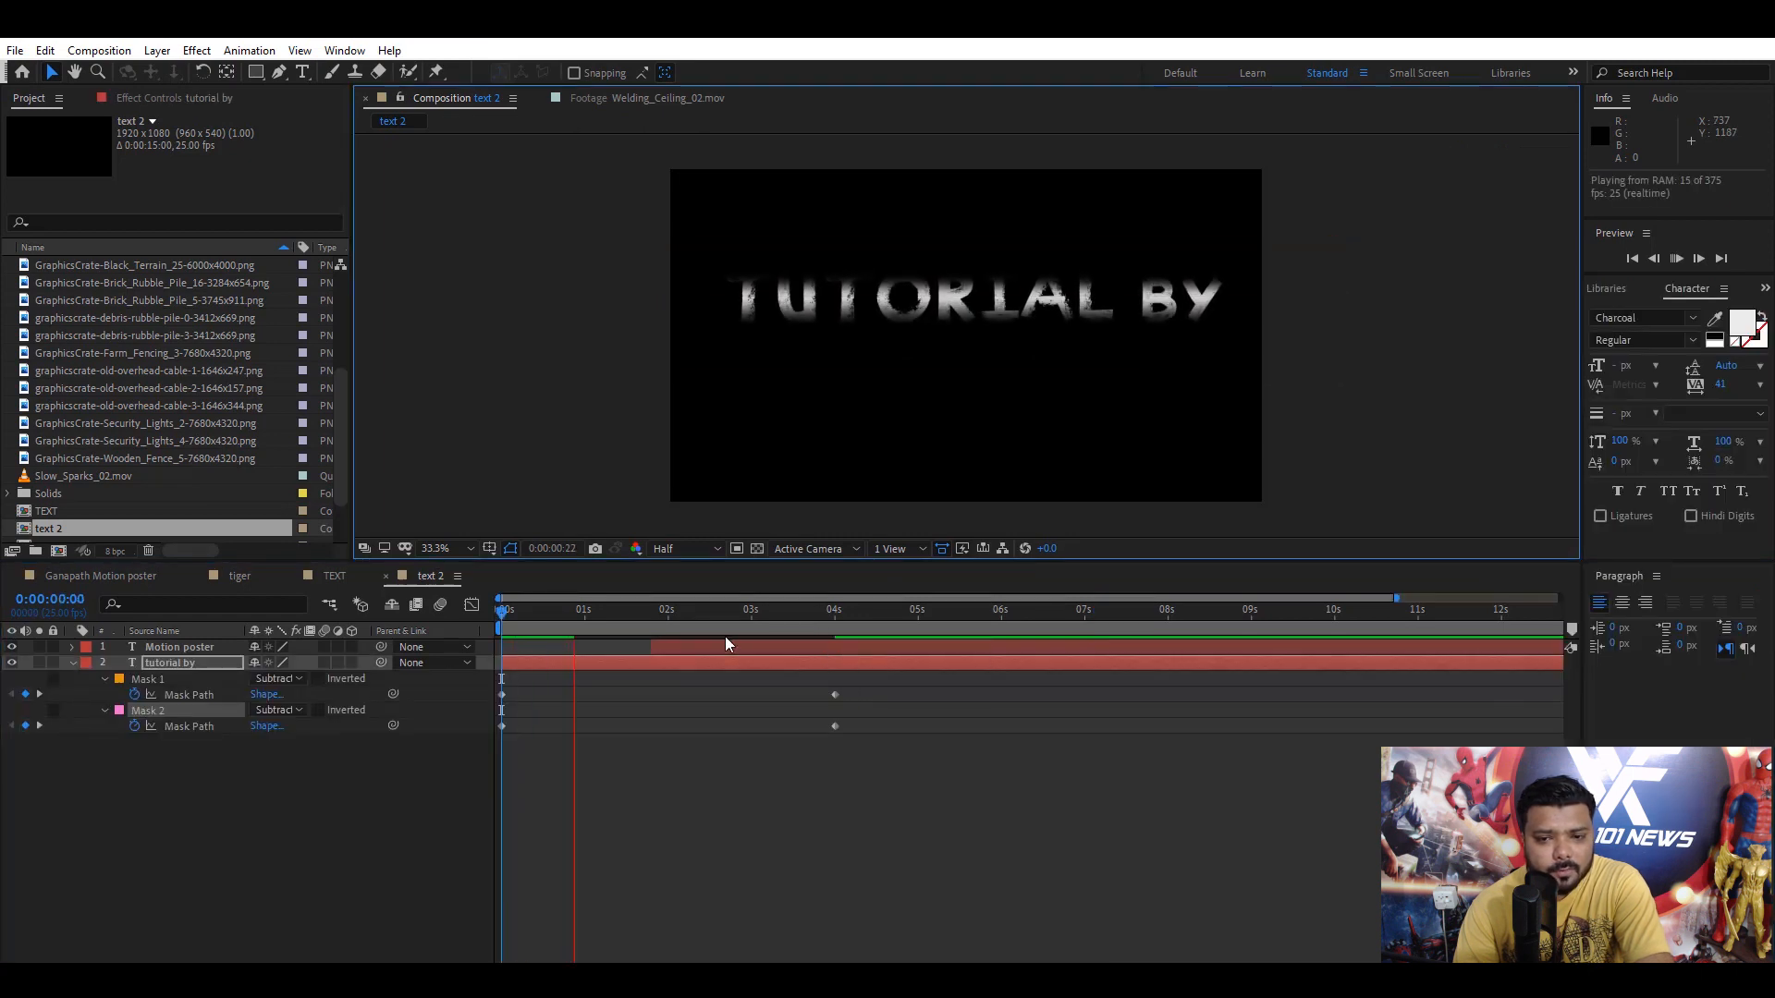
click(843, 612)
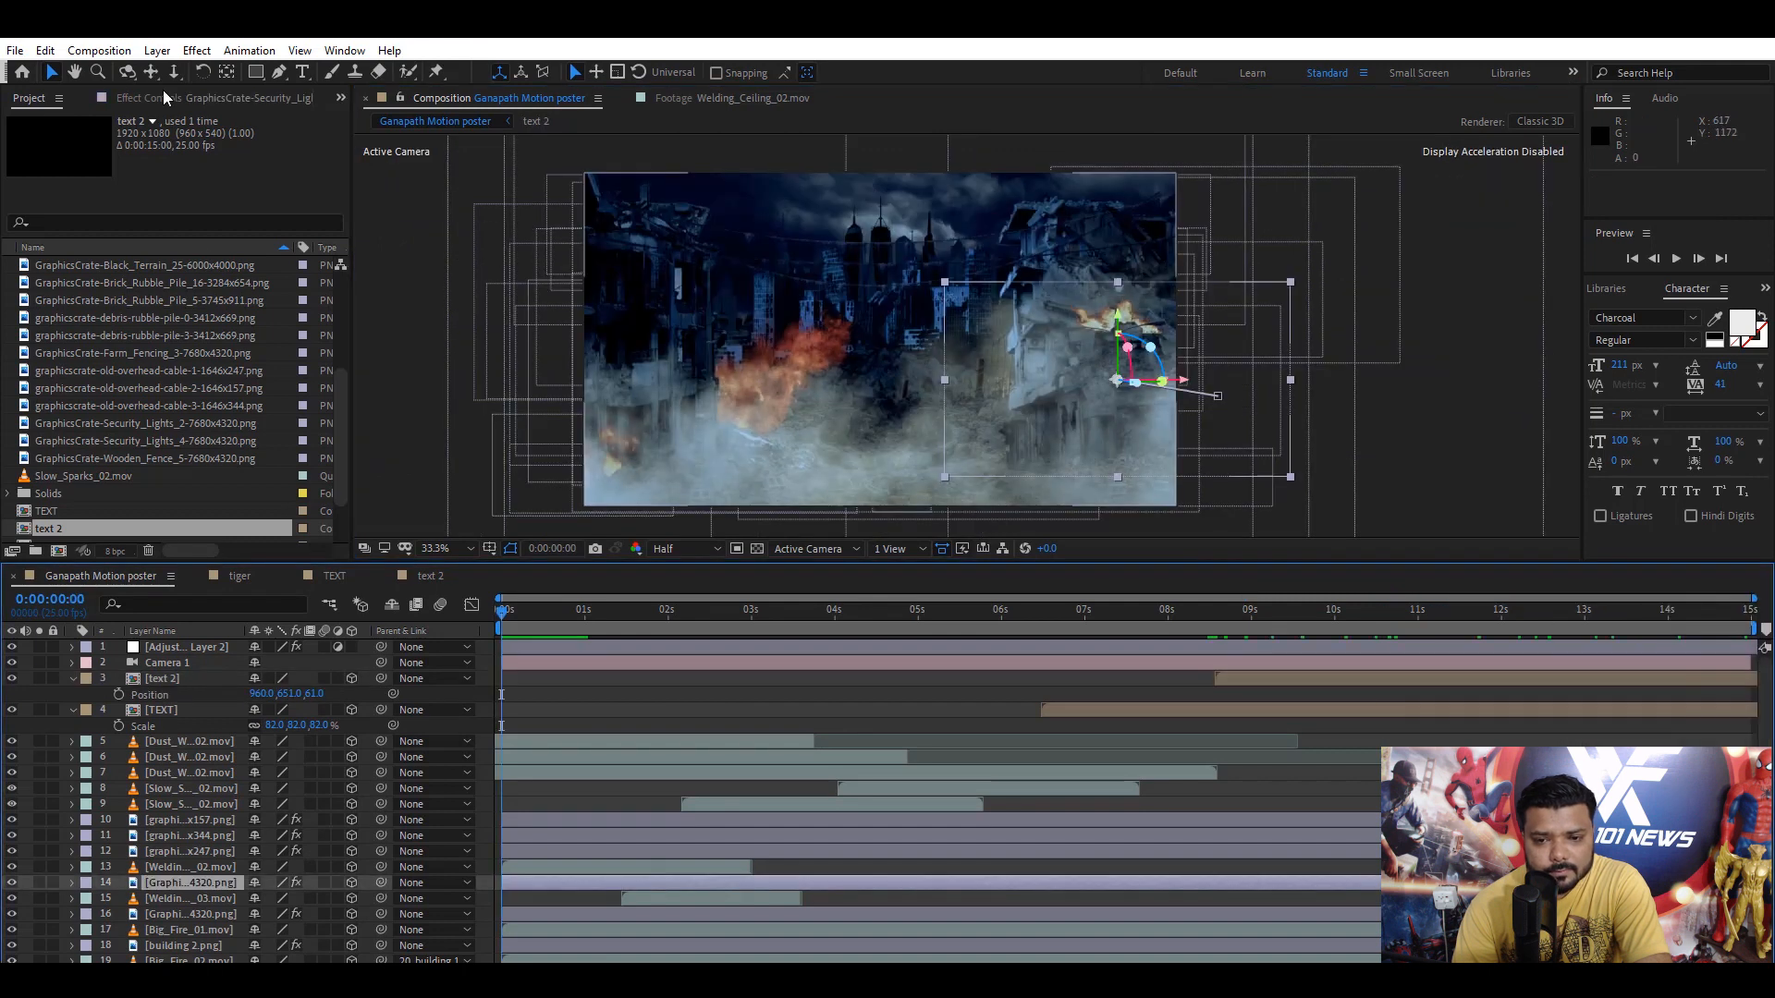
- Add an adjustment layer and apply the CC Rainfall effect to it
click(155, 50)
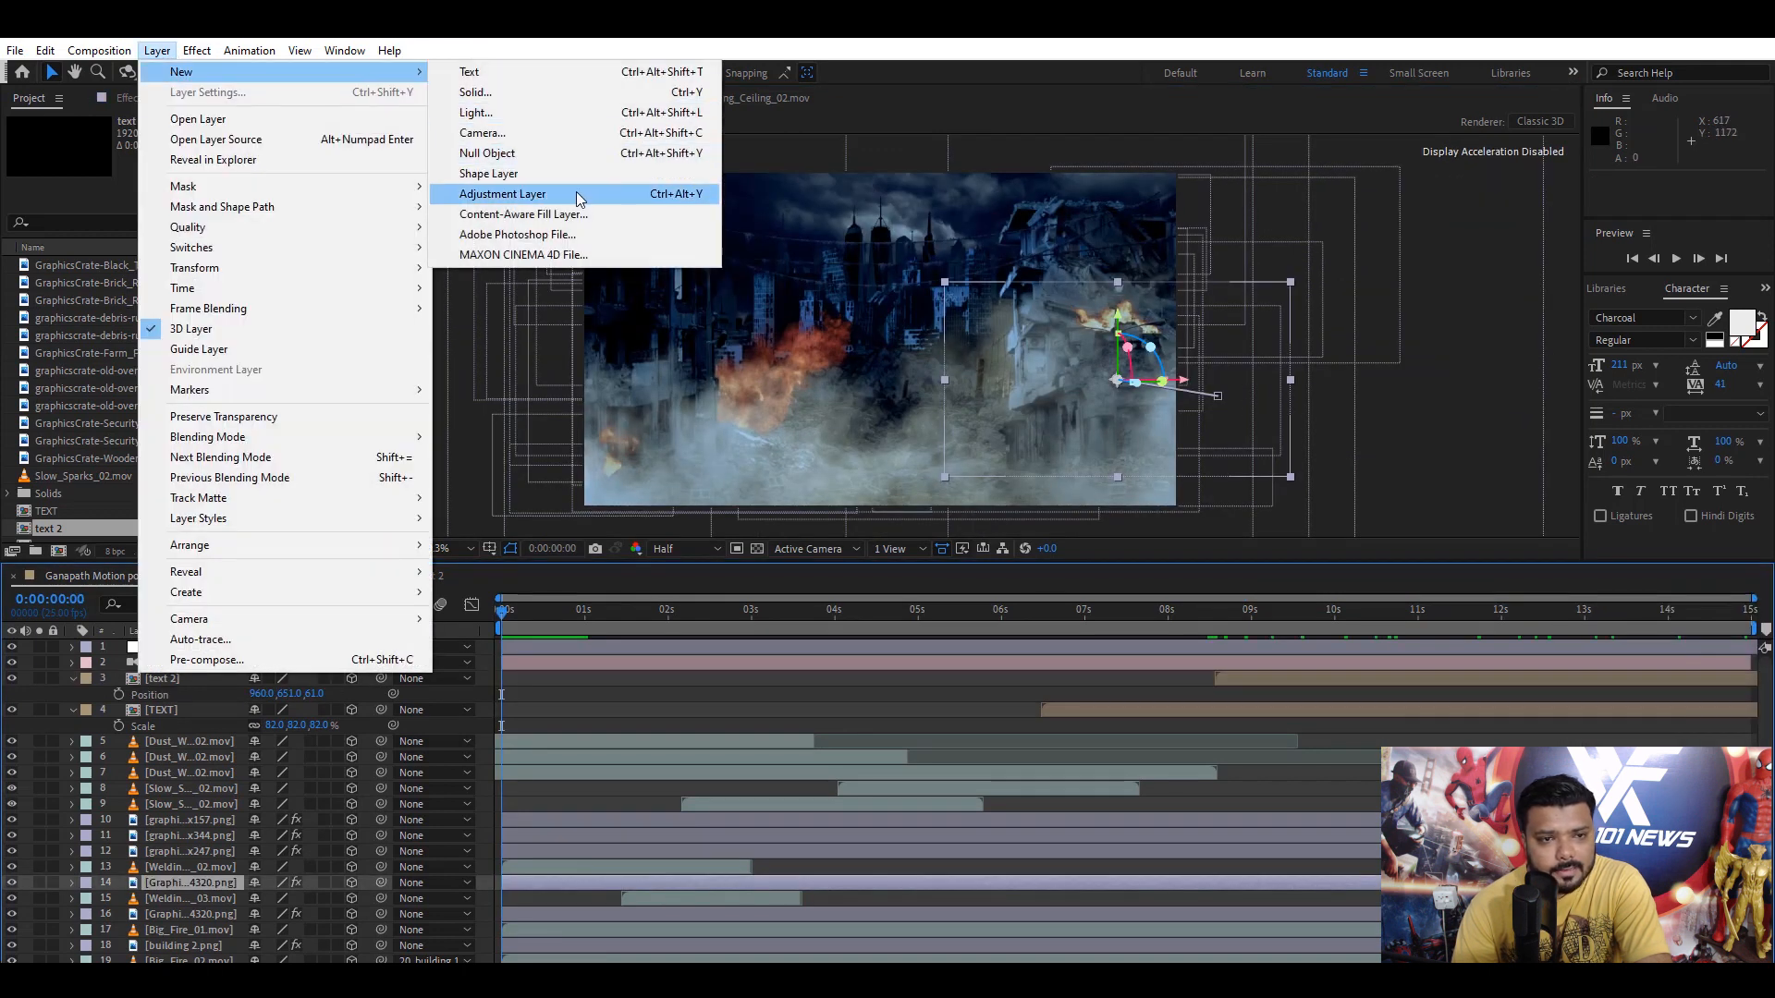
click(501, 194)
text(gradient)
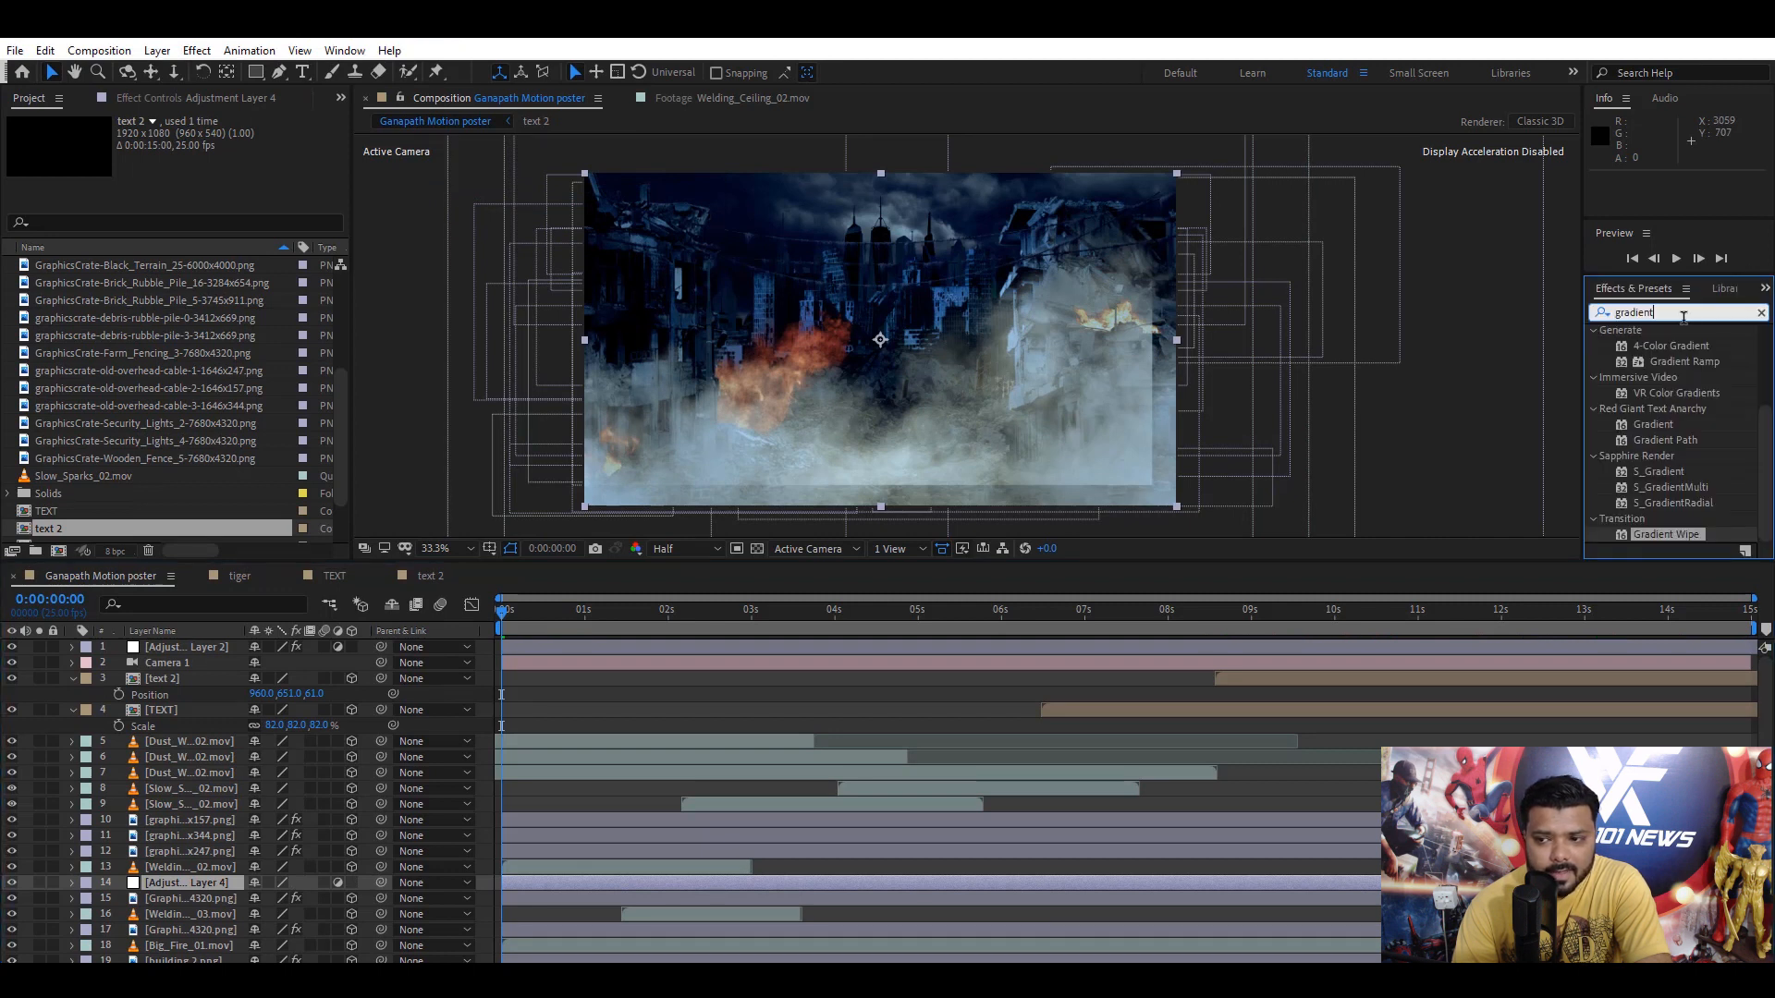
text(cc r)
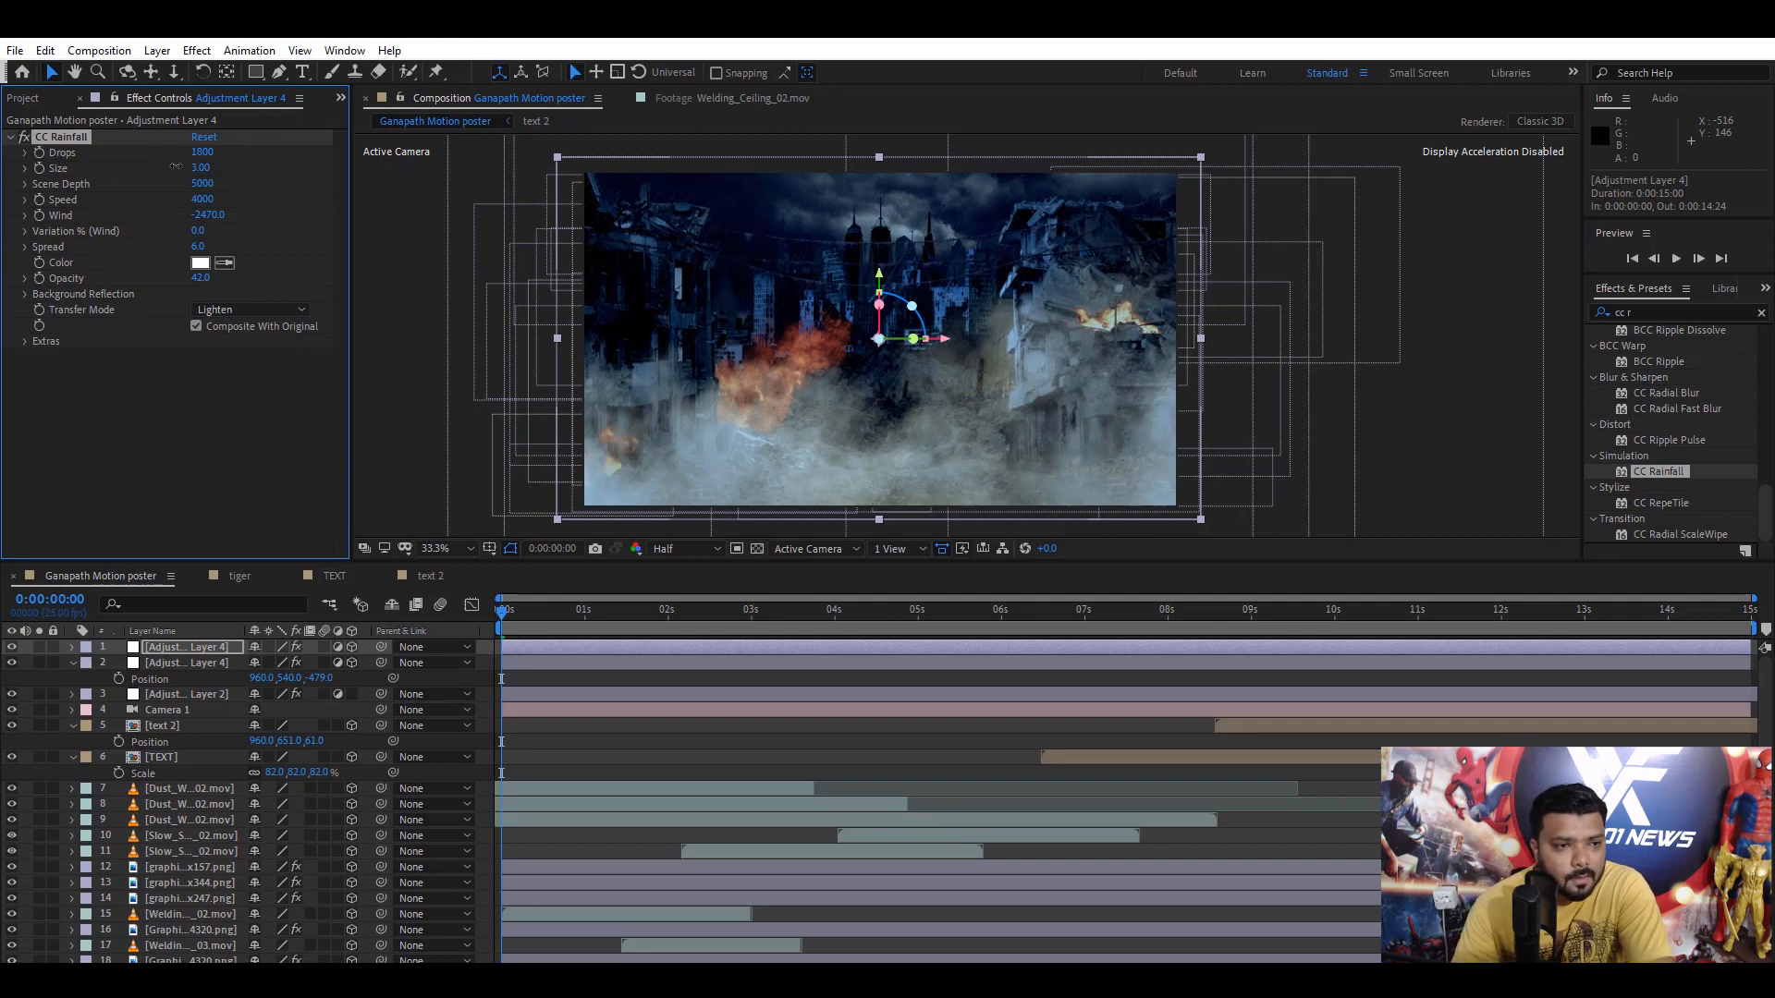
- Duplicate the rain adjustment layer and start adding another layer above it
click(201, 151)
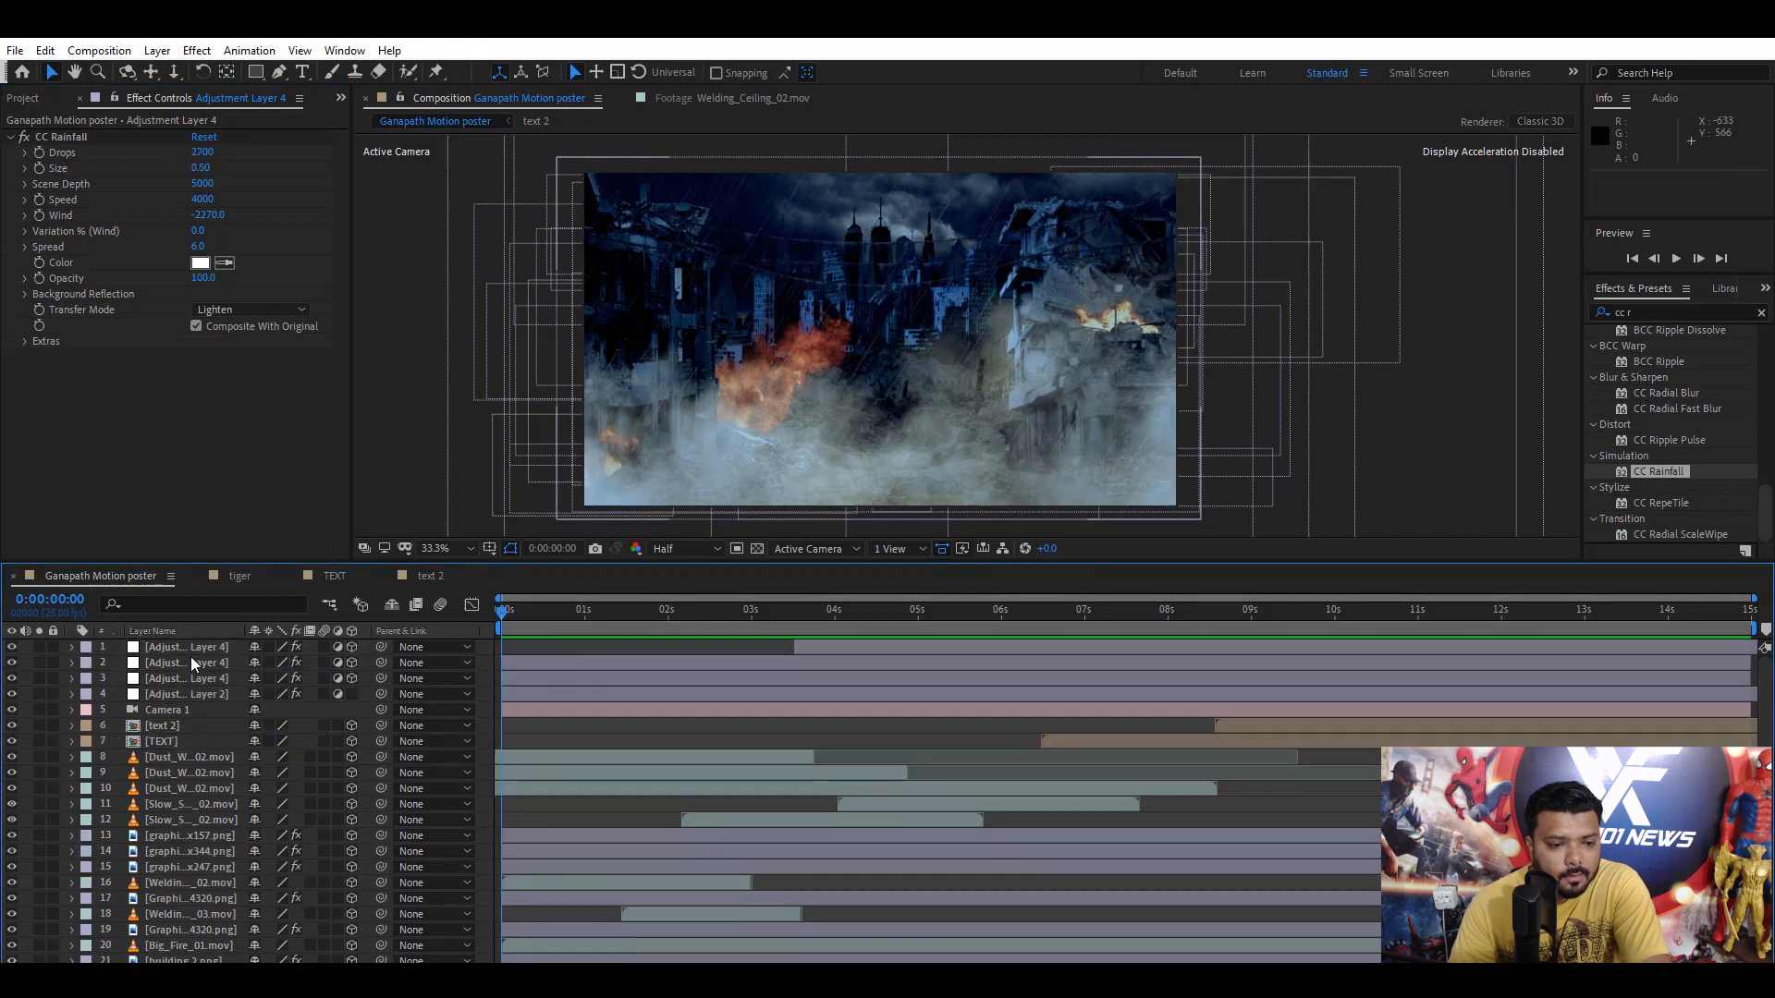
click(185, 647)
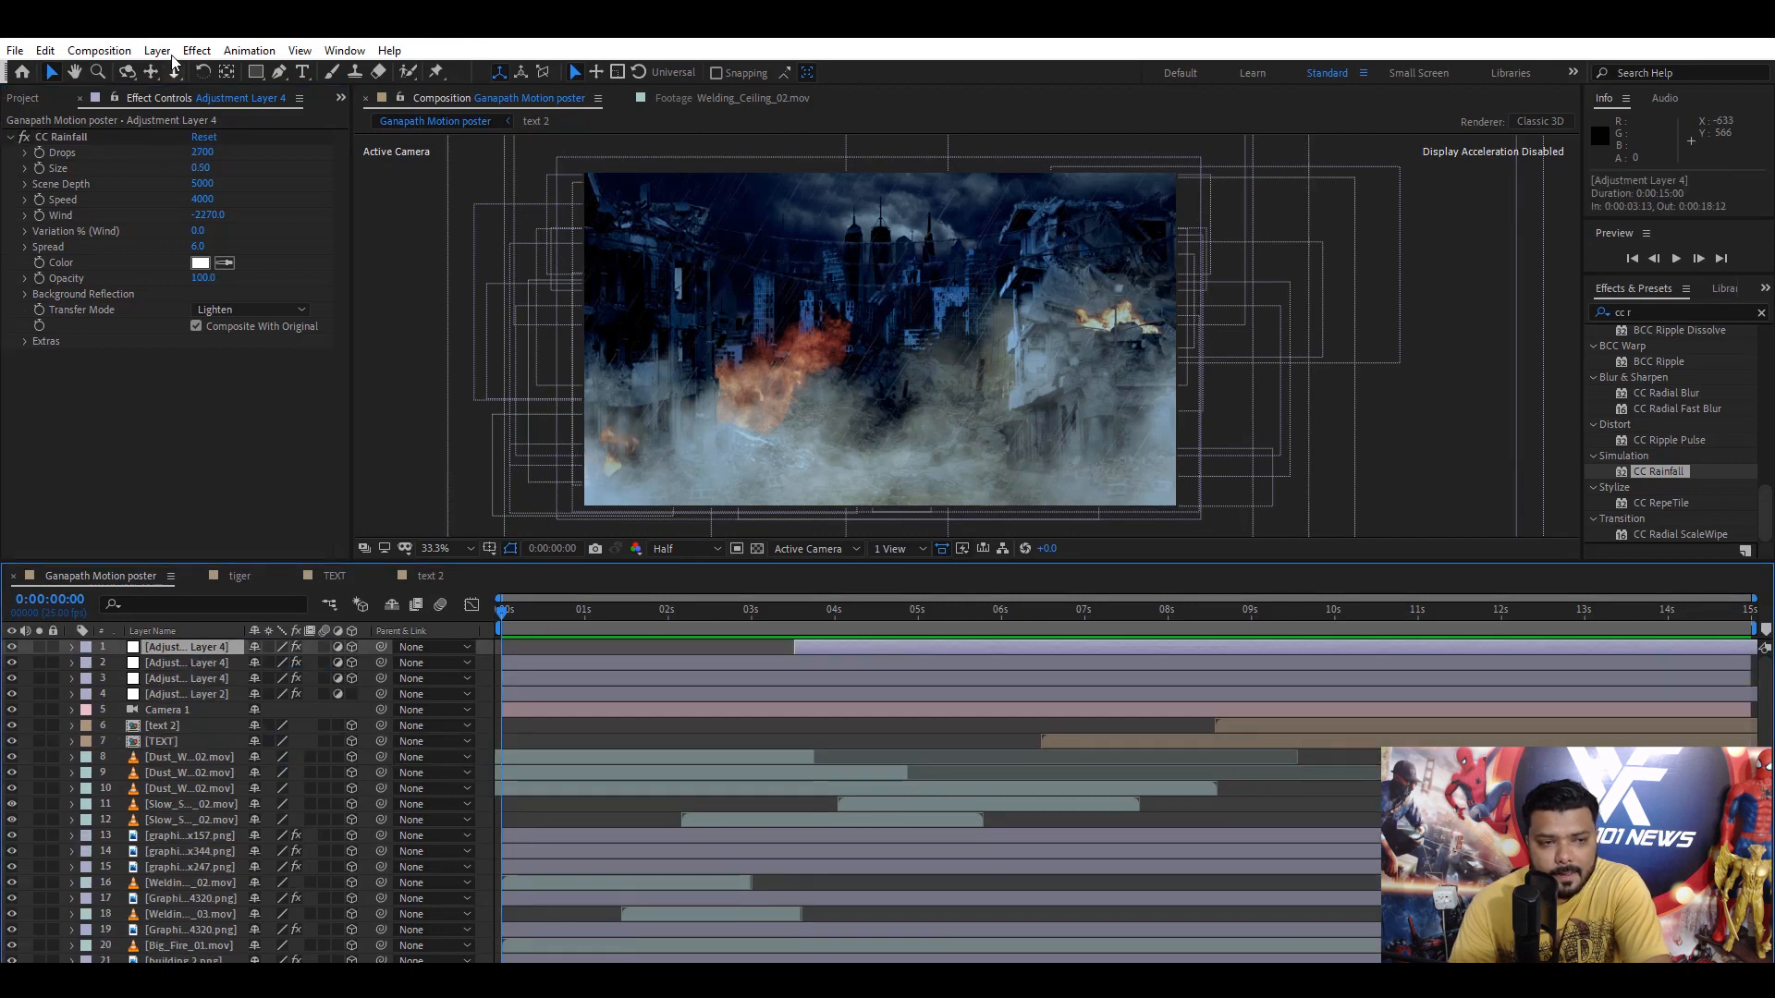
click(155, 50)
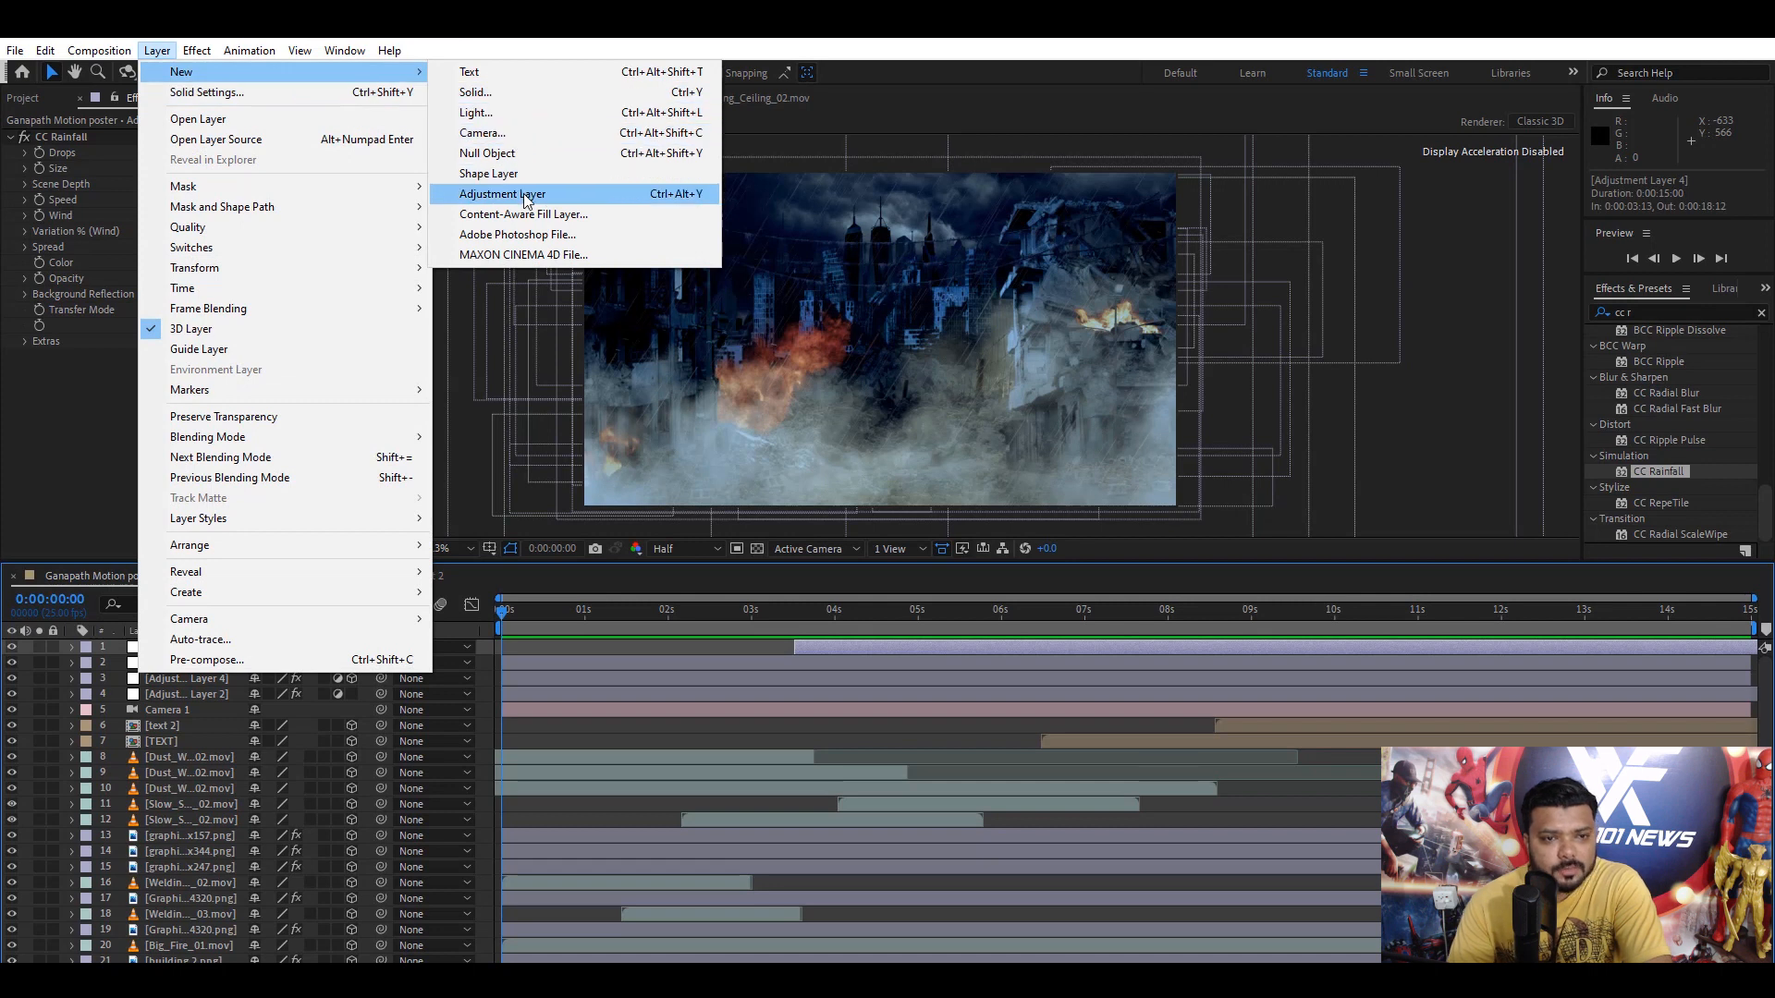
- Add another adjustment layer carrying a Levels effect
click(502, 194)
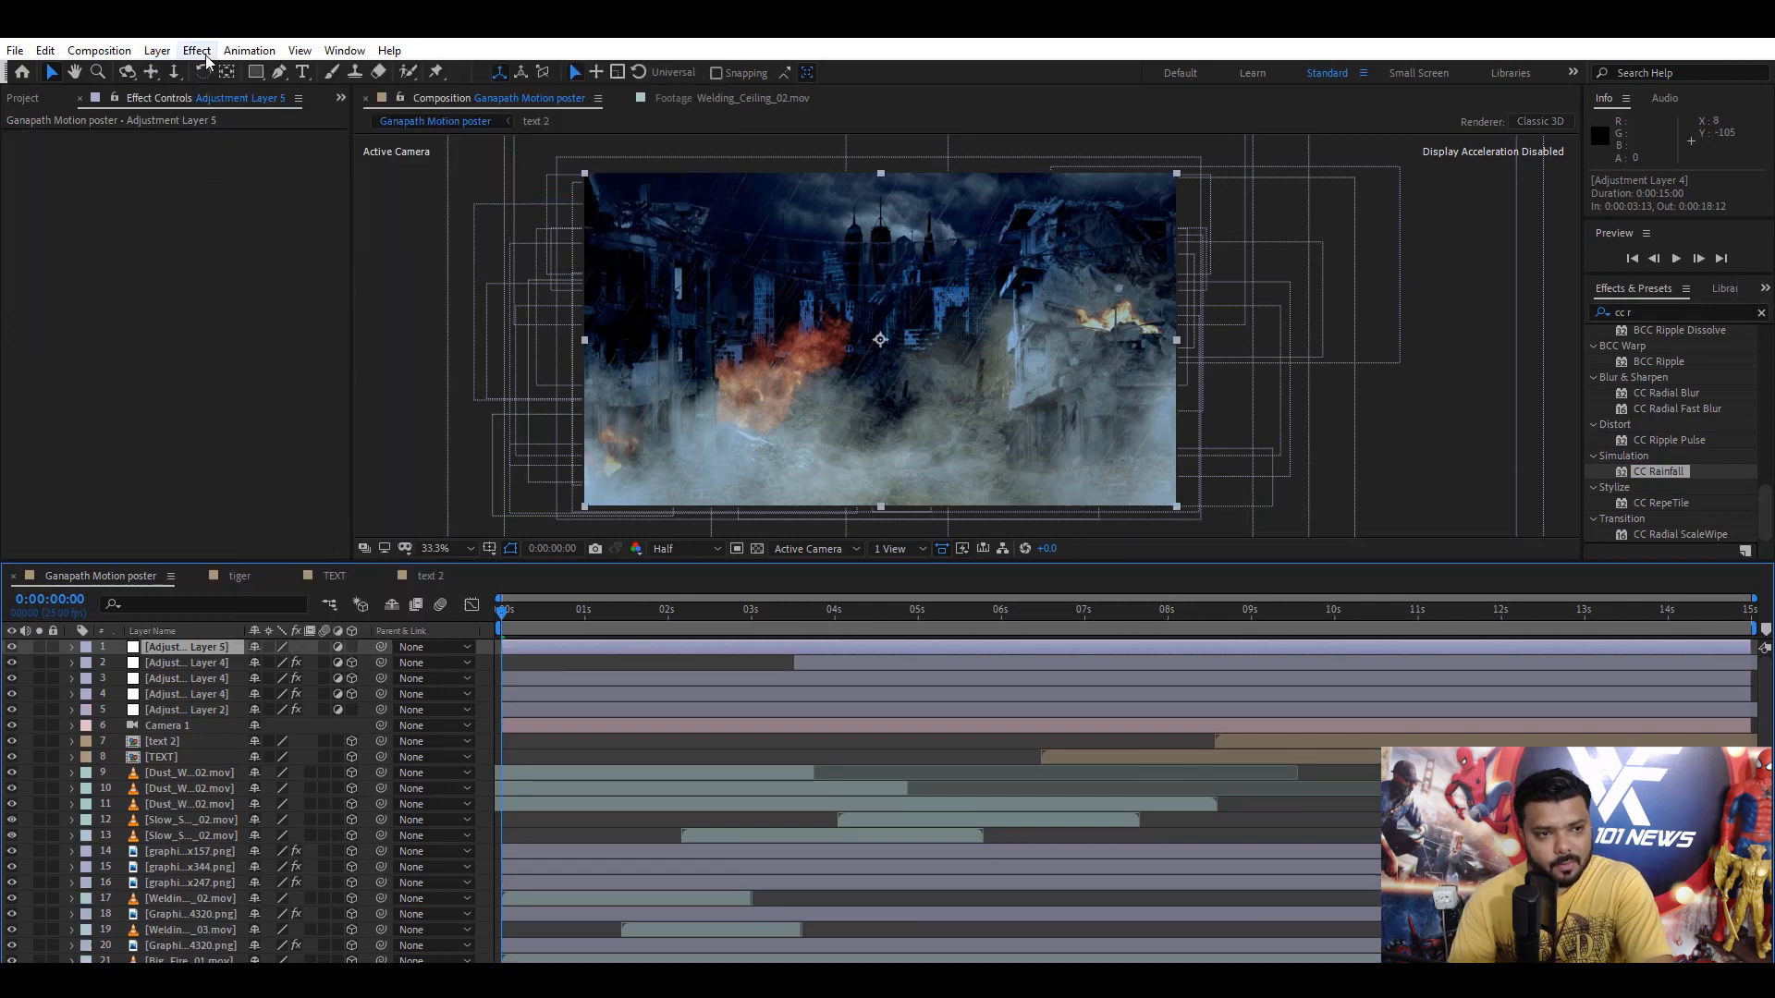
click(196, 50)
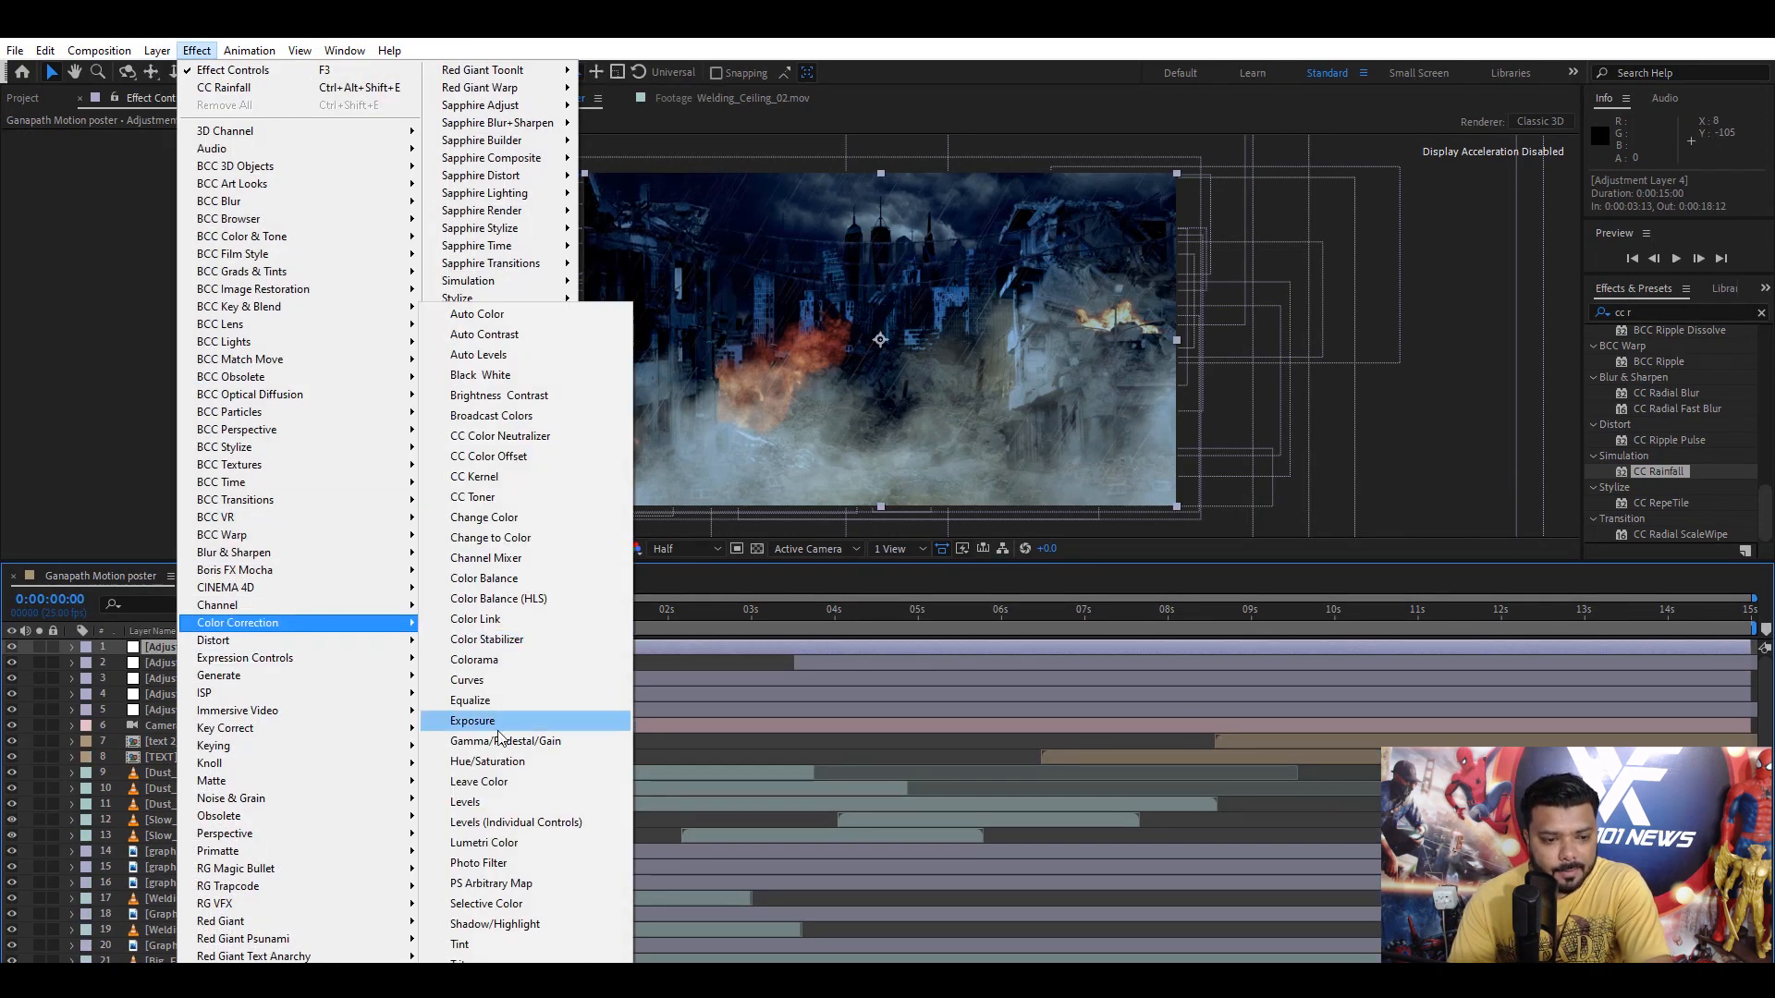
click(464, 801)
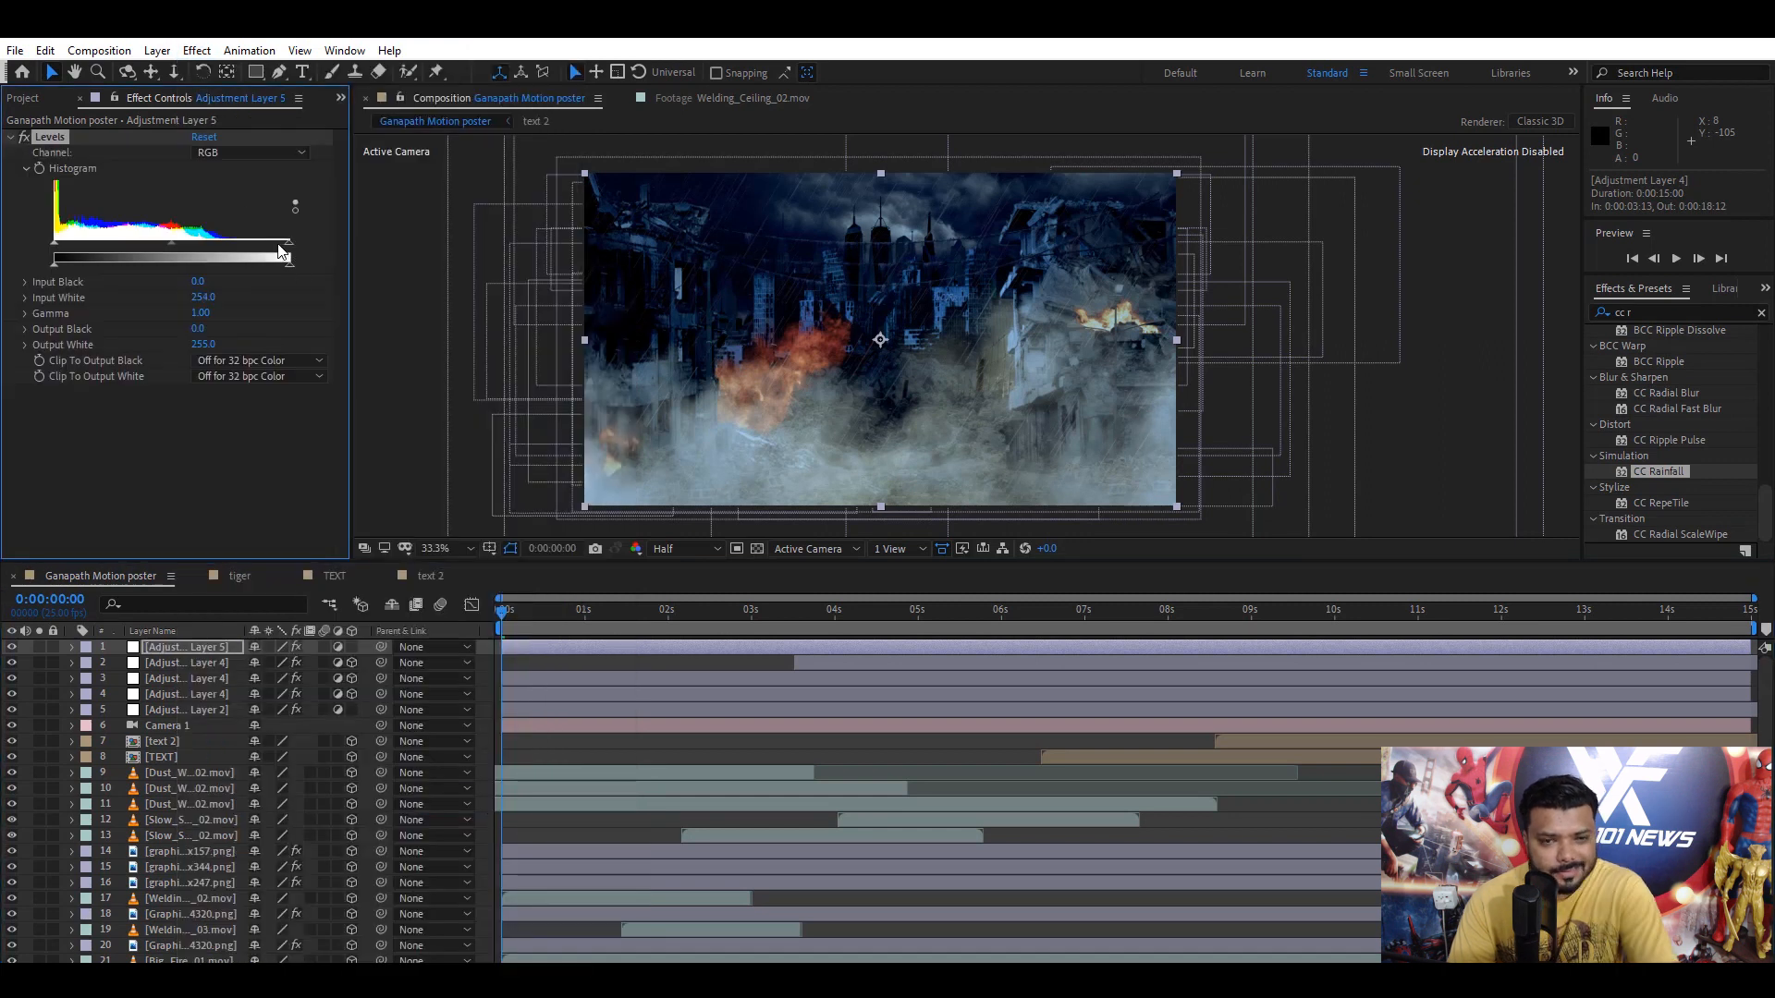
- Lower Levels Input White to 147 to brighten the scene into a lightning flash
drag(281, 255, 229, 255)
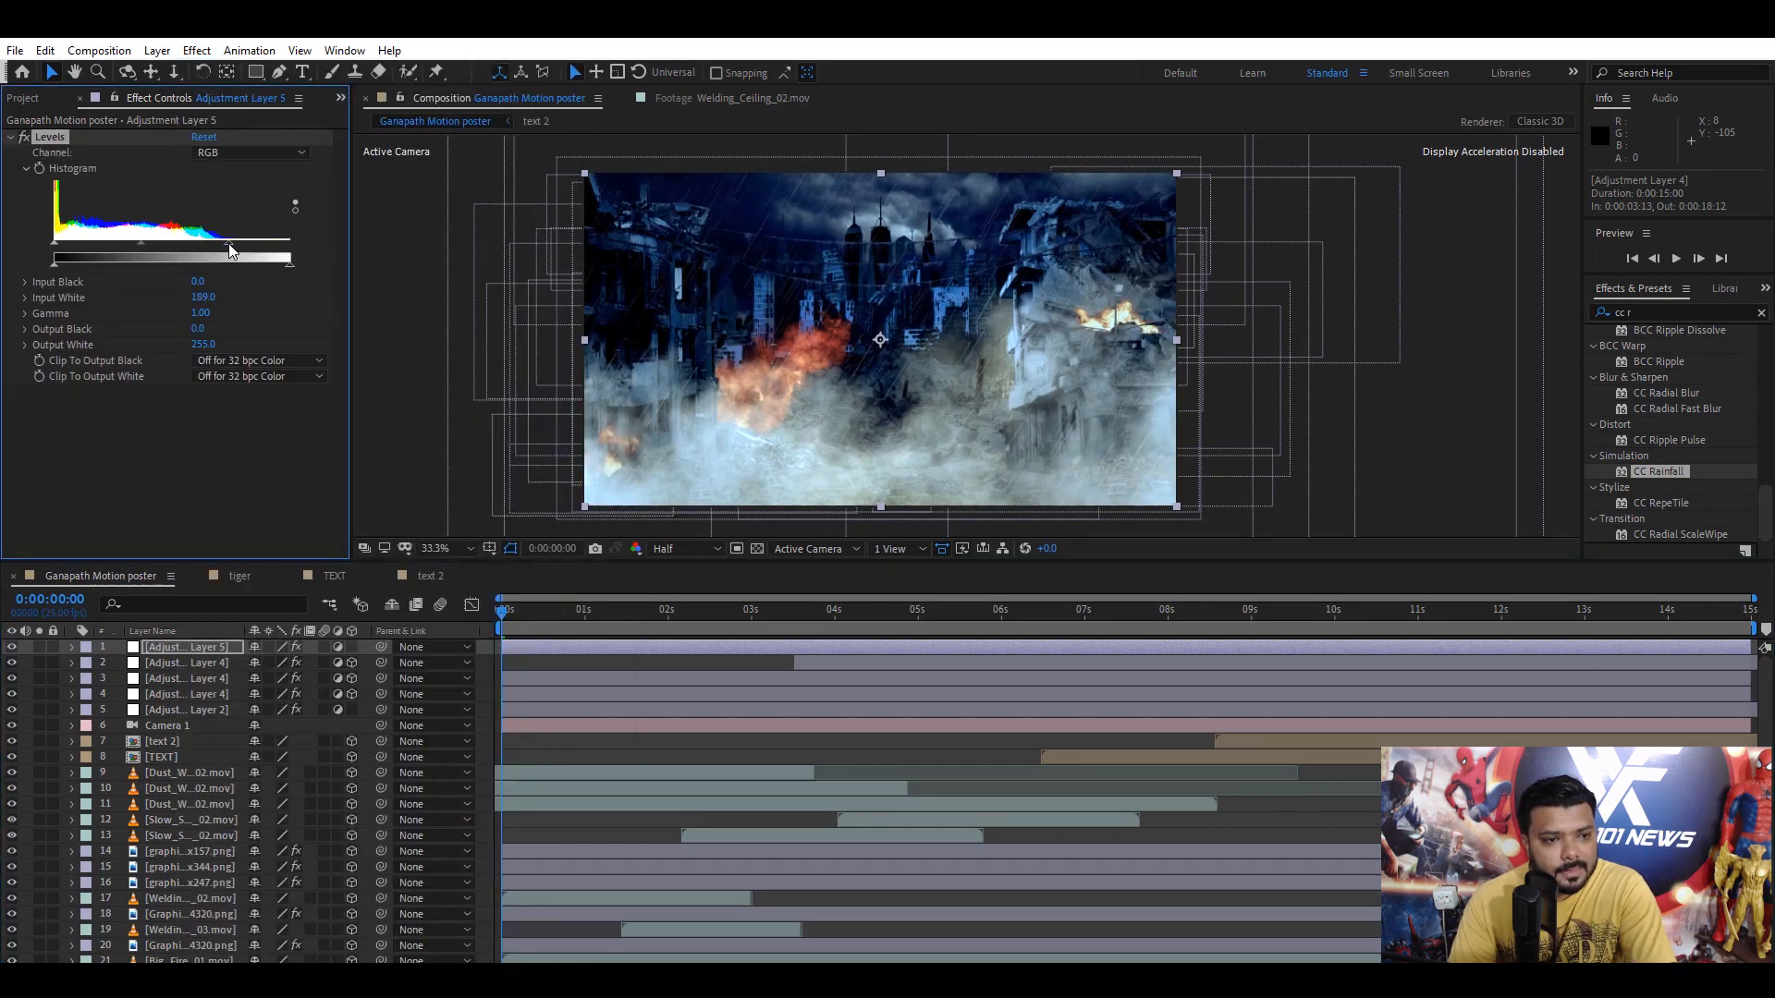
drag(229, 259, 209, 259)
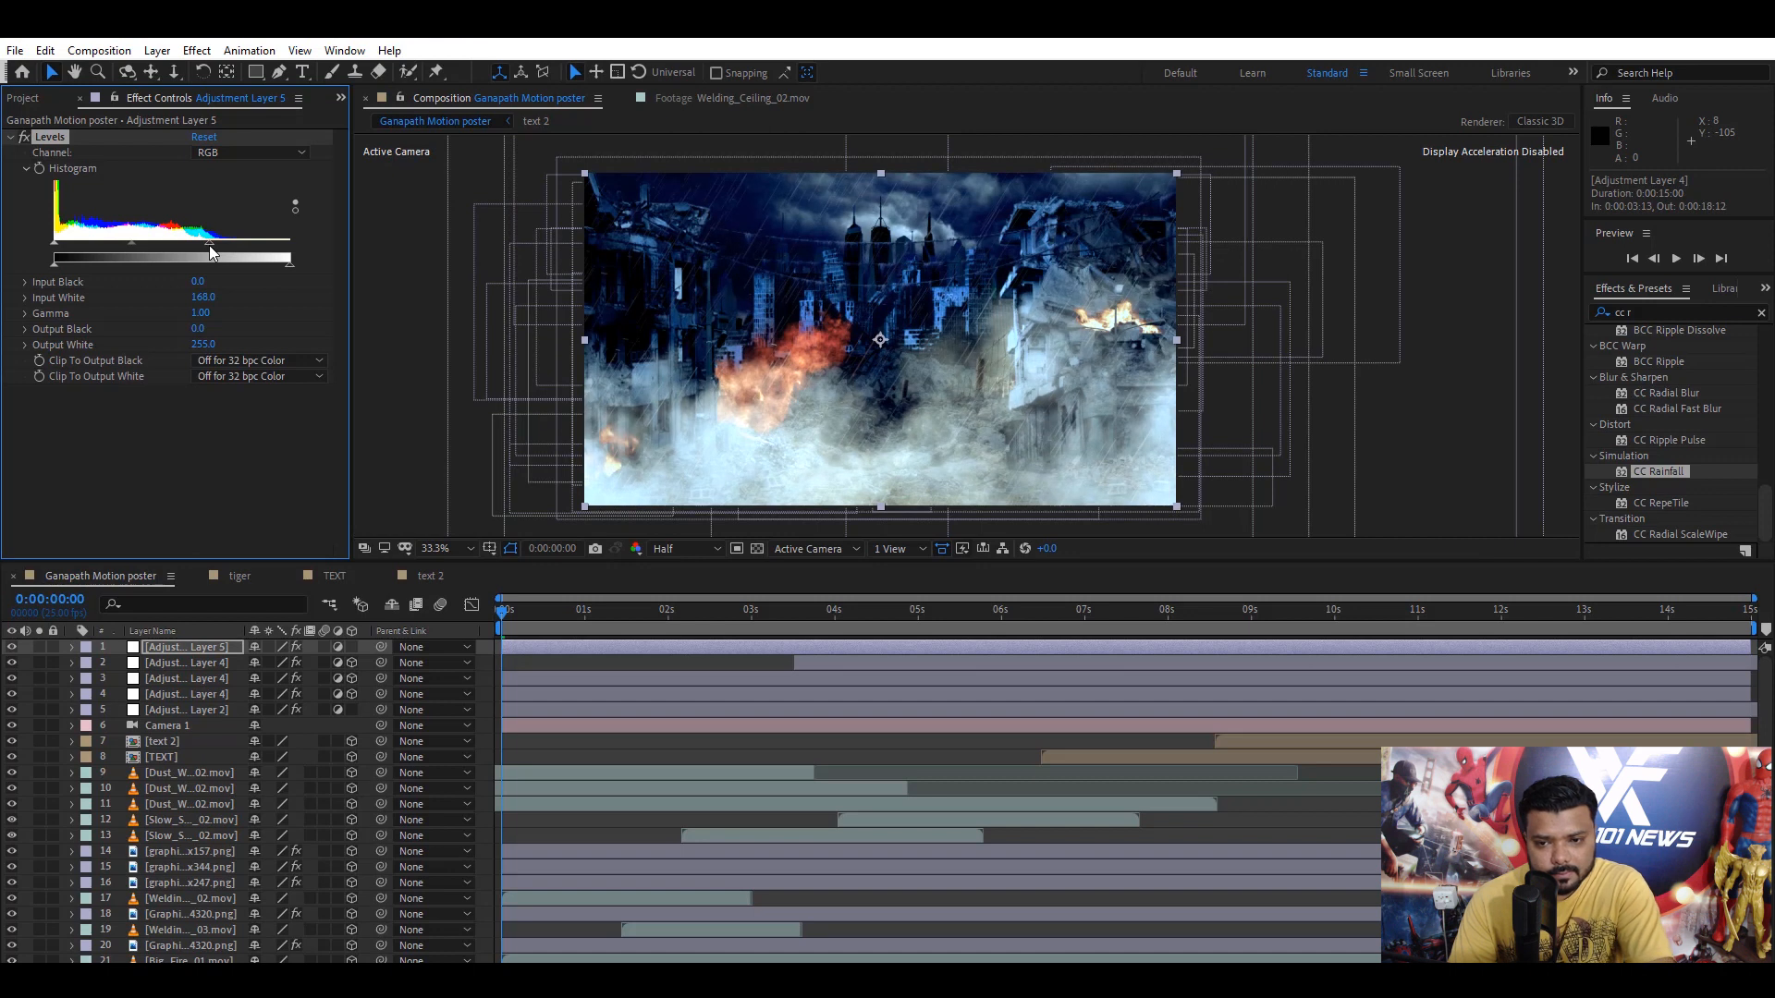
drag(209, 251, 190, 251)
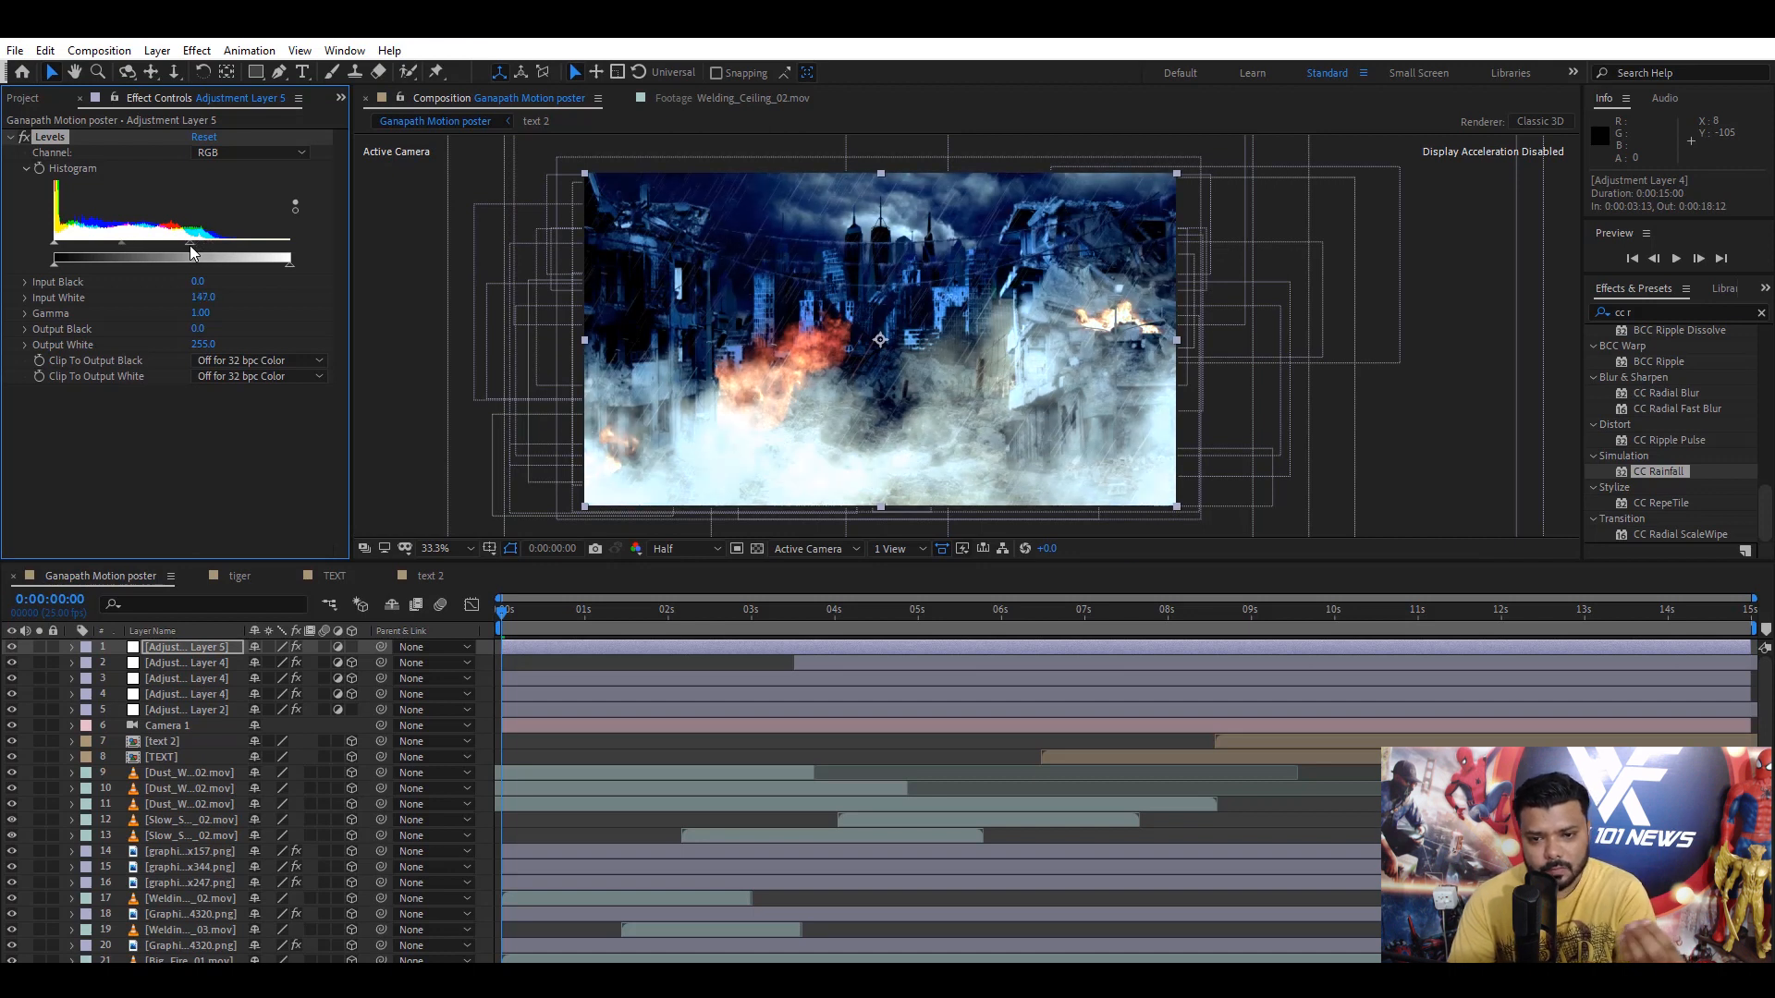
click(579, 608)
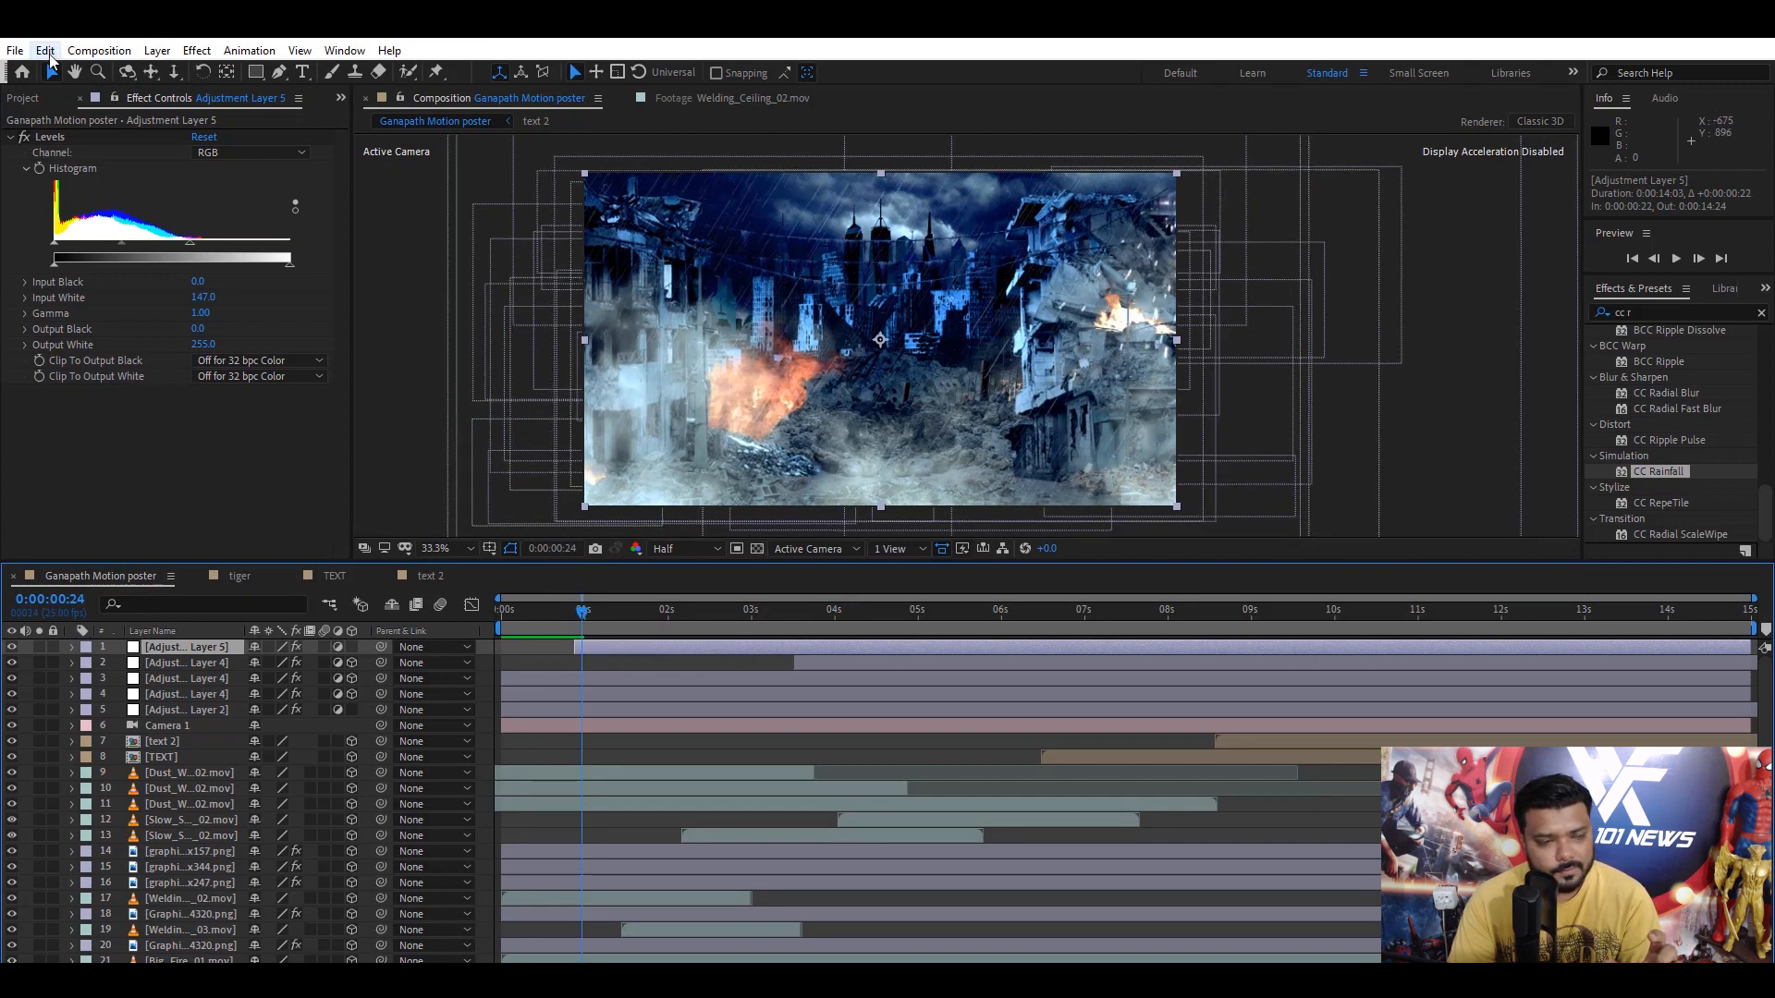
- Trim the flash layer to a few frames, duplicate it and offset the copies in time
click(45, 50)
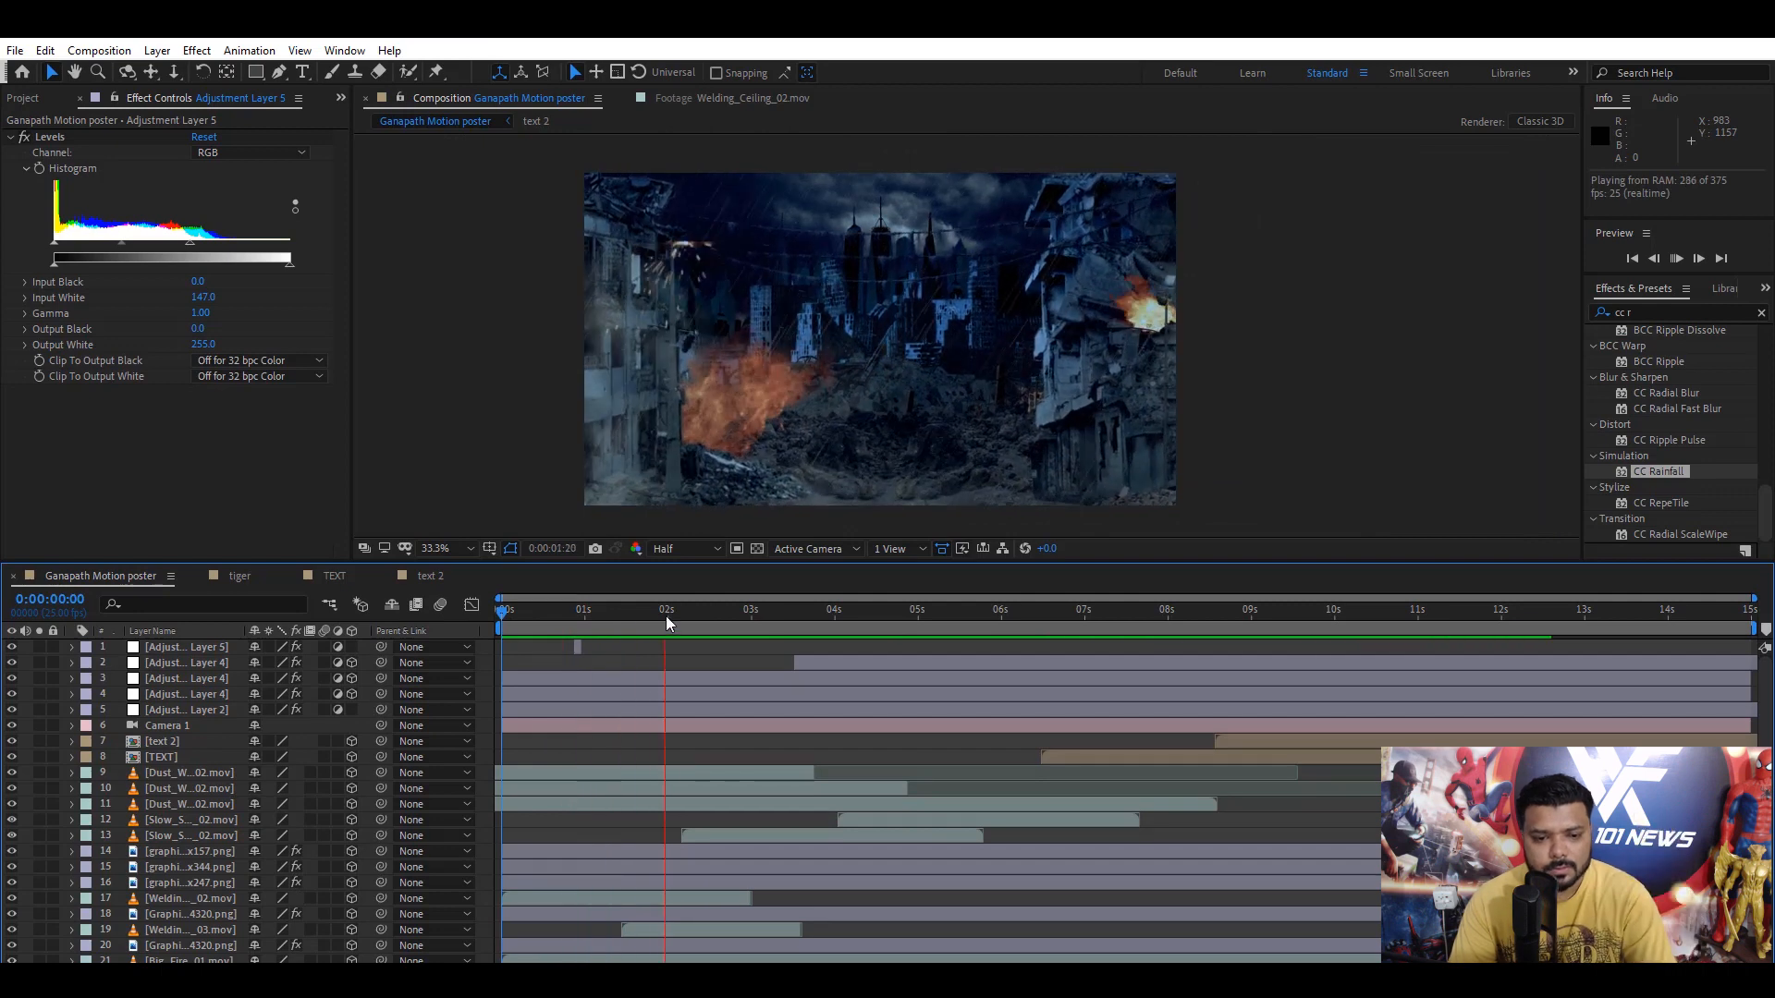
click(682, 612)
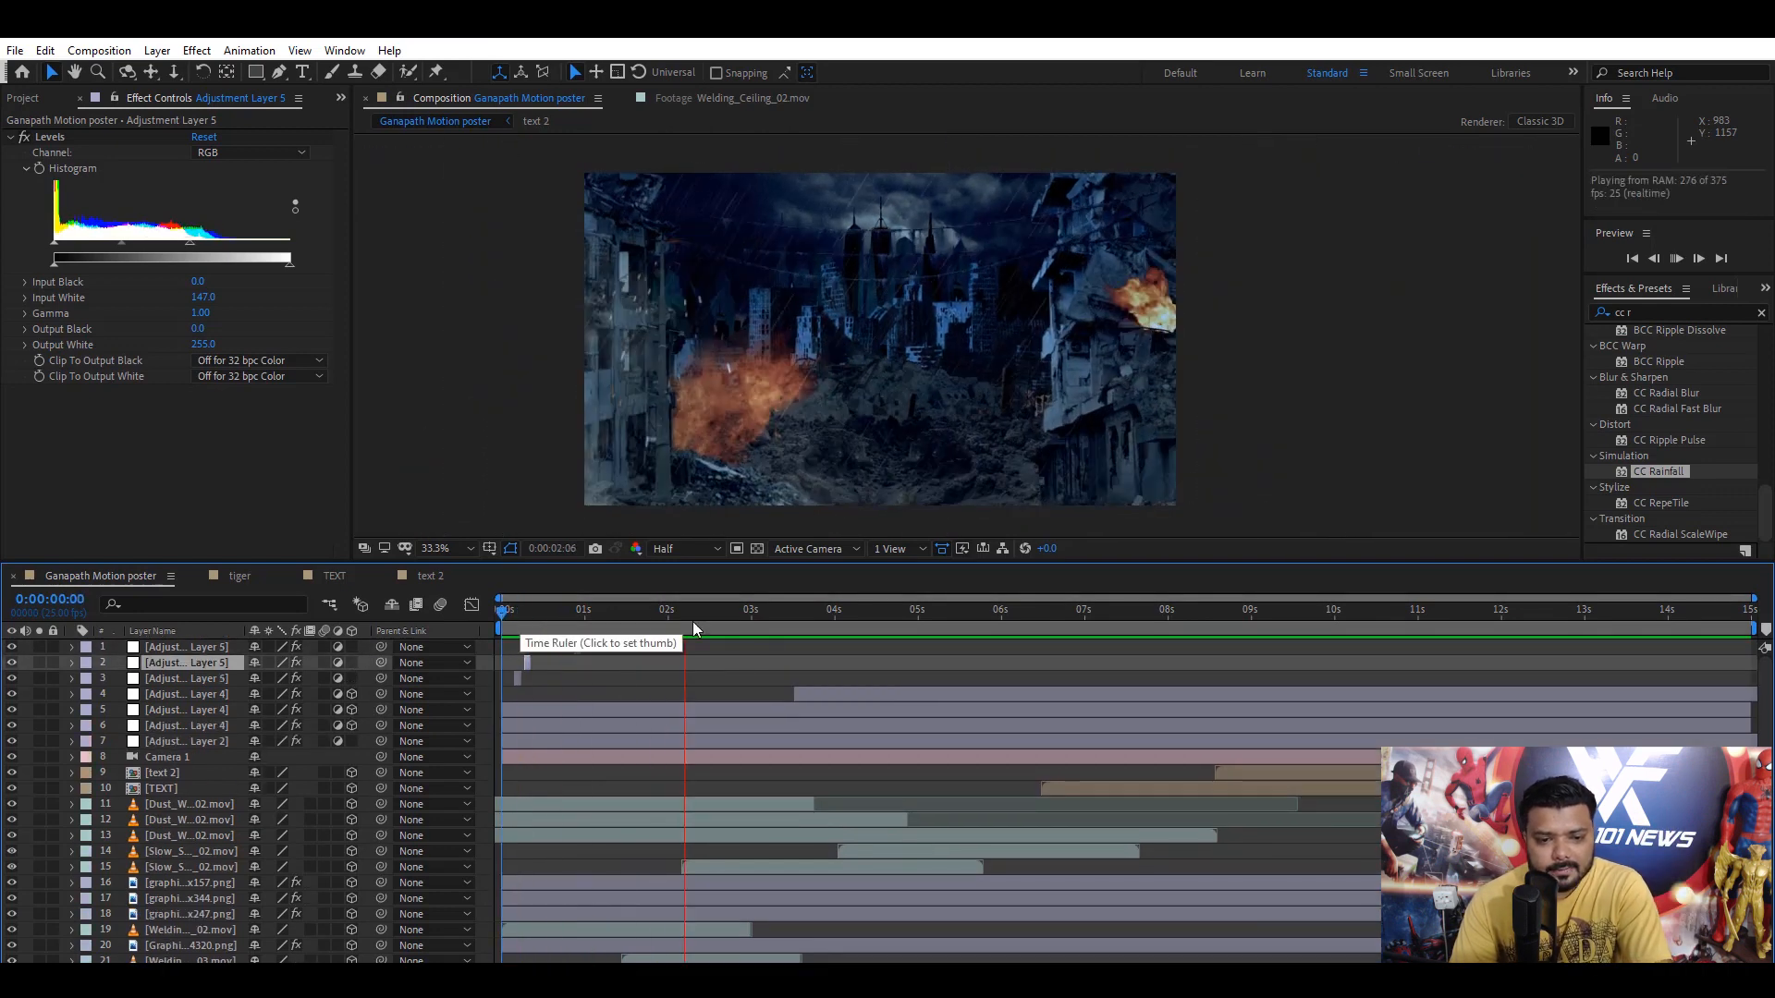
click(671, 609)
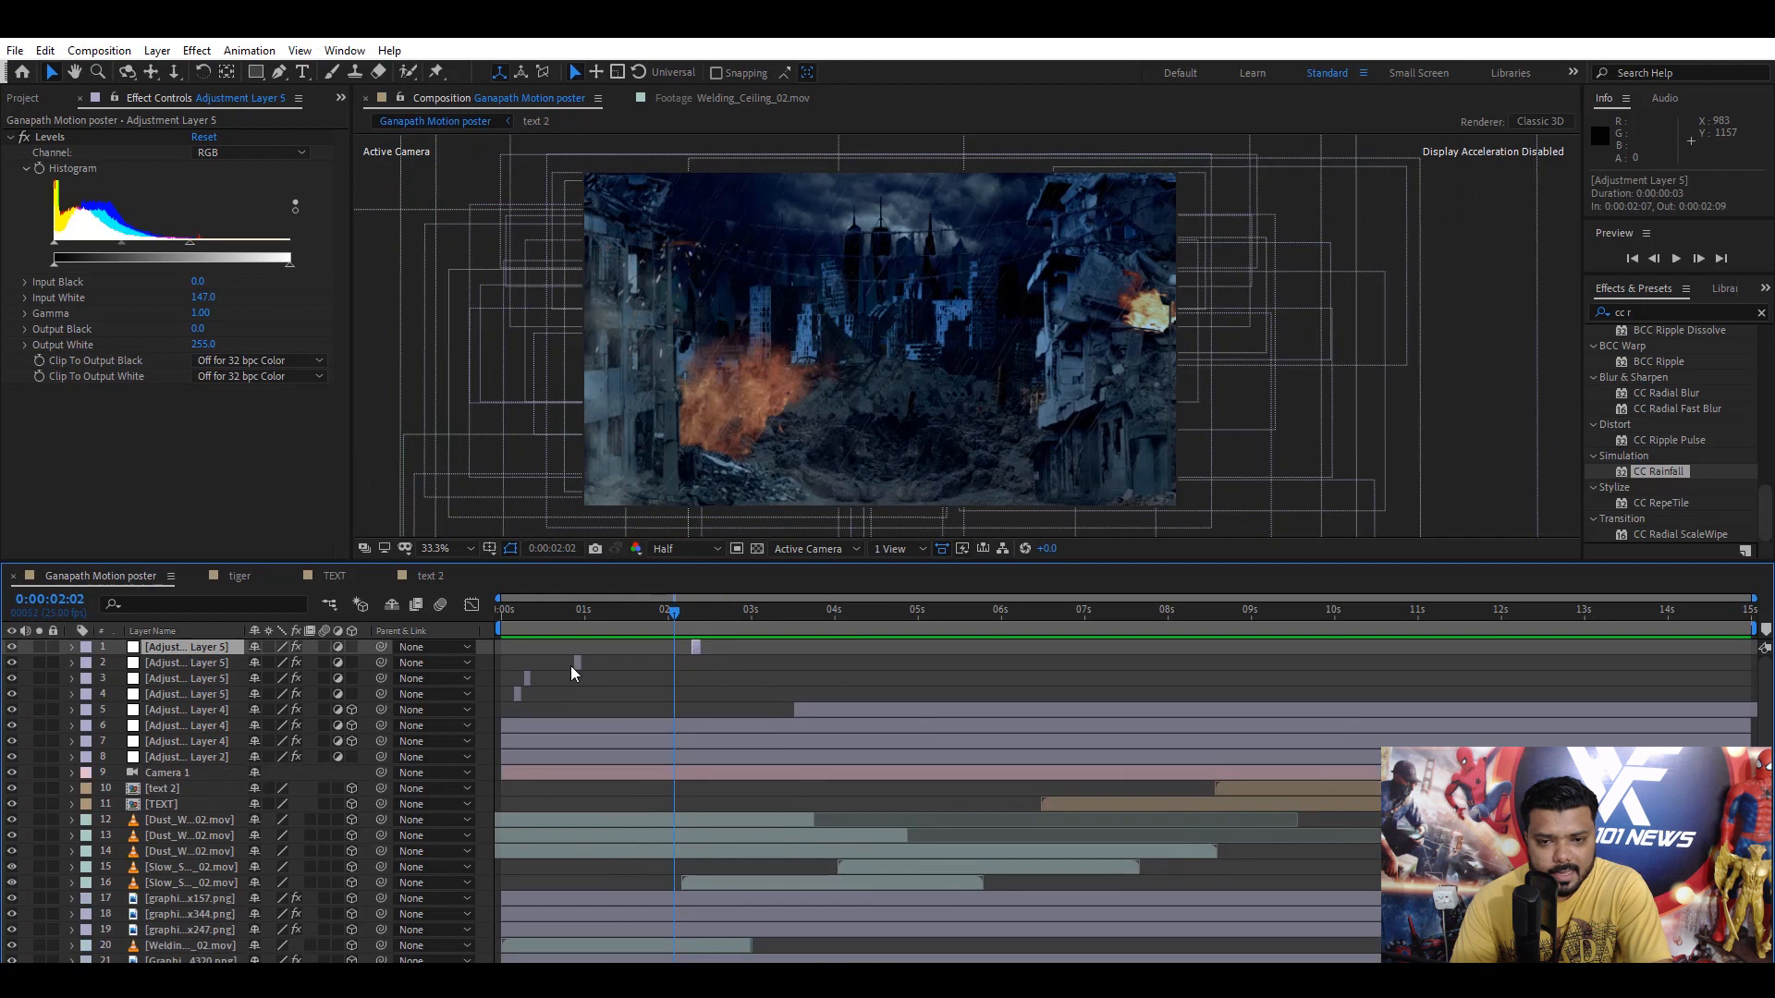